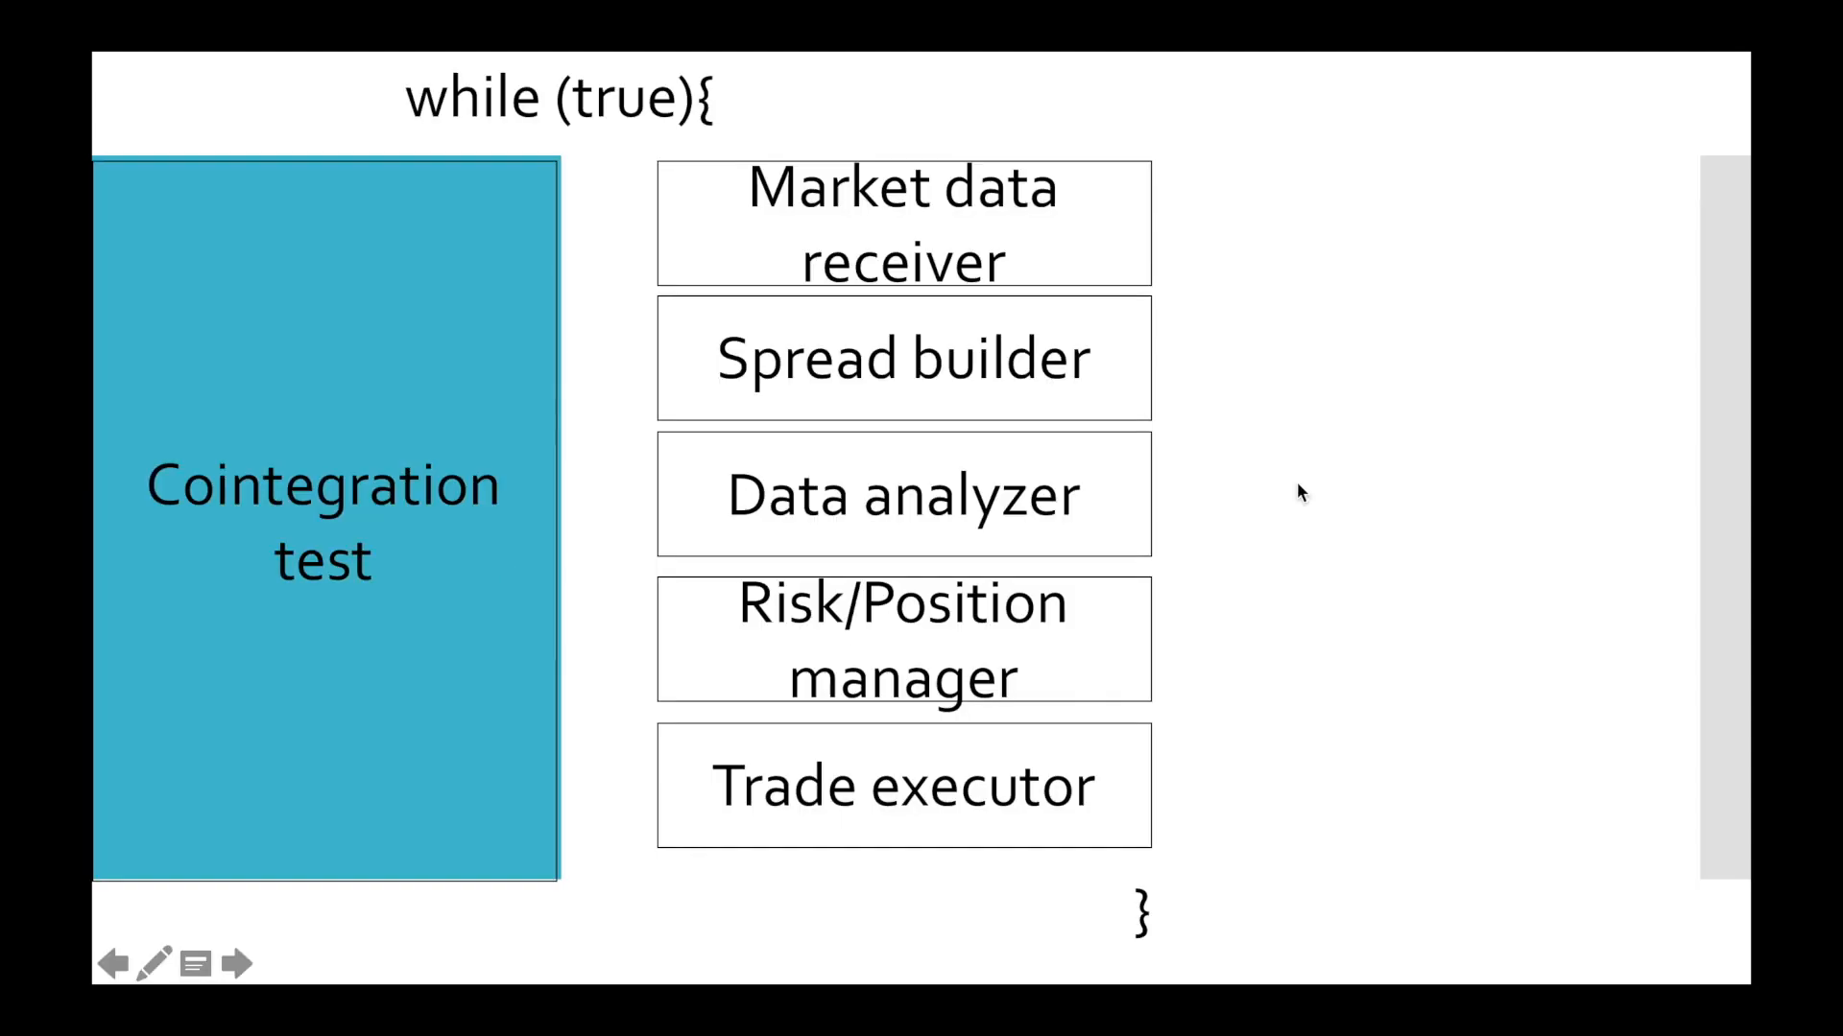
mouse_move(551, 527)
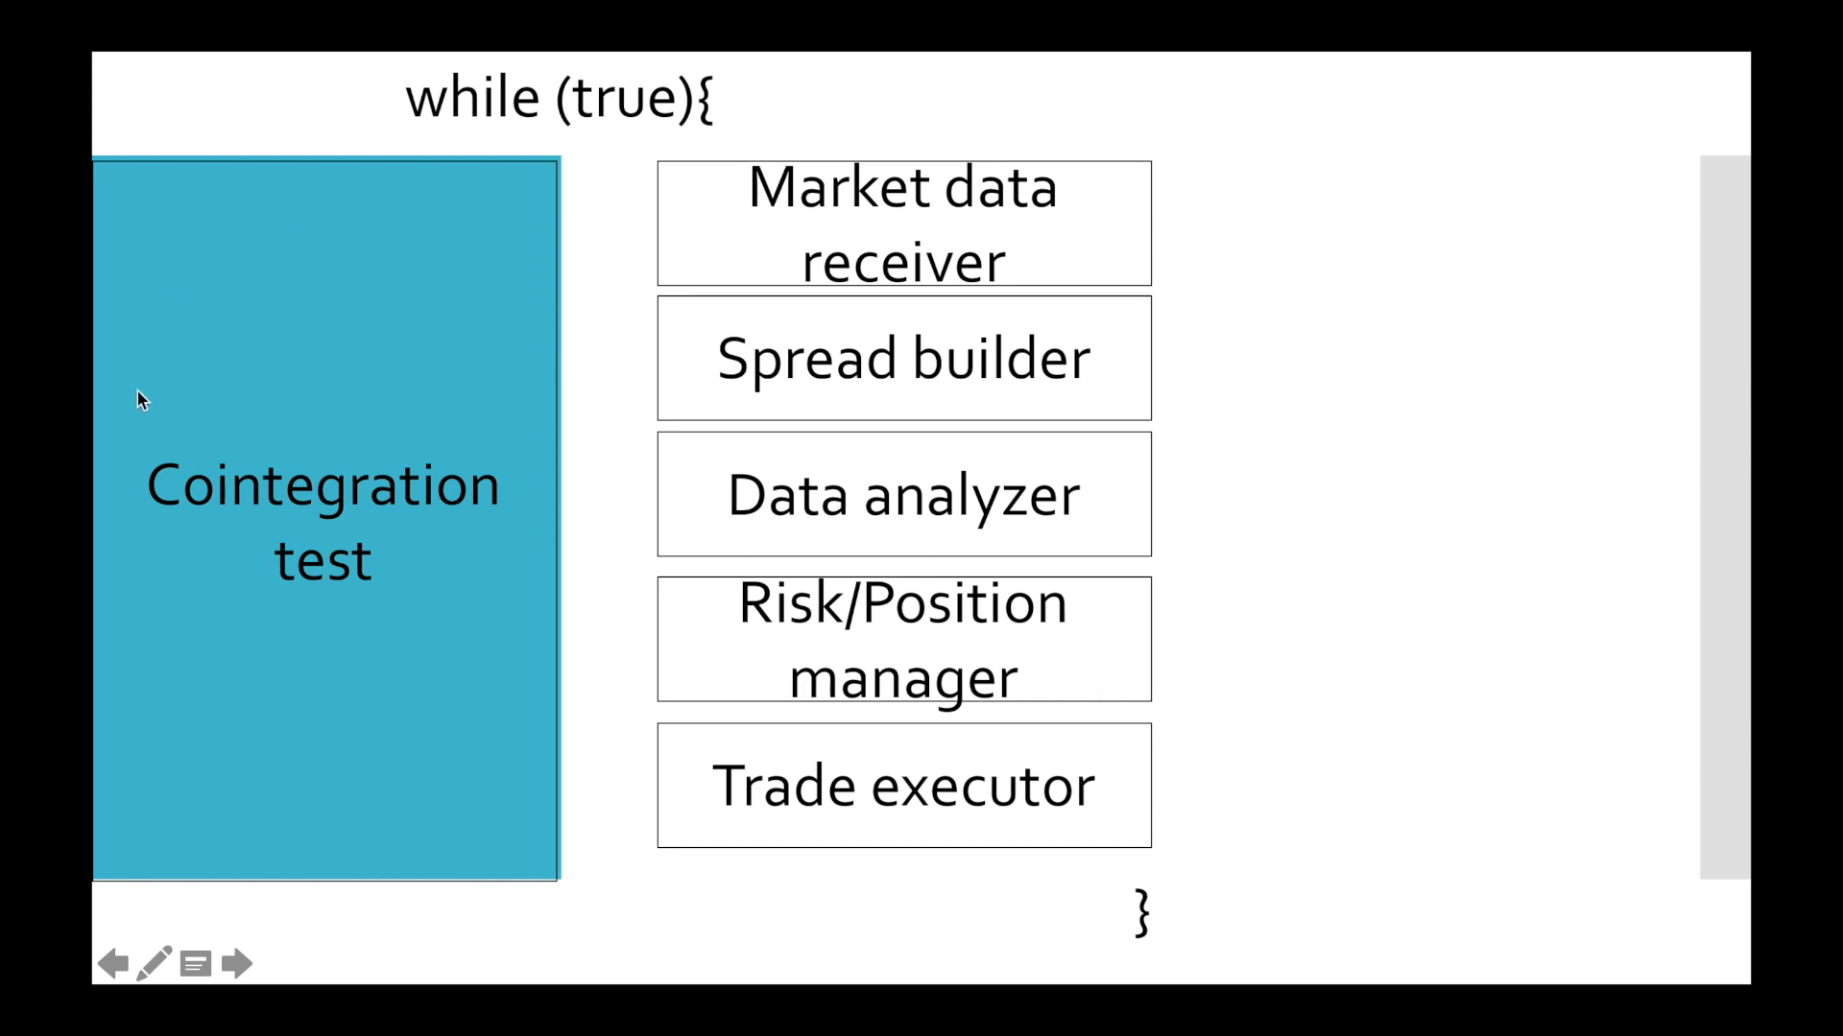
mouse_move(429, 422)
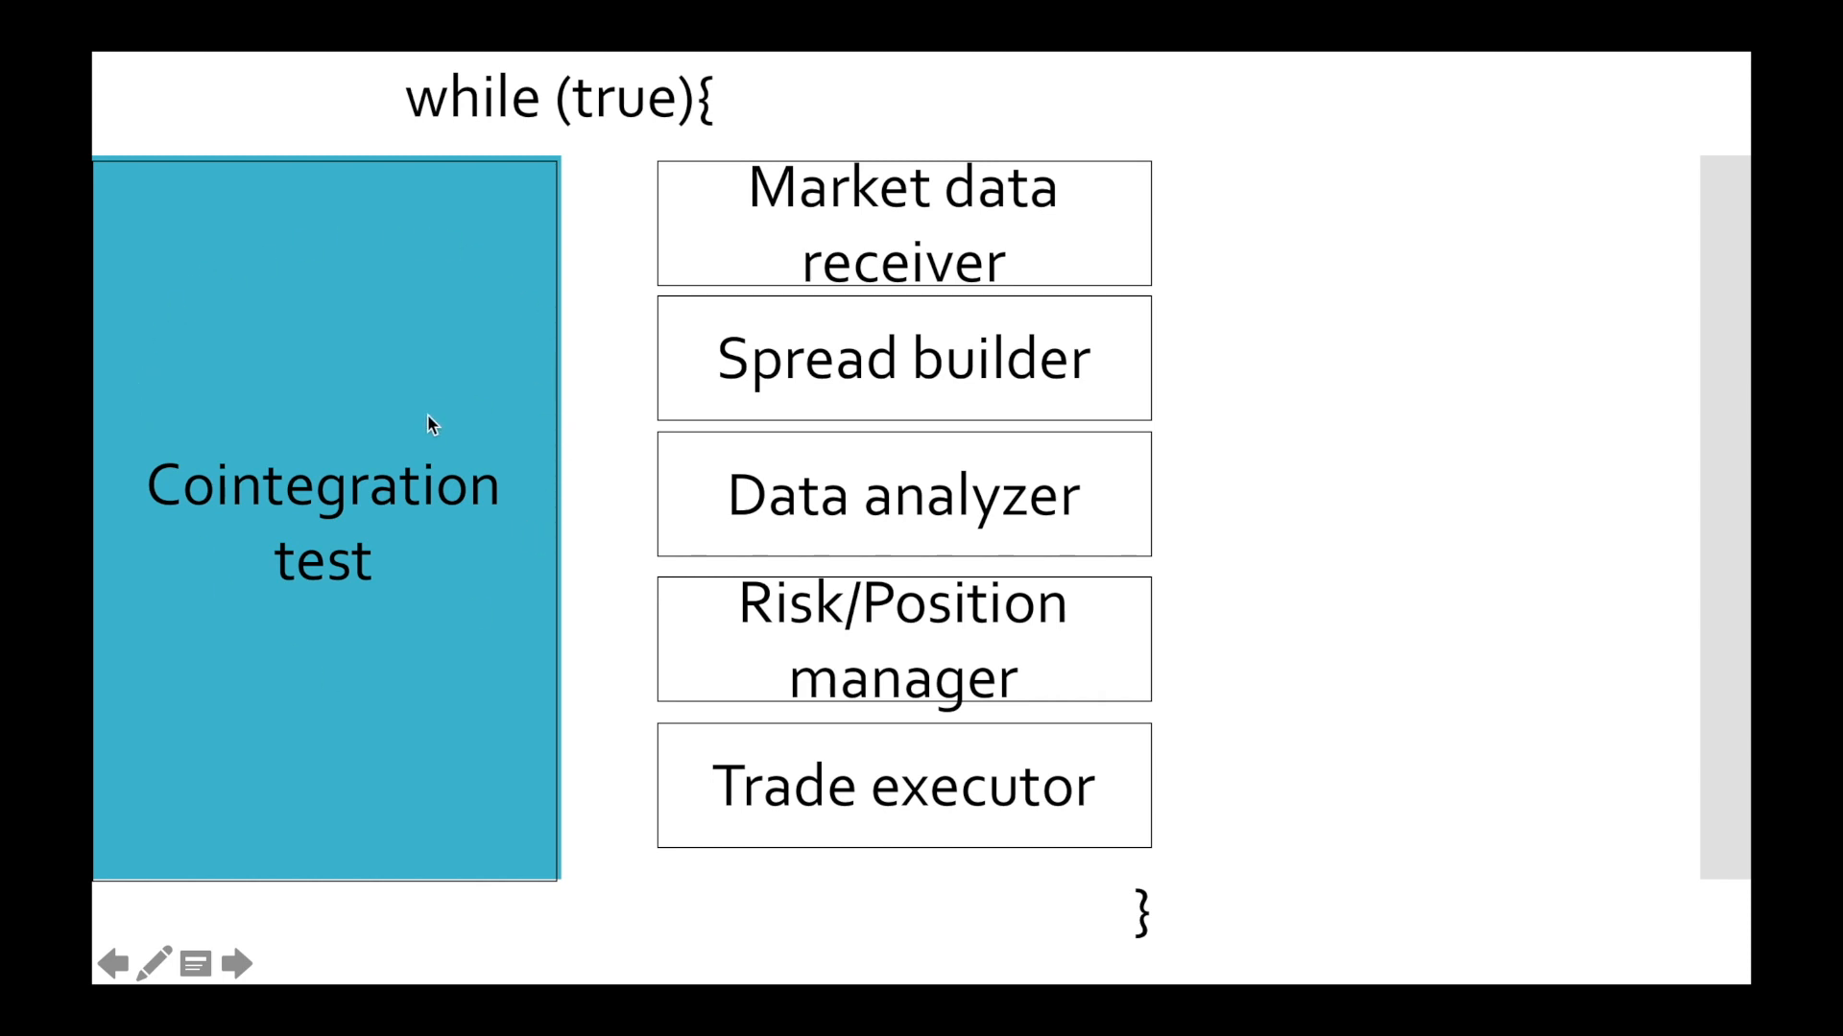
mouse_move(1050, 785)
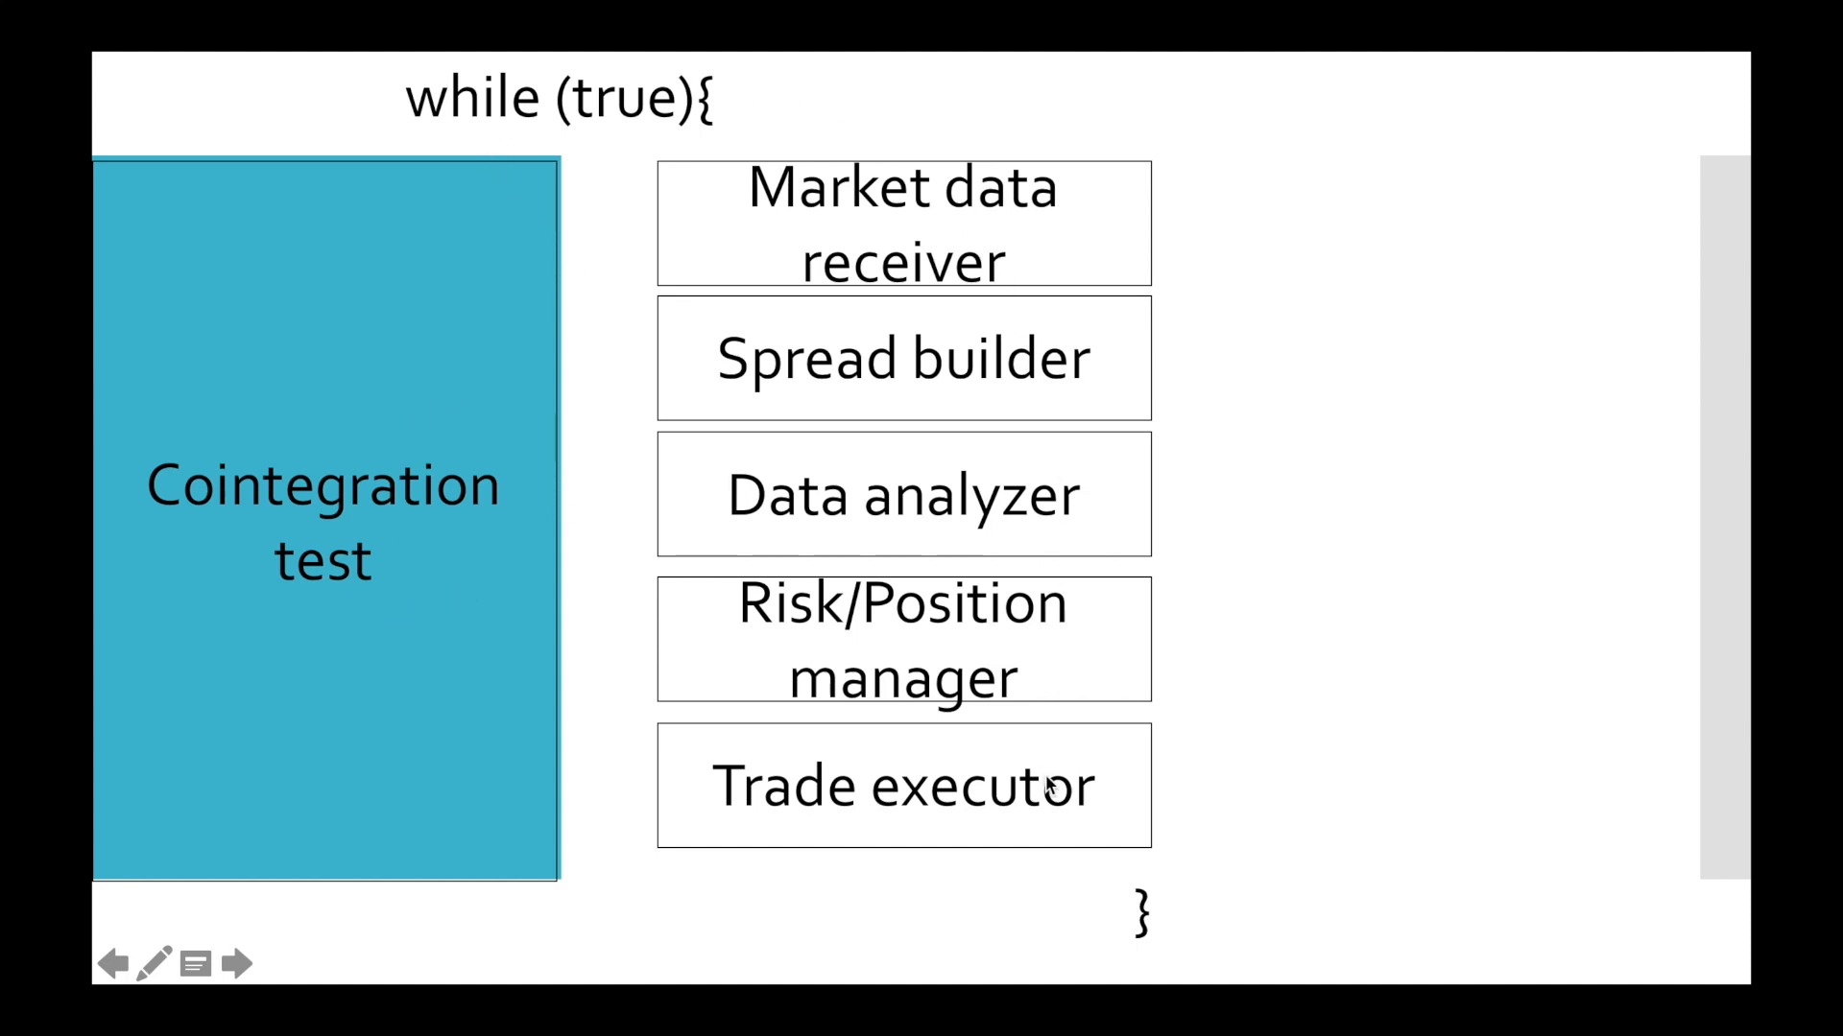
mouse_move(781, 263)
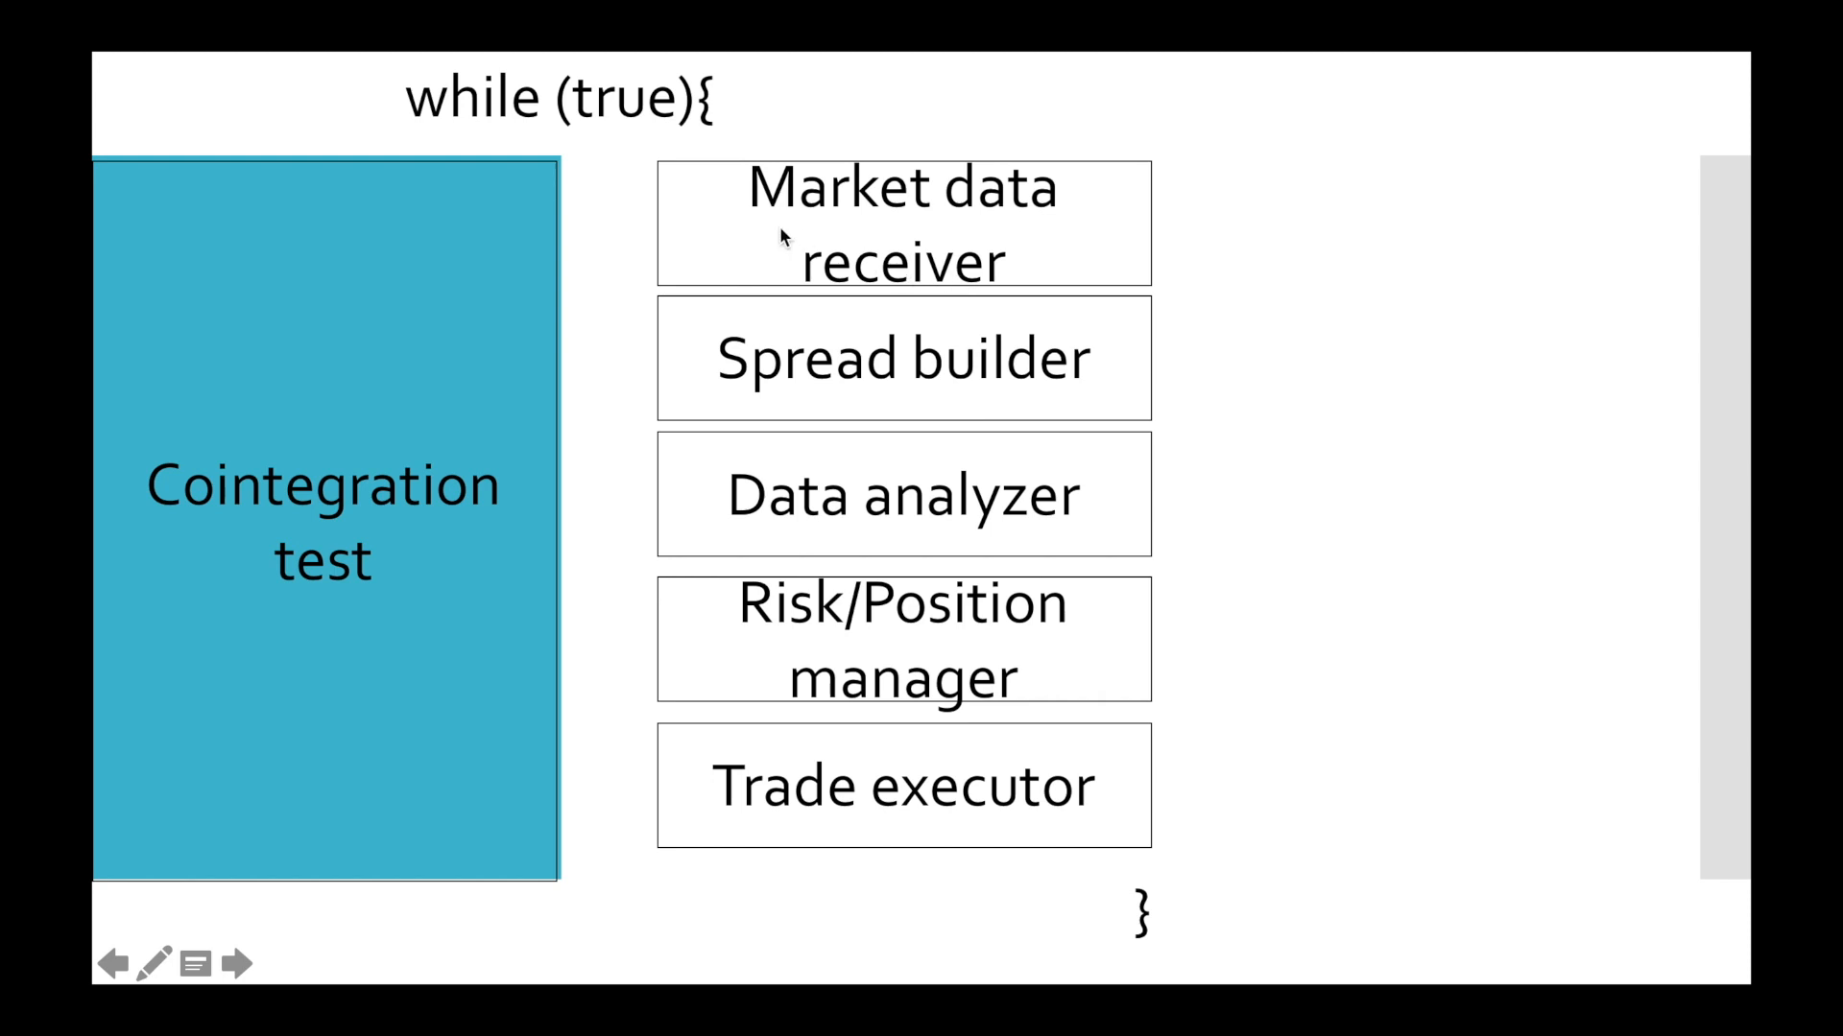
mouse_move(716, 393)
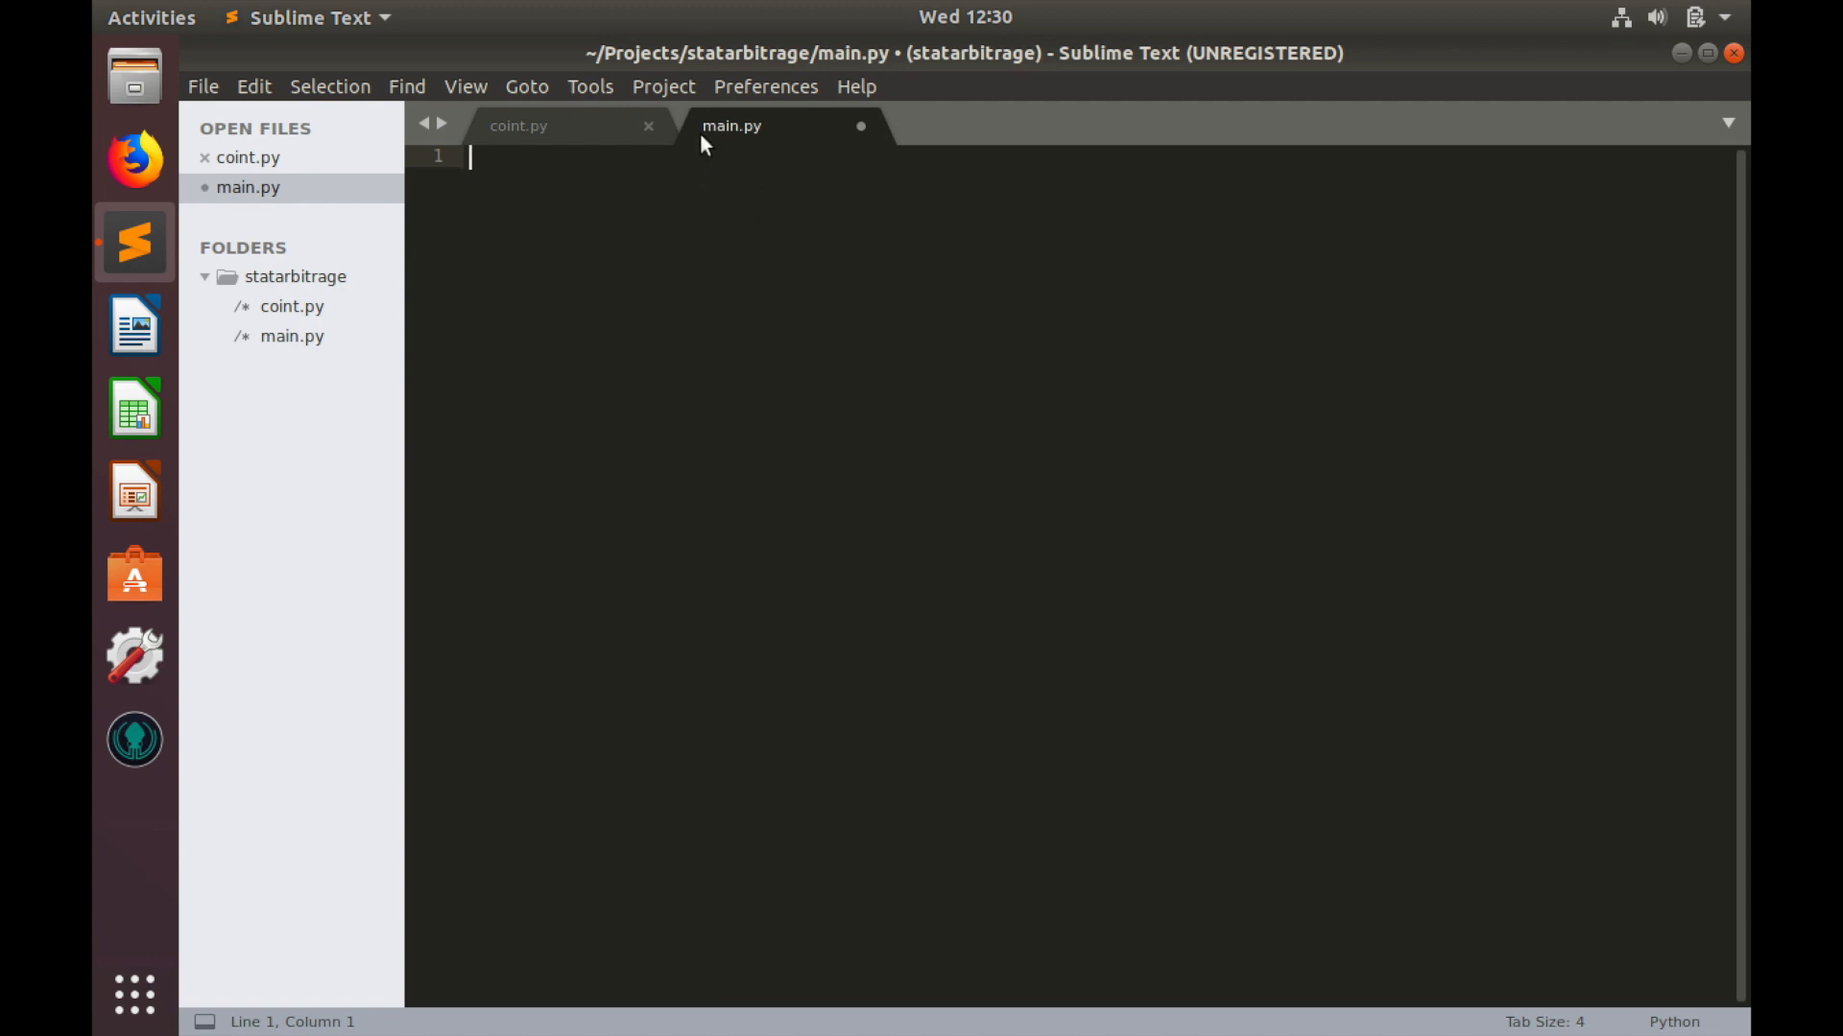
mouse_move(565, 219)
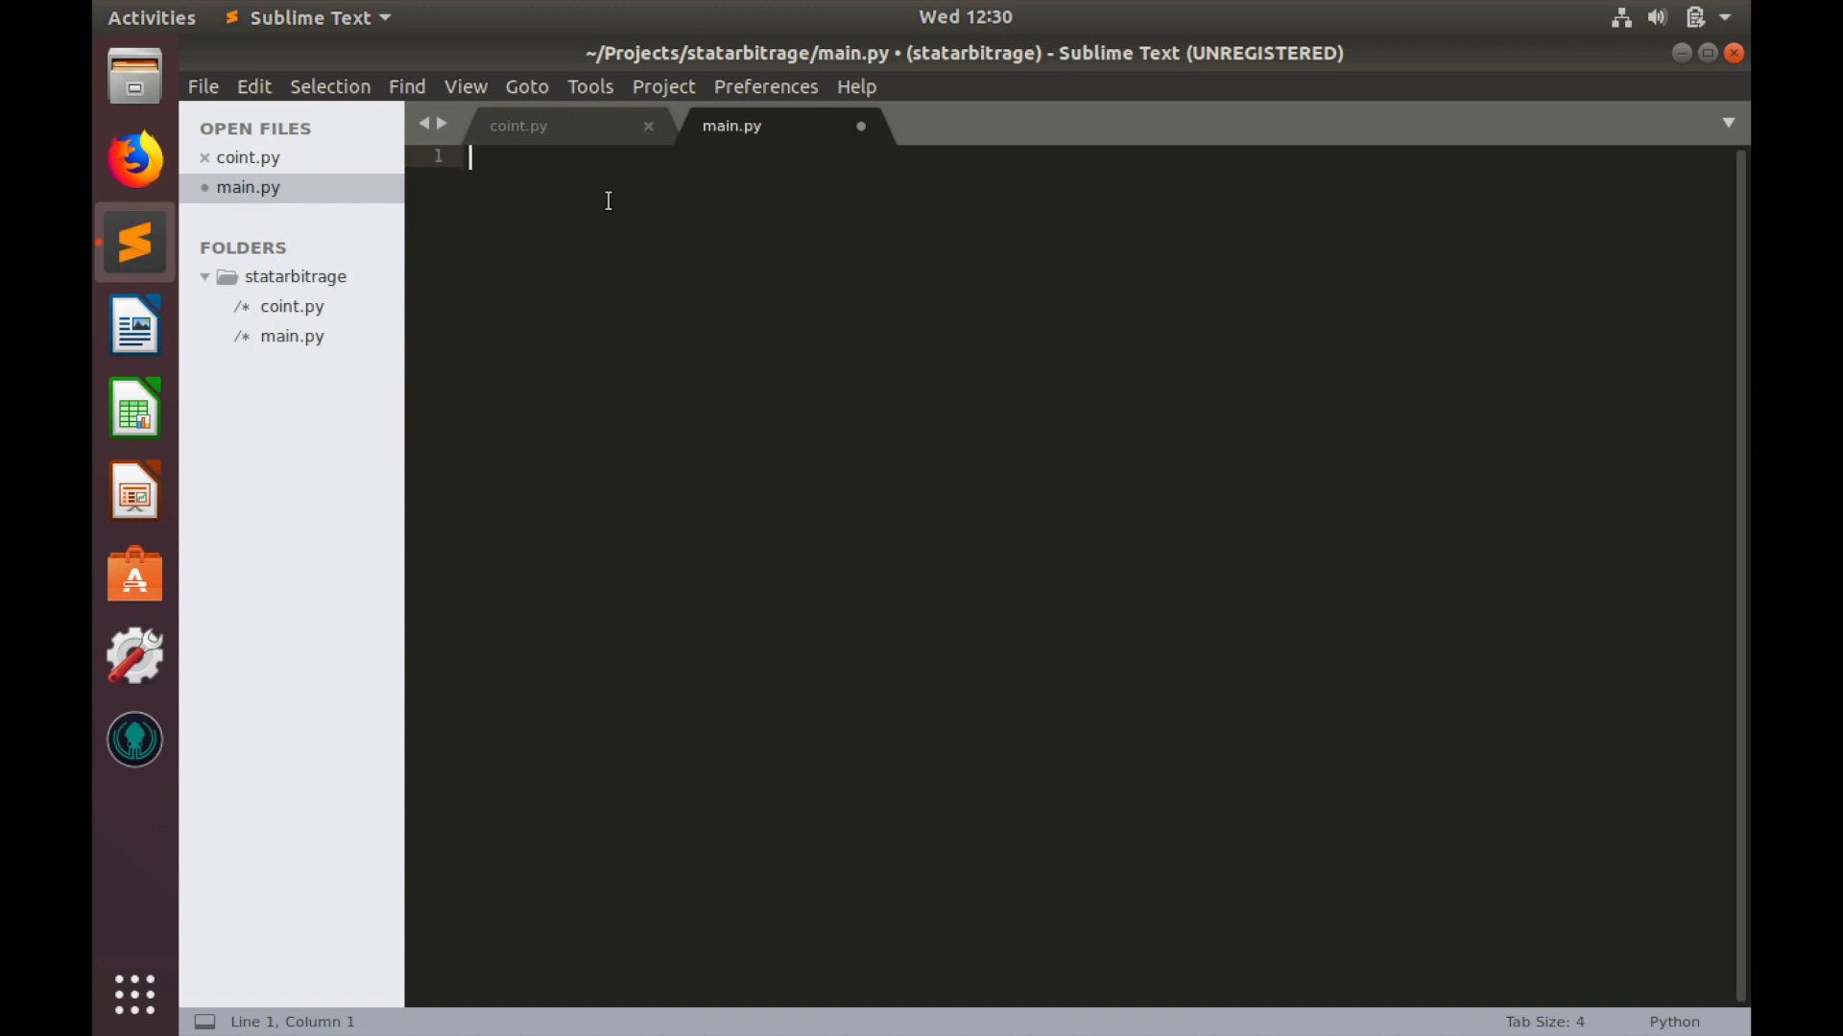
Step: Write a 'while True:' loop whose body calls time.sleep(30*60)
text(while Tru)
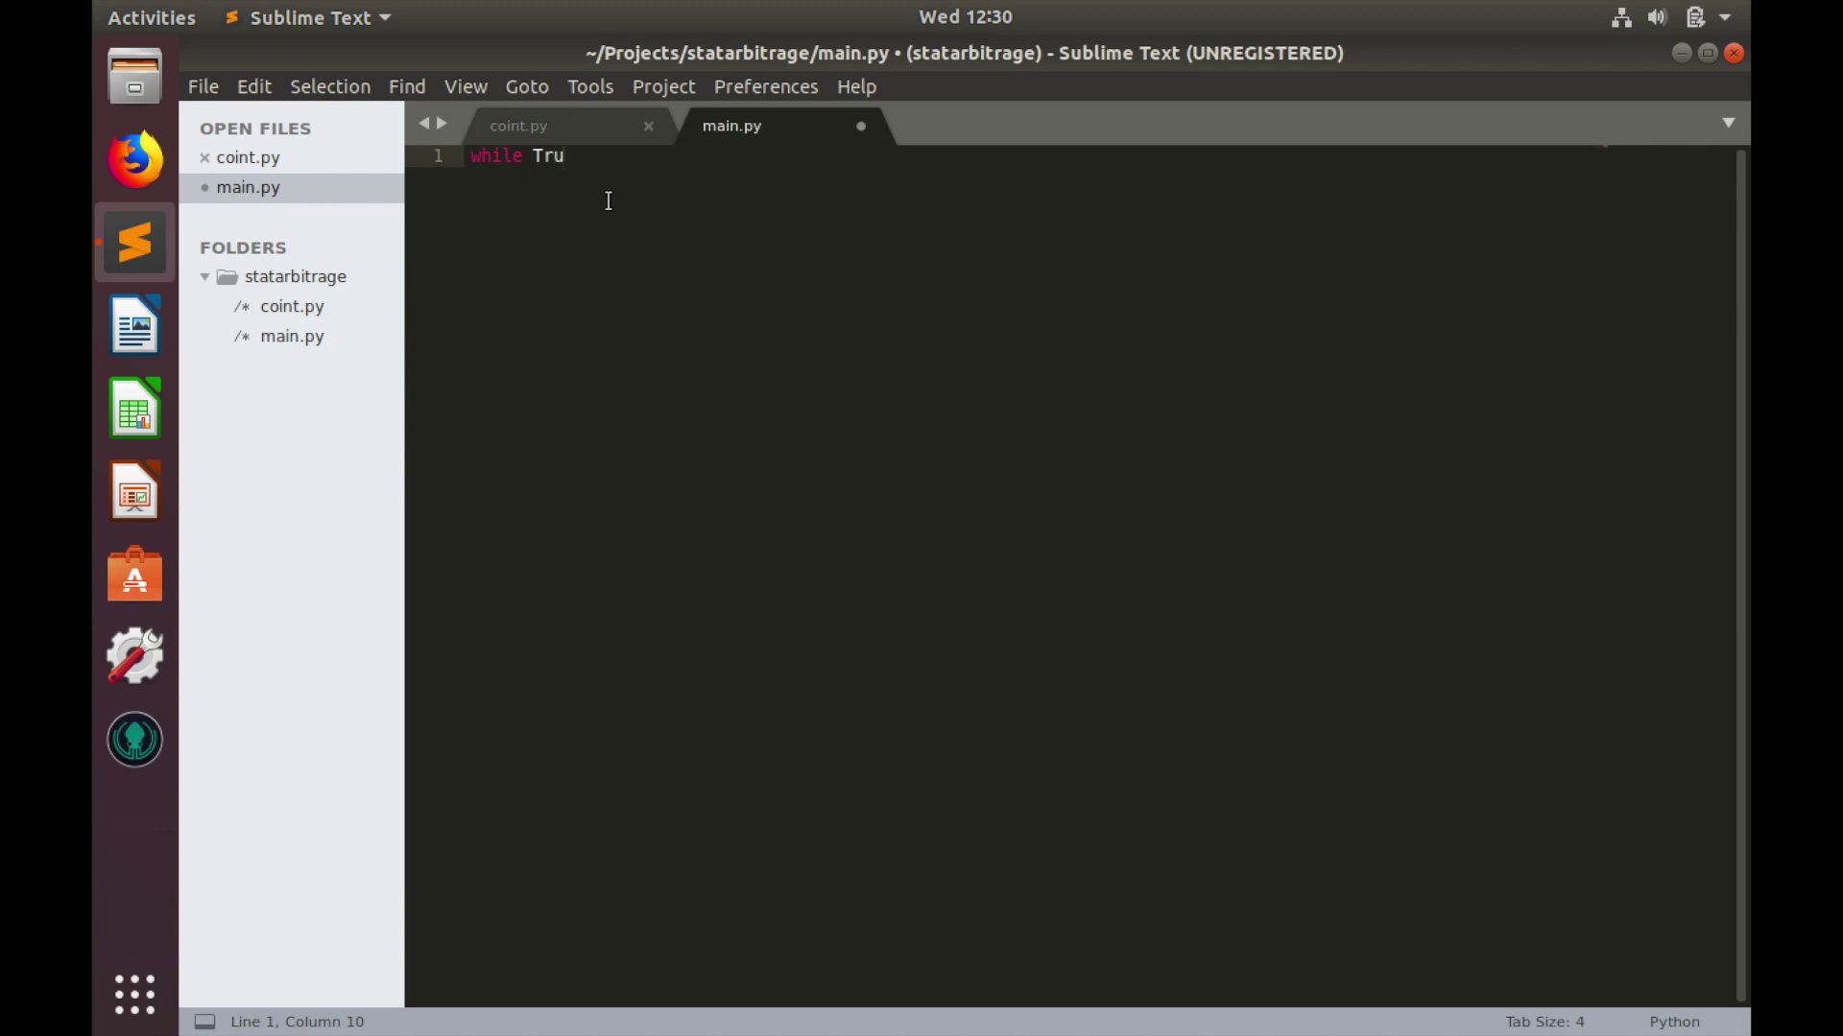
text(e:)
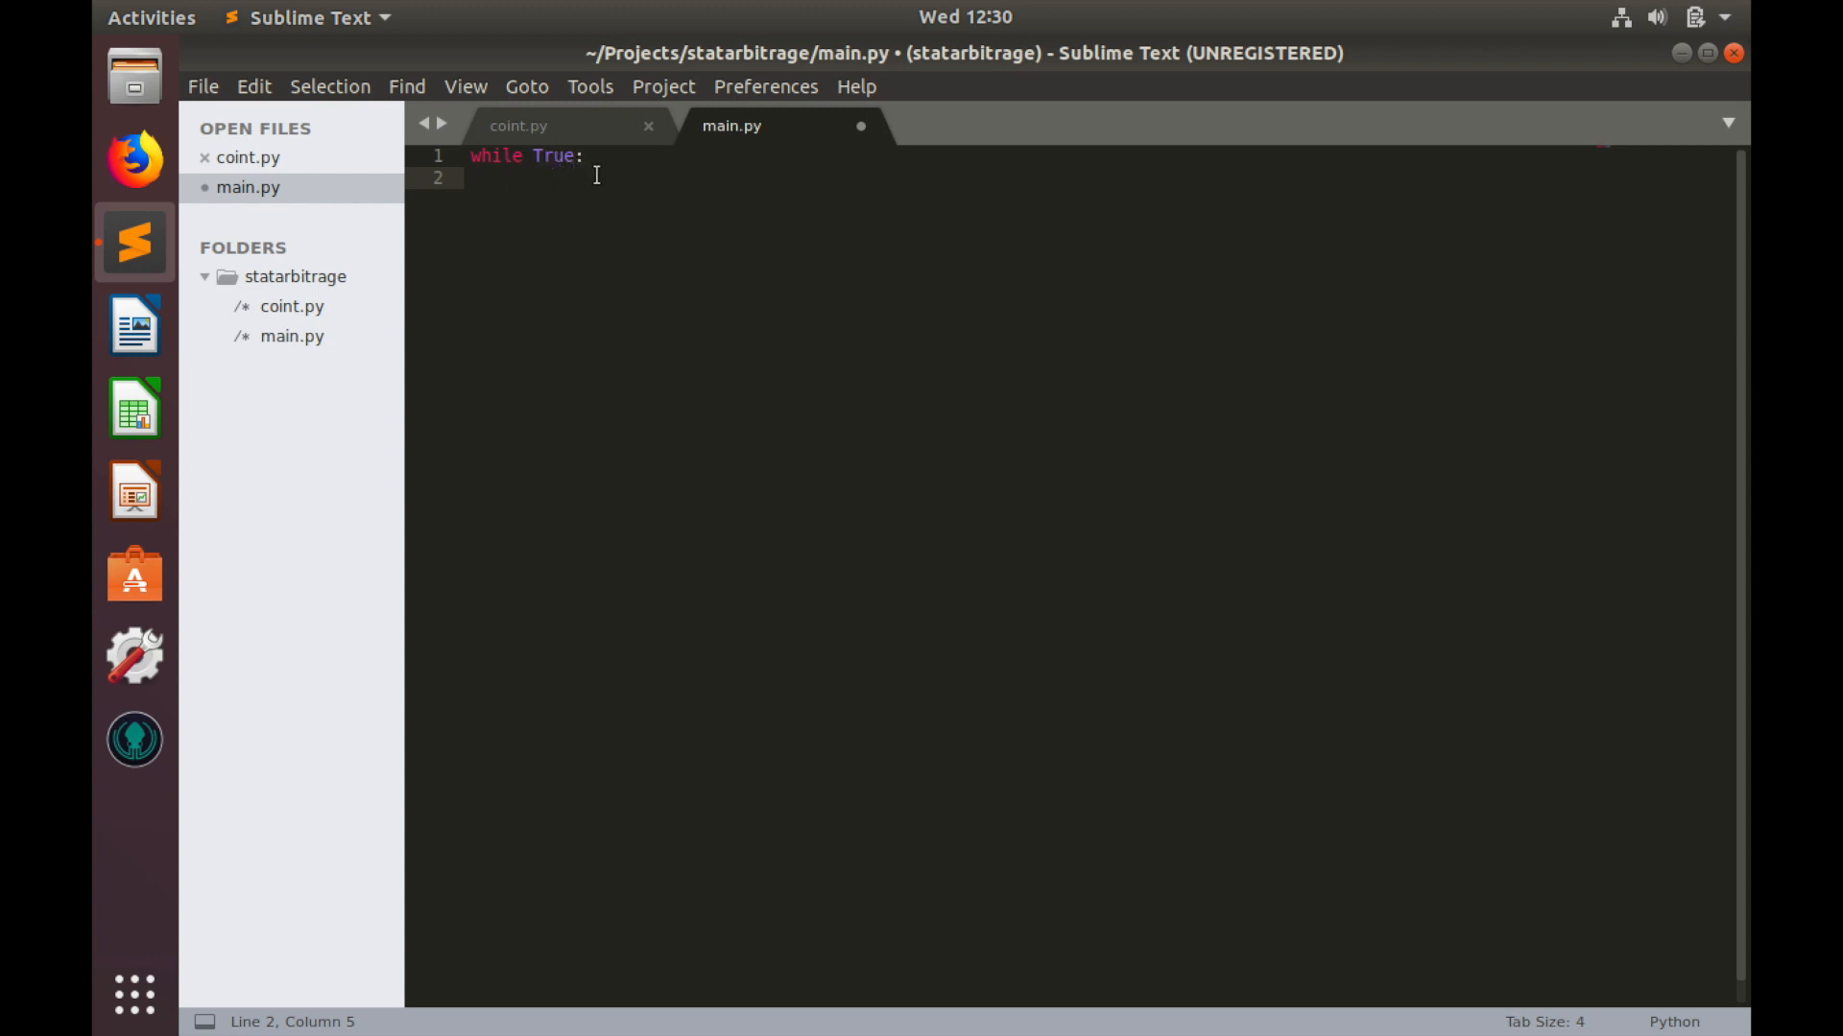
mouse_move(590, 143)
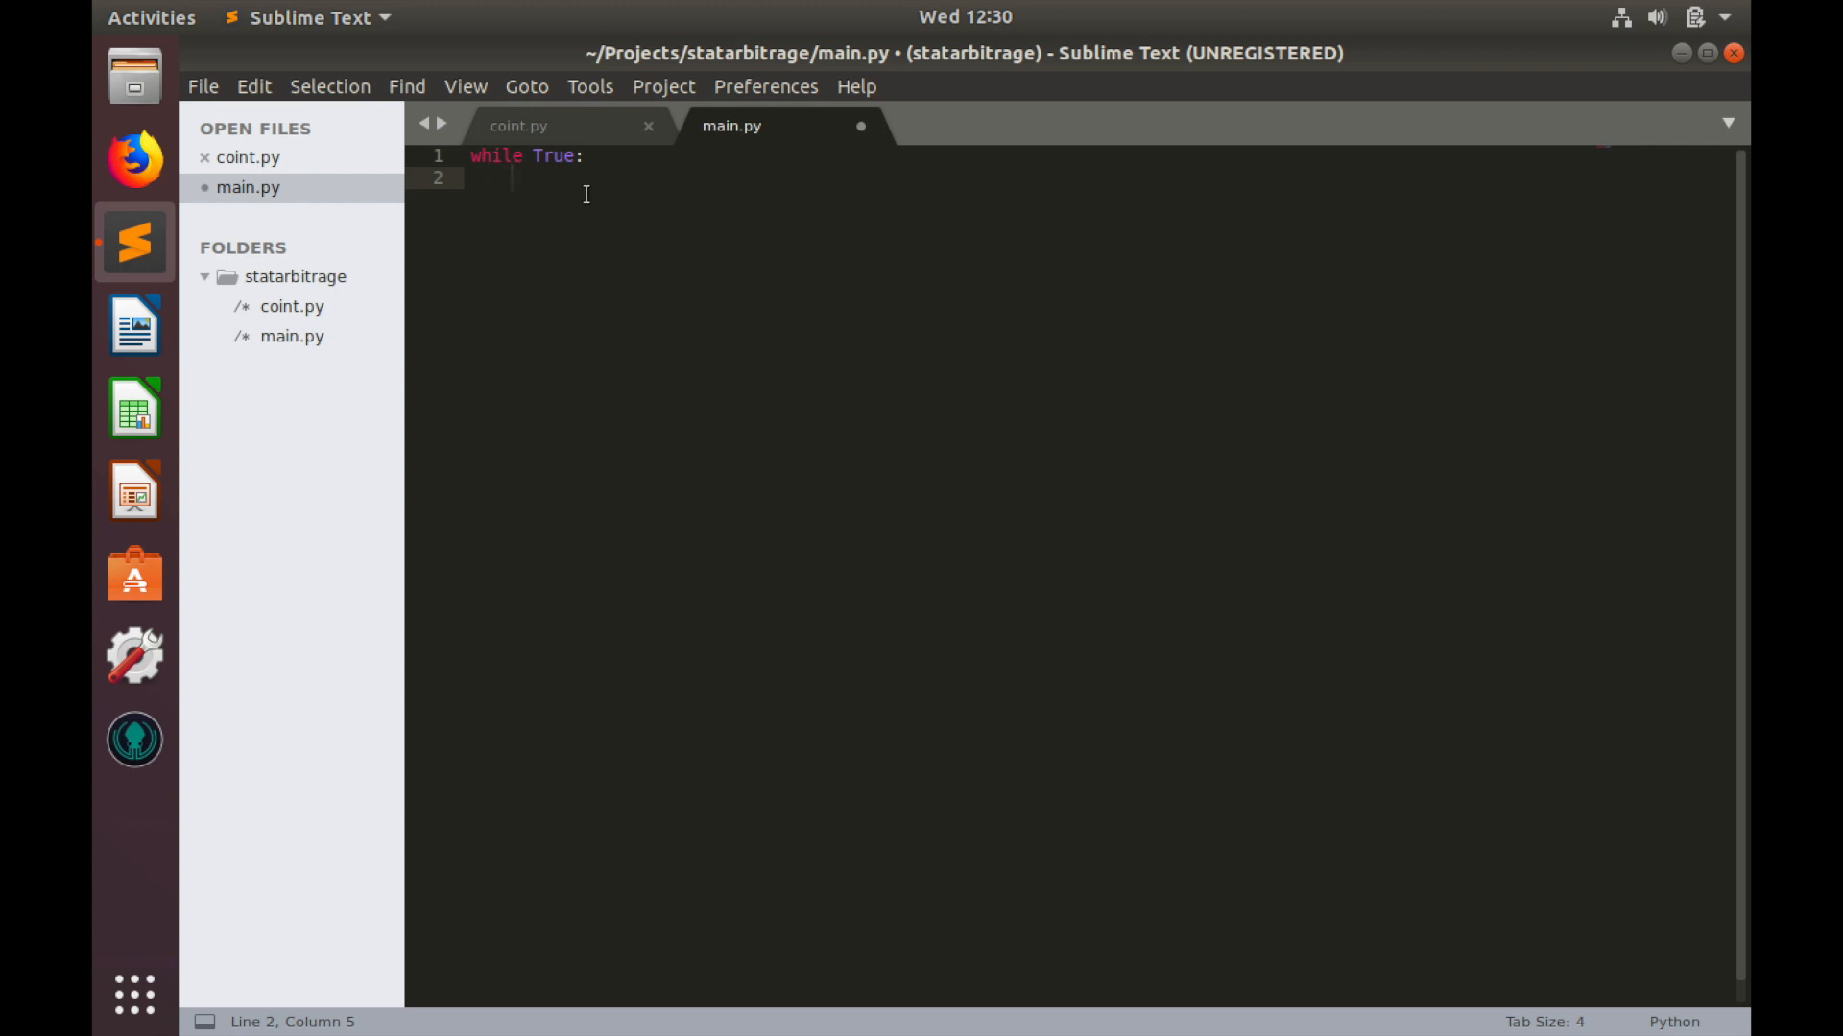
text(time)
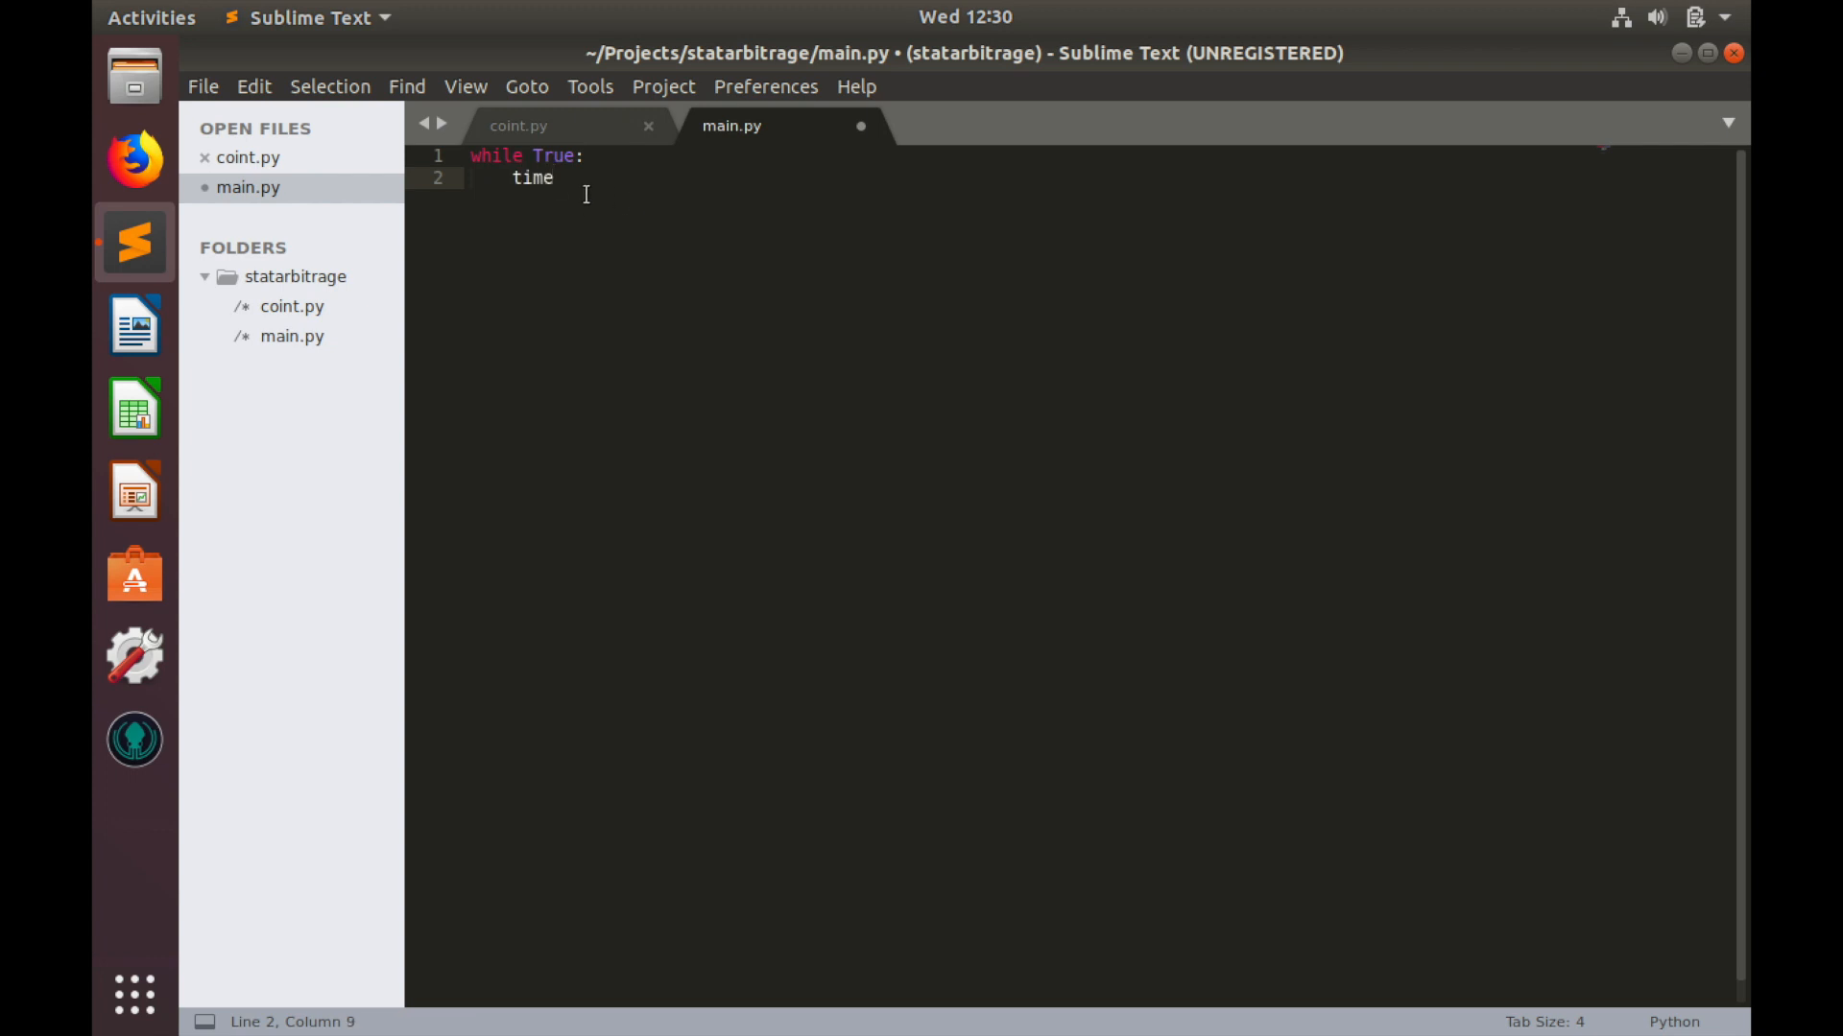
text(.slee)
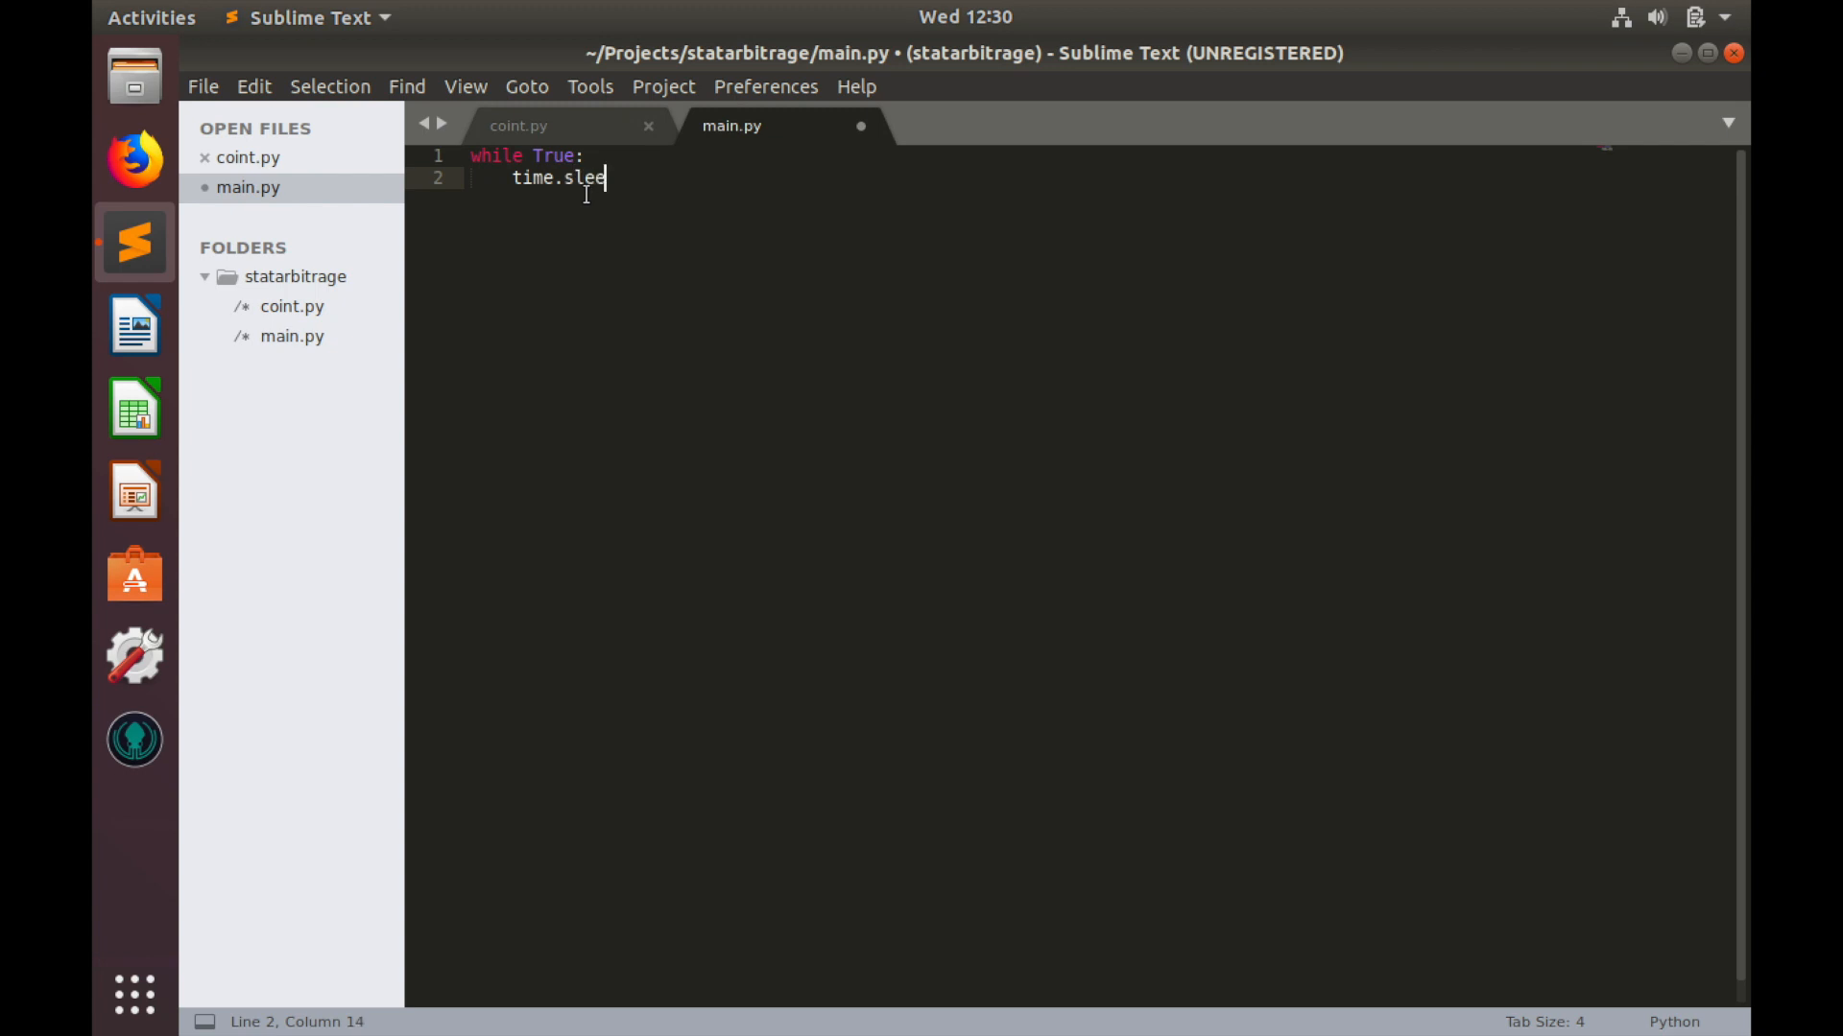
text(p())
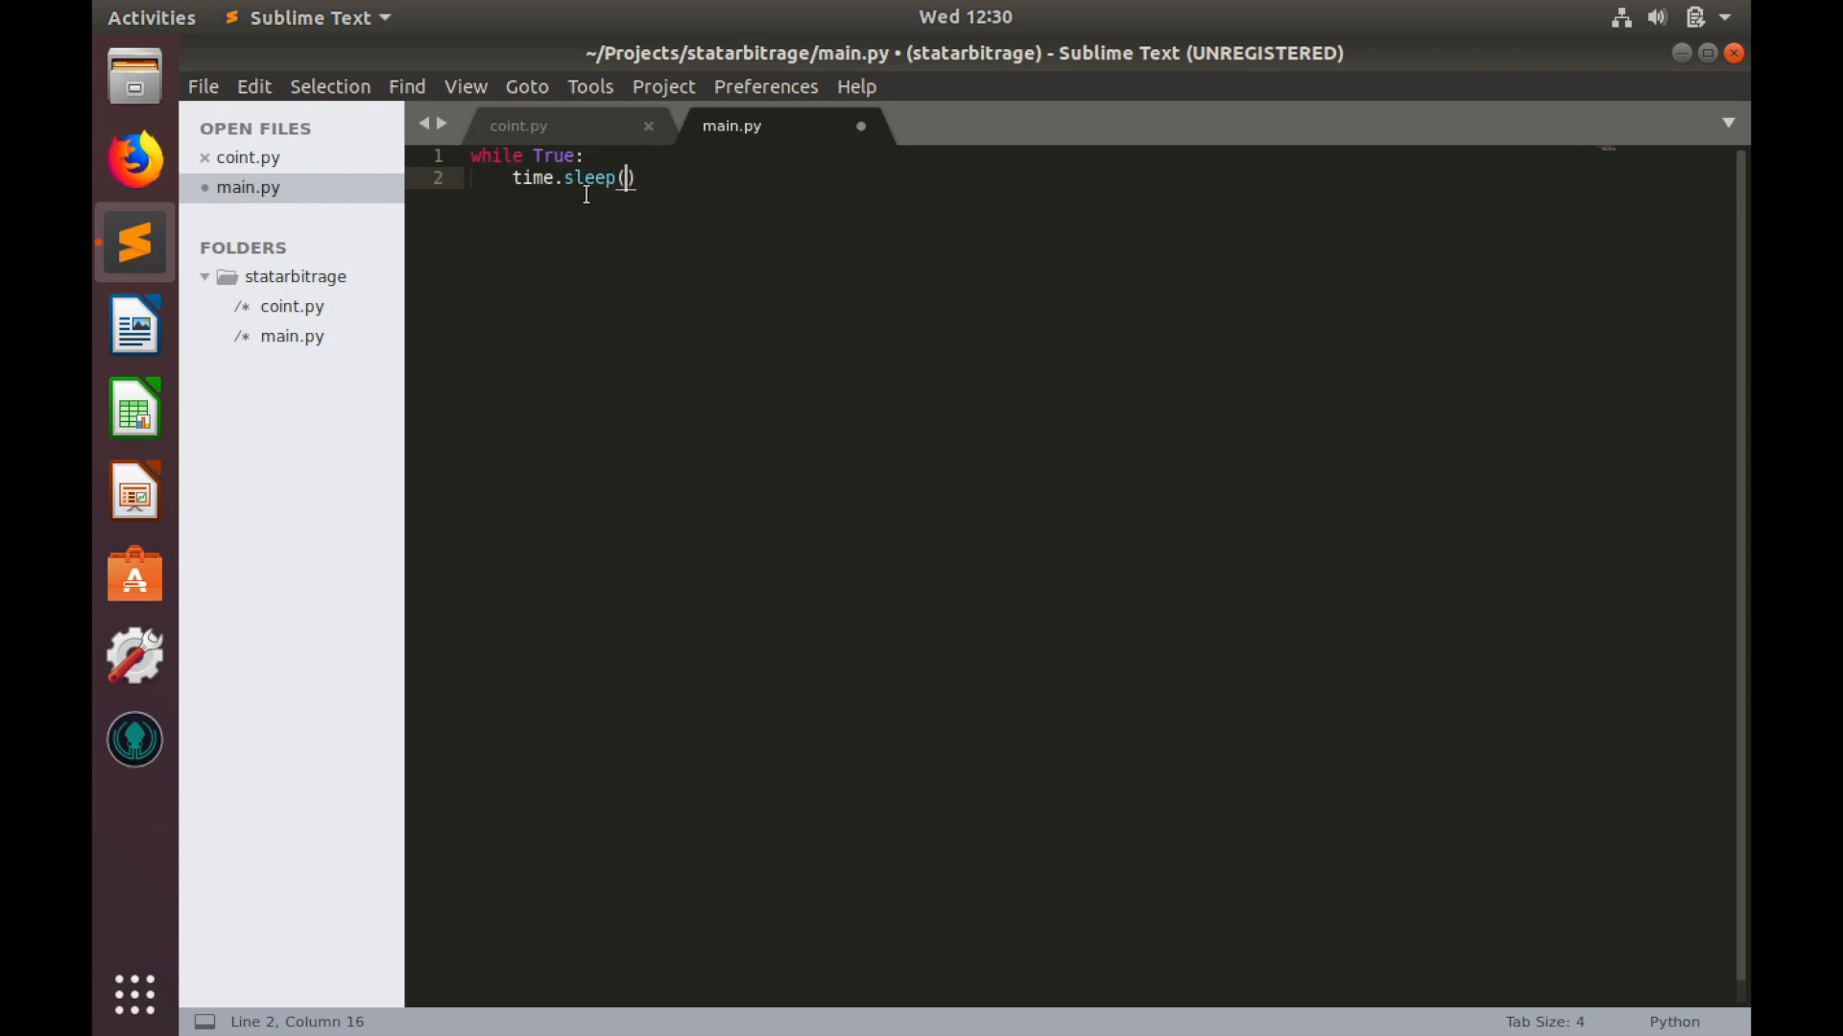
text(30*)
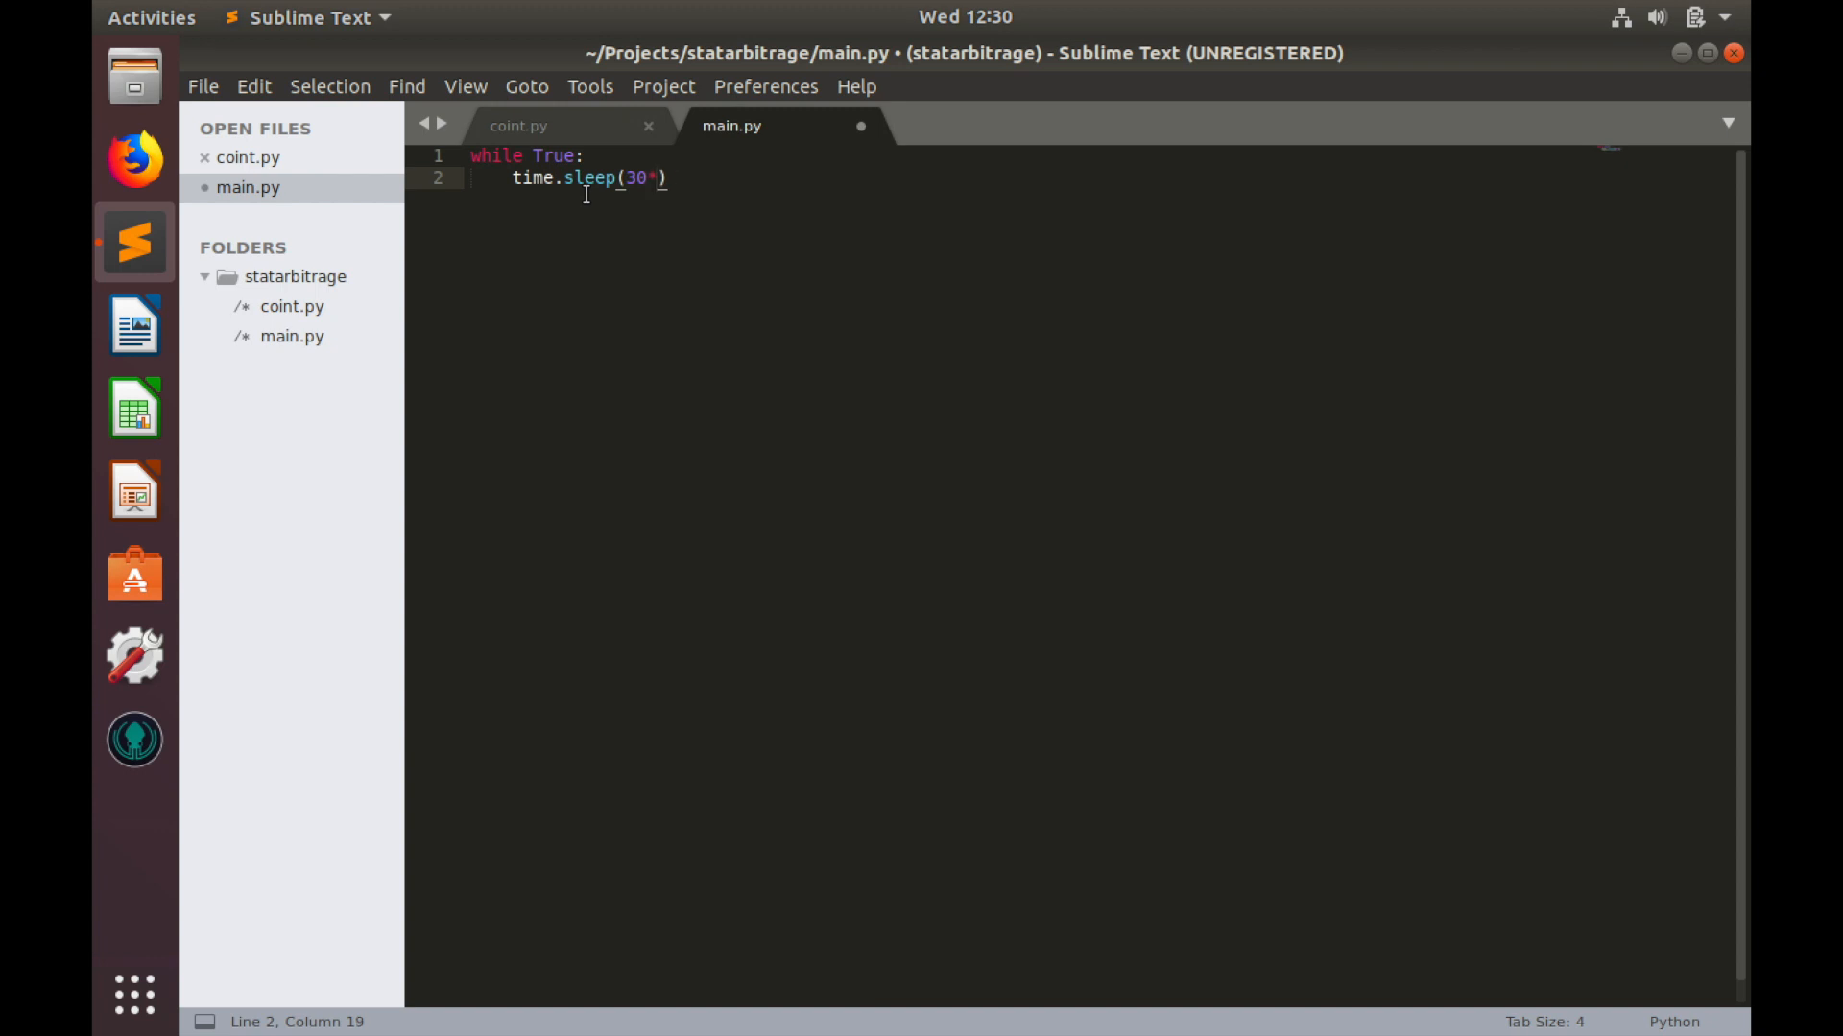
text(60)
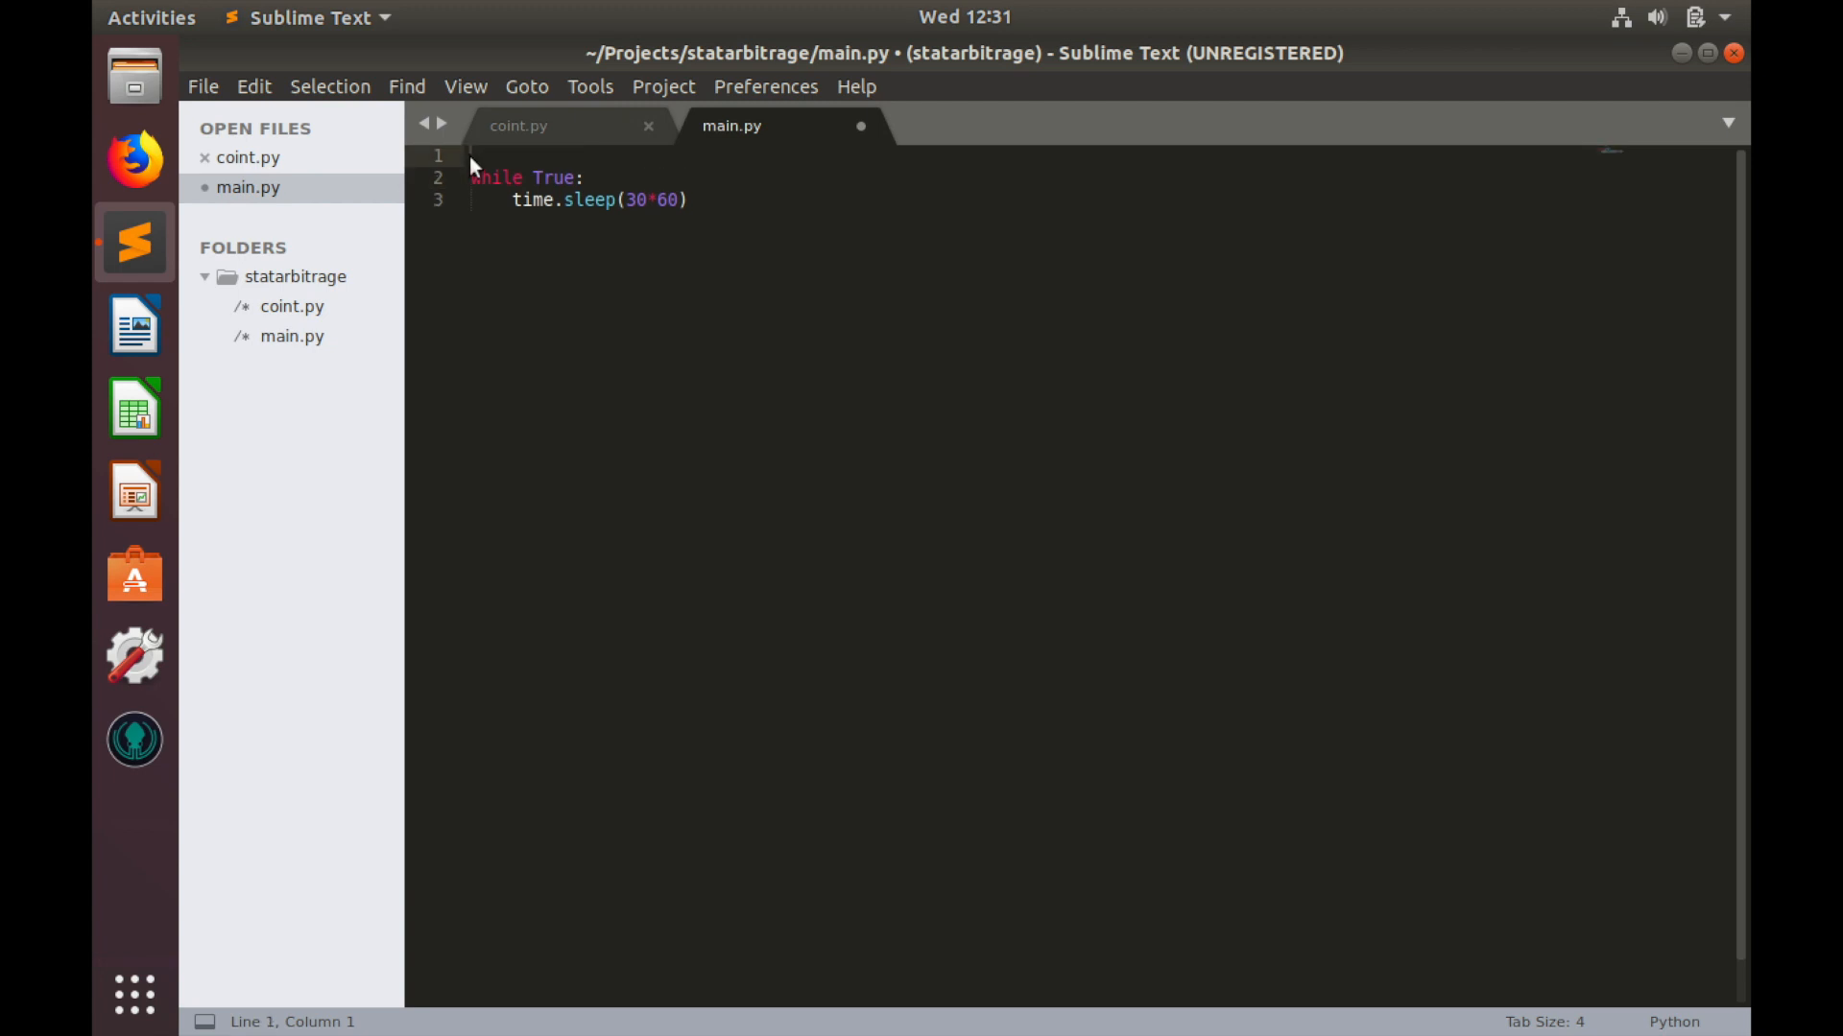
Step: Add 'import time' at the top and call get_market_data() inside the loop
text(import)
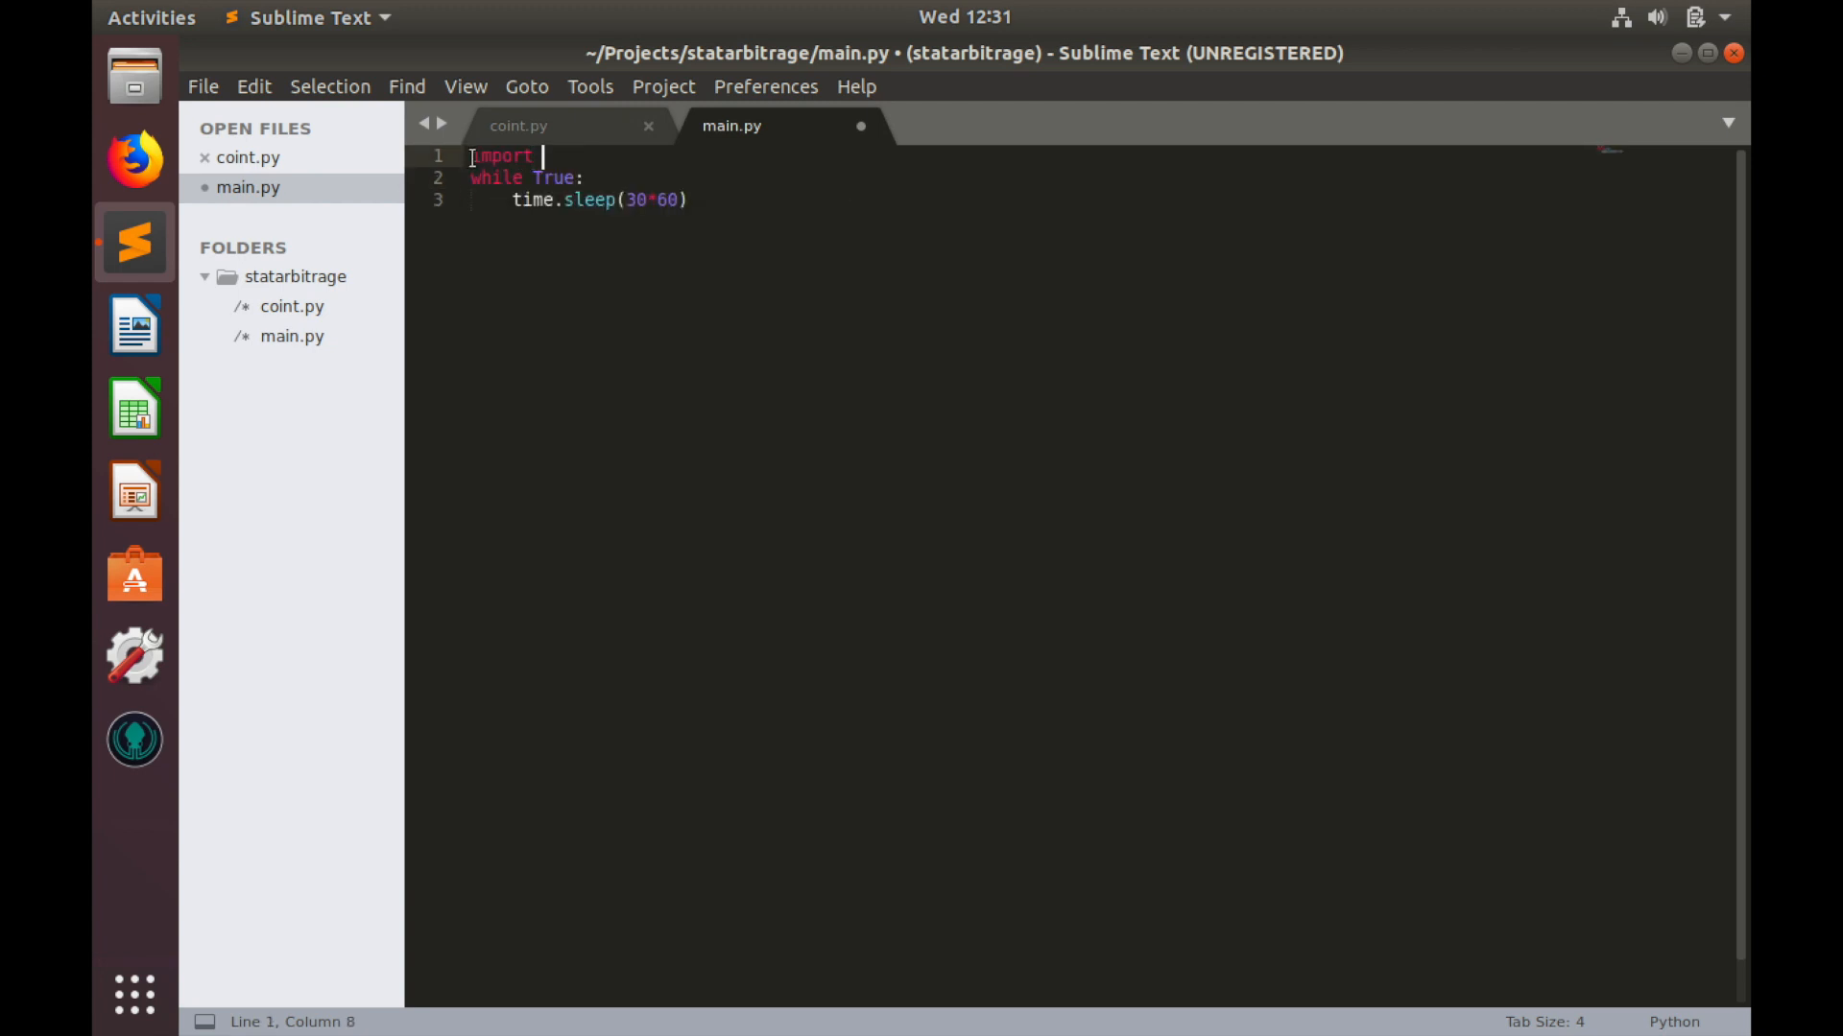
text(time)
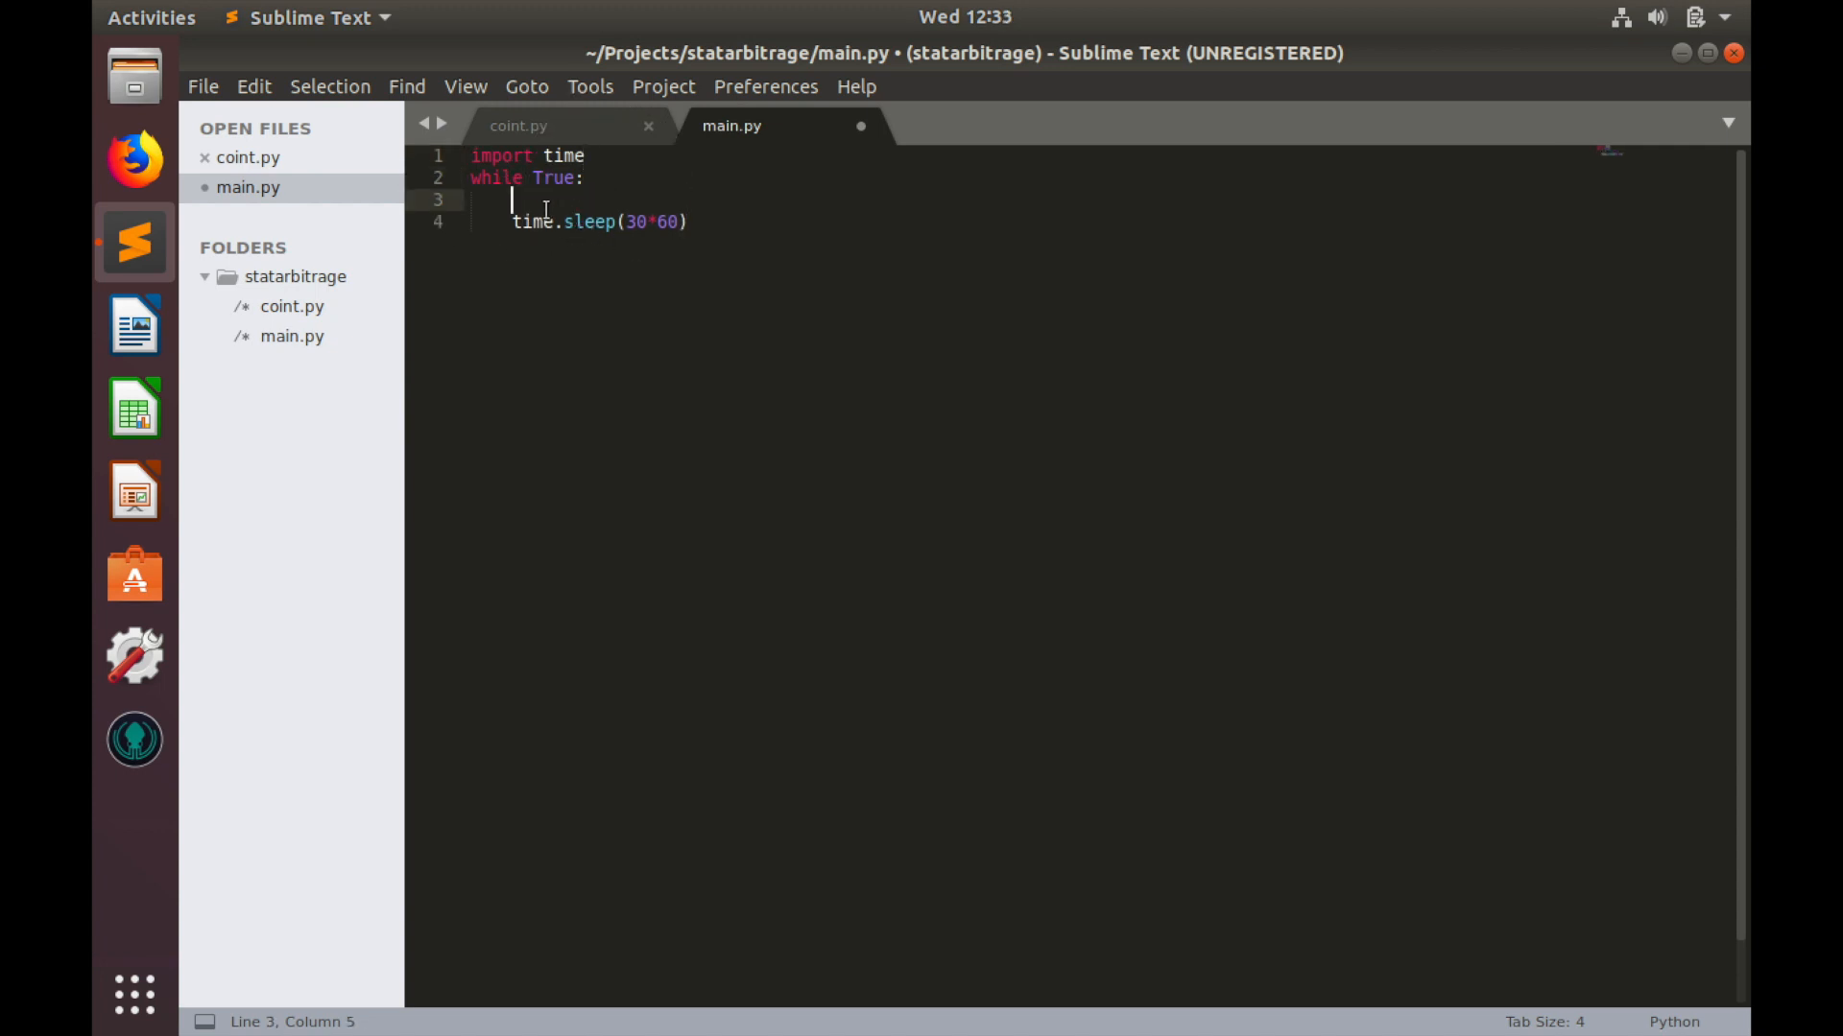
text(get)
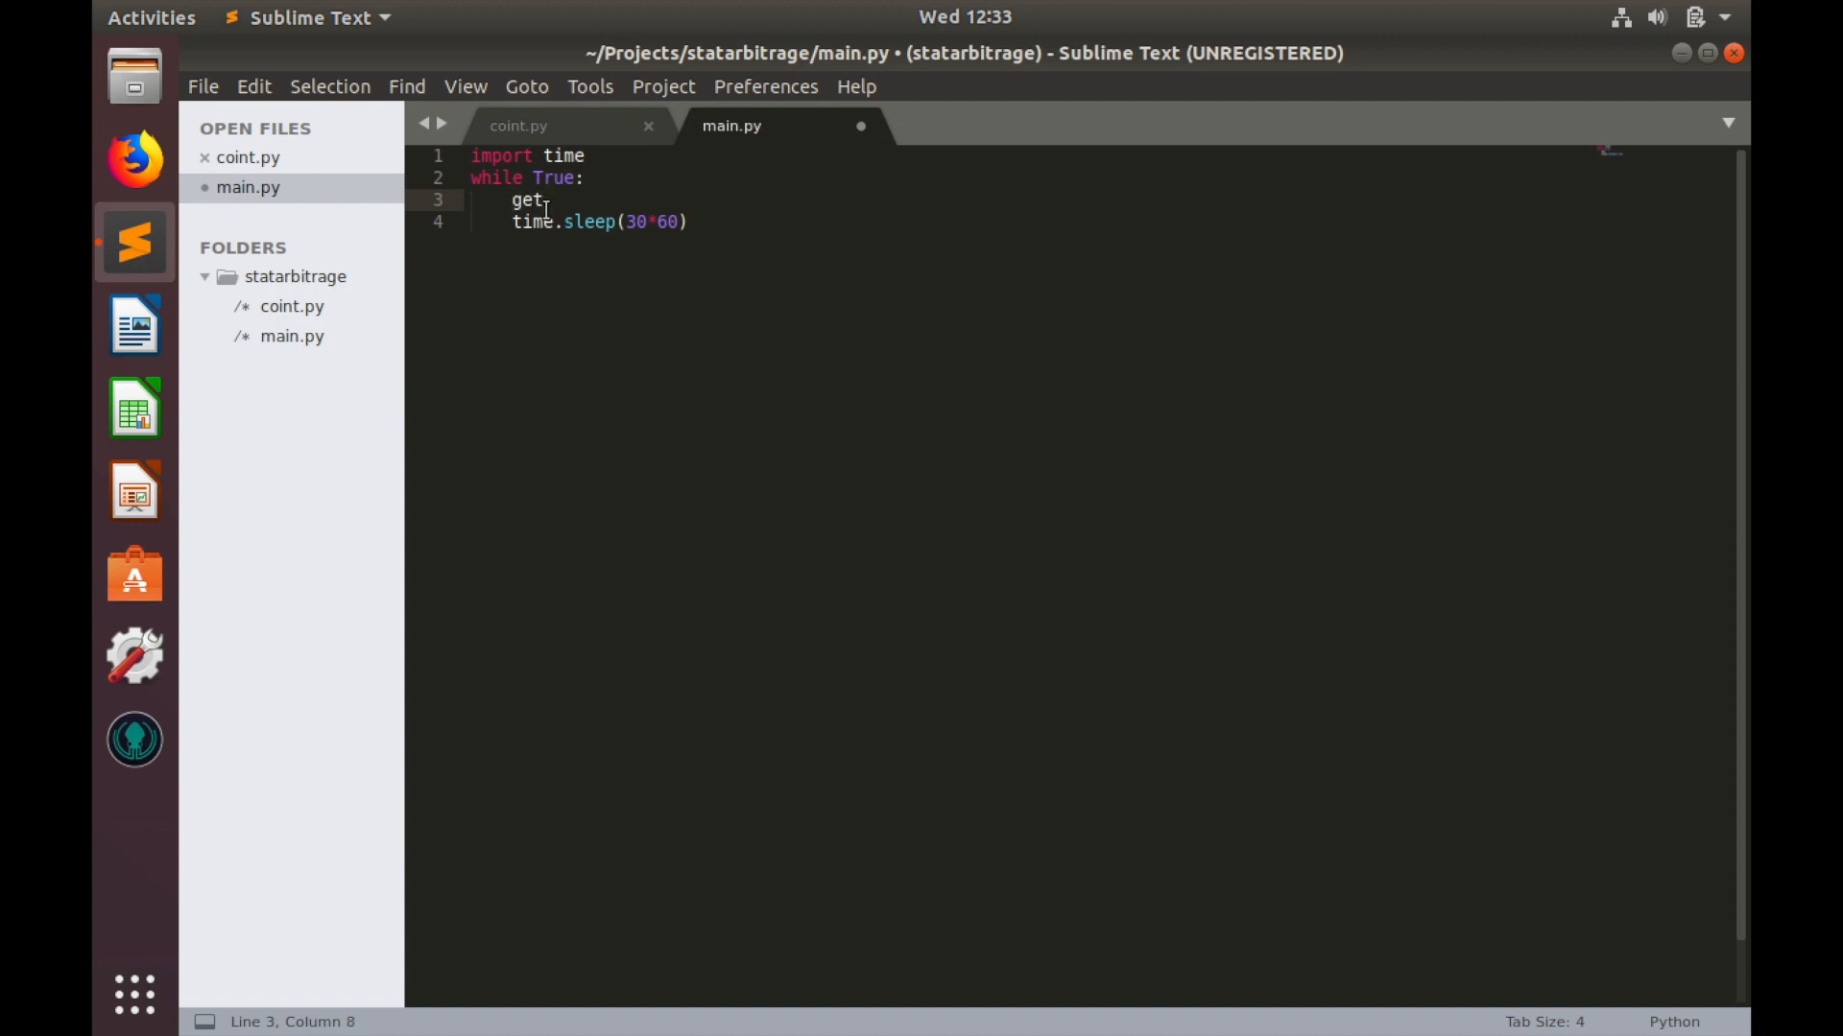
text(_m)
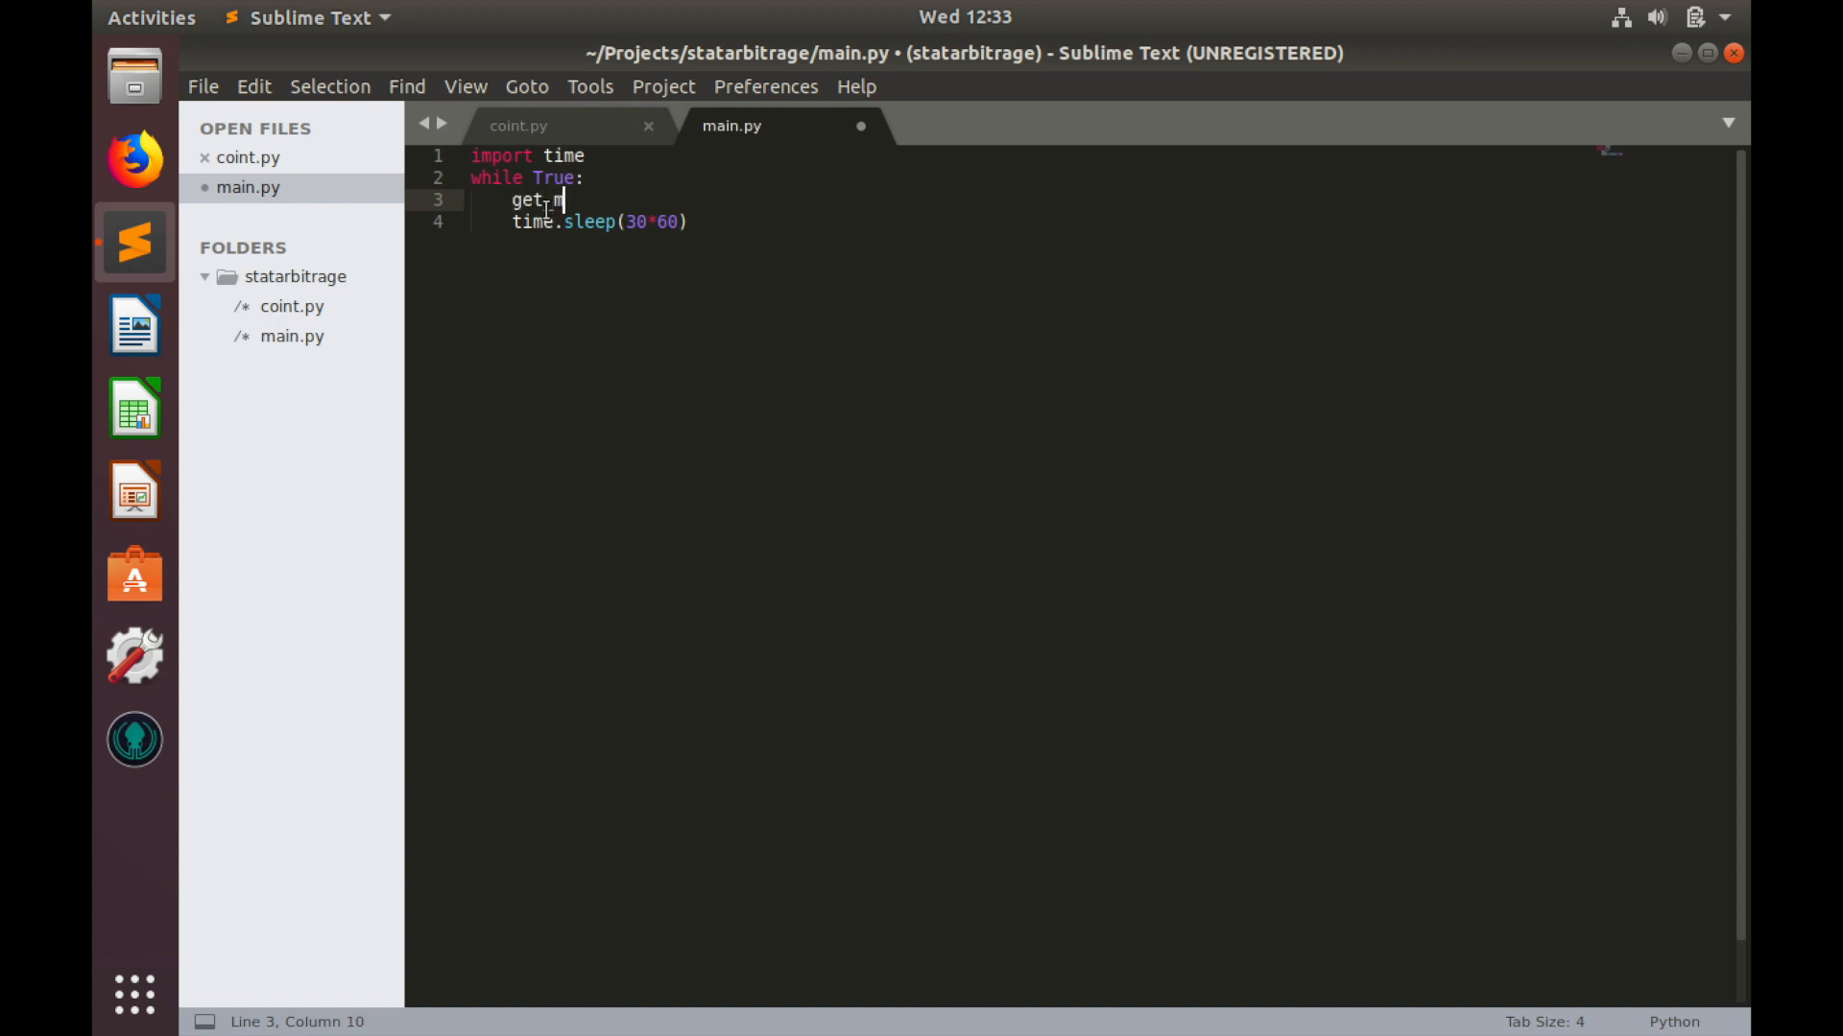
text(arket_da)
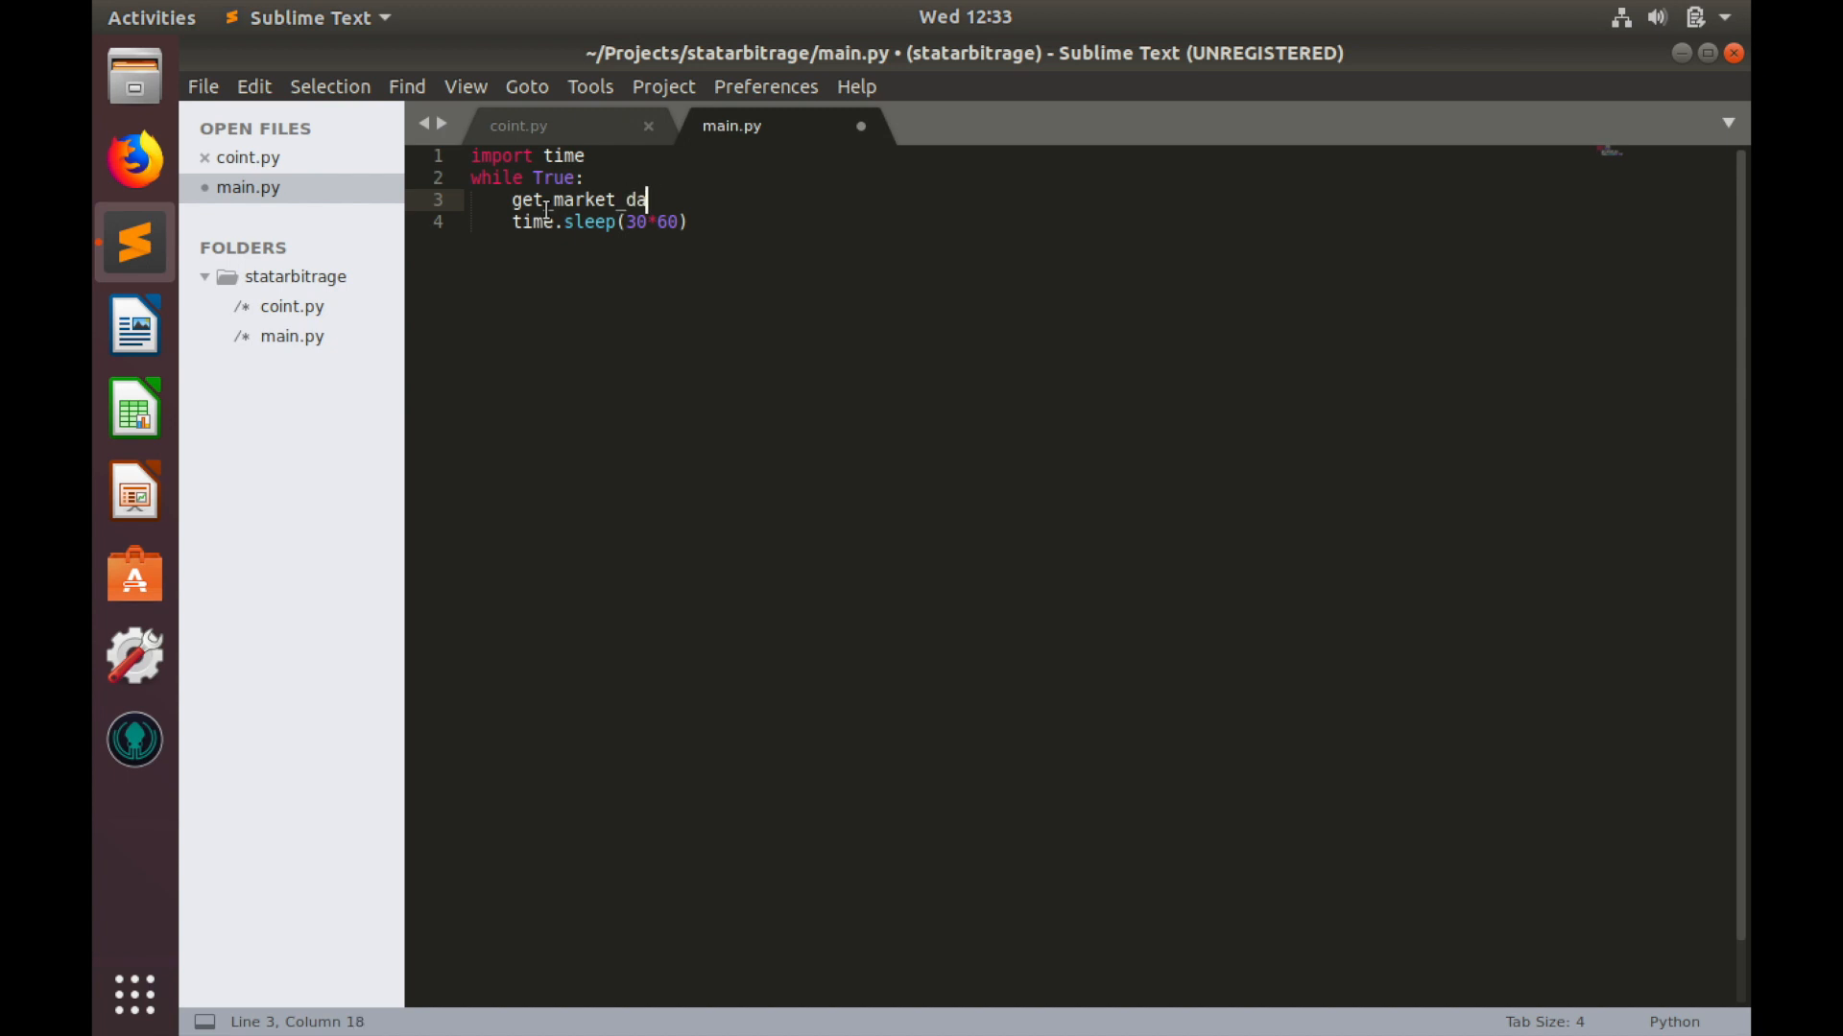
text(ta())
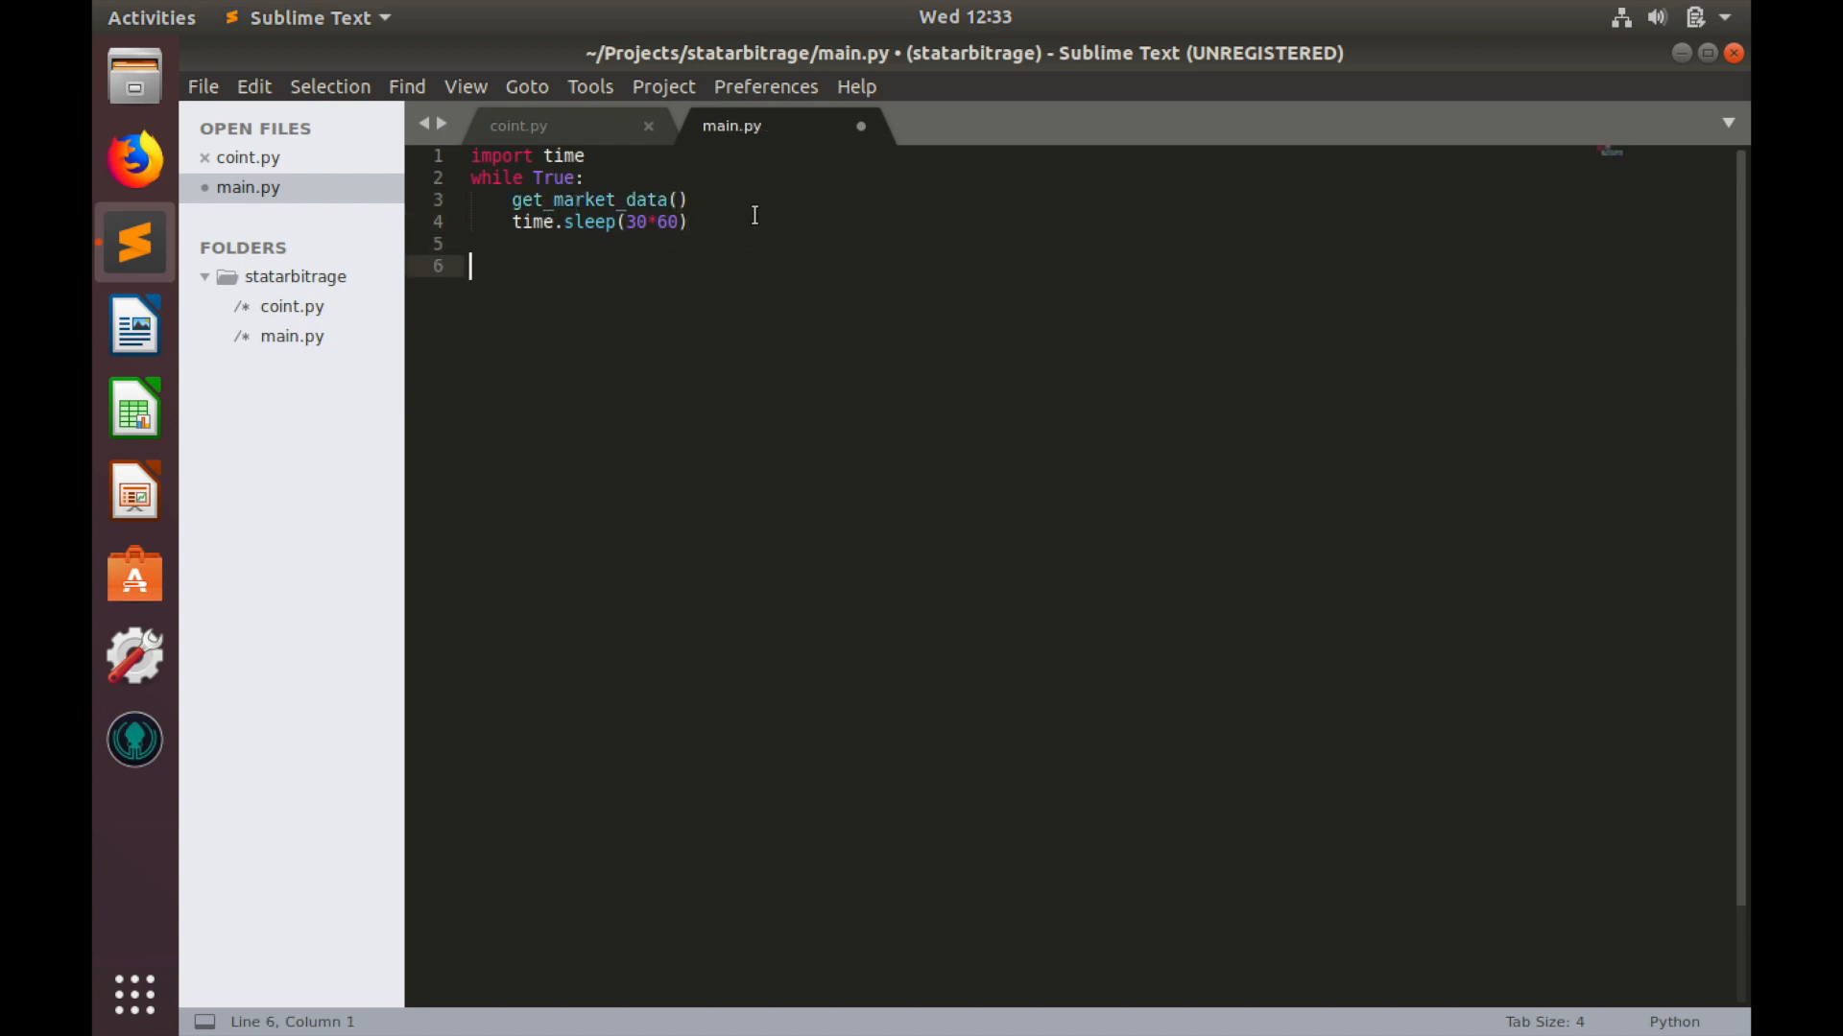
Step: Declare 'def get_market_data():' below the loop
text(def)
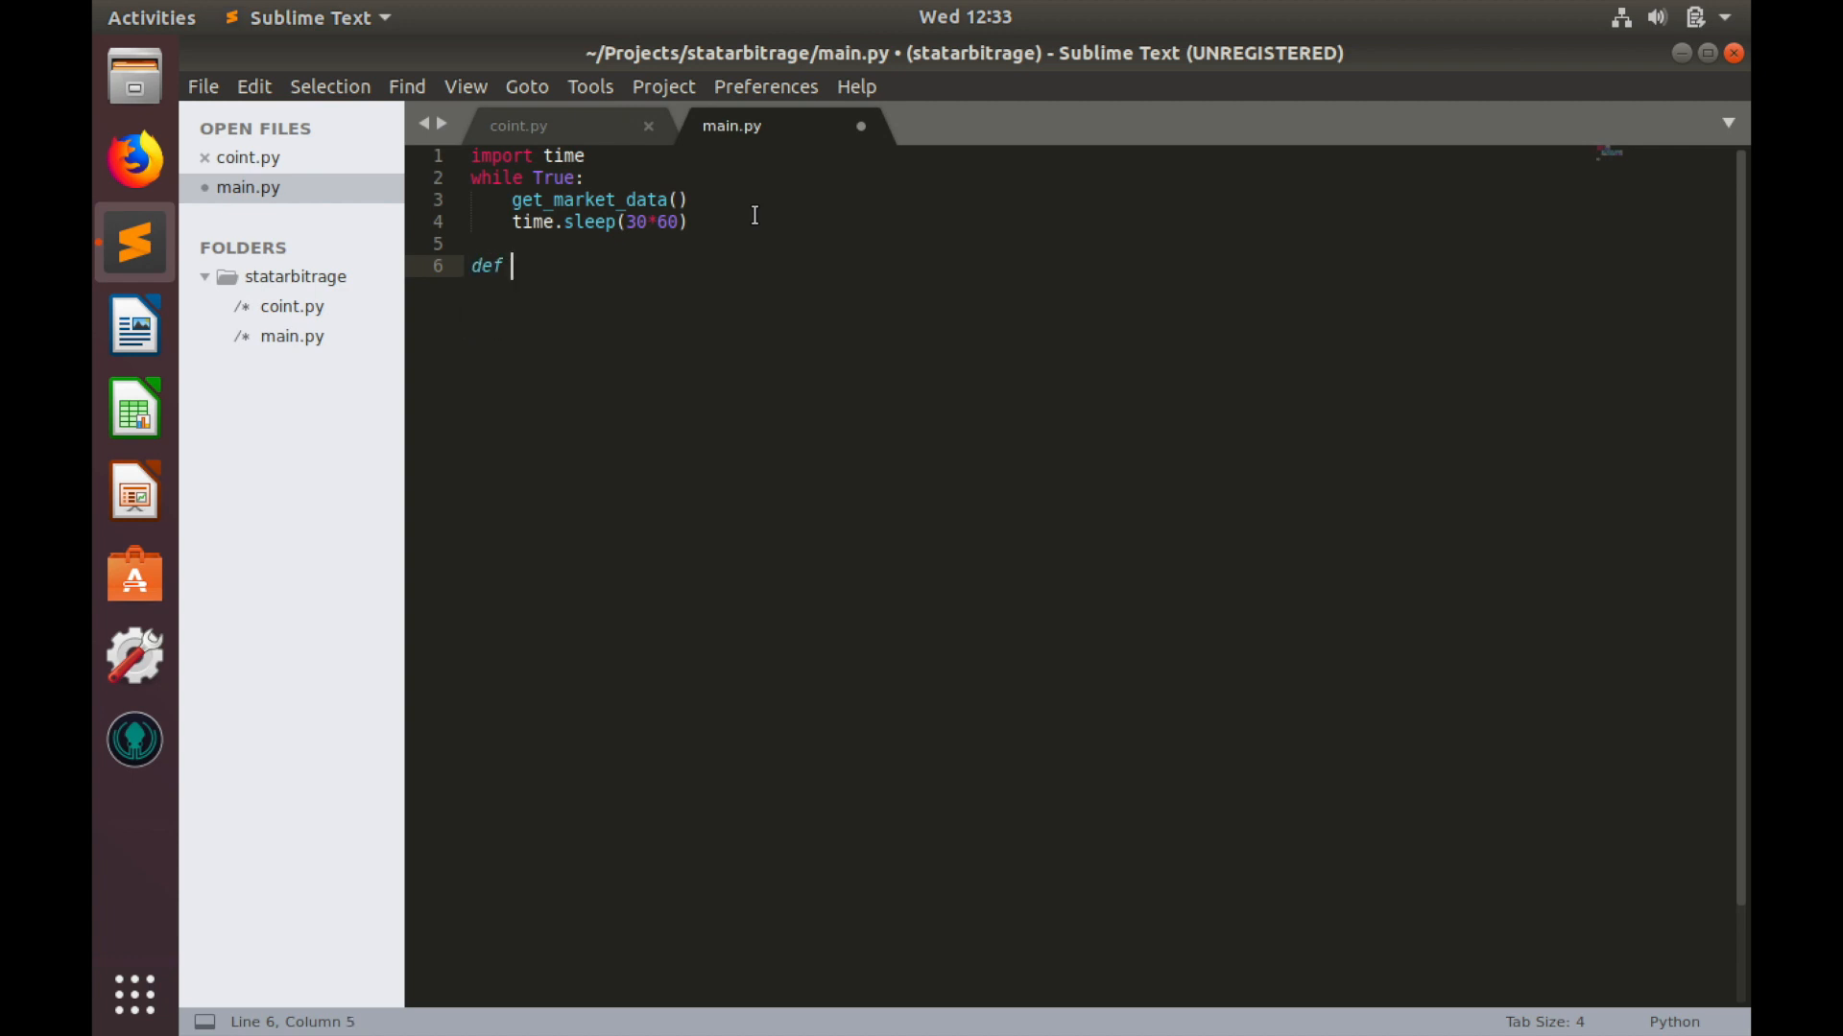
text(get)
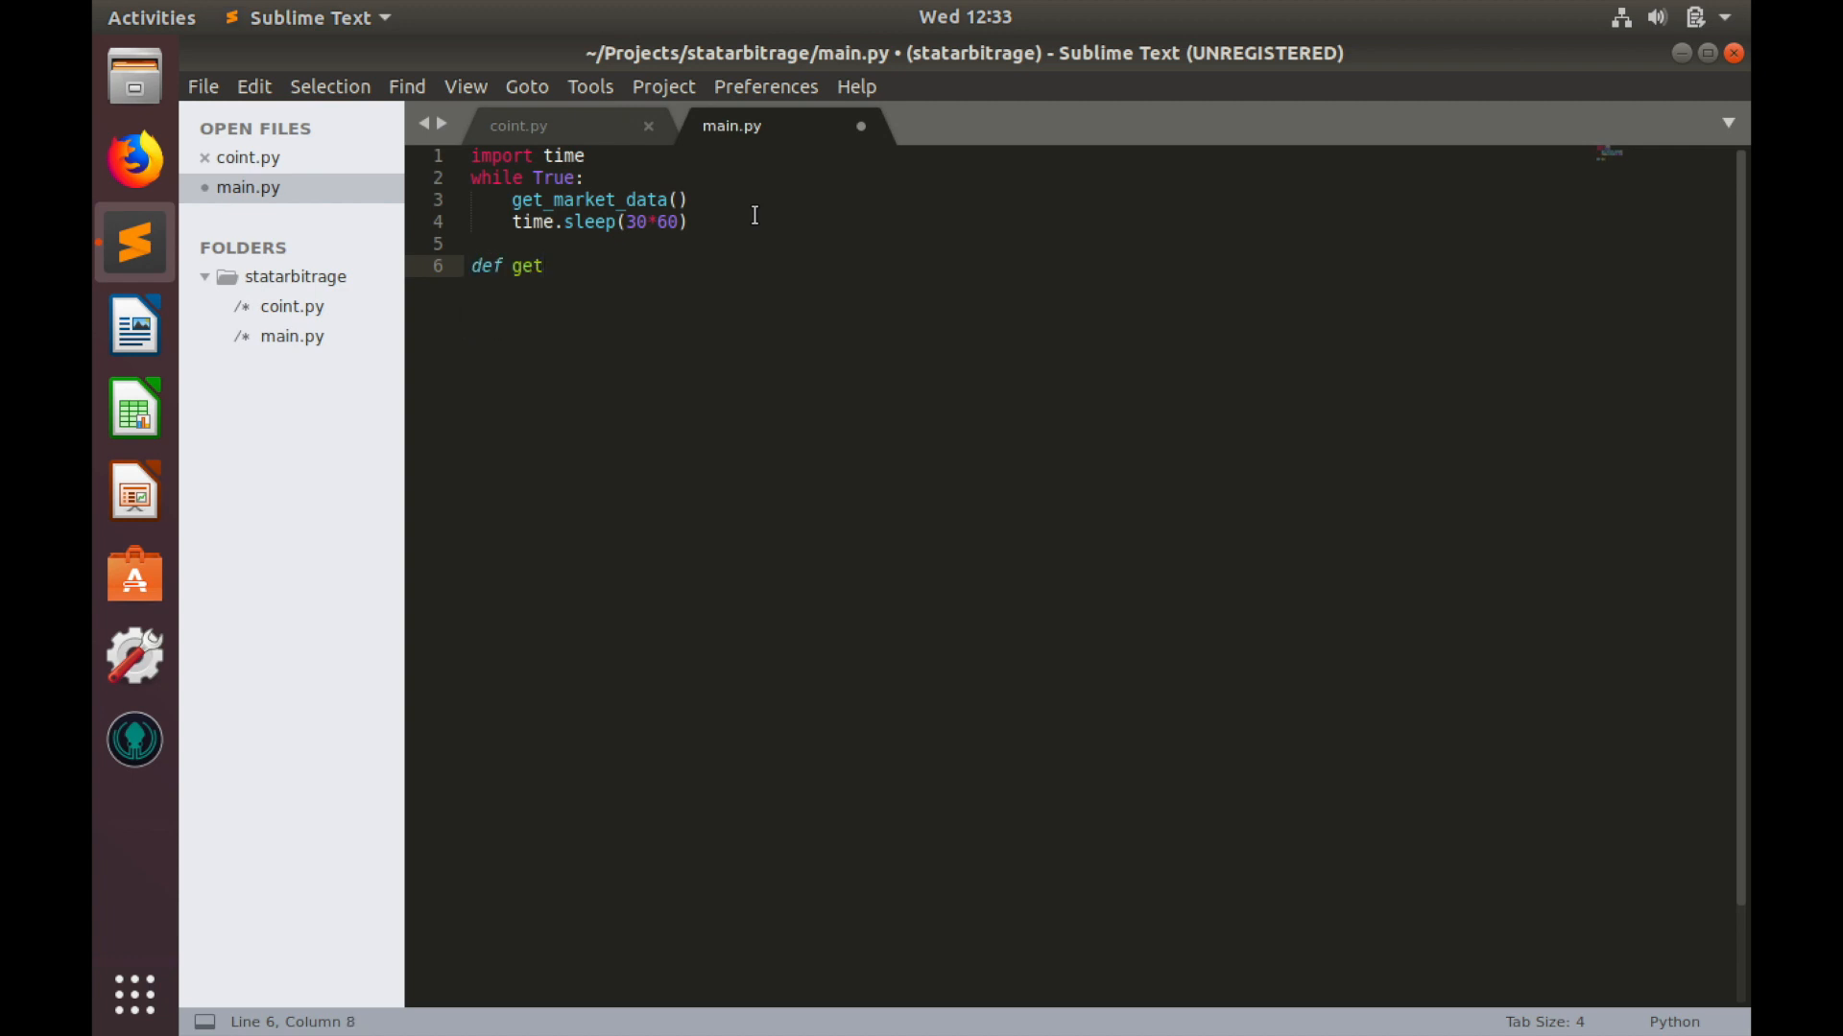
text(_mare)
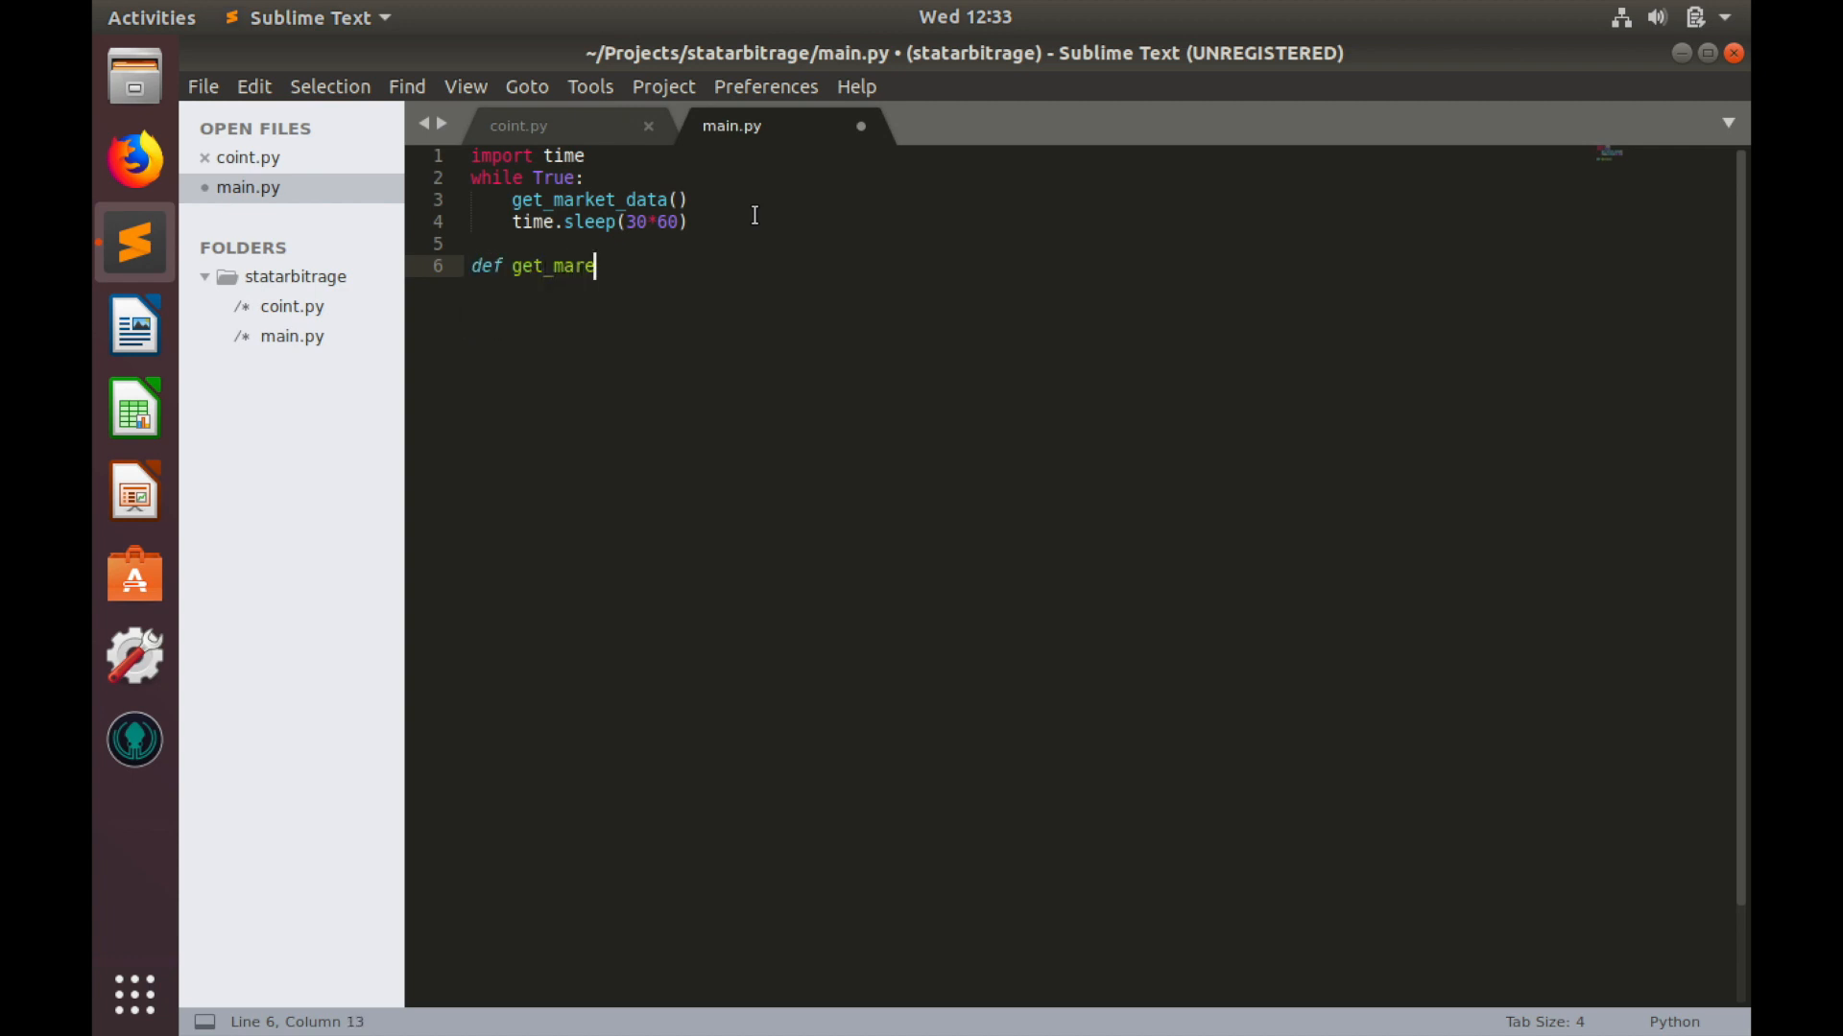
text(ket)
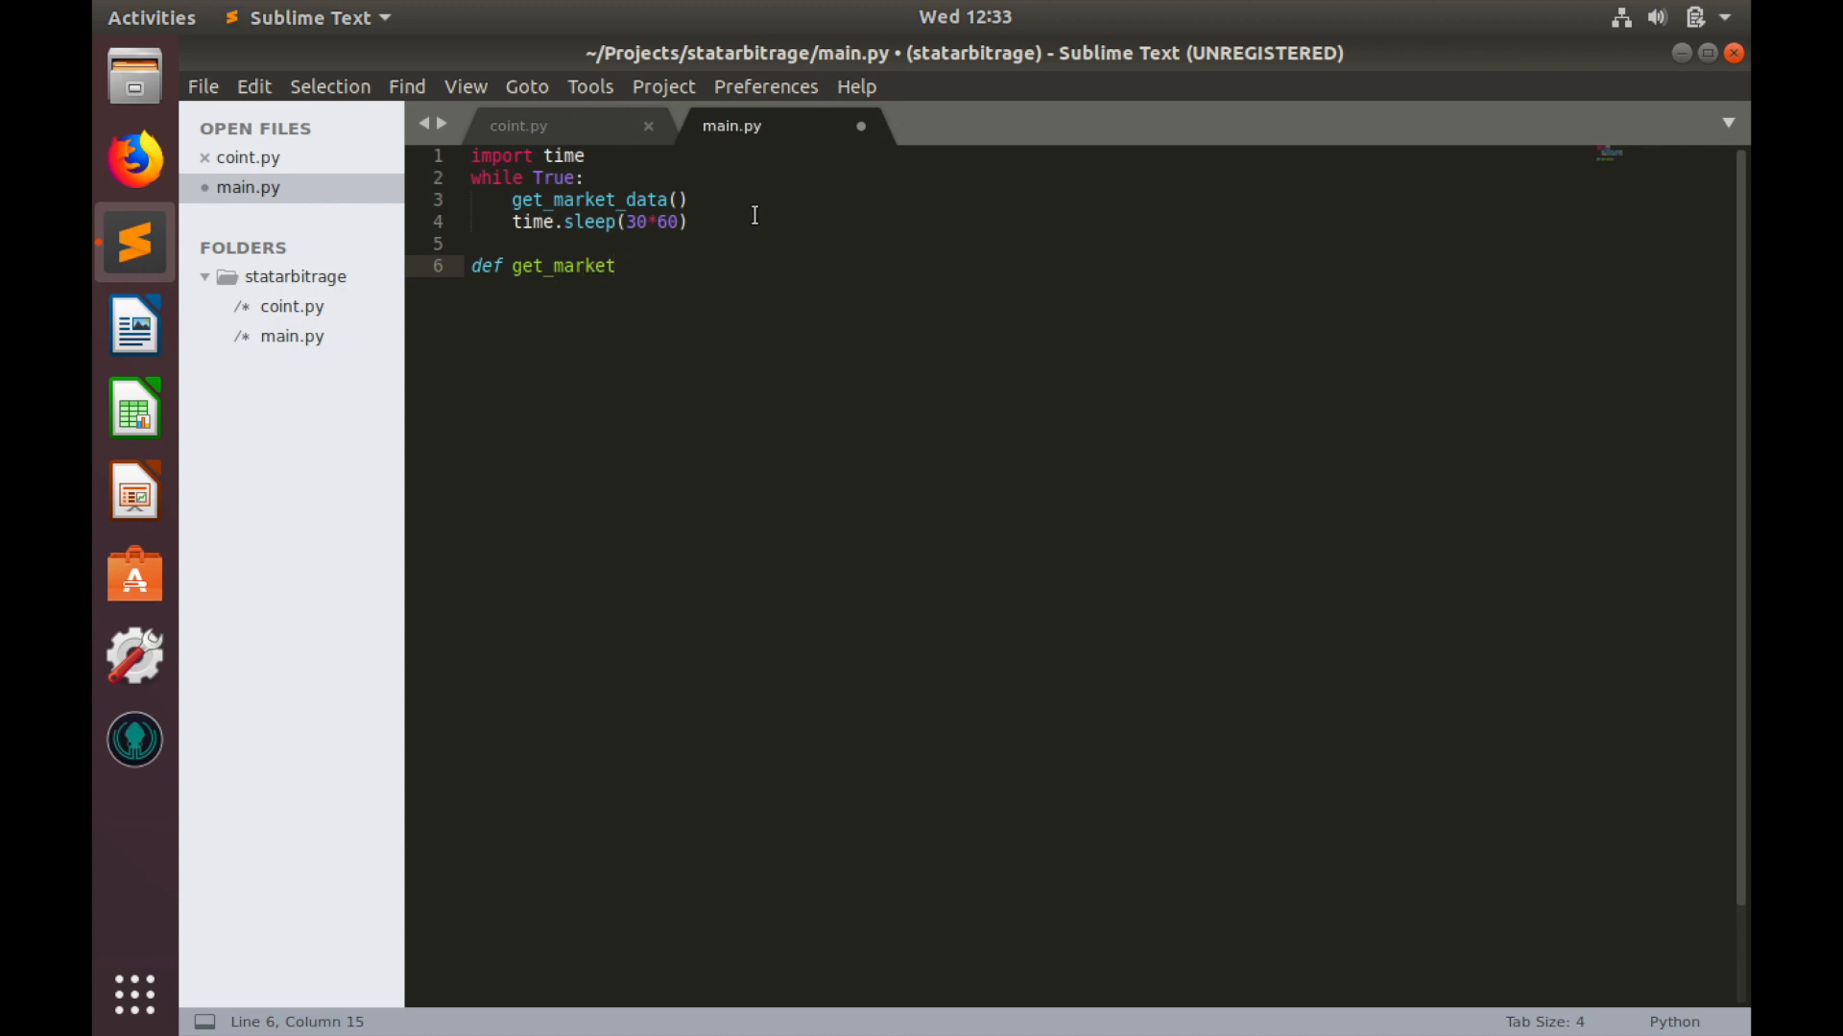
text(_data()
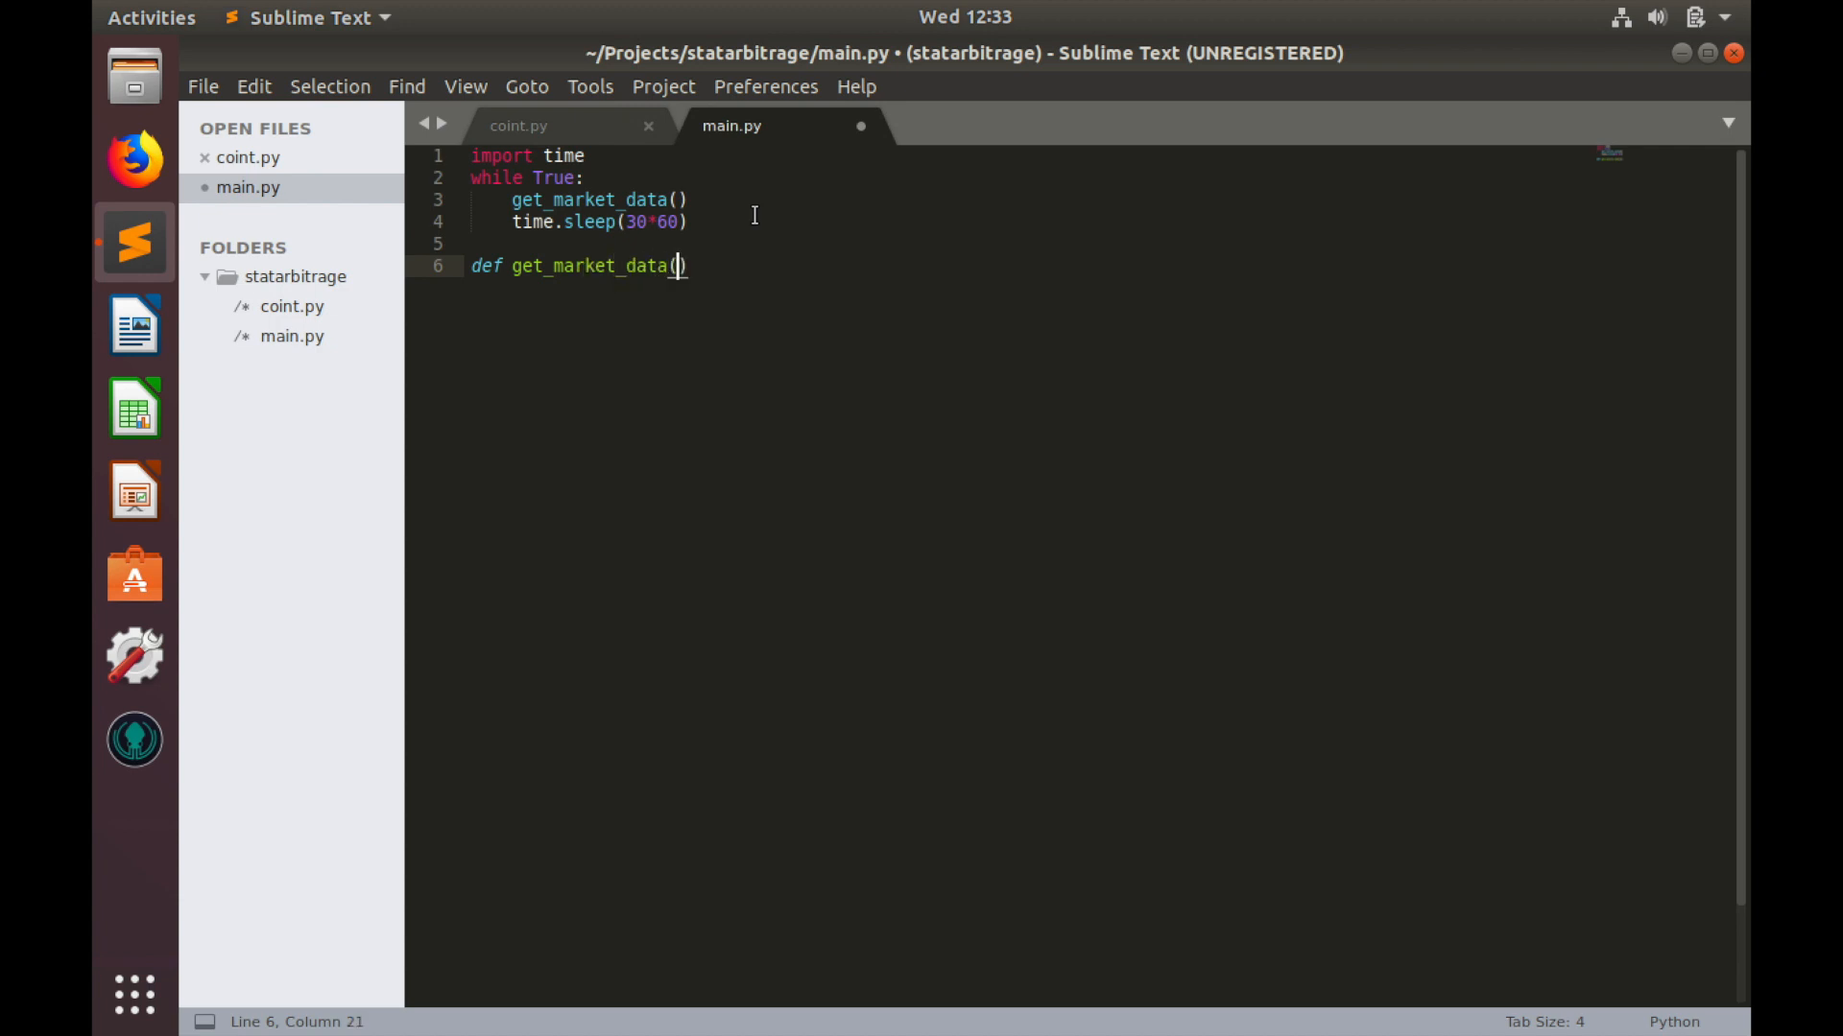
text(:\n)
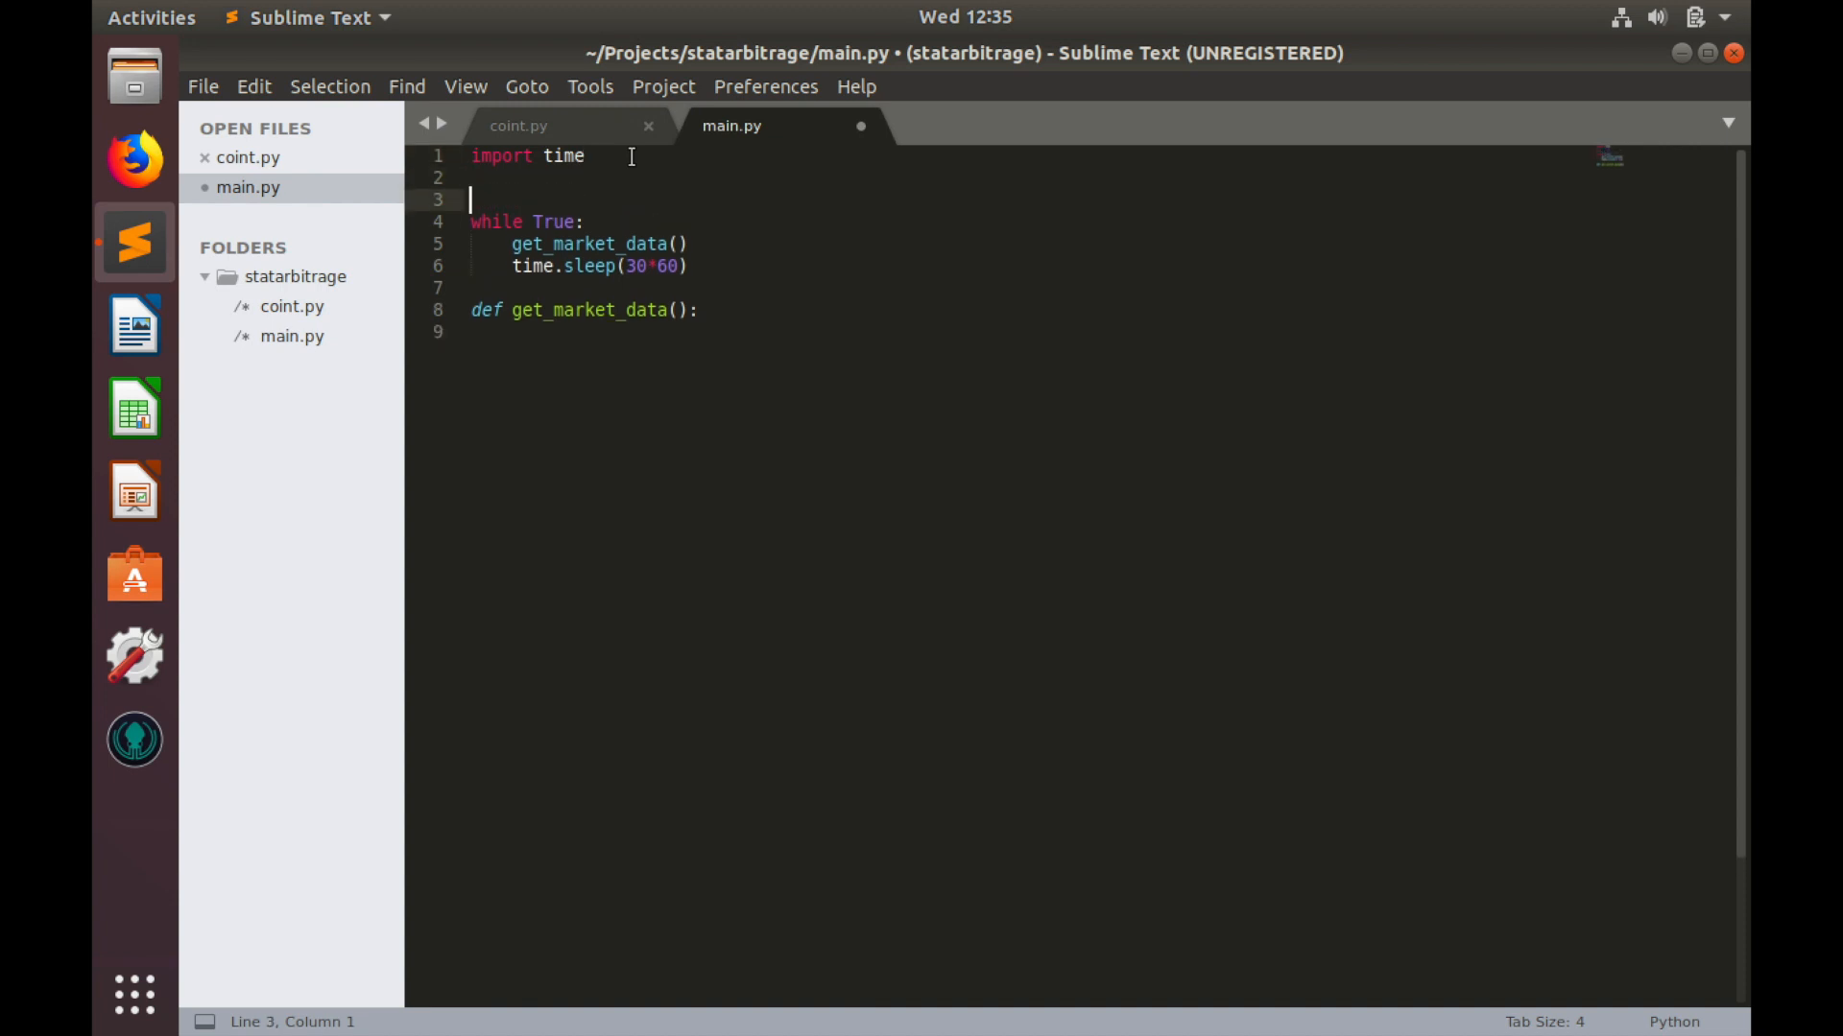
Step: Add a pairs list, pass it to get_market_data, and make pairs its parameter
text(piars)
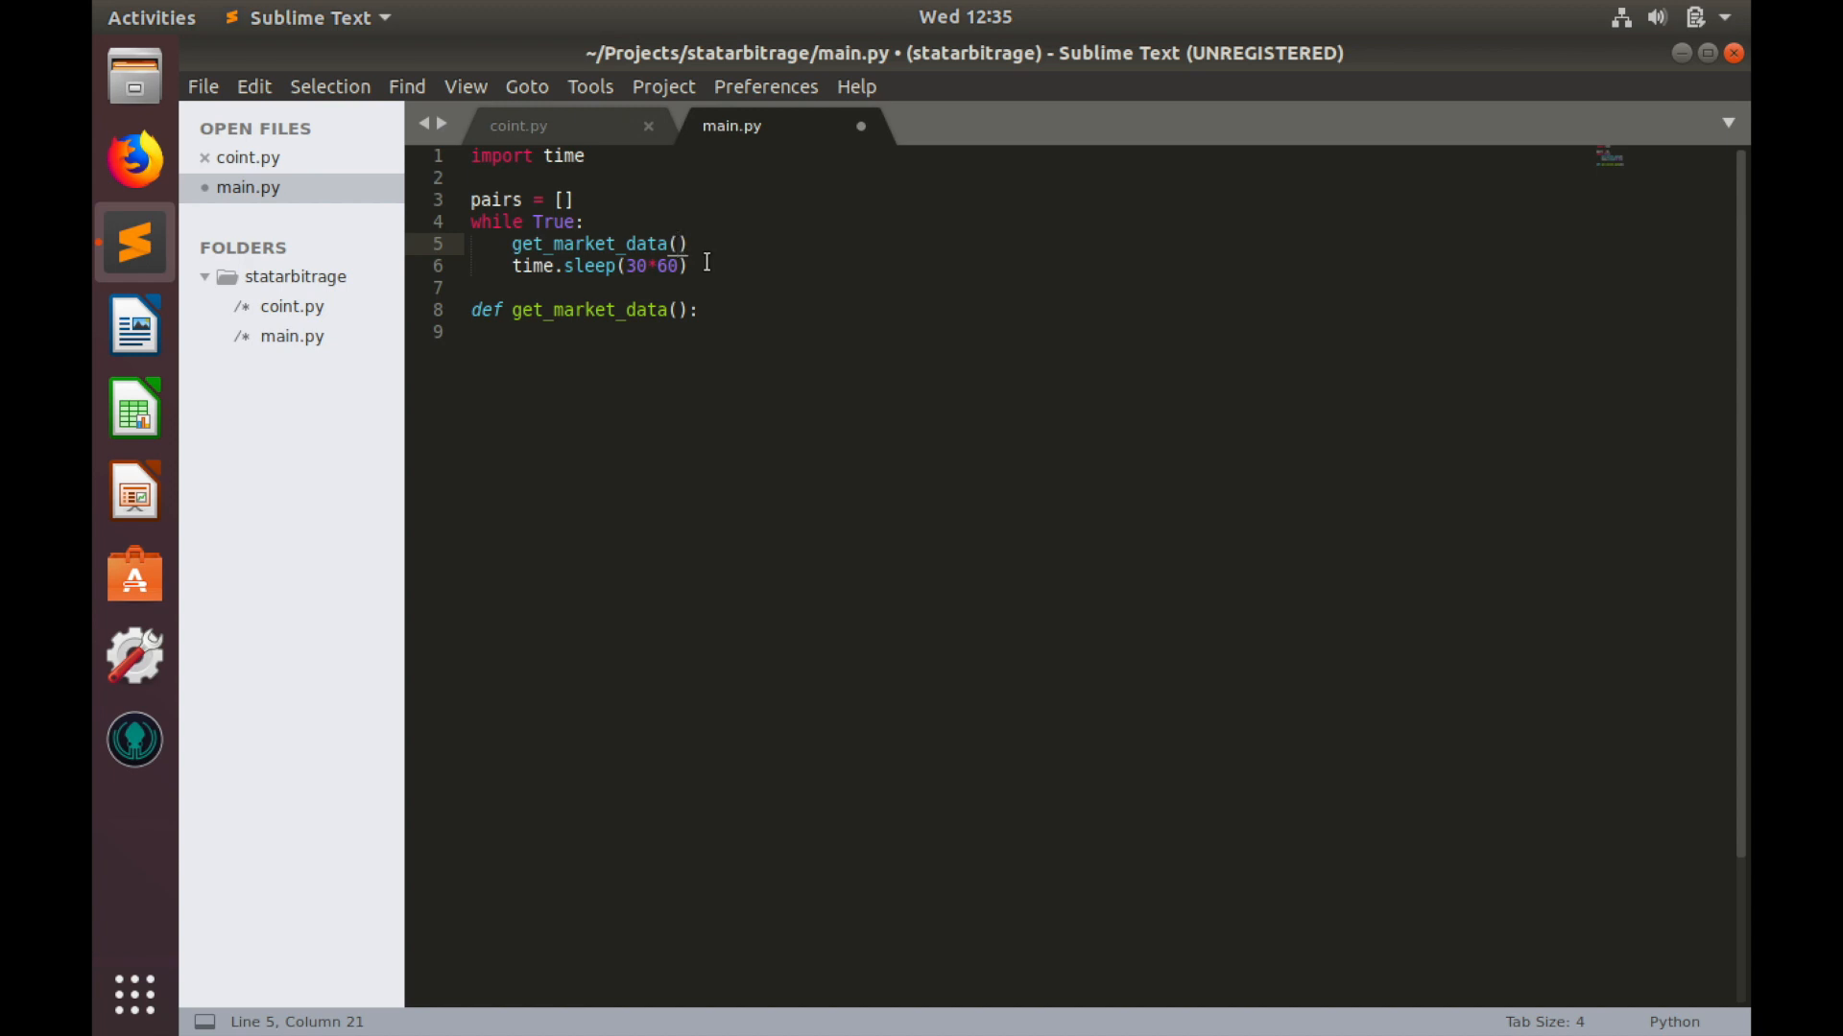
text(pairs)
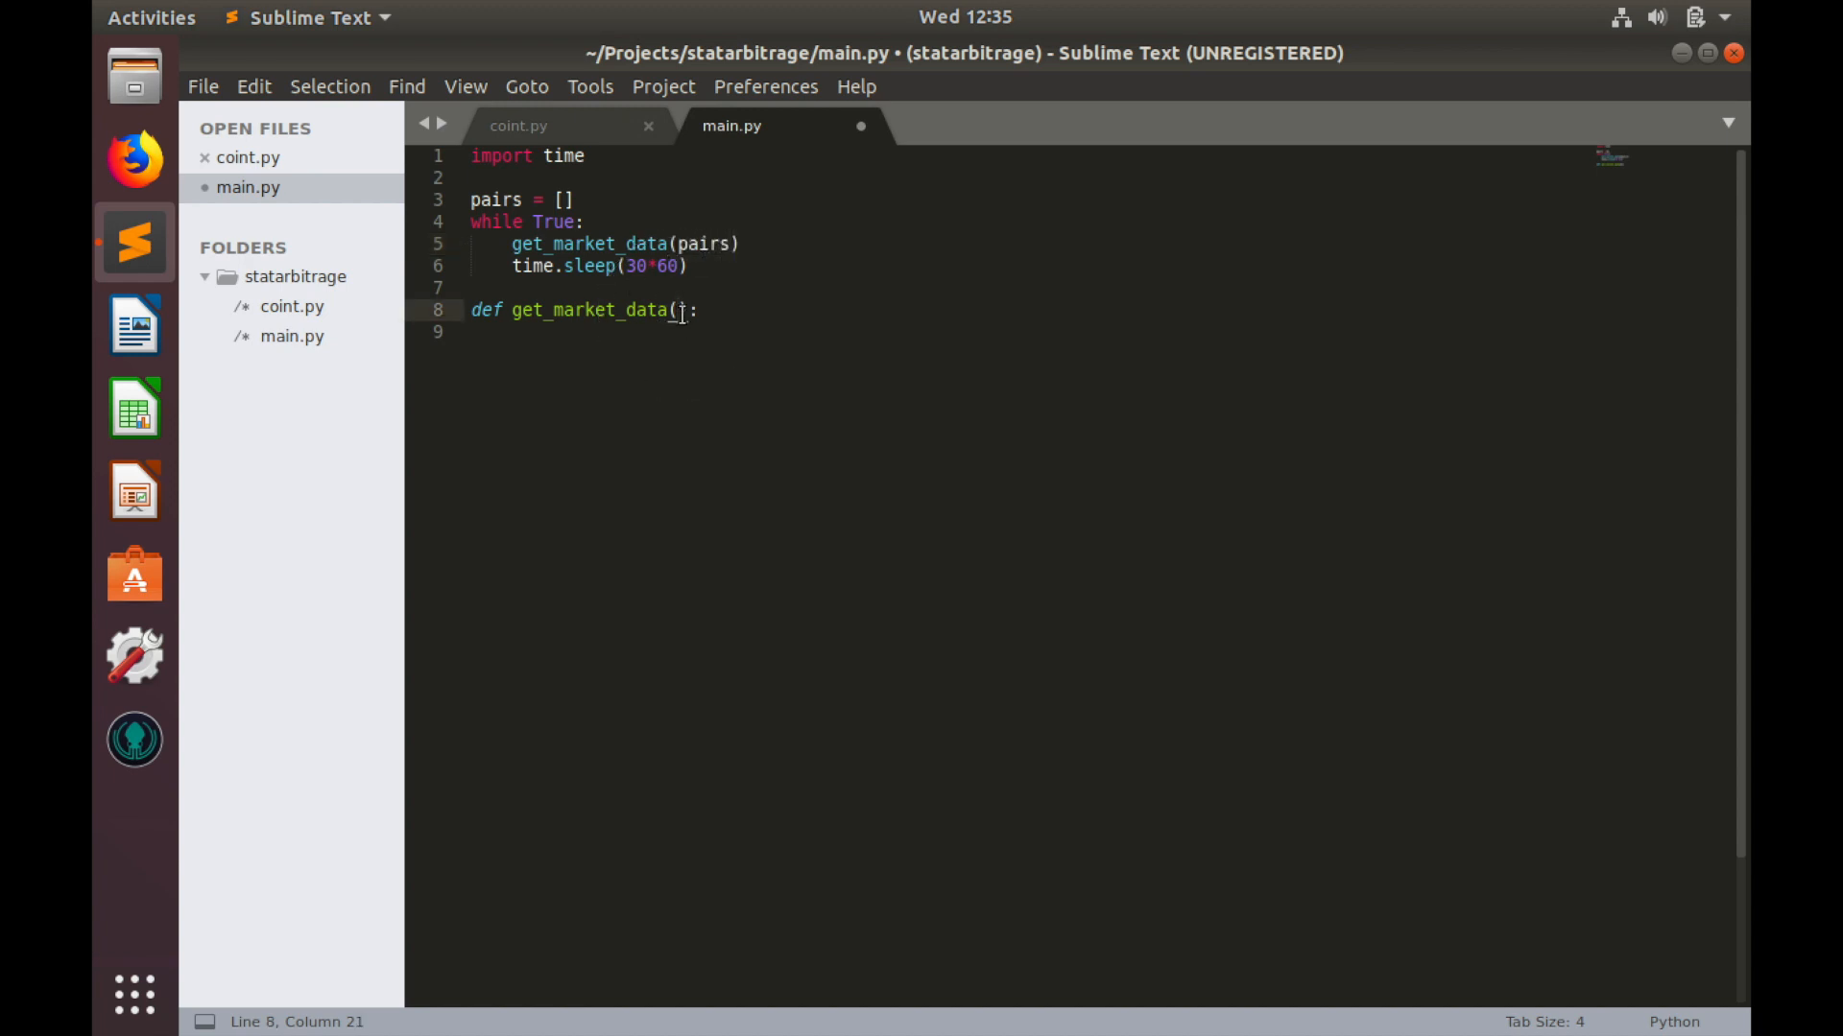
text(pai)
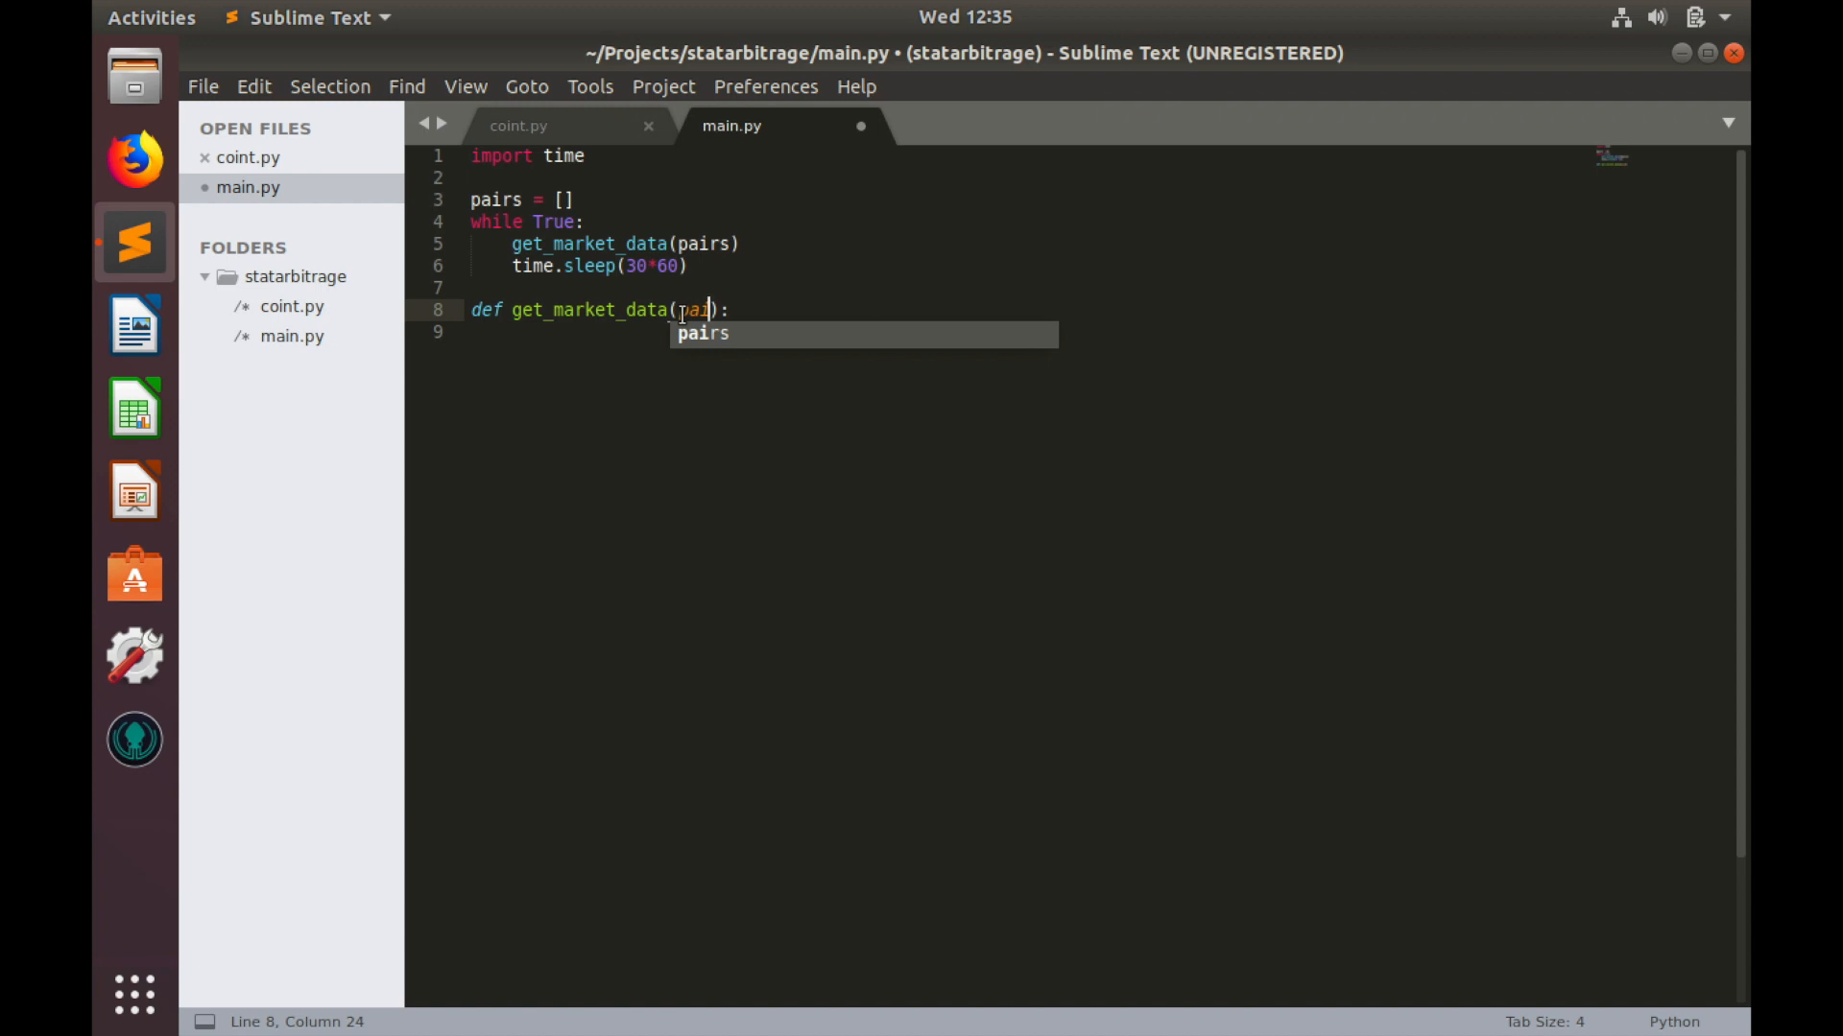
key(Tab)
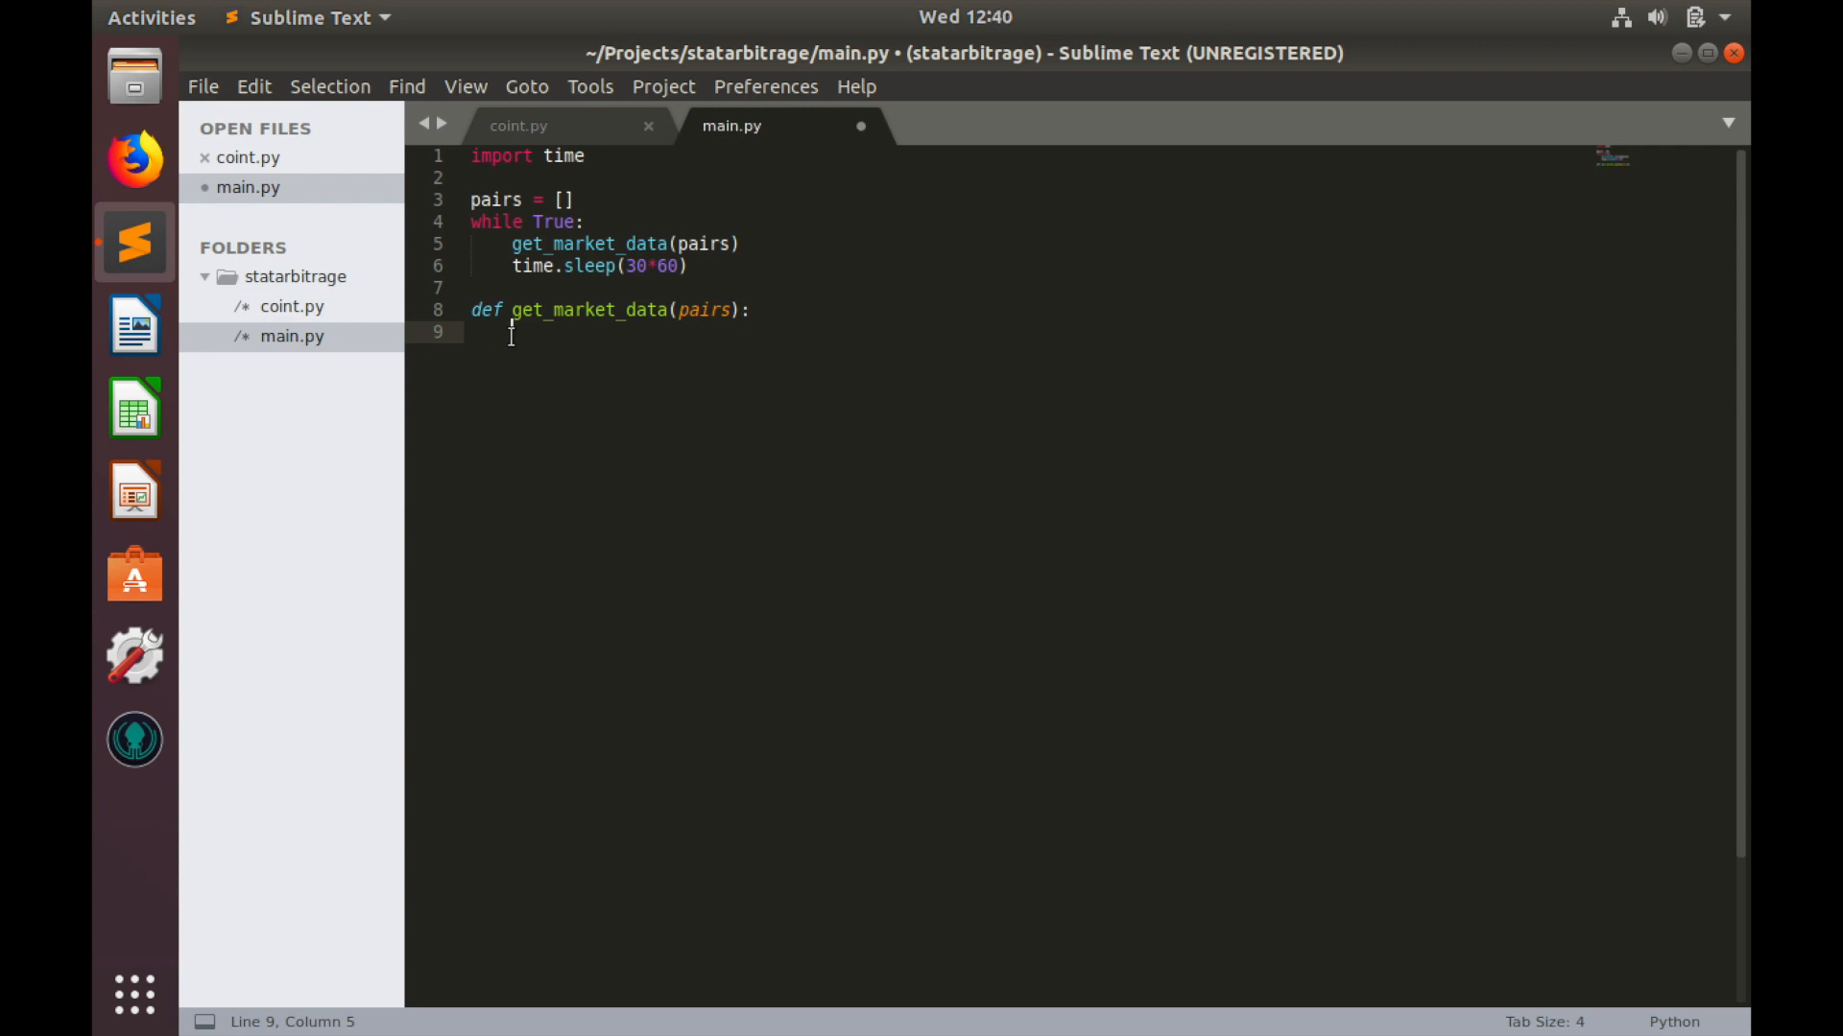
Step: Copy coint.py's final_df-building loop through dropna into get_market_data's body
click(519, 125)
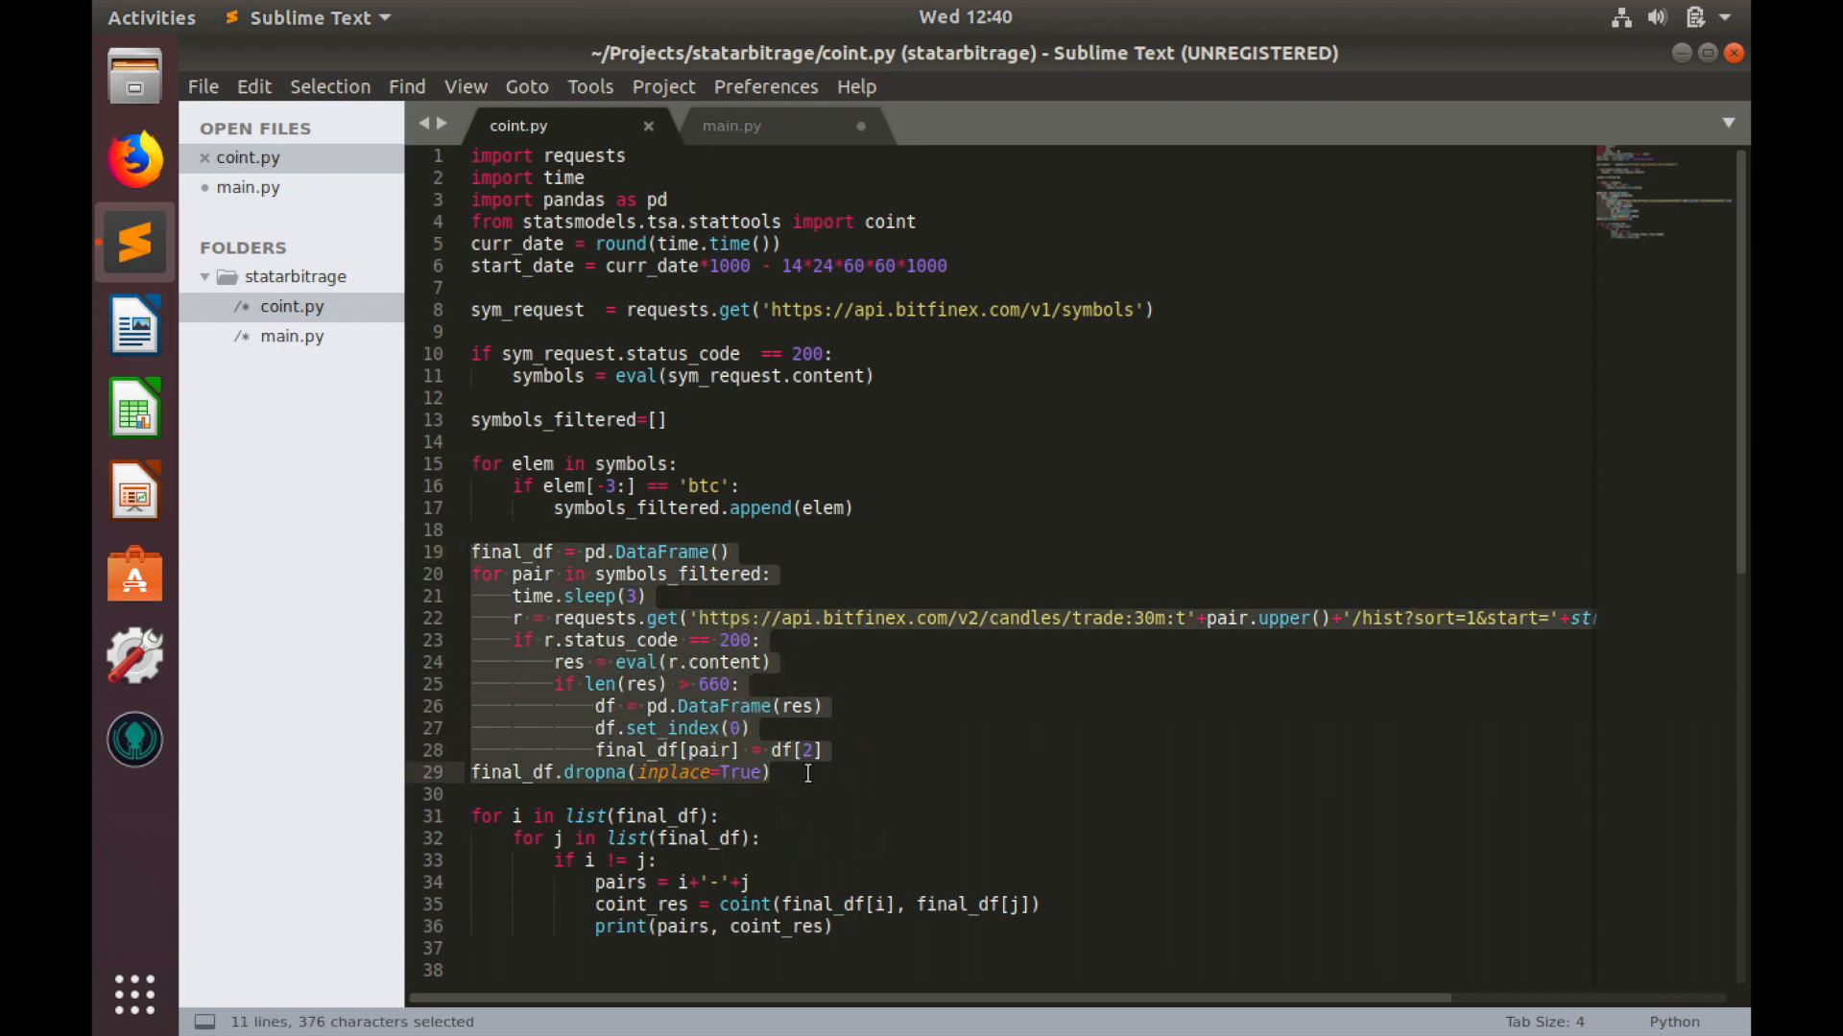
key(ctrl+c)
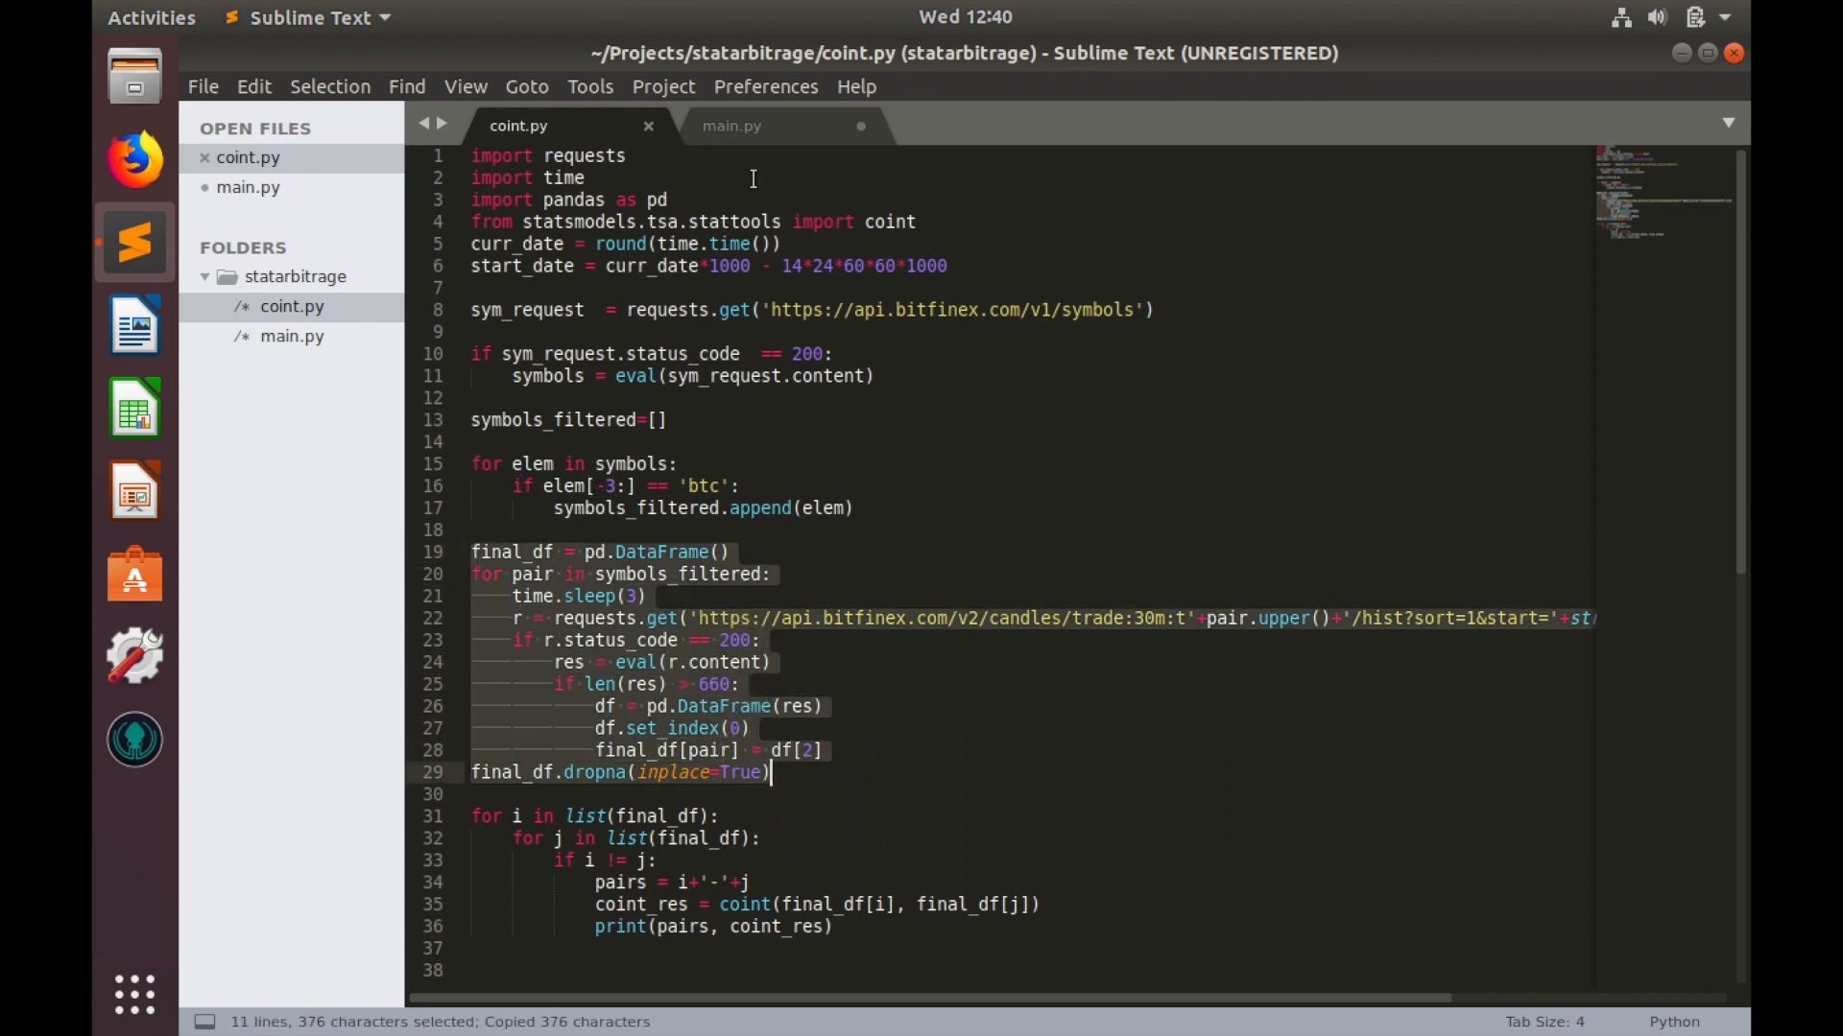
click(732, 125)
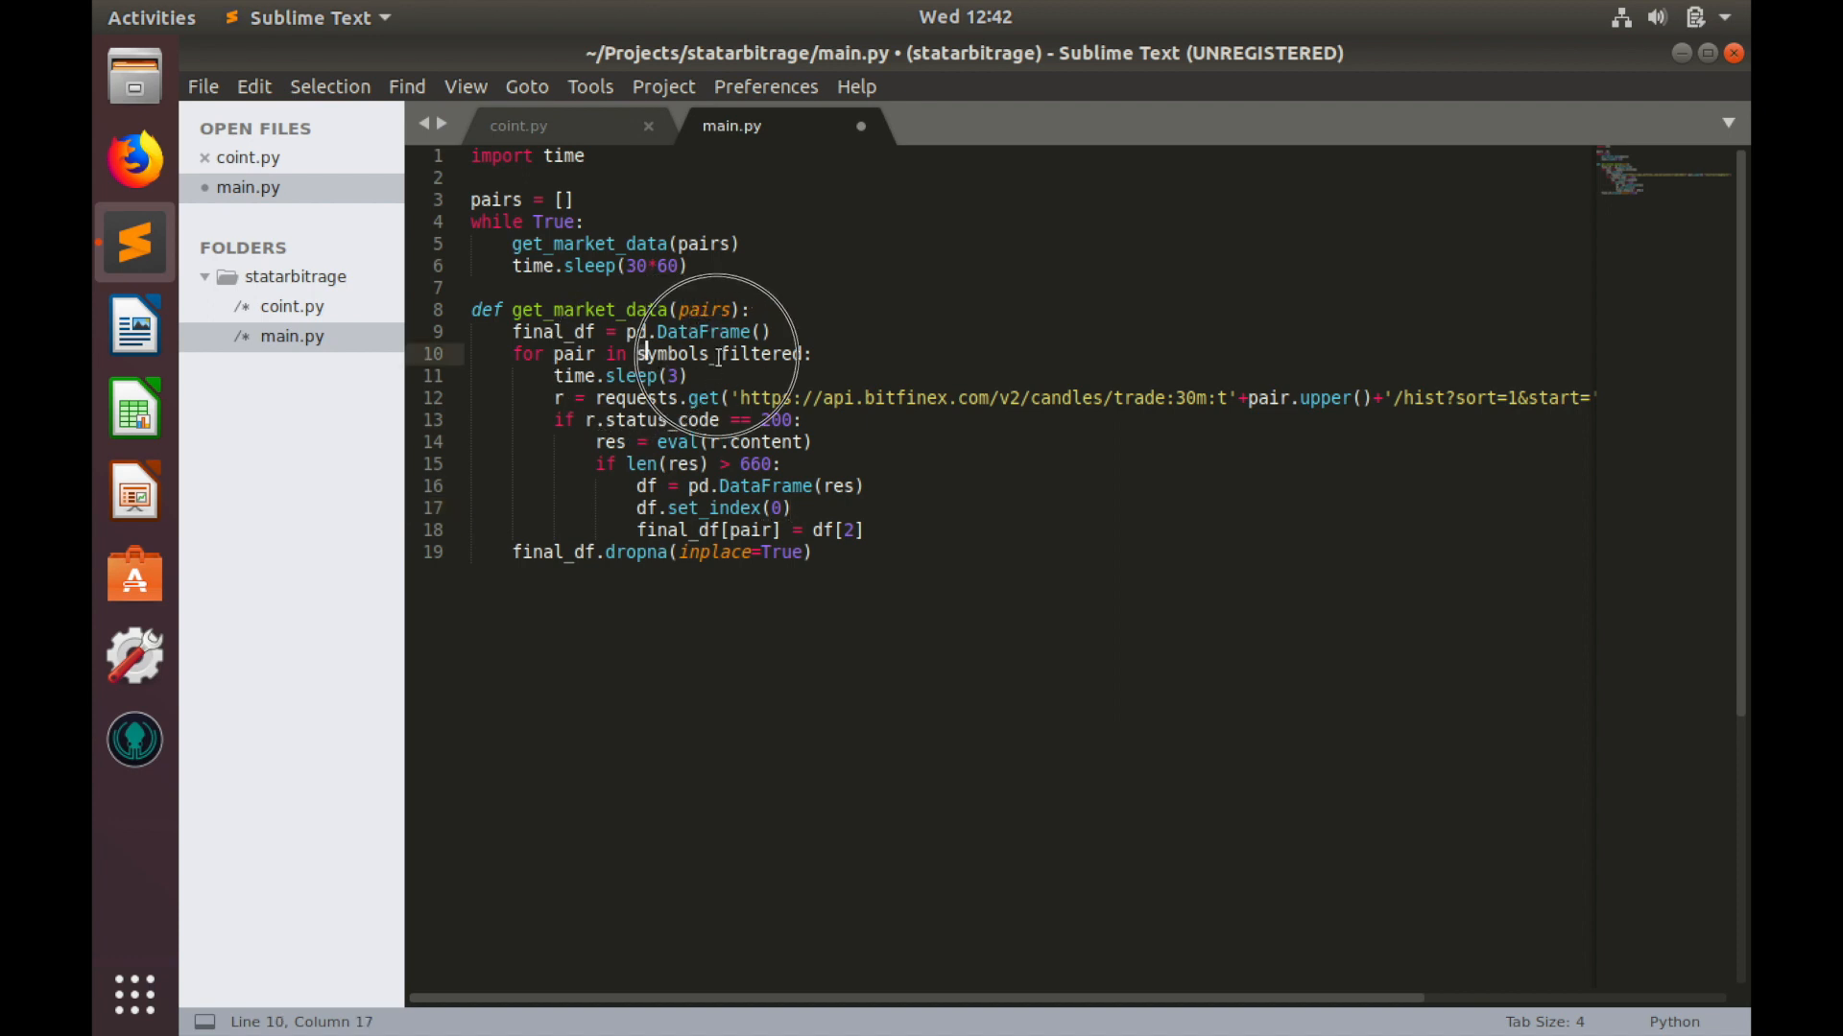
Step: Loop over pairs instead of symbols_filtered and drop .upper() from the request URL
text(pair in pai:)
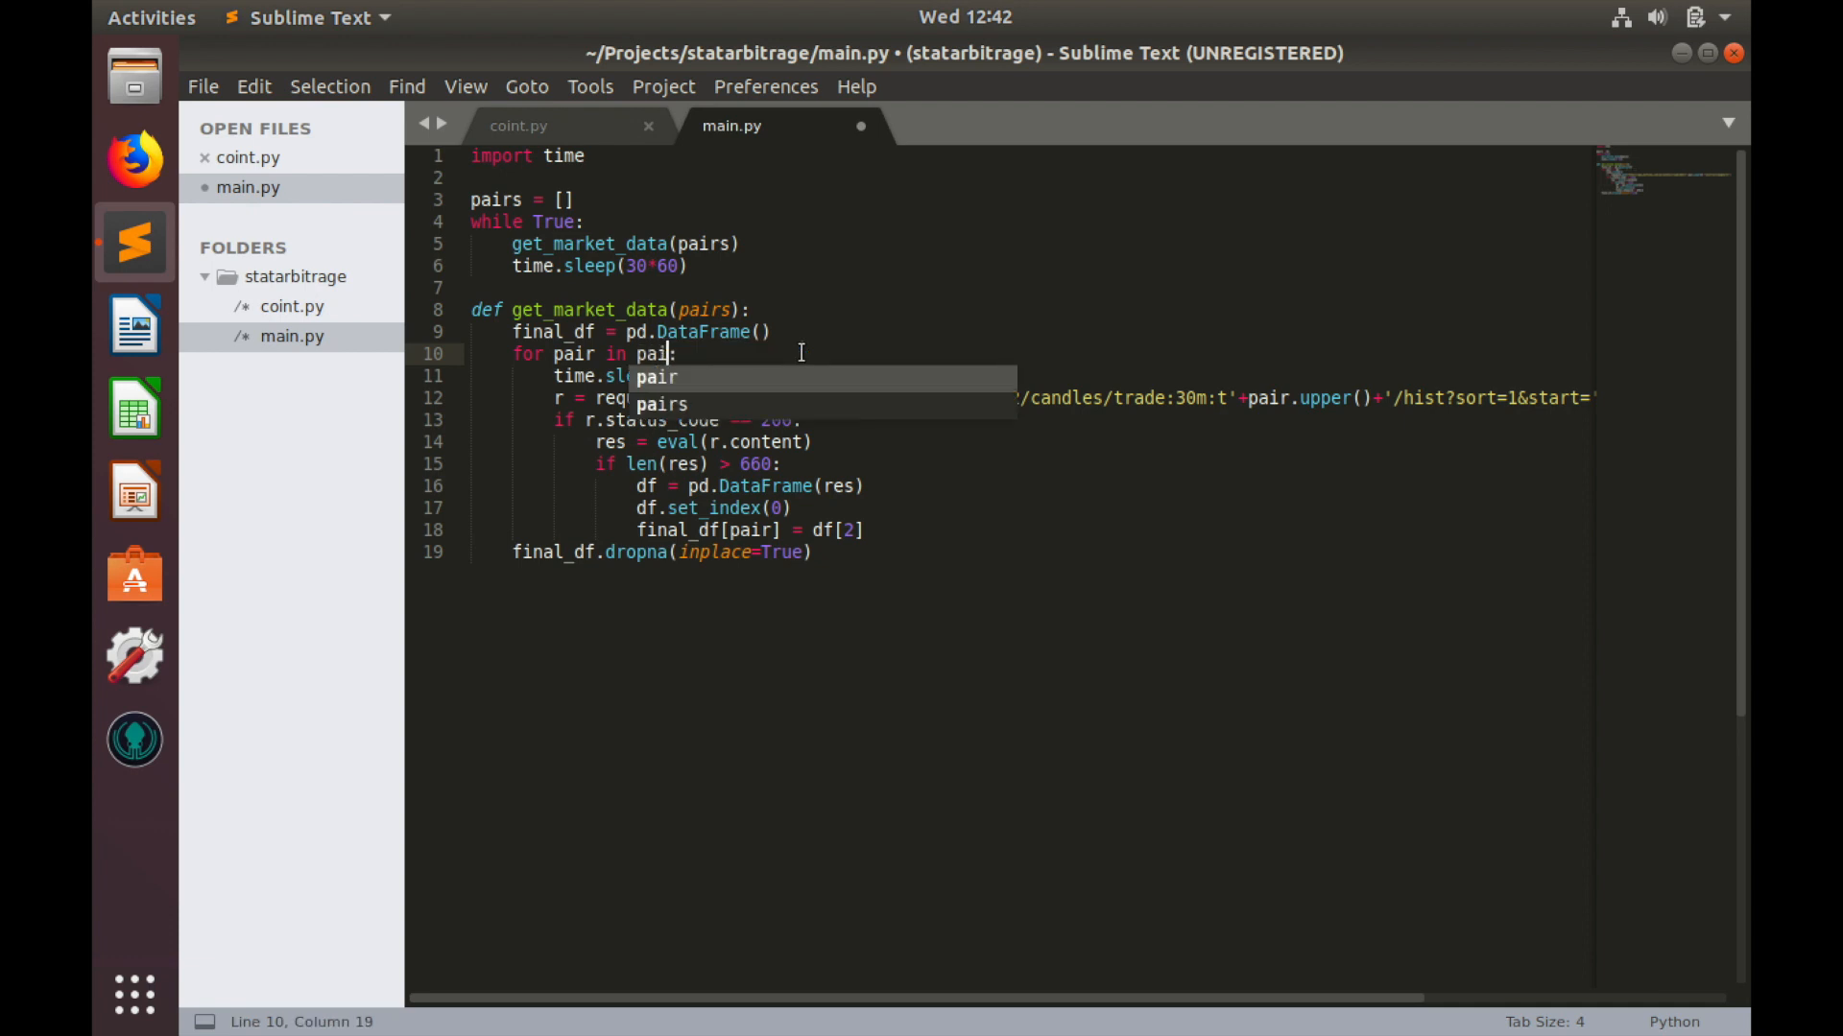
key(Tab)
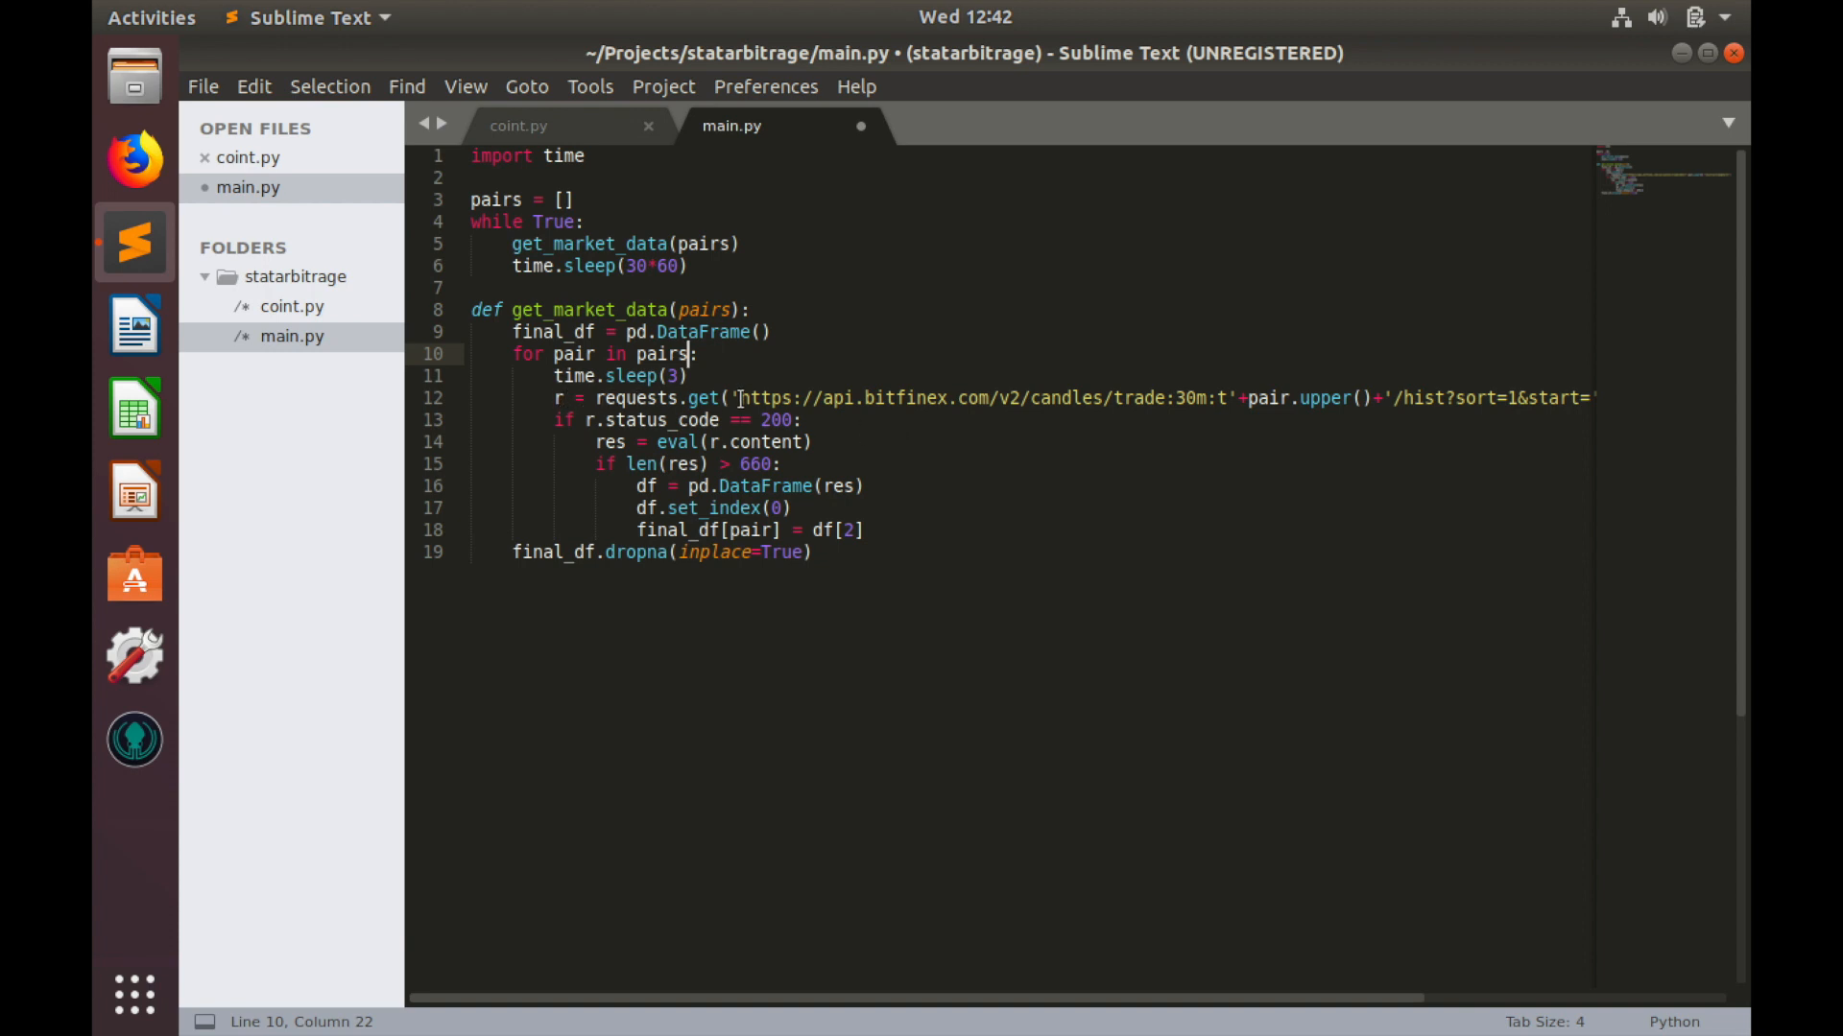
click(736, 398)
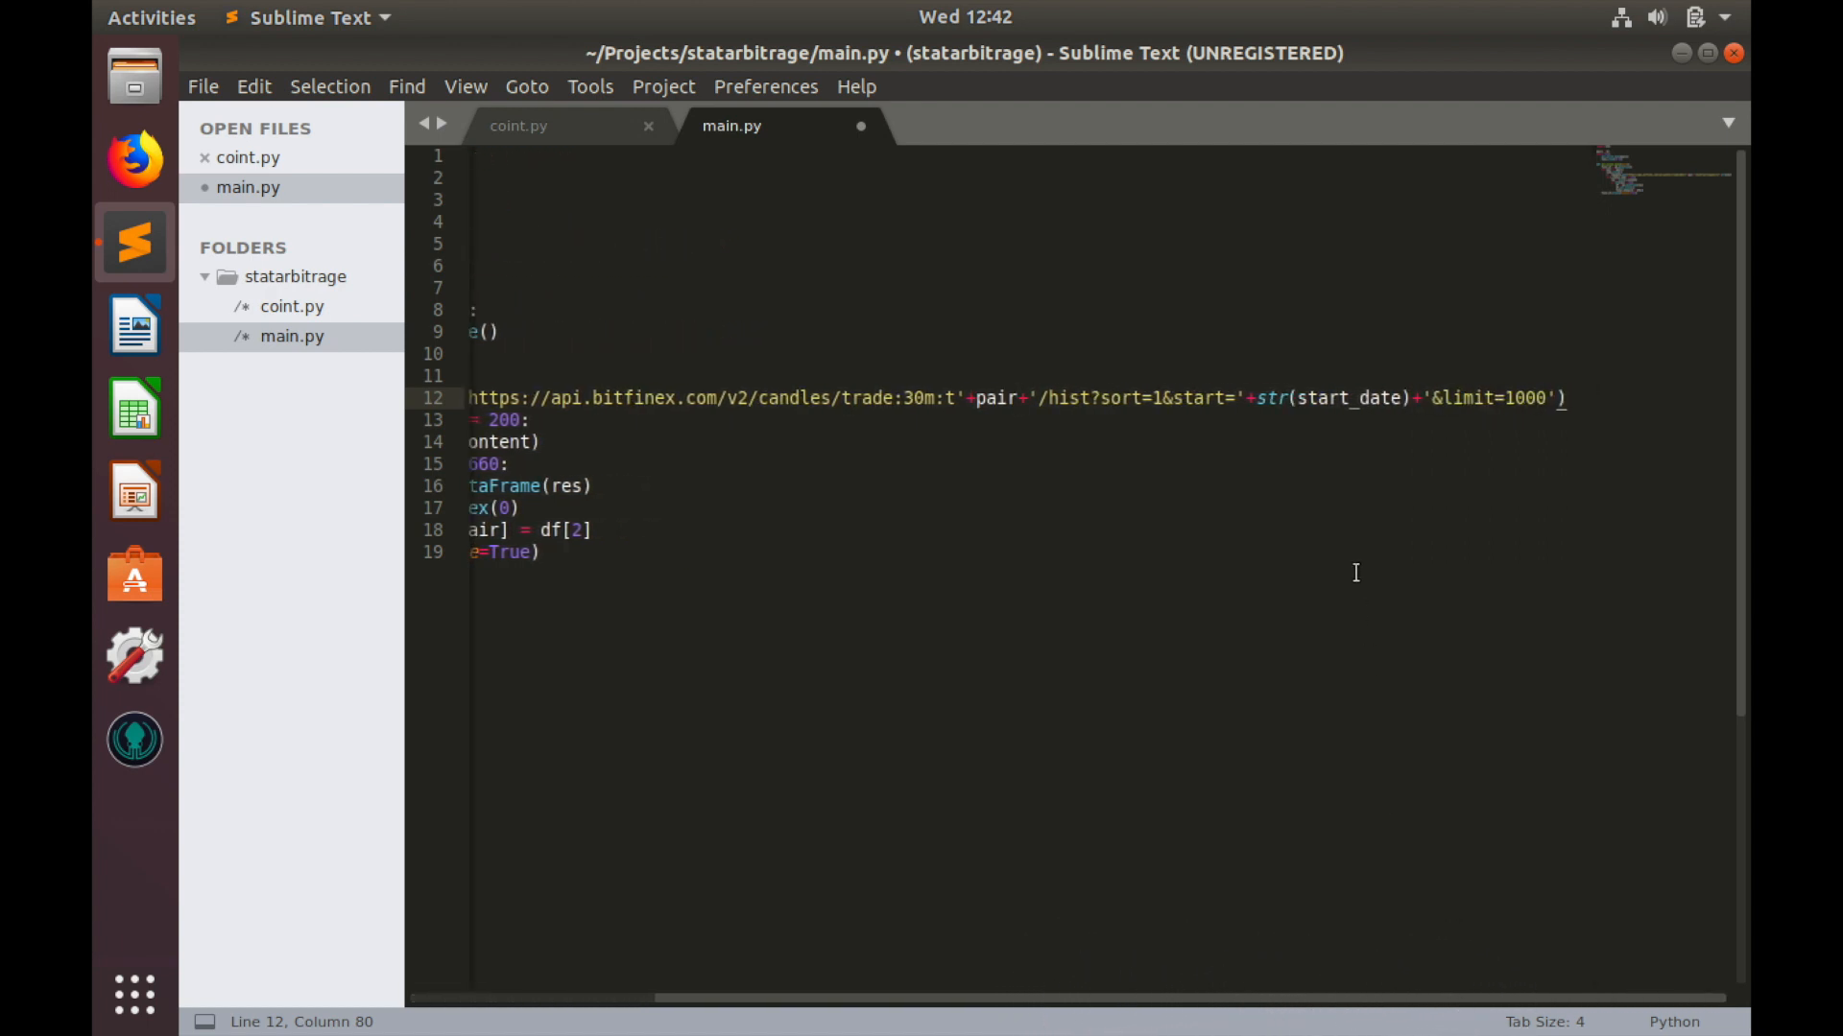
mouse_move(1281, 988)
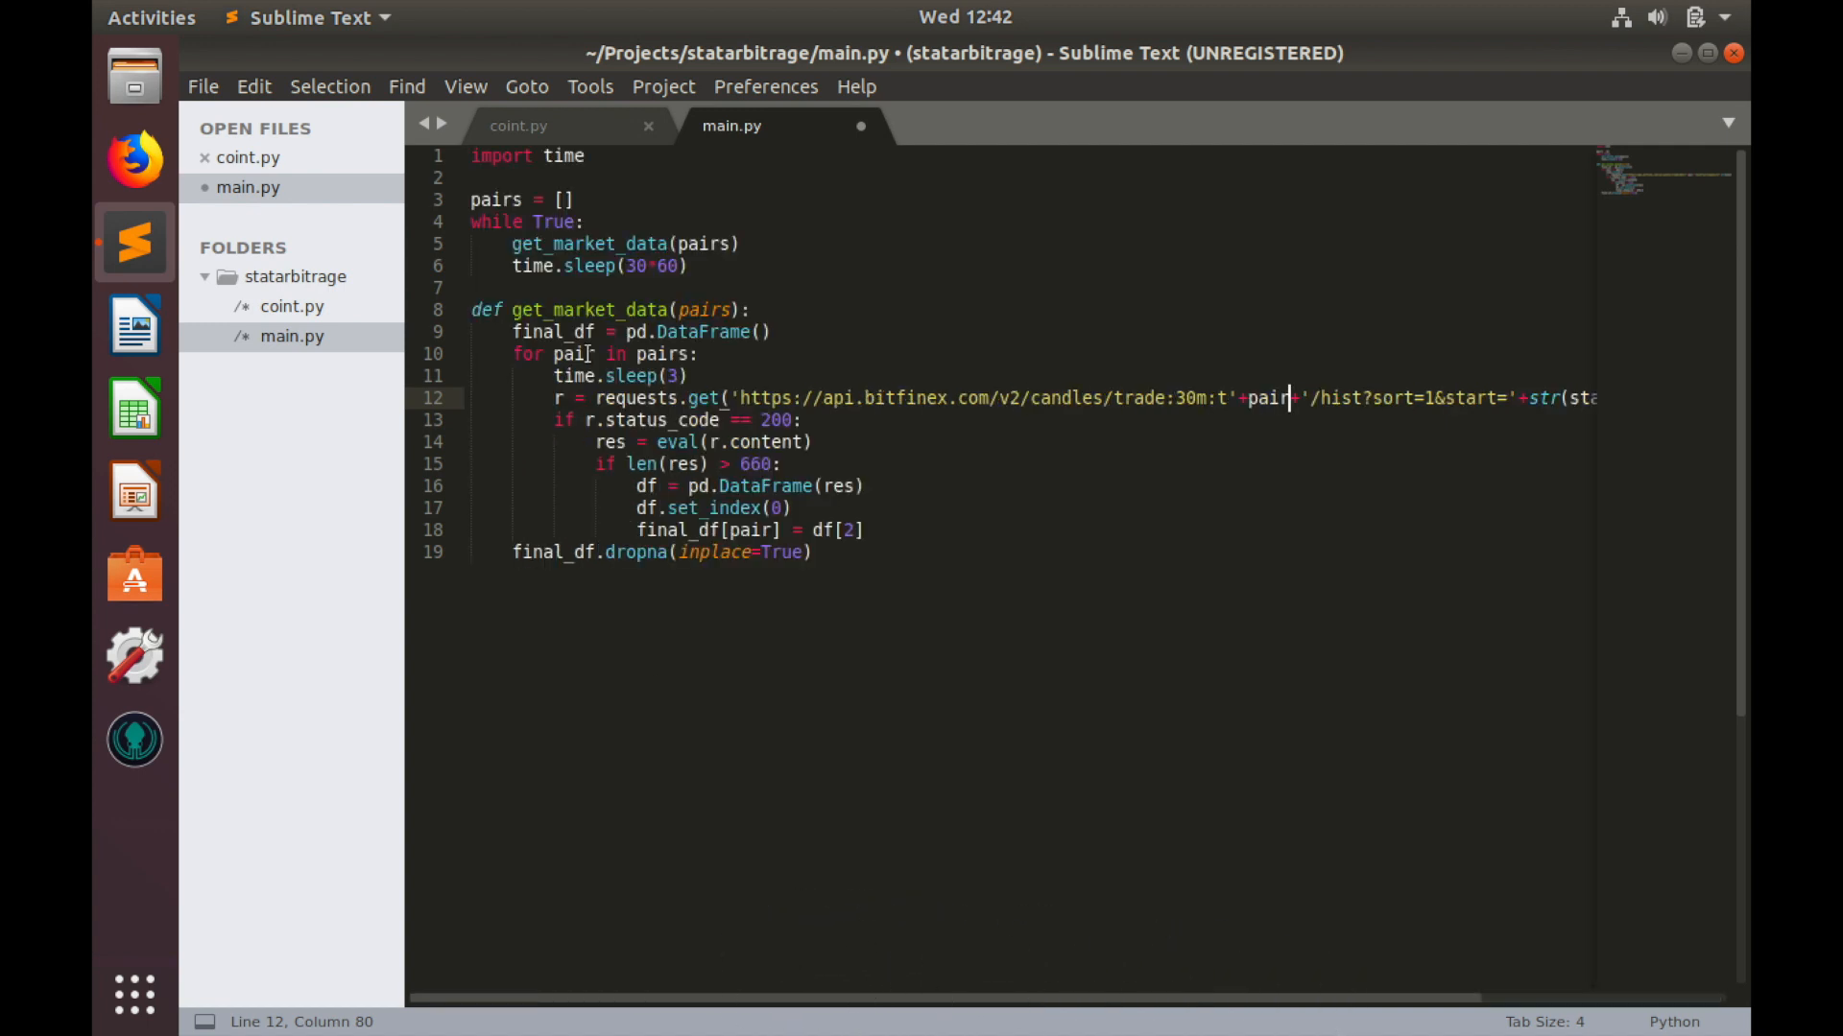
Step: Paste coint.py's curr_date and start_date lines at the top of get_market_data
click(517, 125)
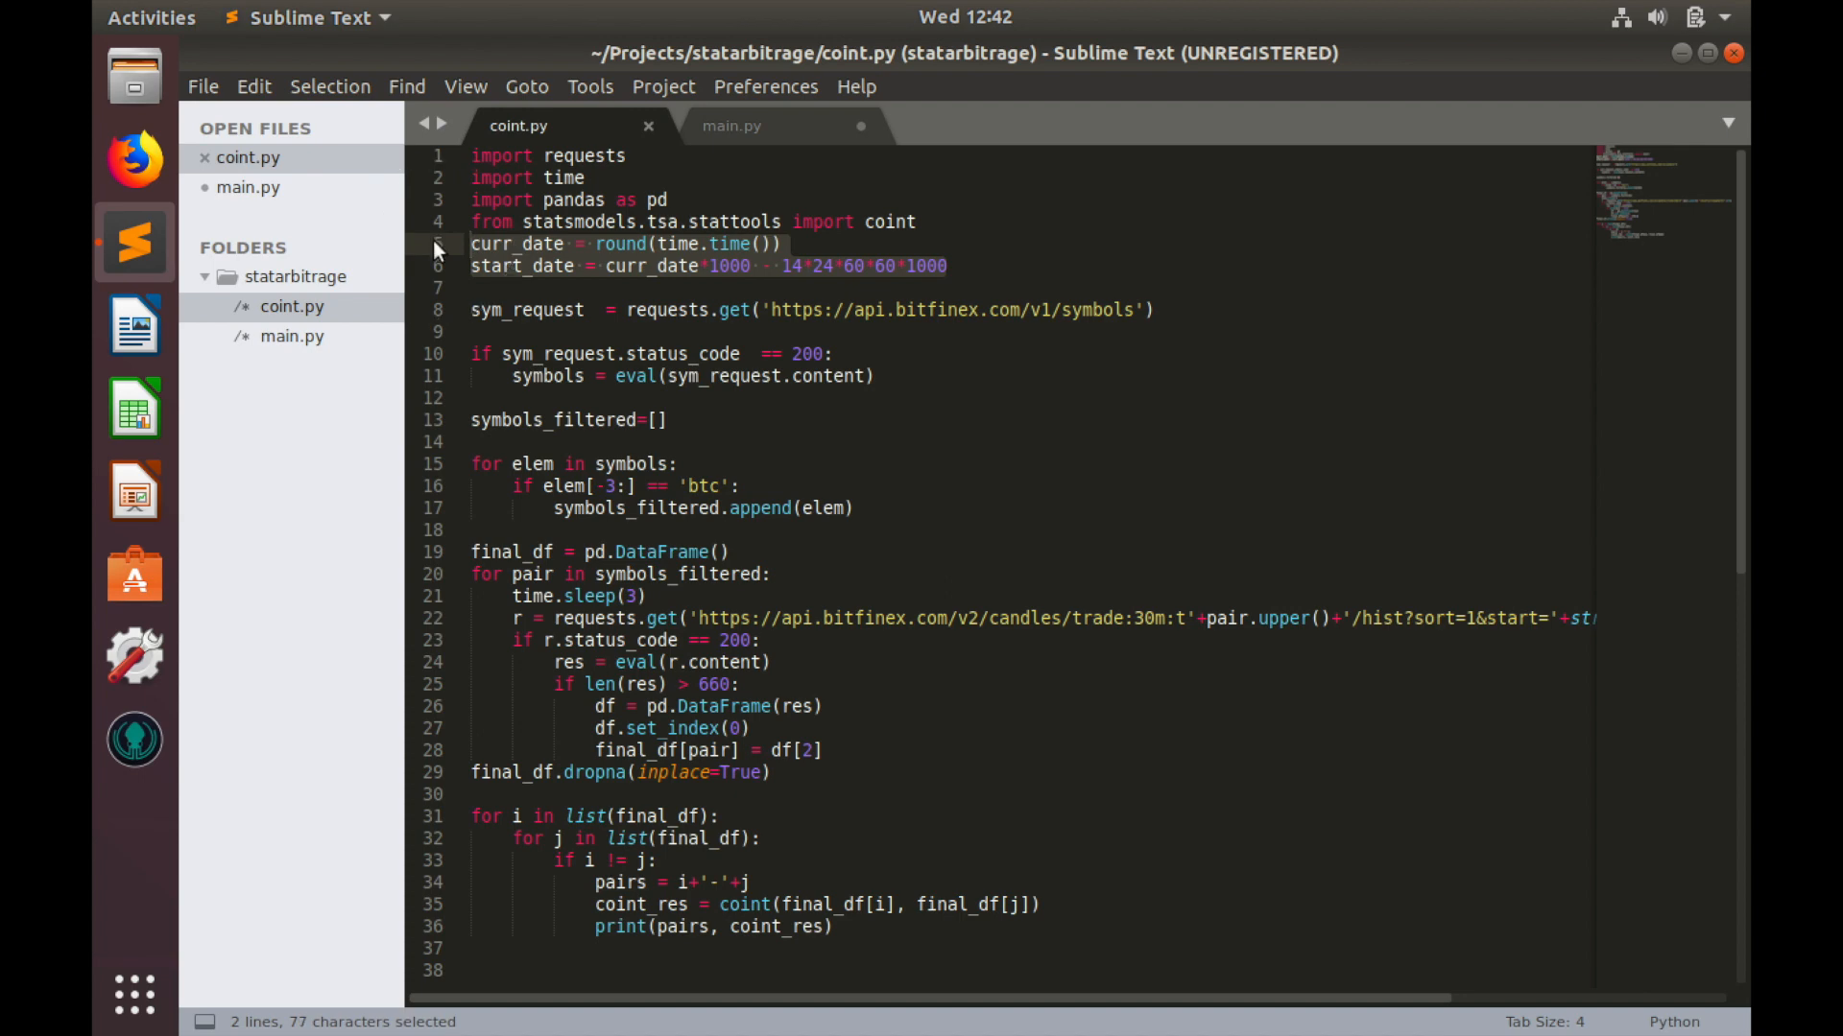
key(ctrl+c)
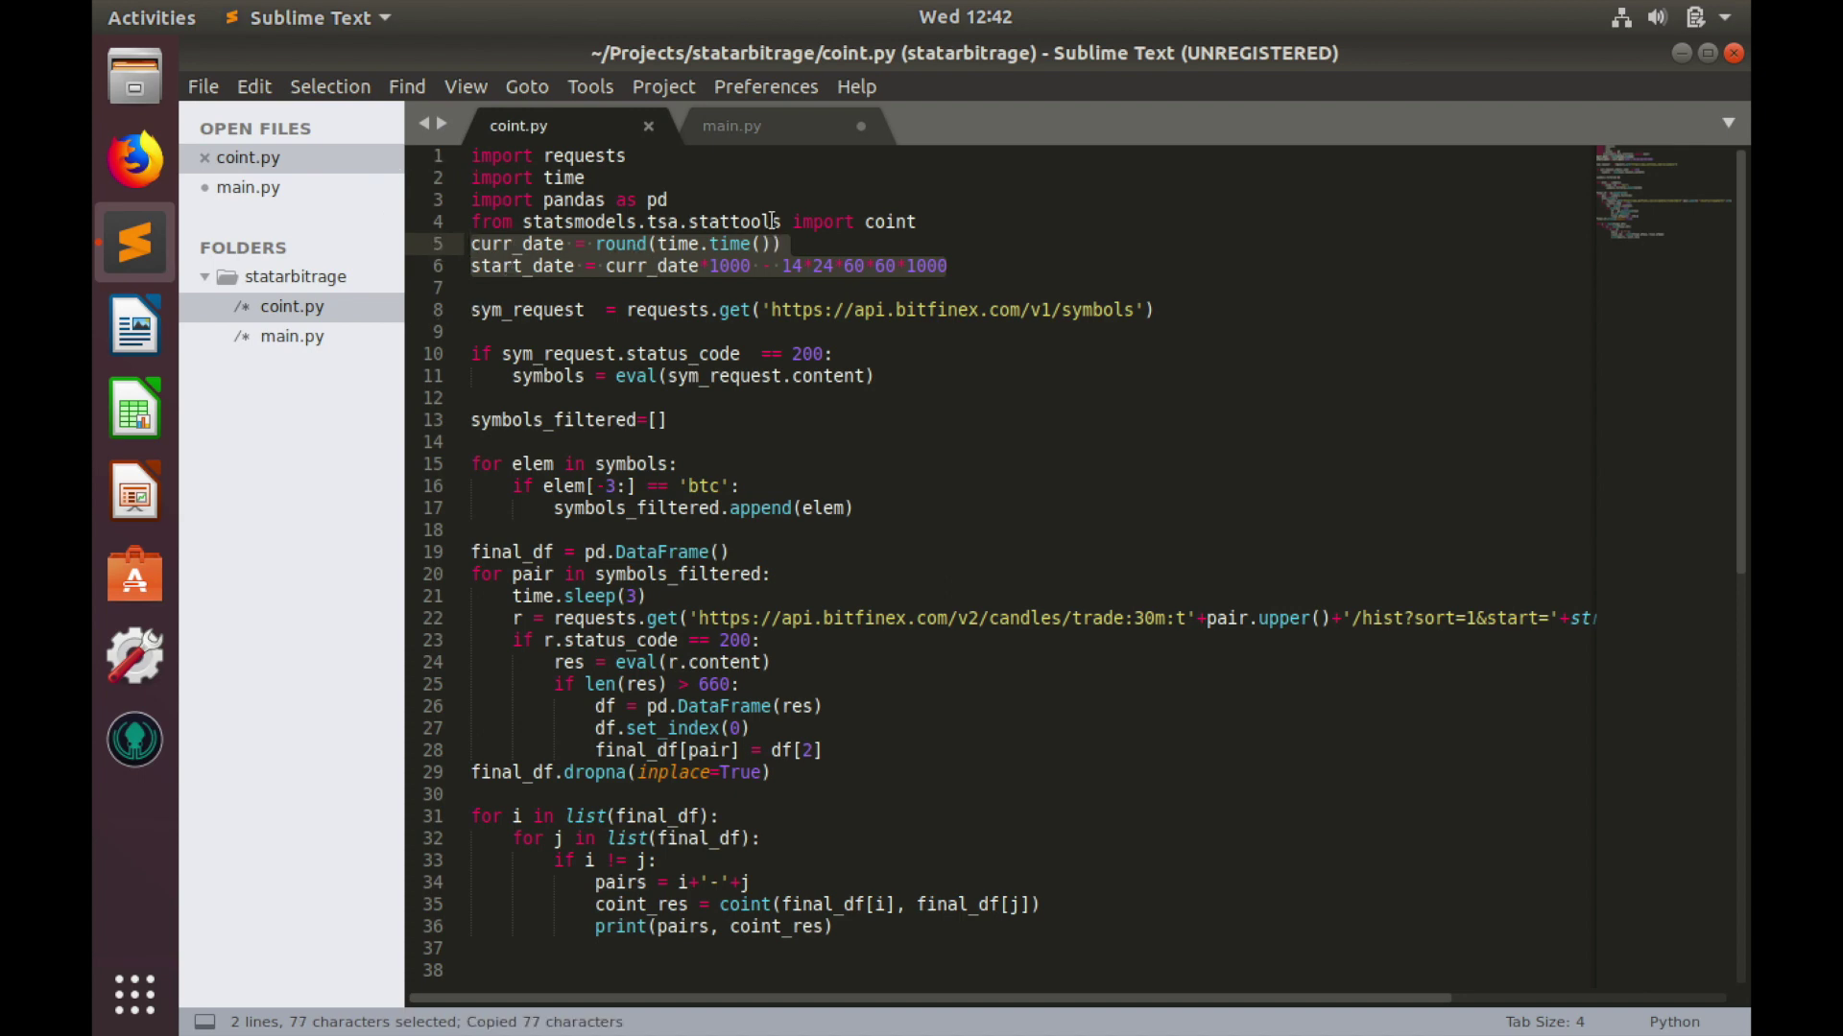
click(732, 126)
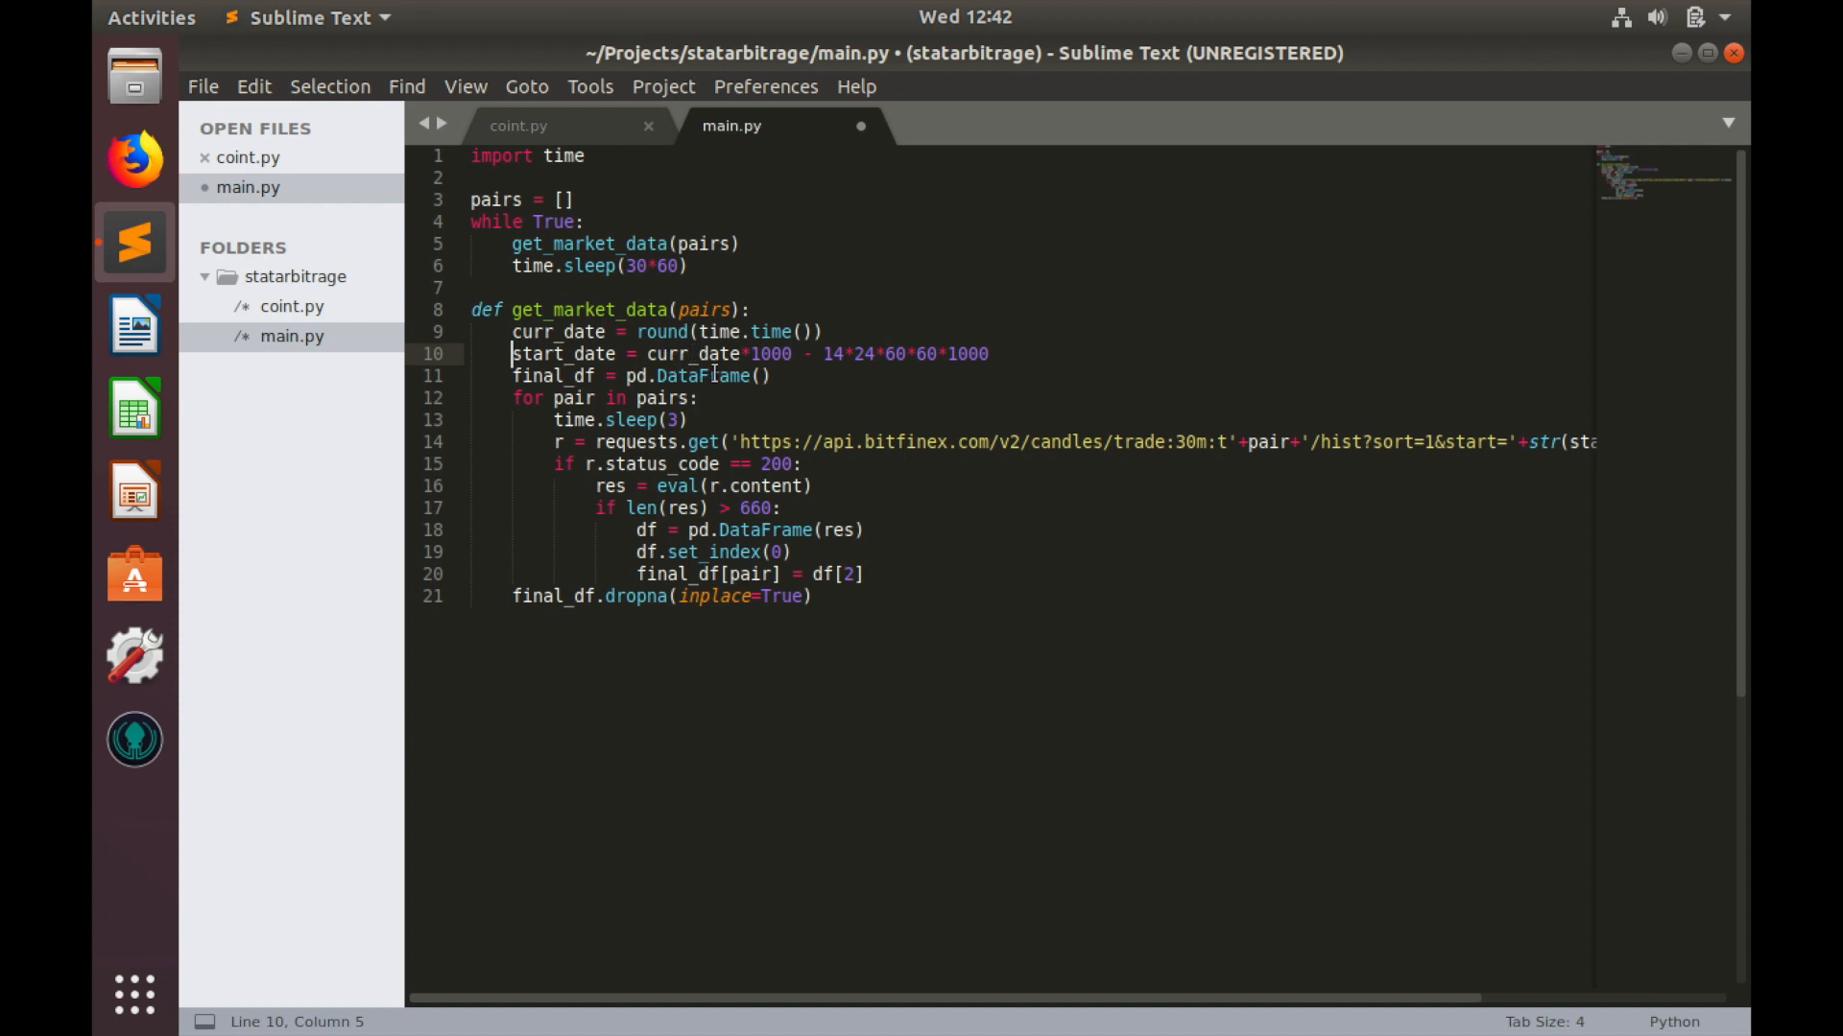
mouse_move(726, 398)
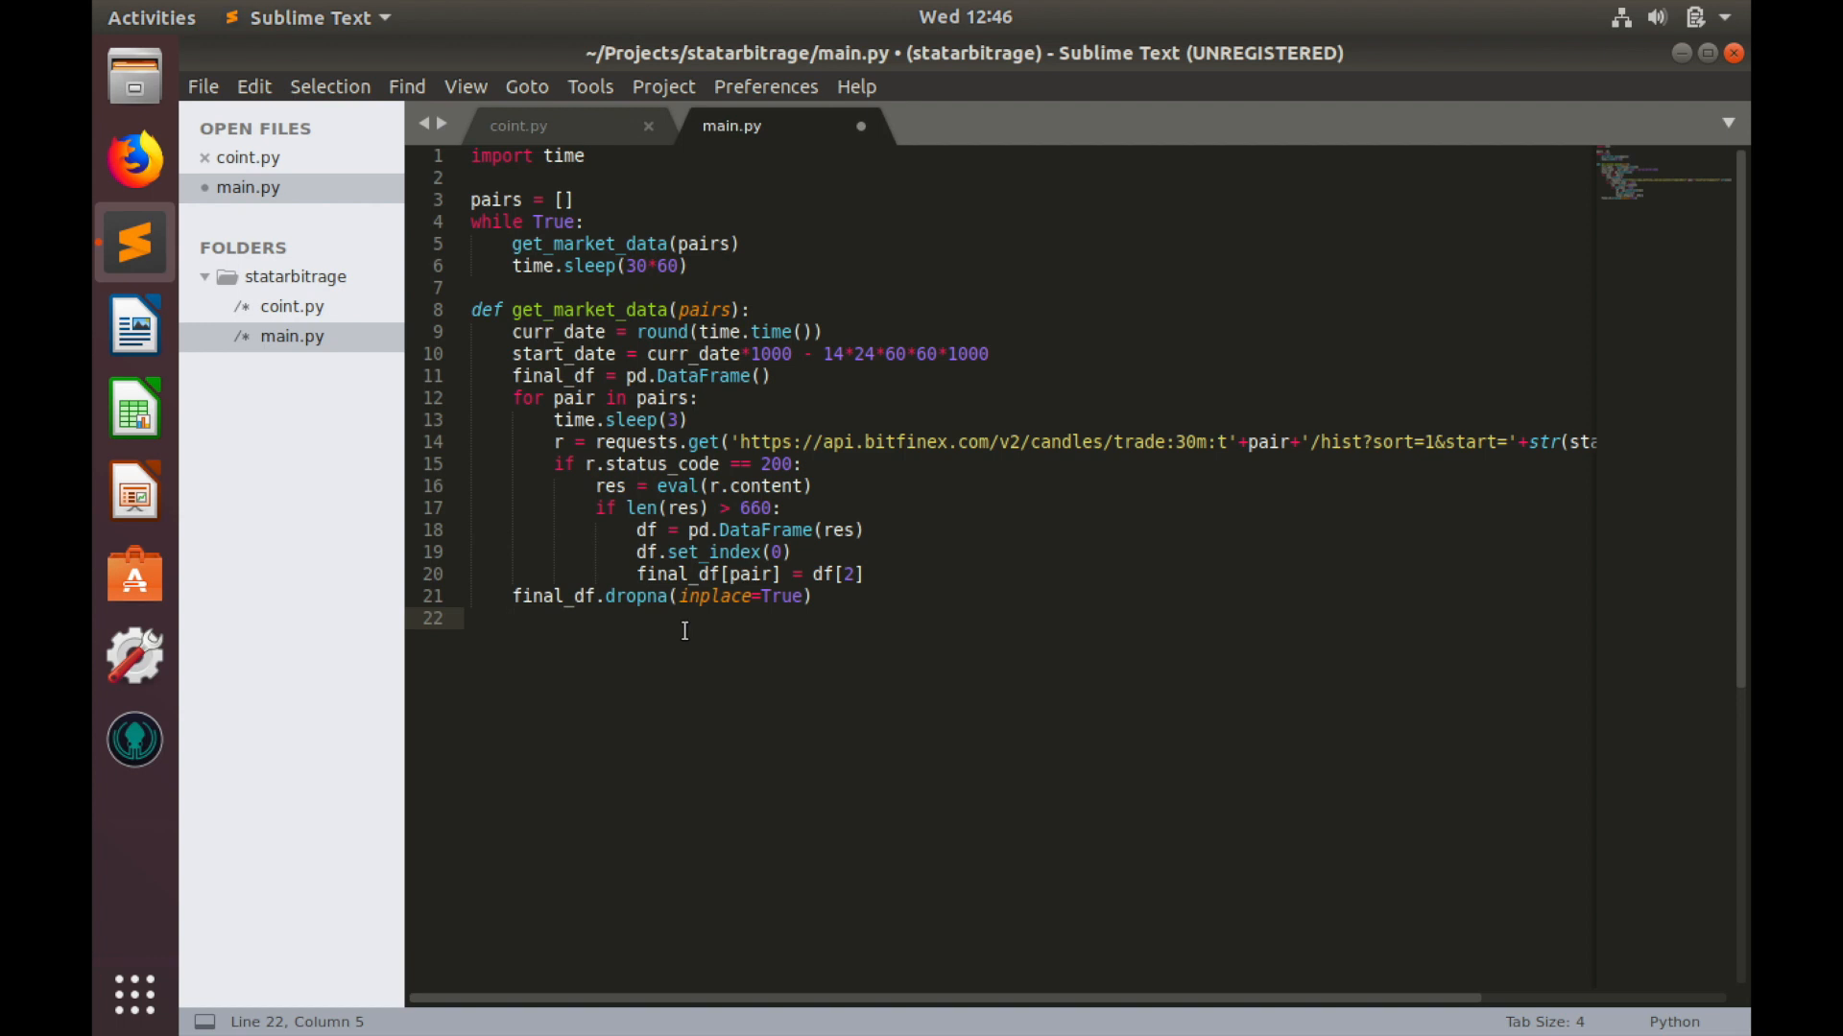
Step: Add 'return final_df' after the dropna line
text(return)
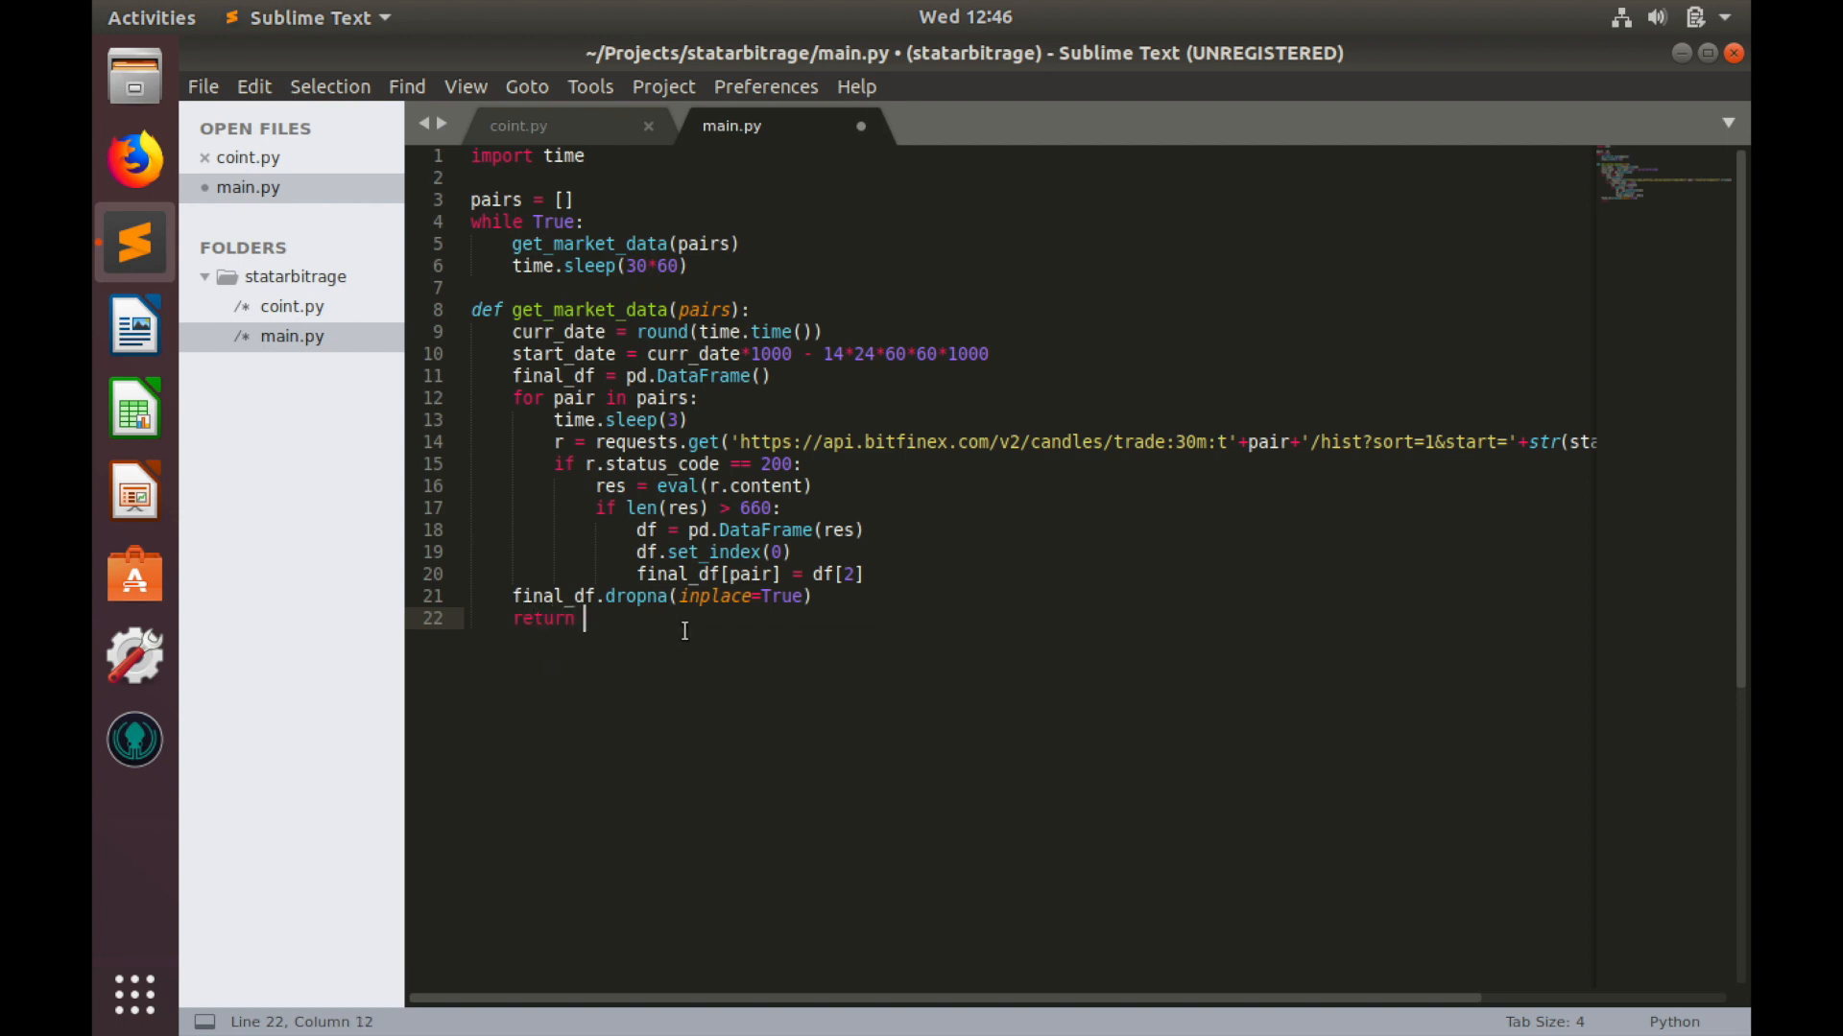
text(final_df)
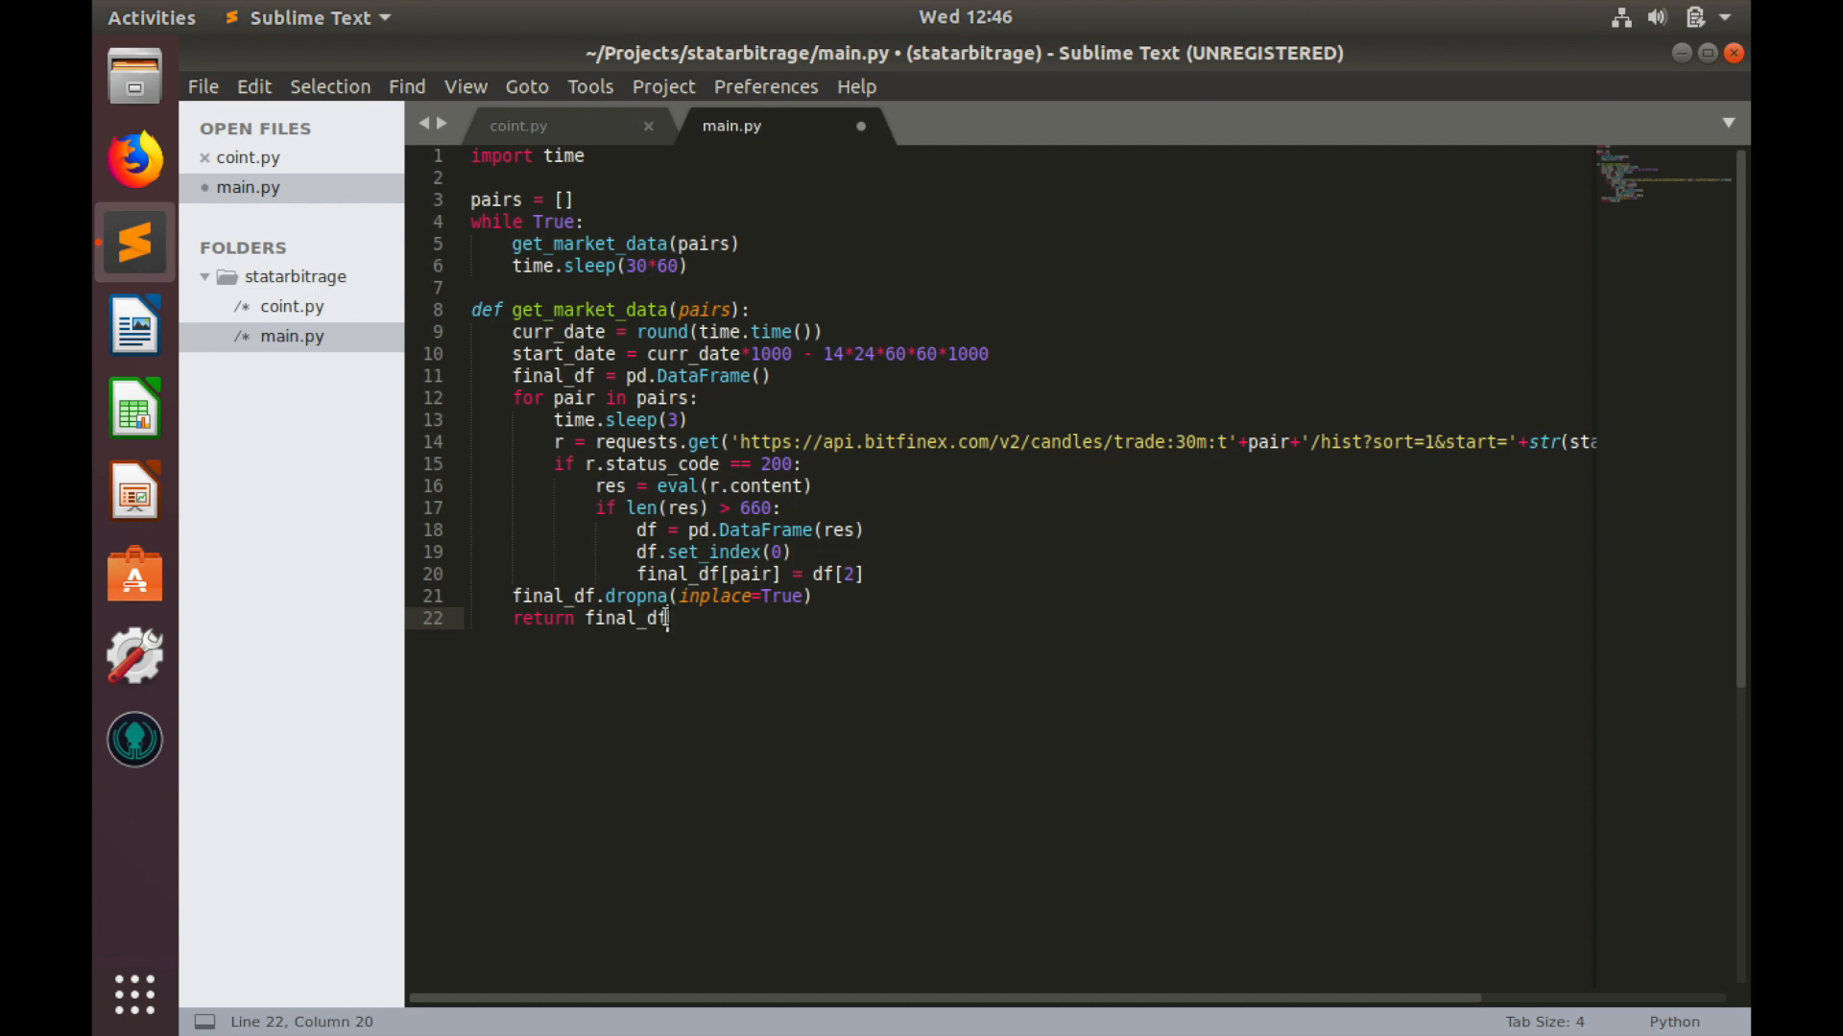
mouse_move(709, 602)
text(data=)
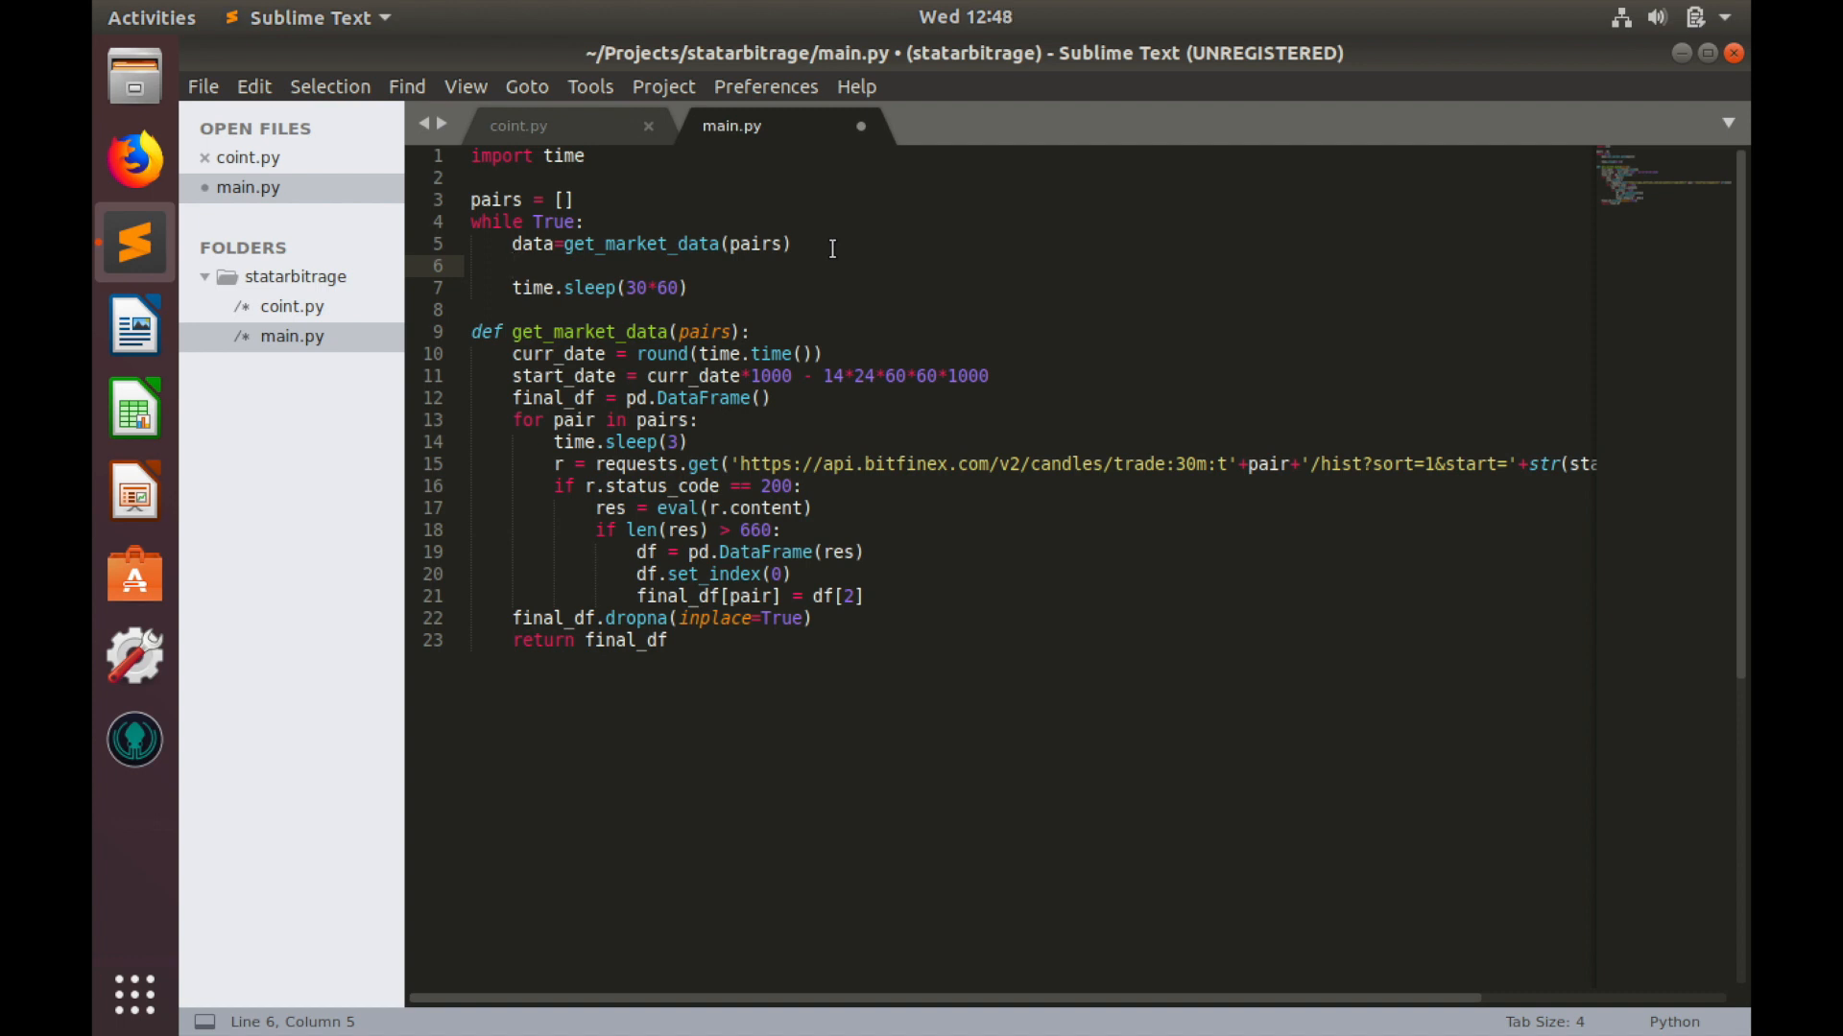
Step: Assign data = get_market_data(pairs) in the loop and call get_spread(data)
text(build)
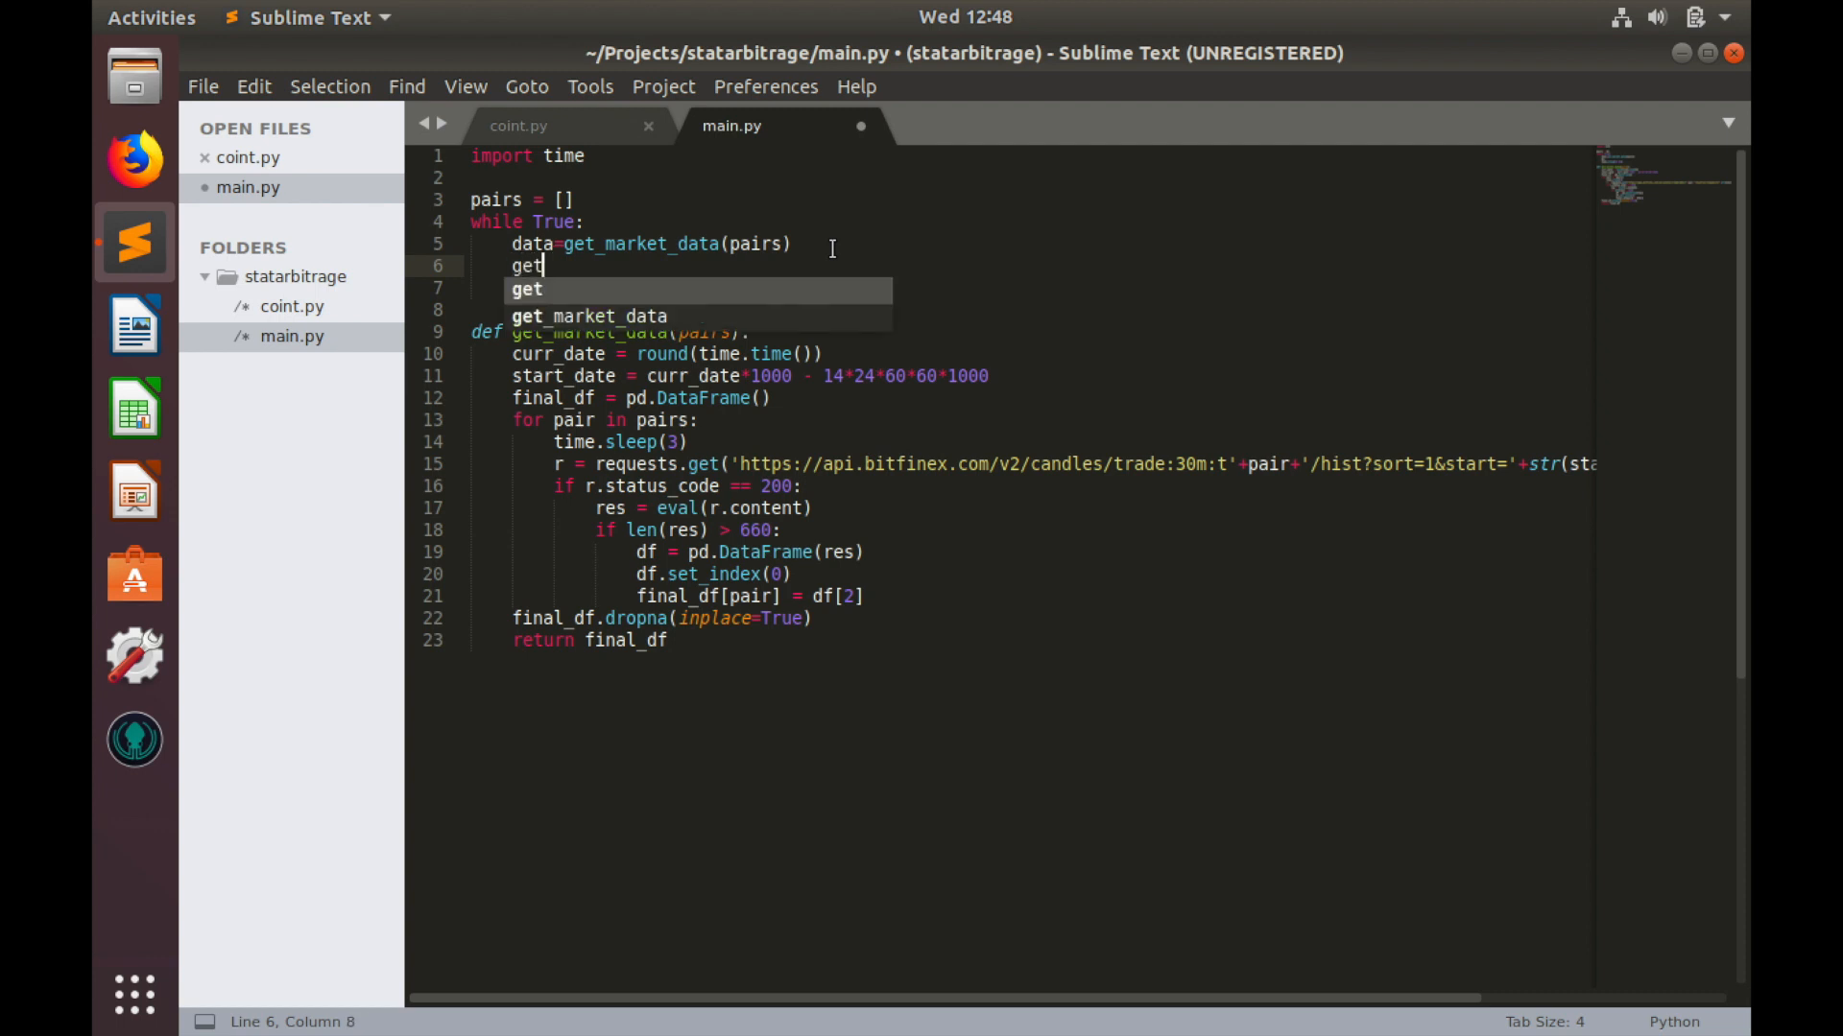
text(_spread)
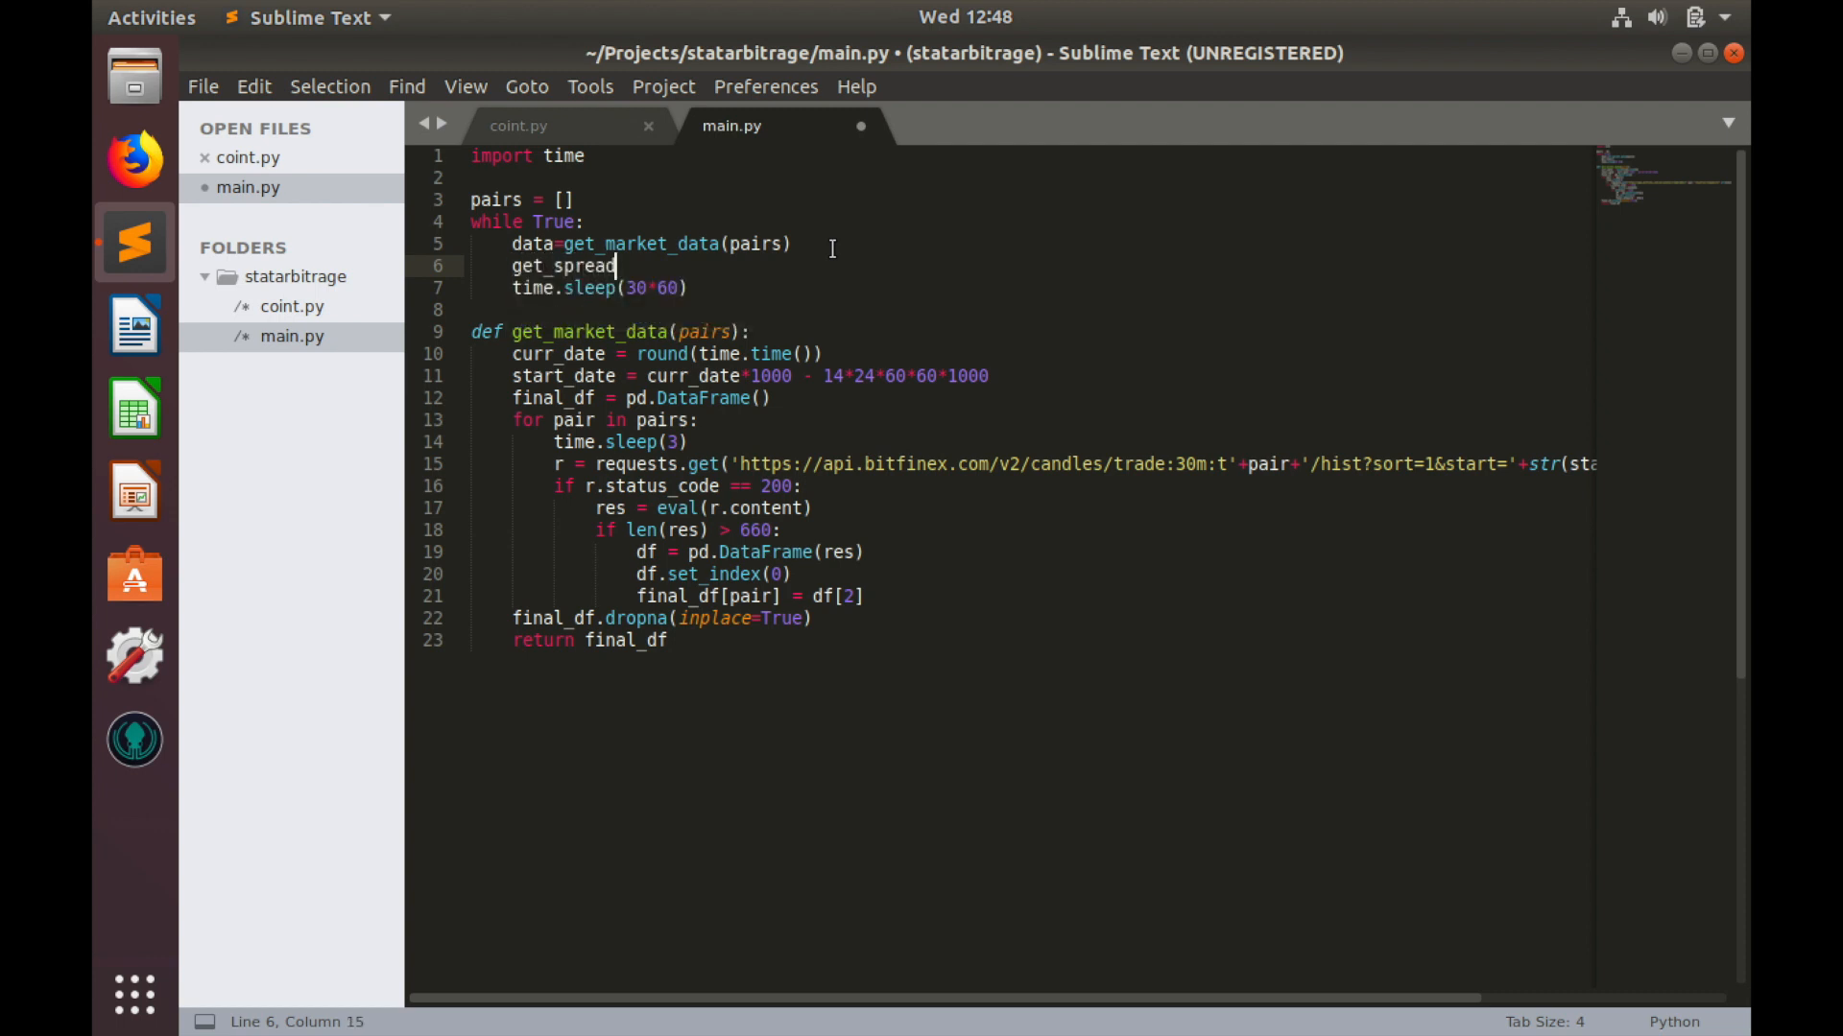
text(())
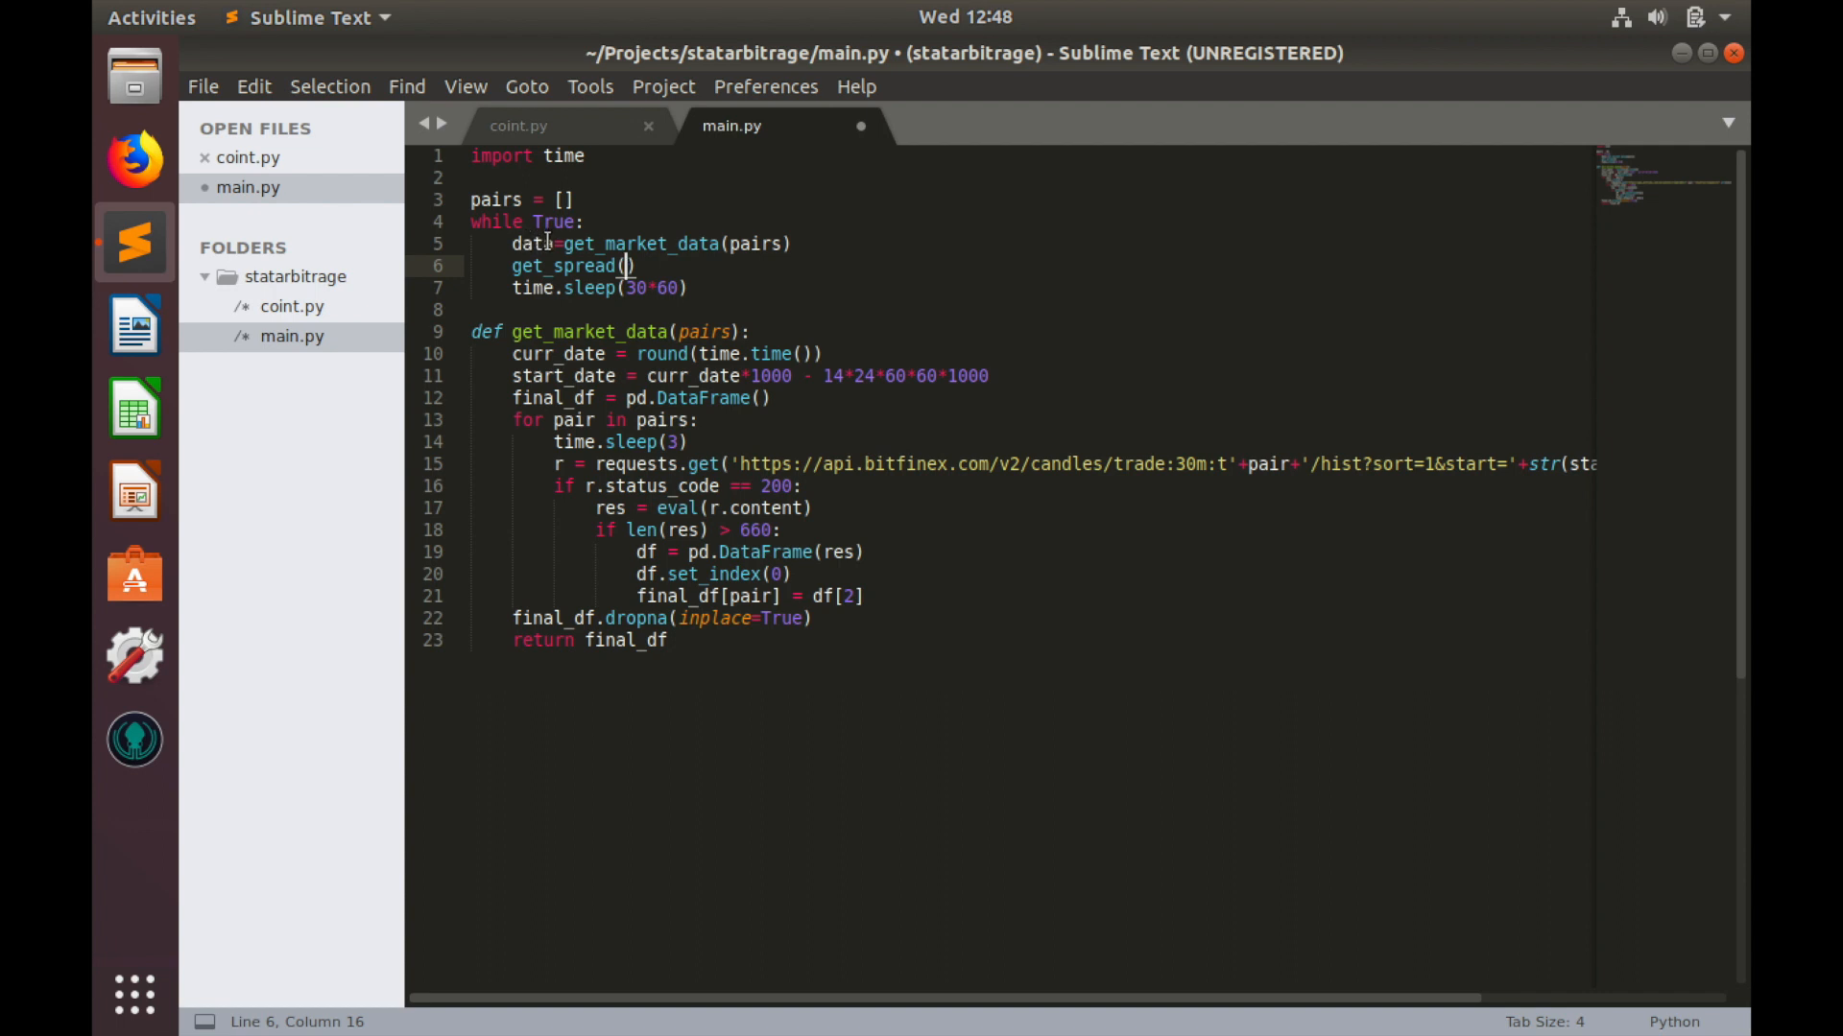
text(data)
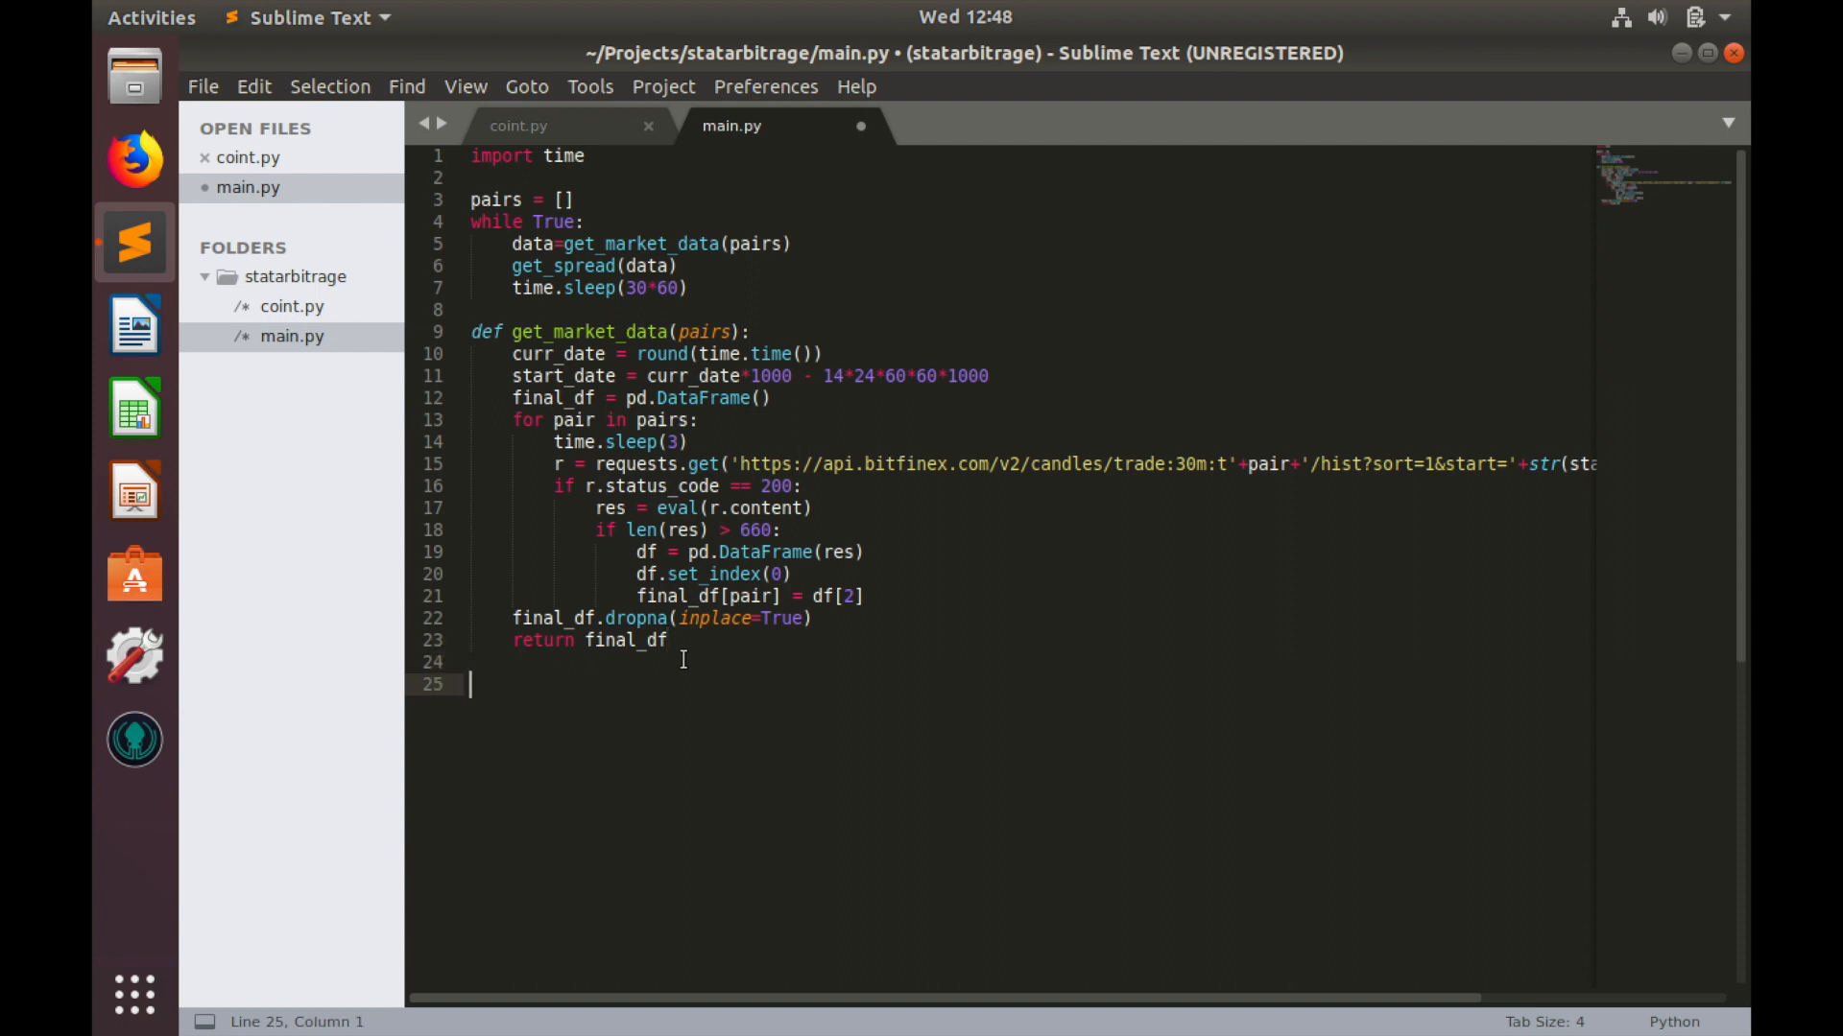
Step: Declare 'def get_spread(data):' at the bottom of main.py
text(def)
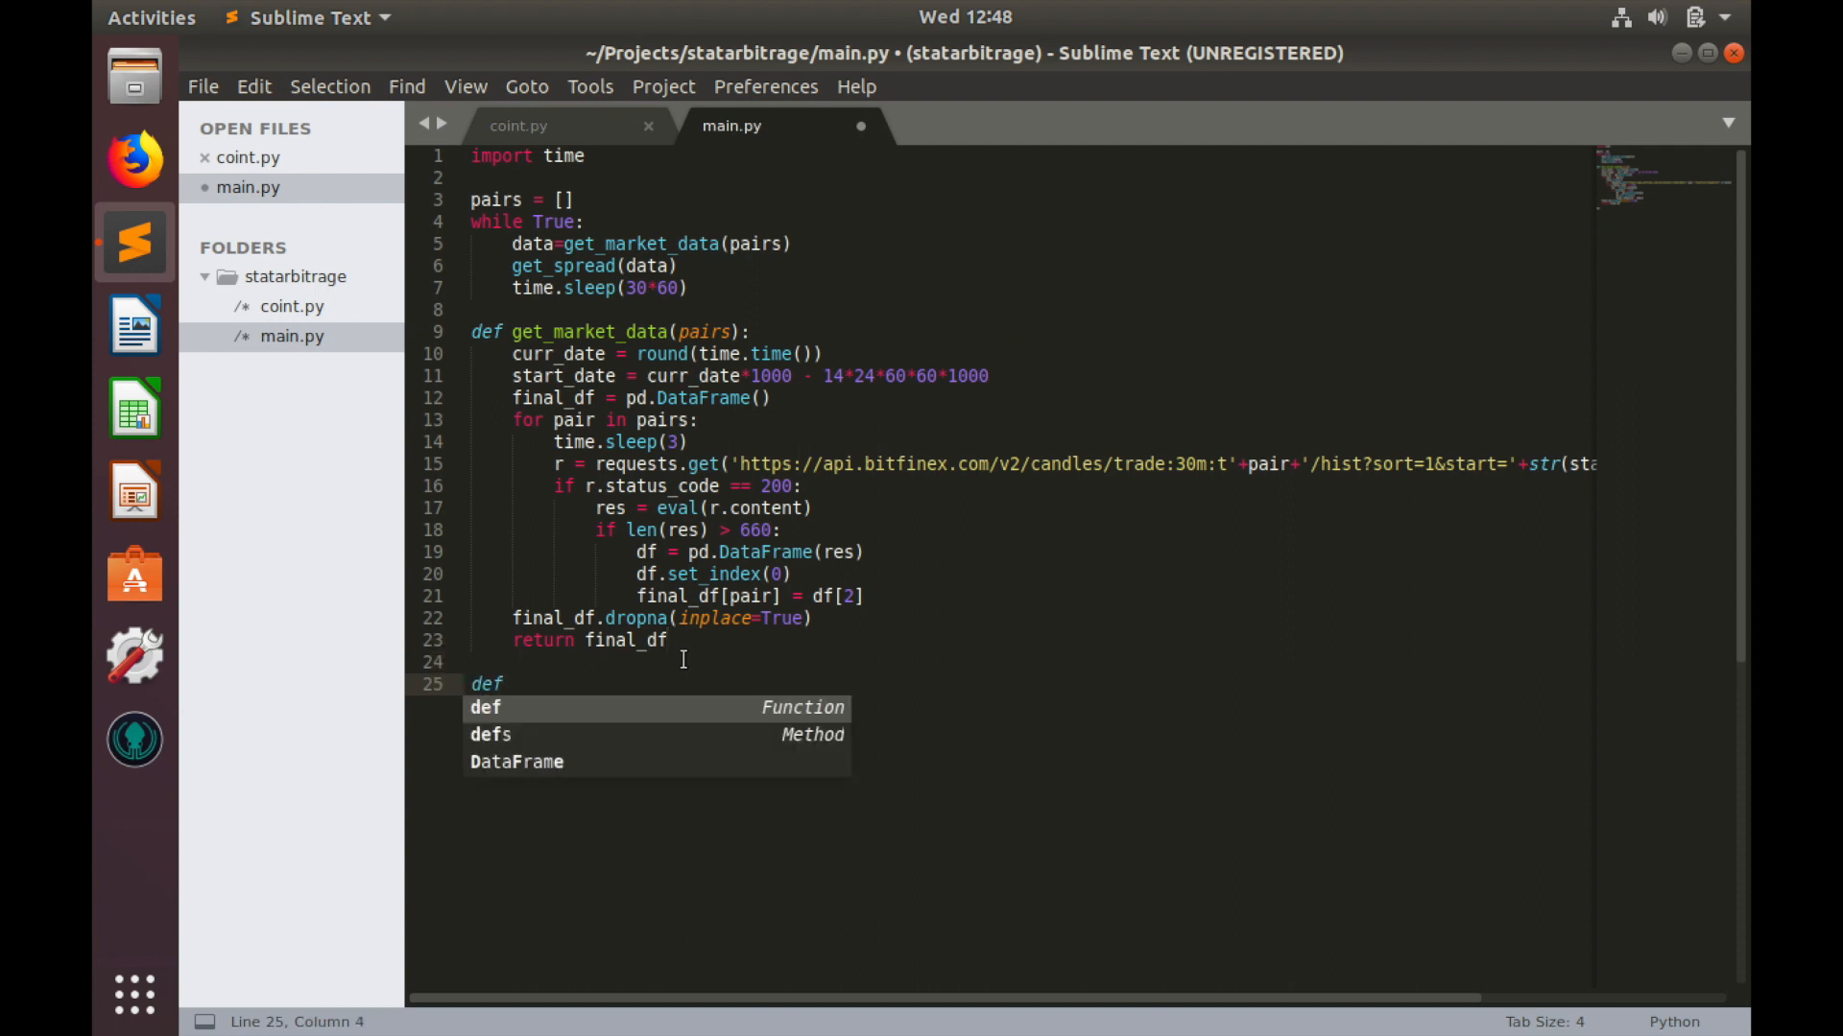
text(get_spre)
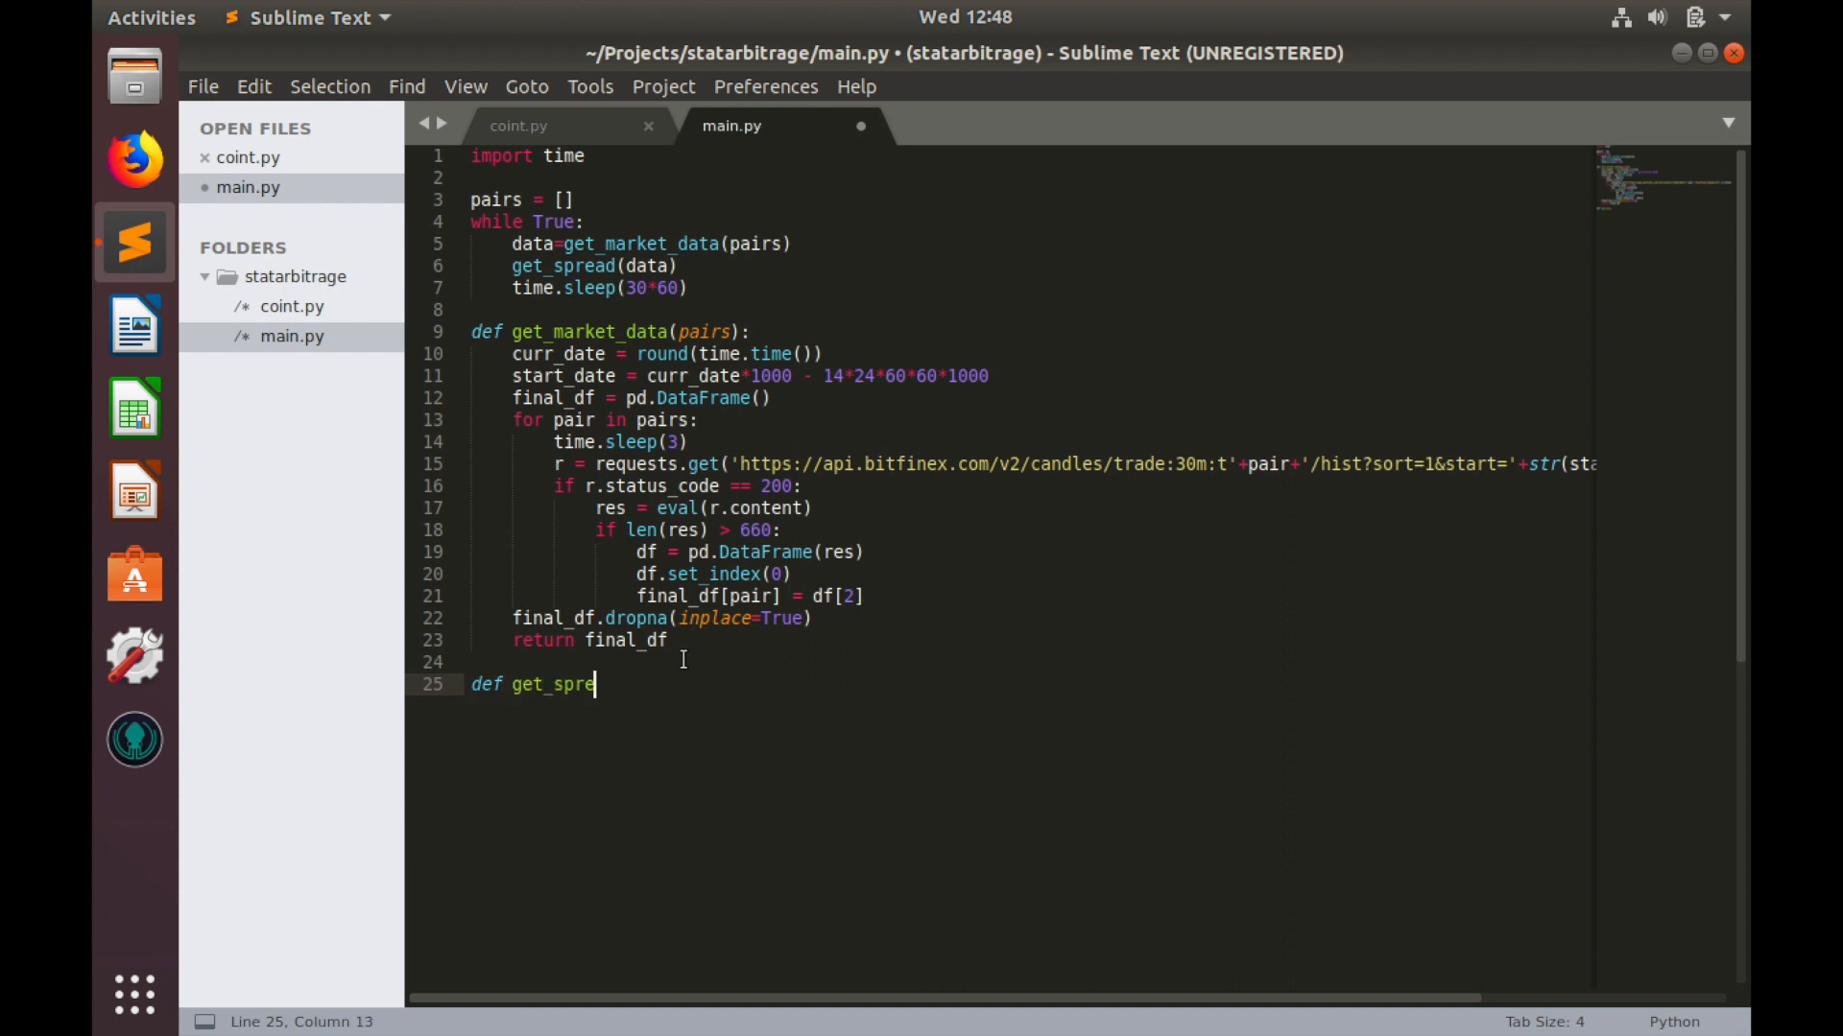
text(ad(data):)
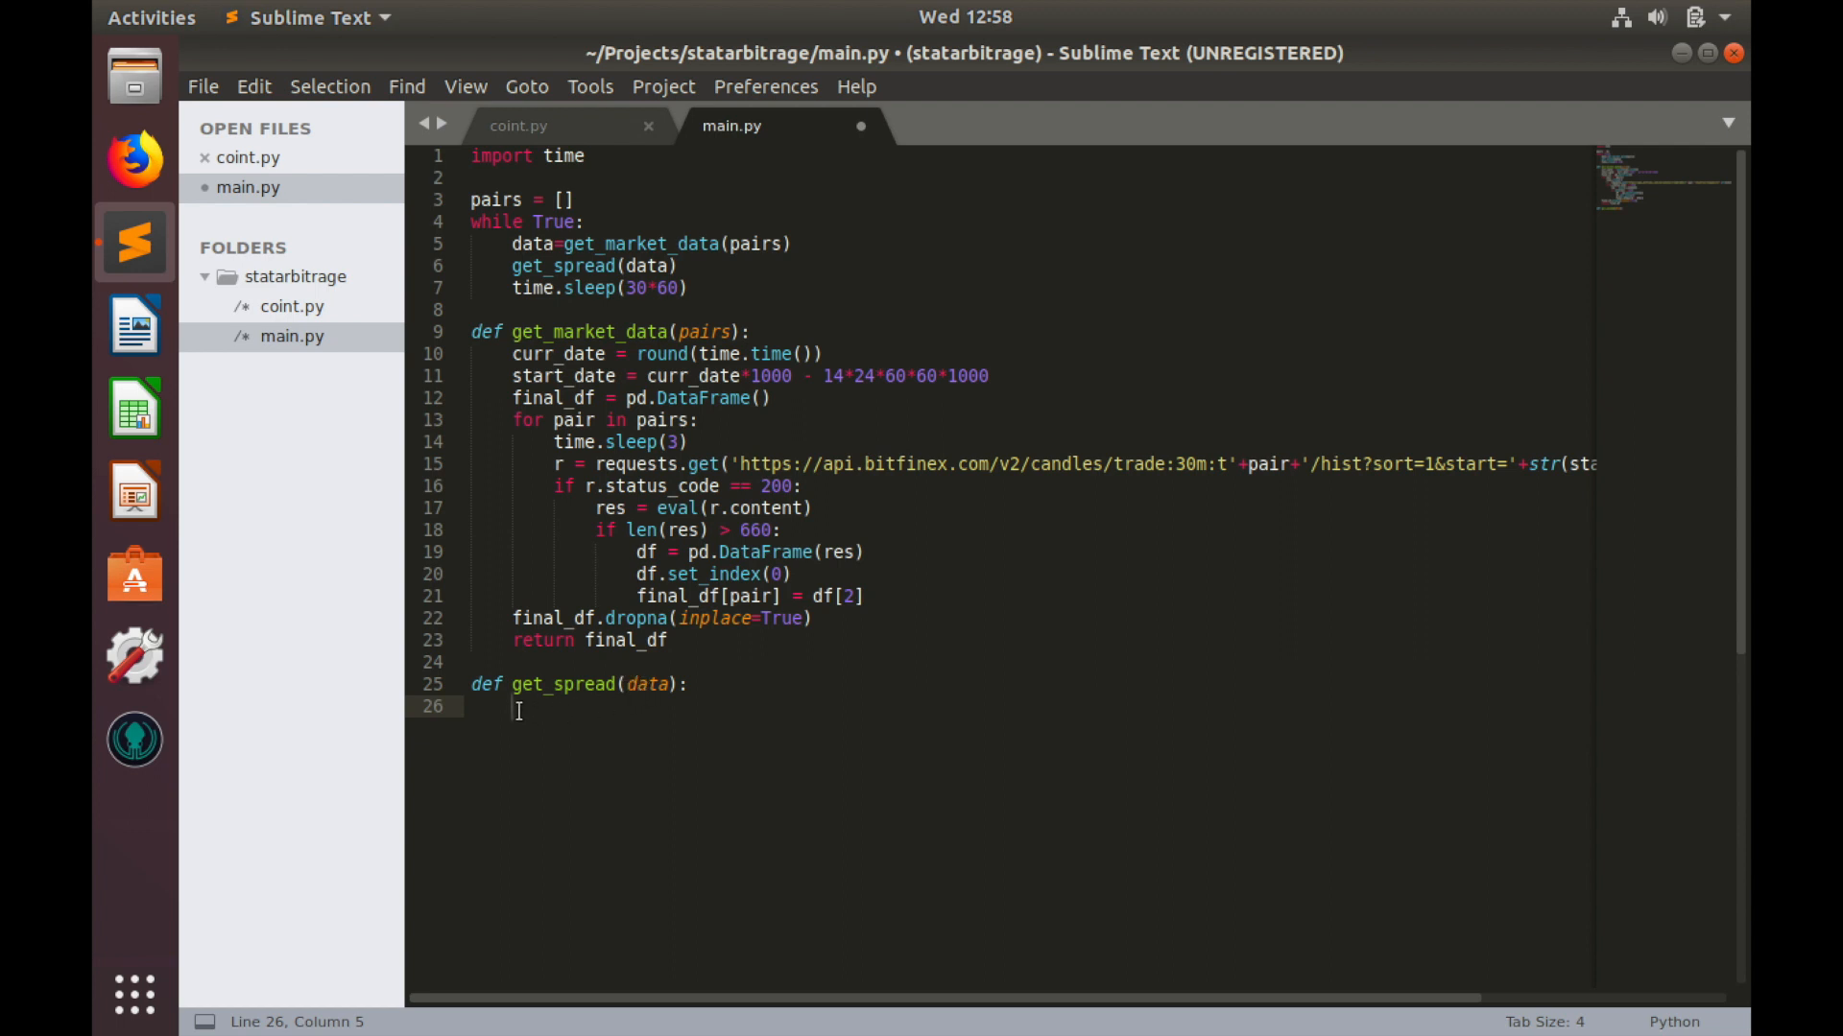
mouse_move(609, 706)
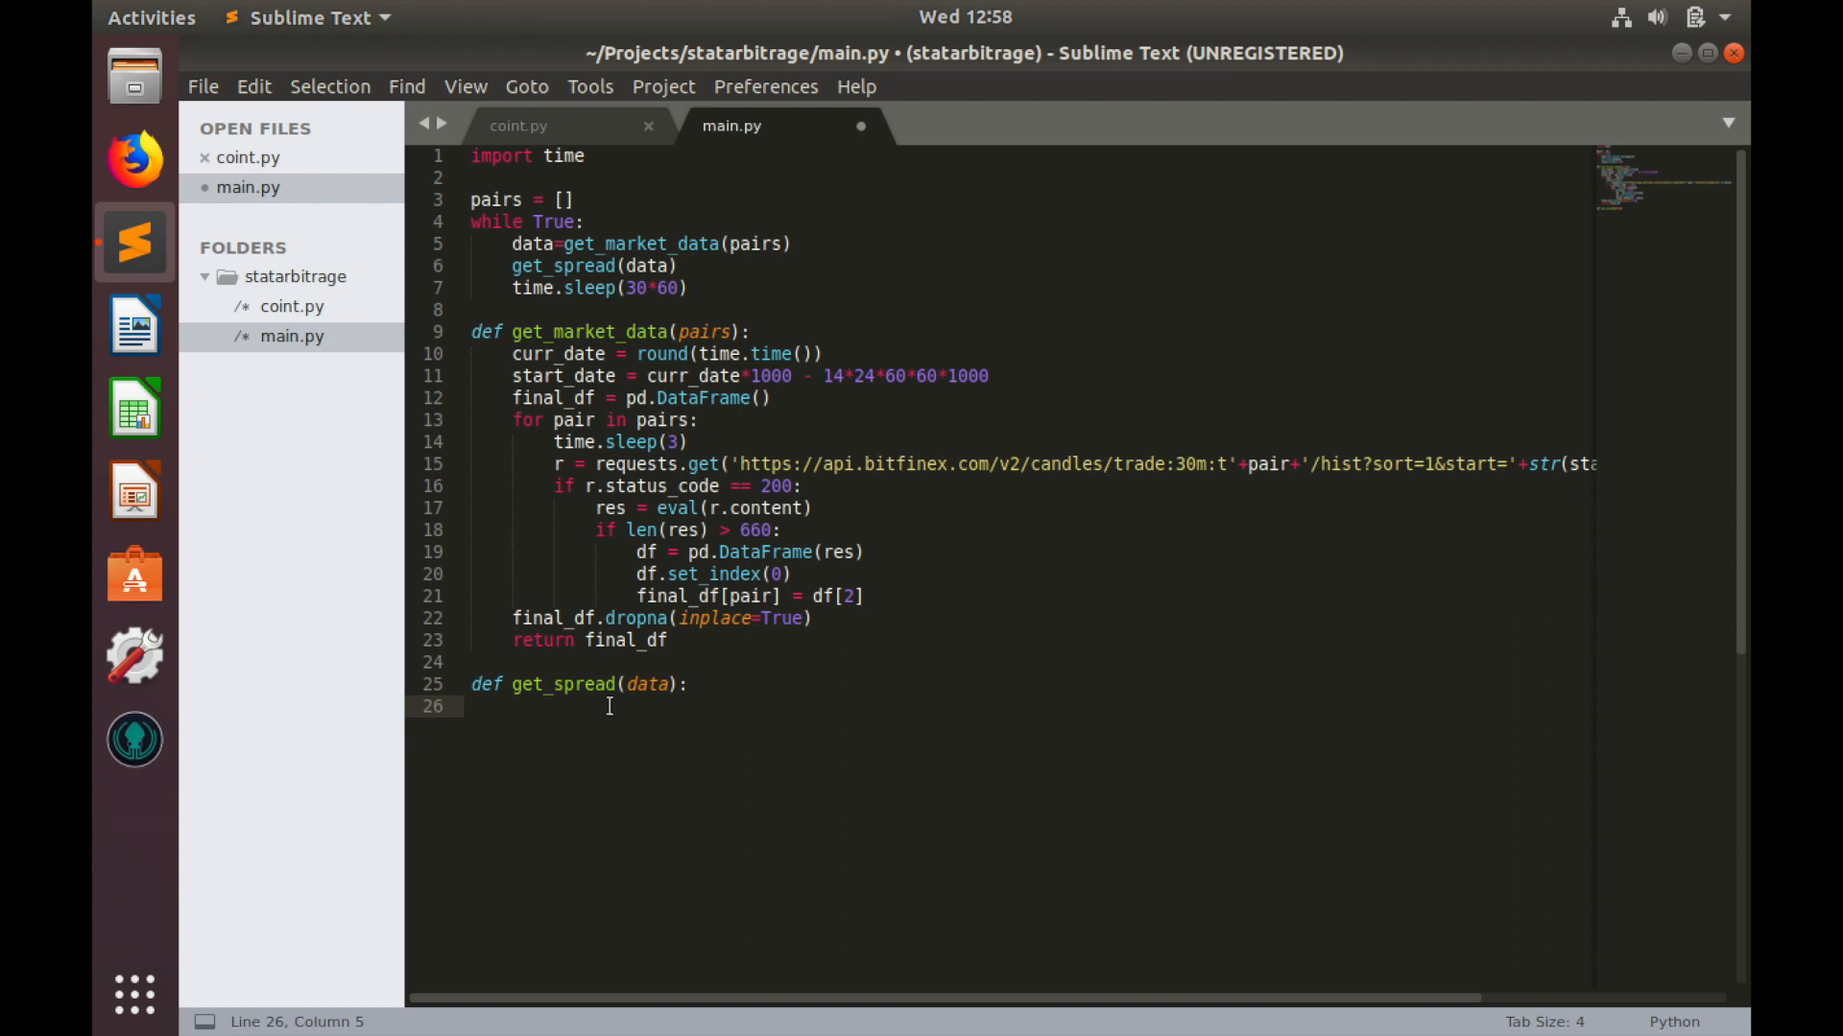
Step: In get_spread, assign pair1 = list(data)[0] and pair2 = list(data)[1]
text(pair1 =)
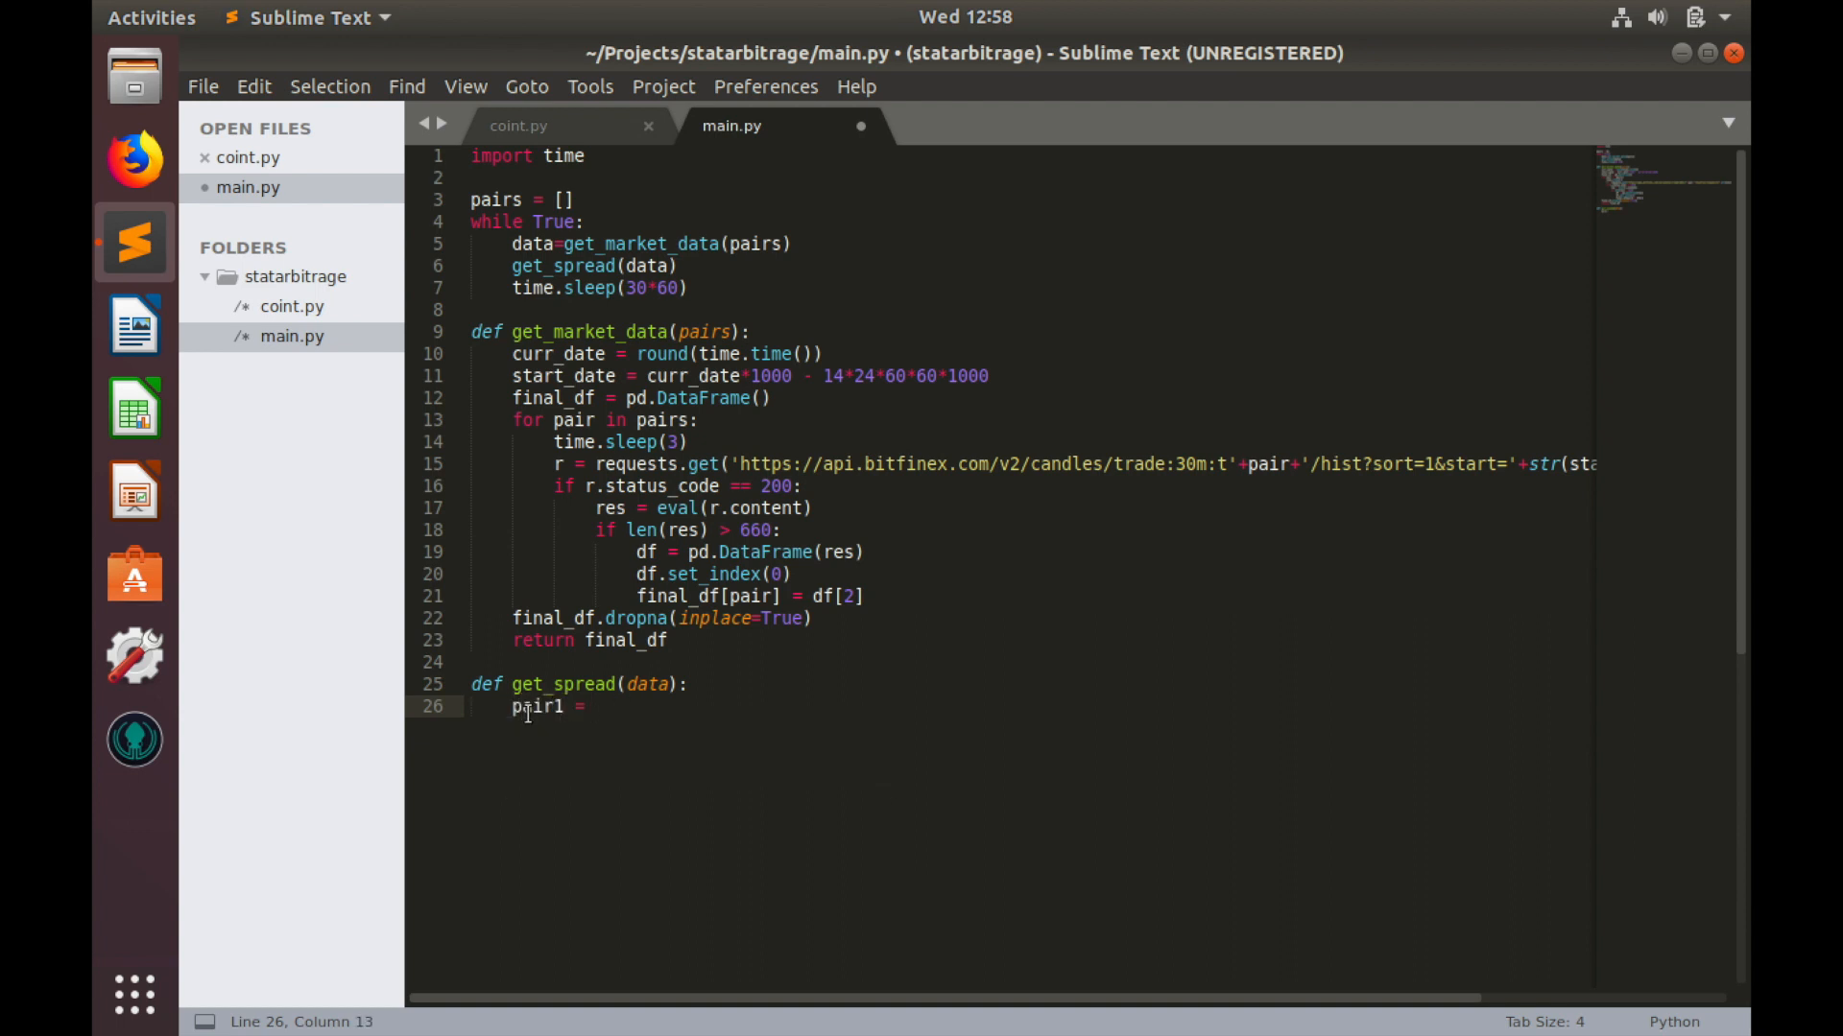
text(list()
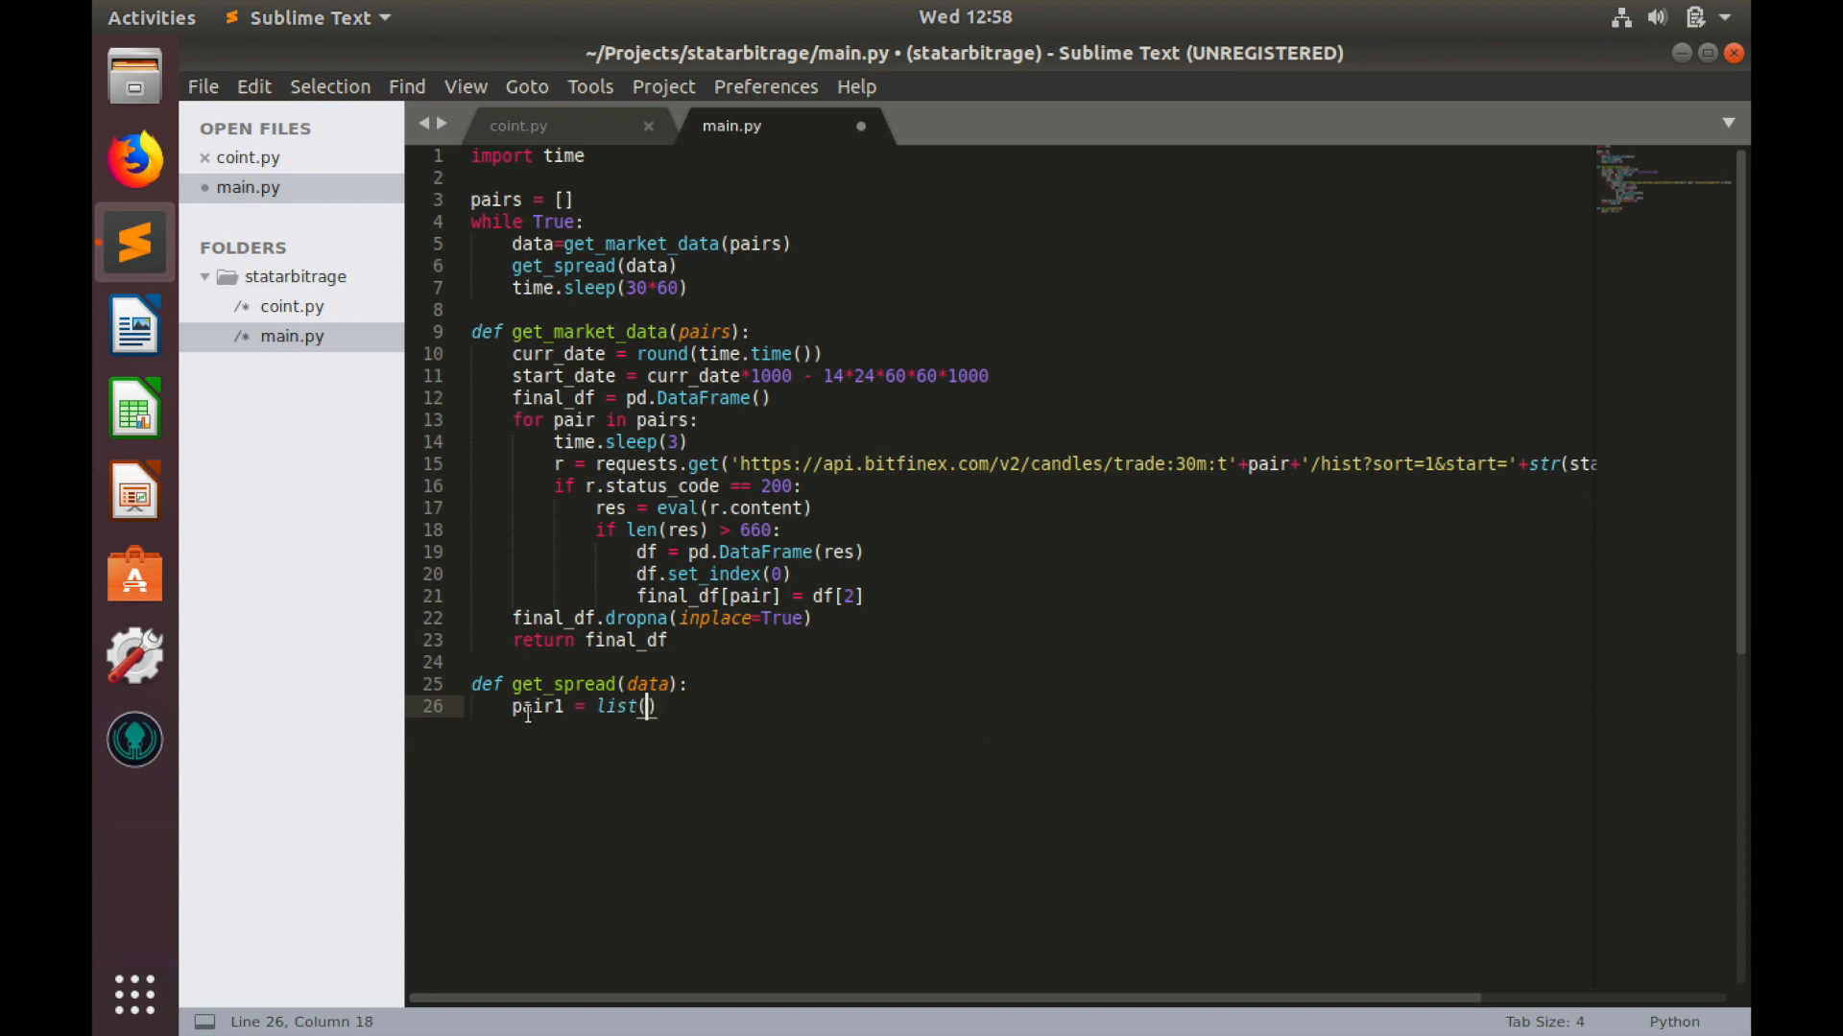
text(data)
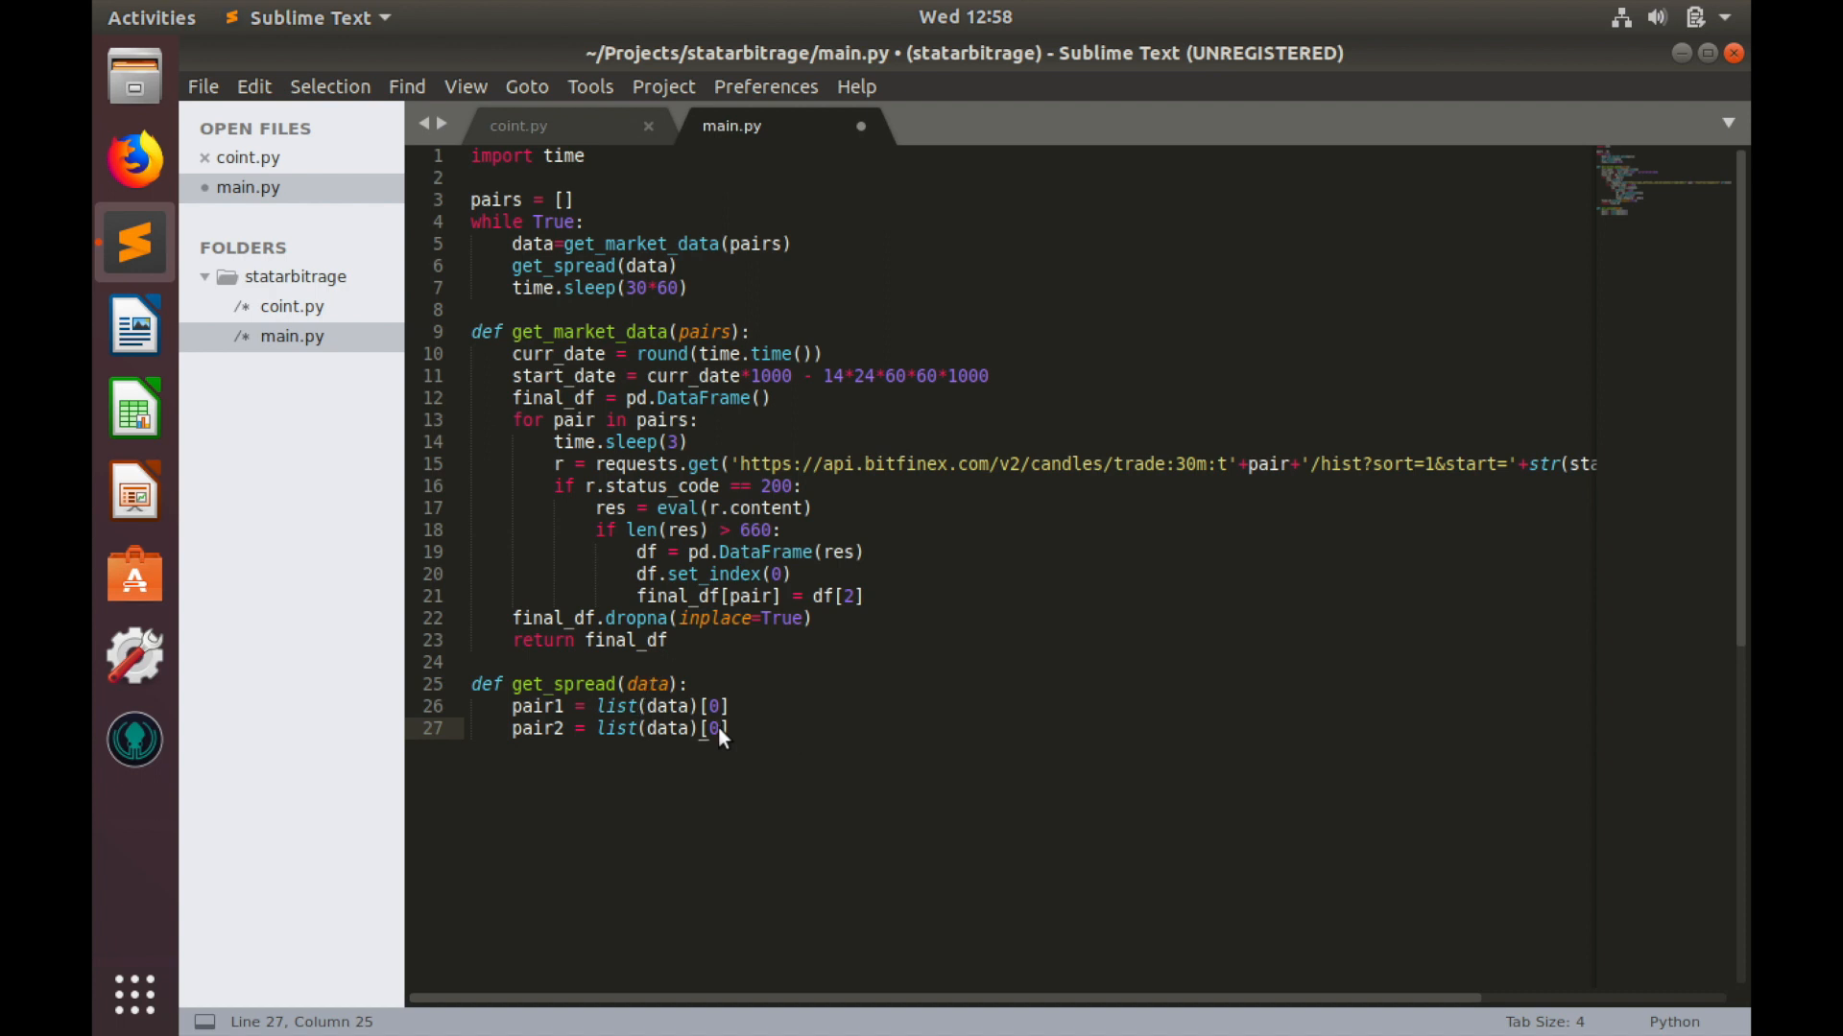
text(1)
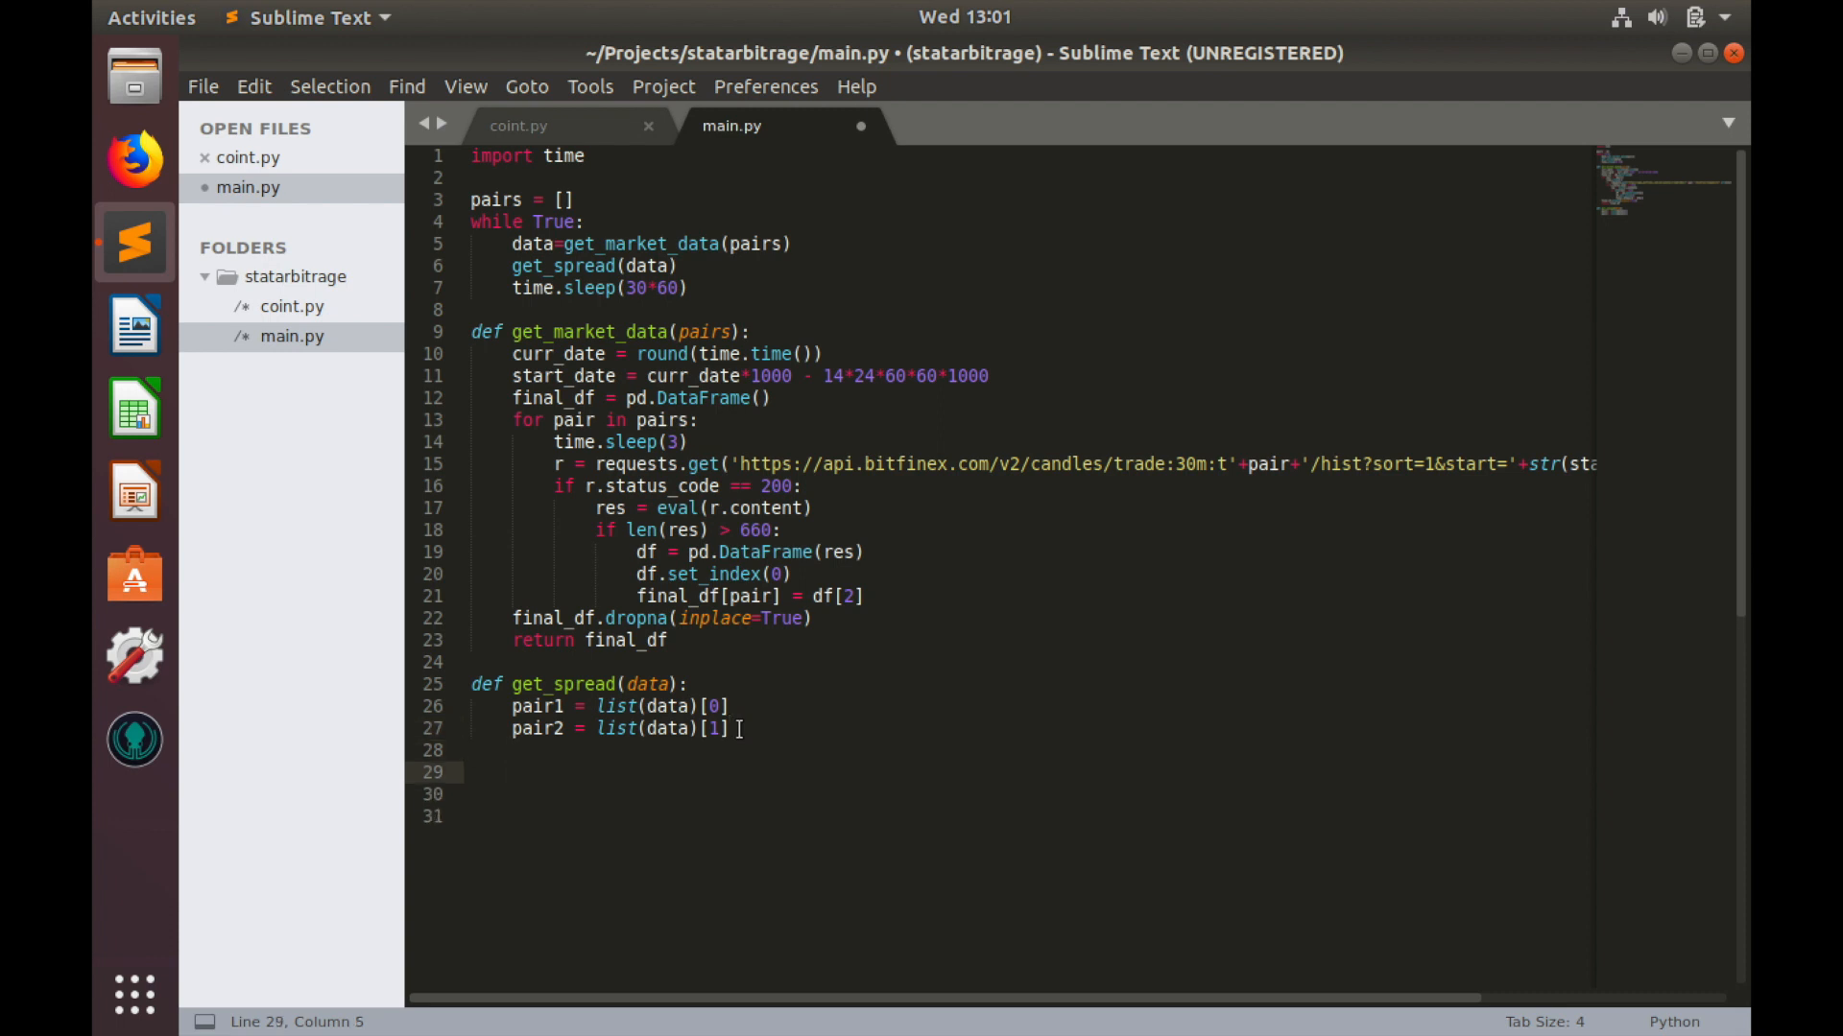
Step: Draft the line spread = pair1 - beta*pair2 inside get_spread, which is then discarded
text(spread)
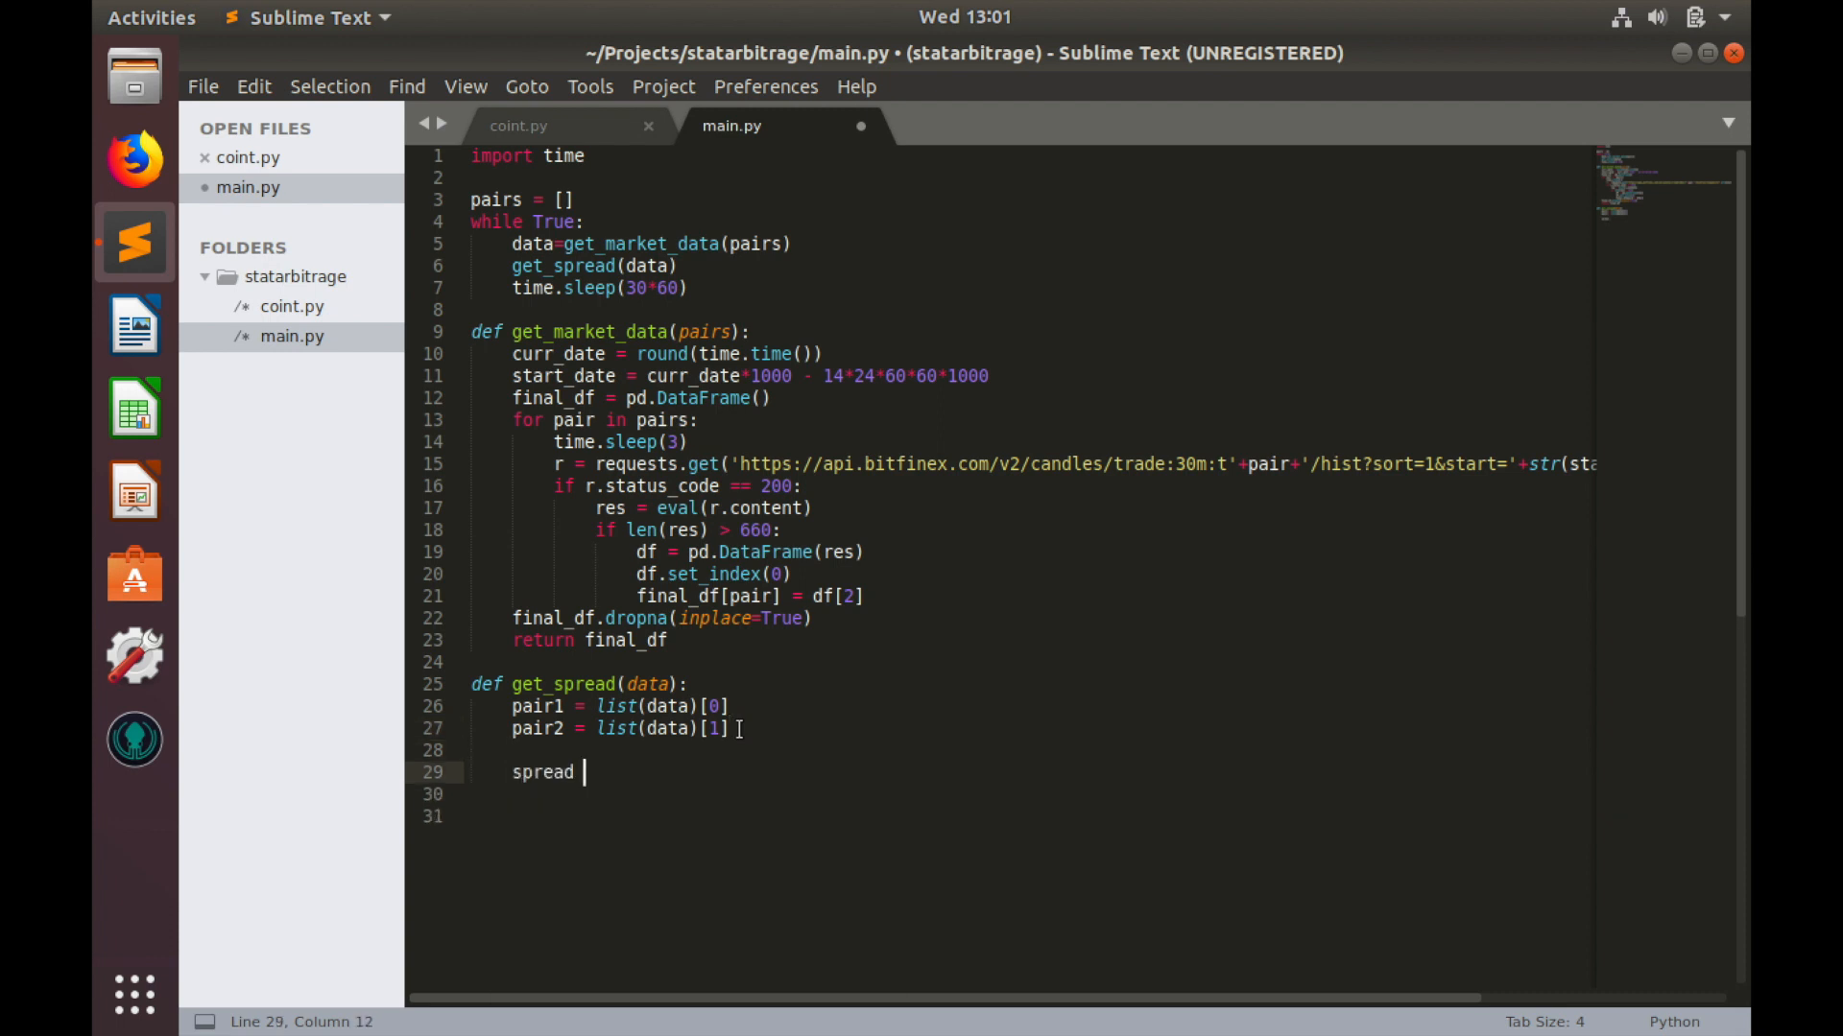
text(= pair)
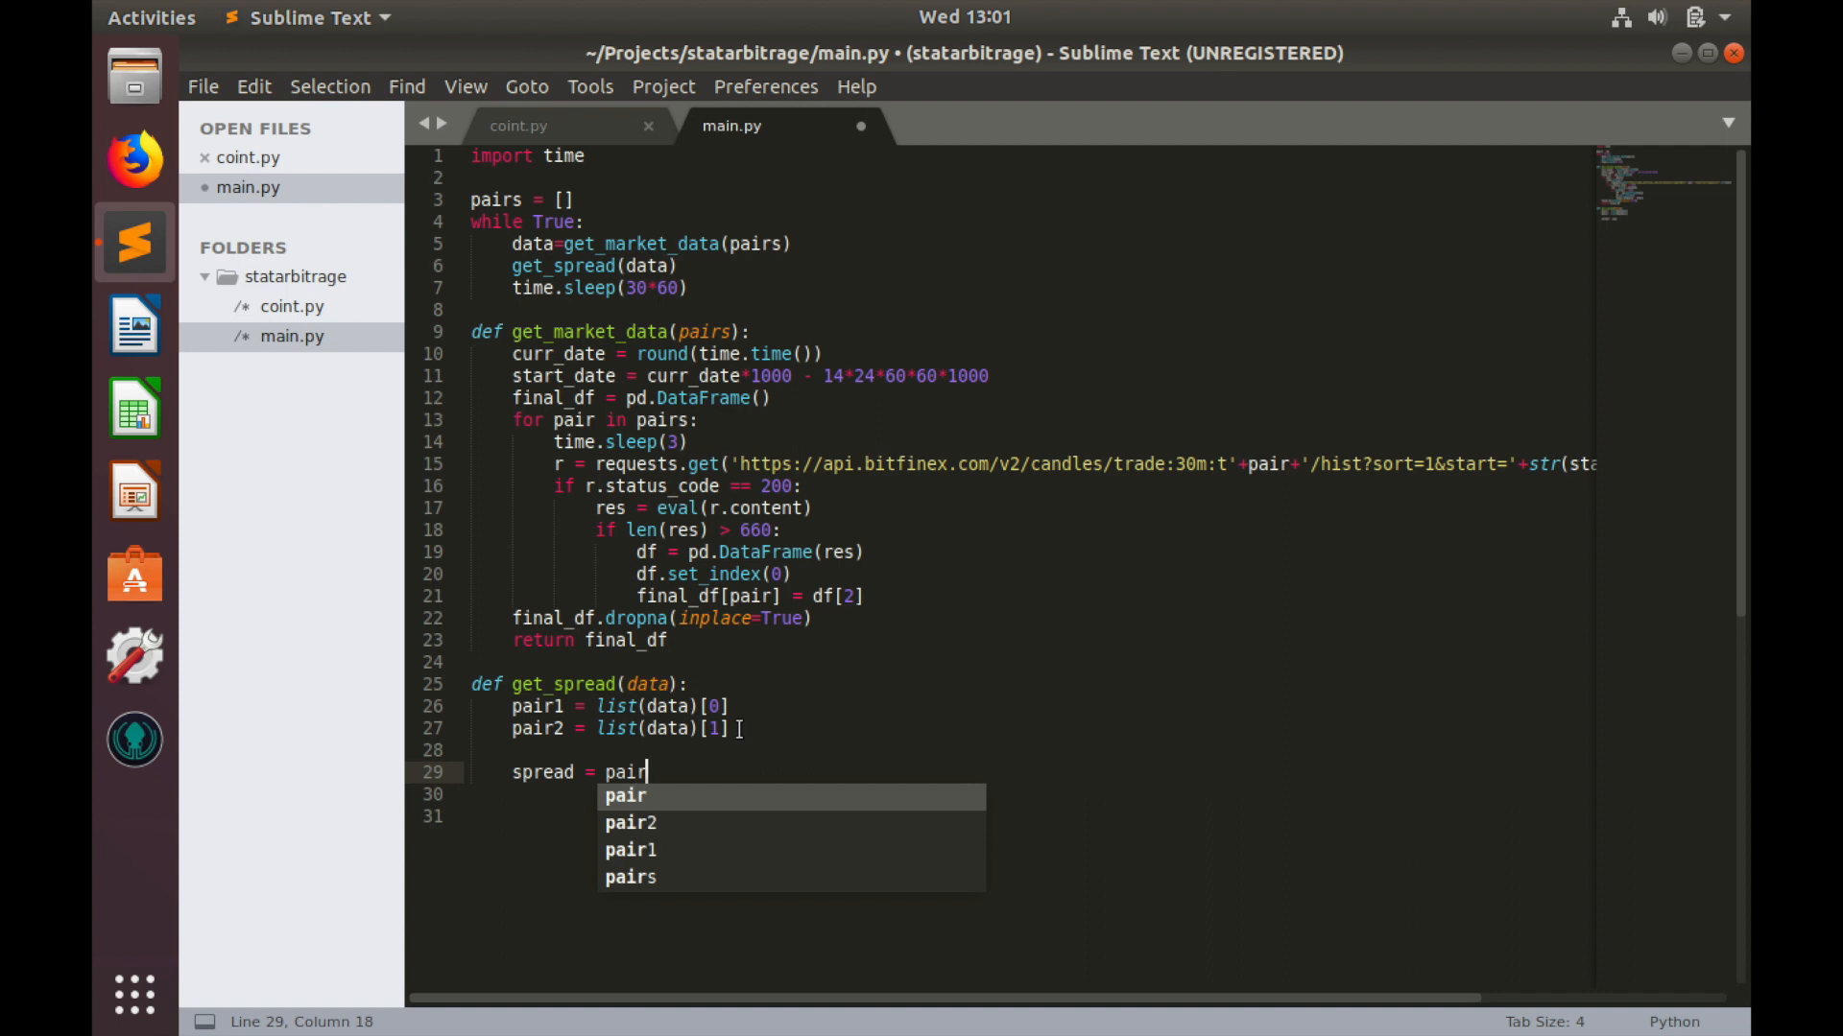
text(1 -)
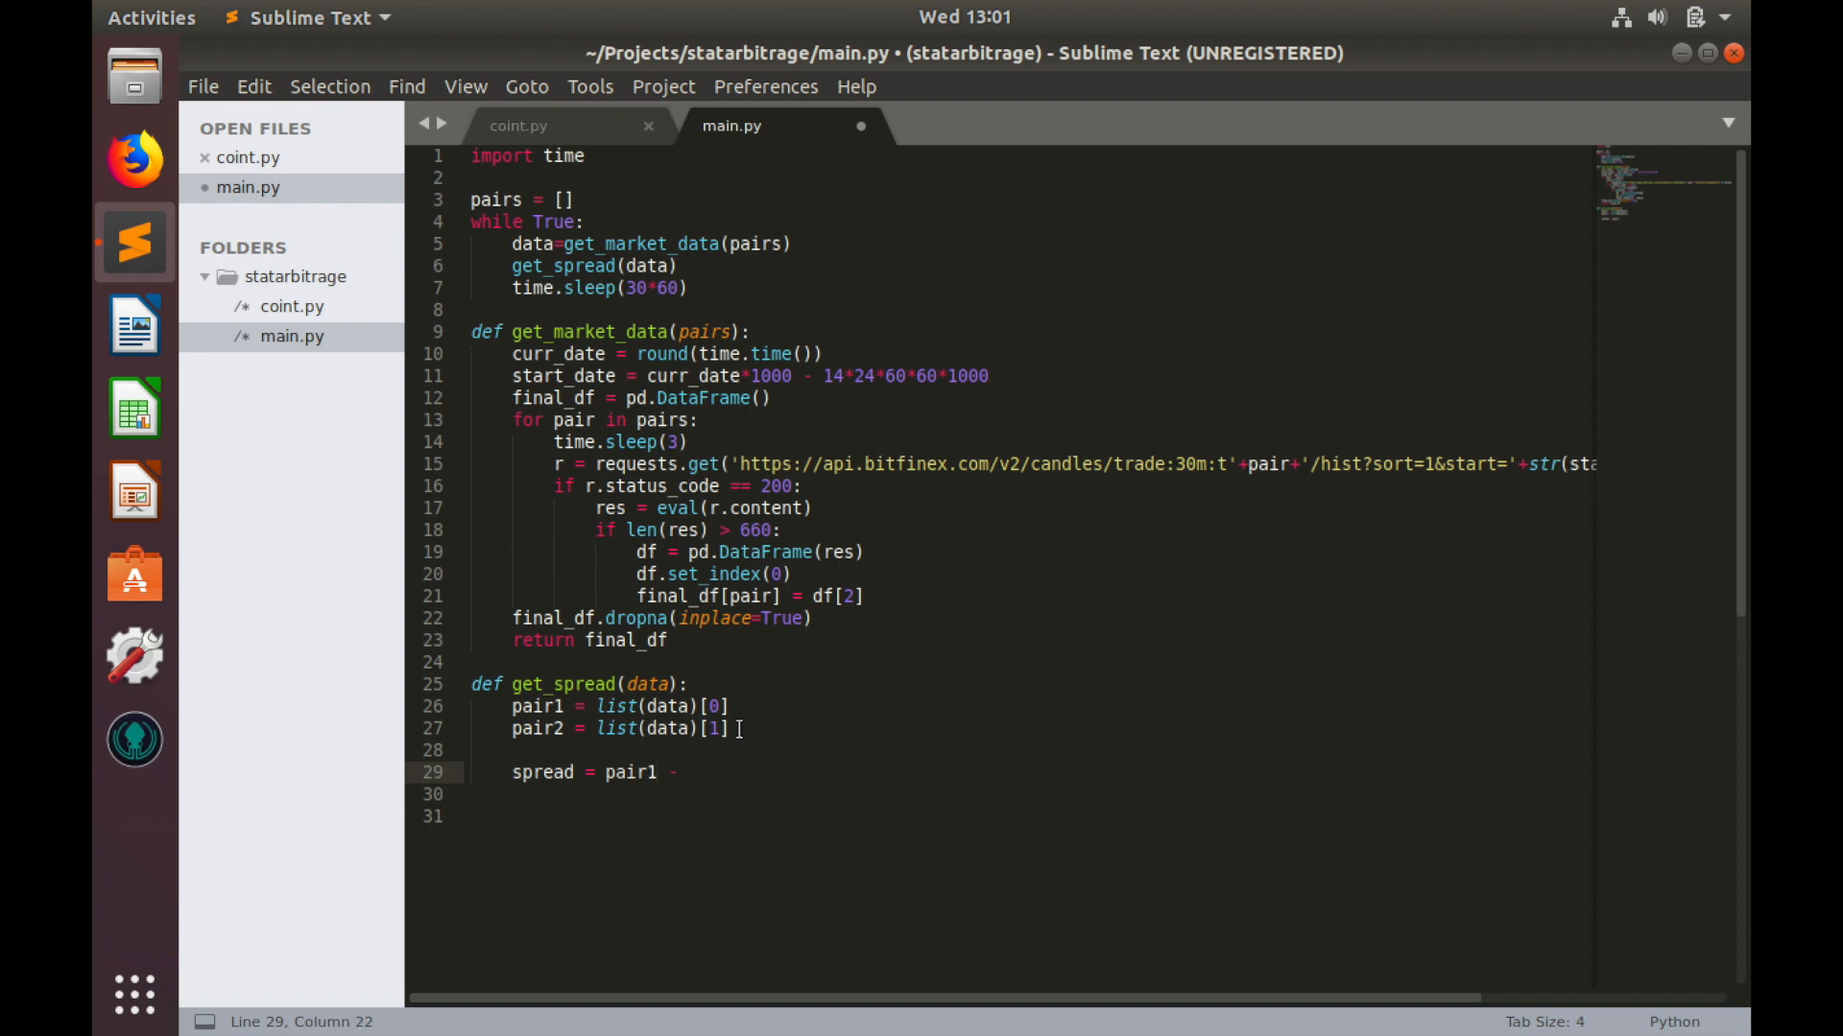
text(beta)
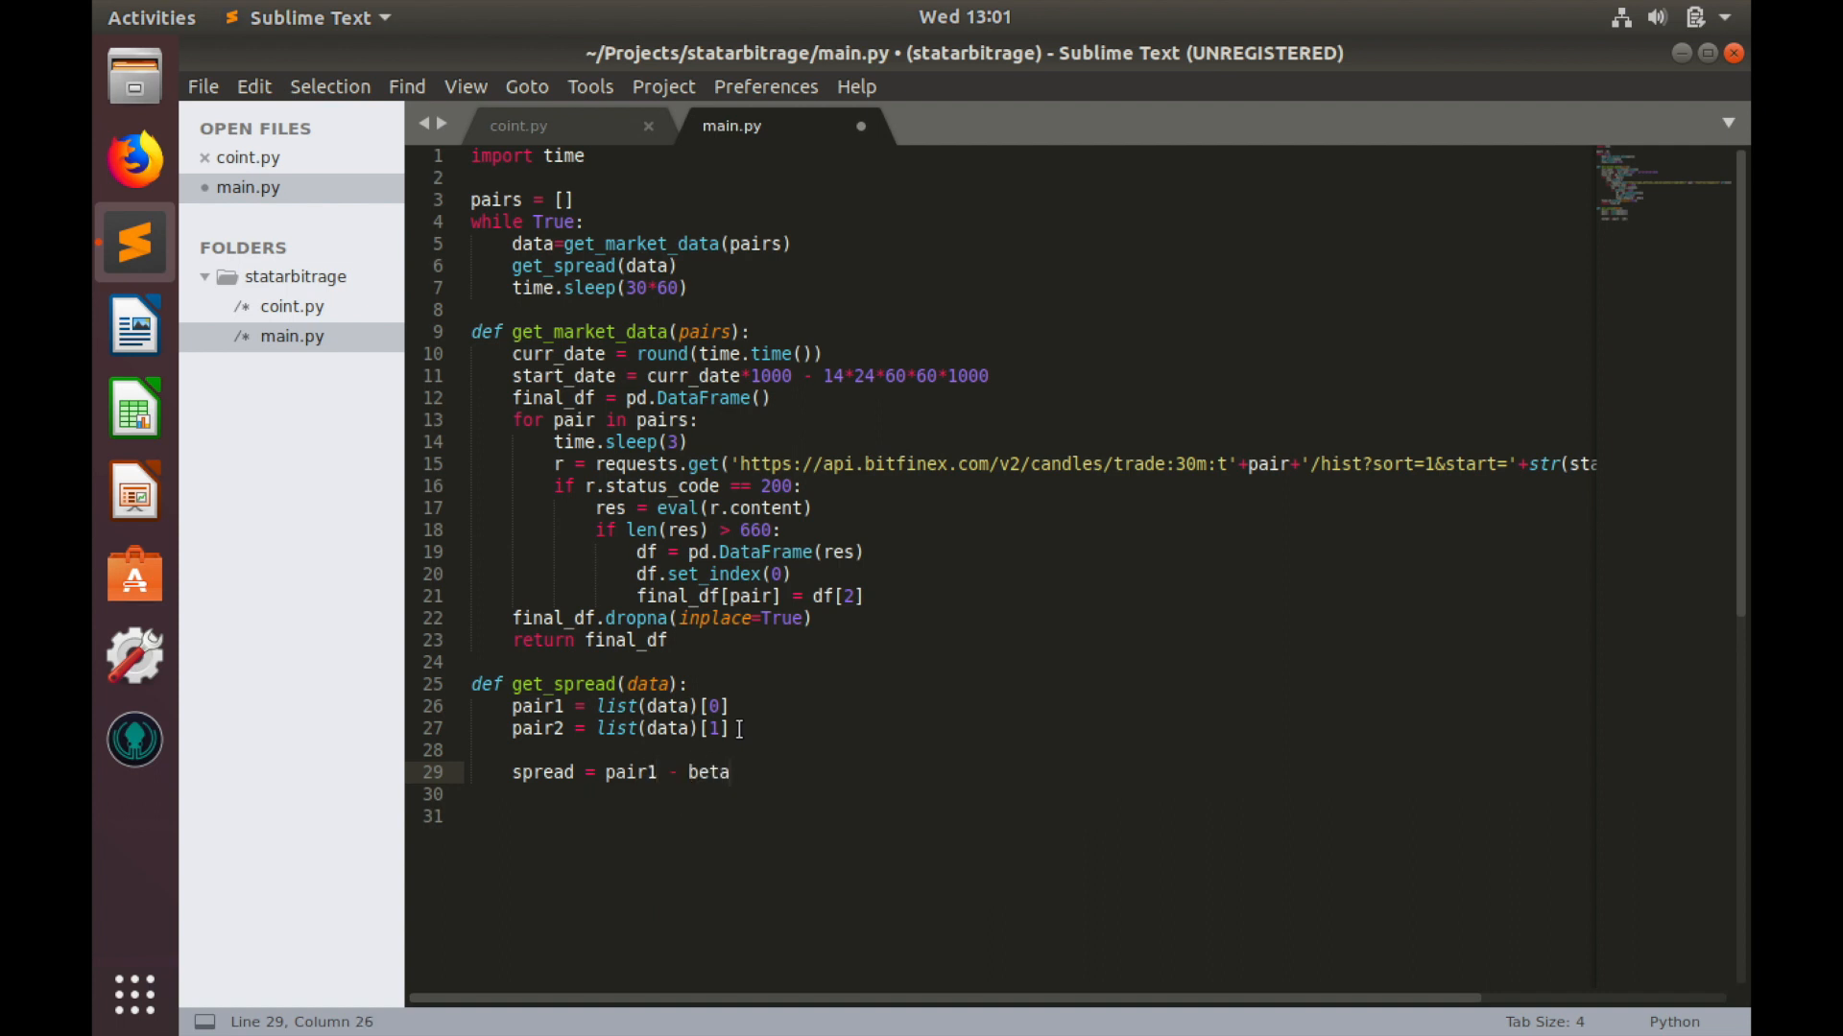
text(*pair2)
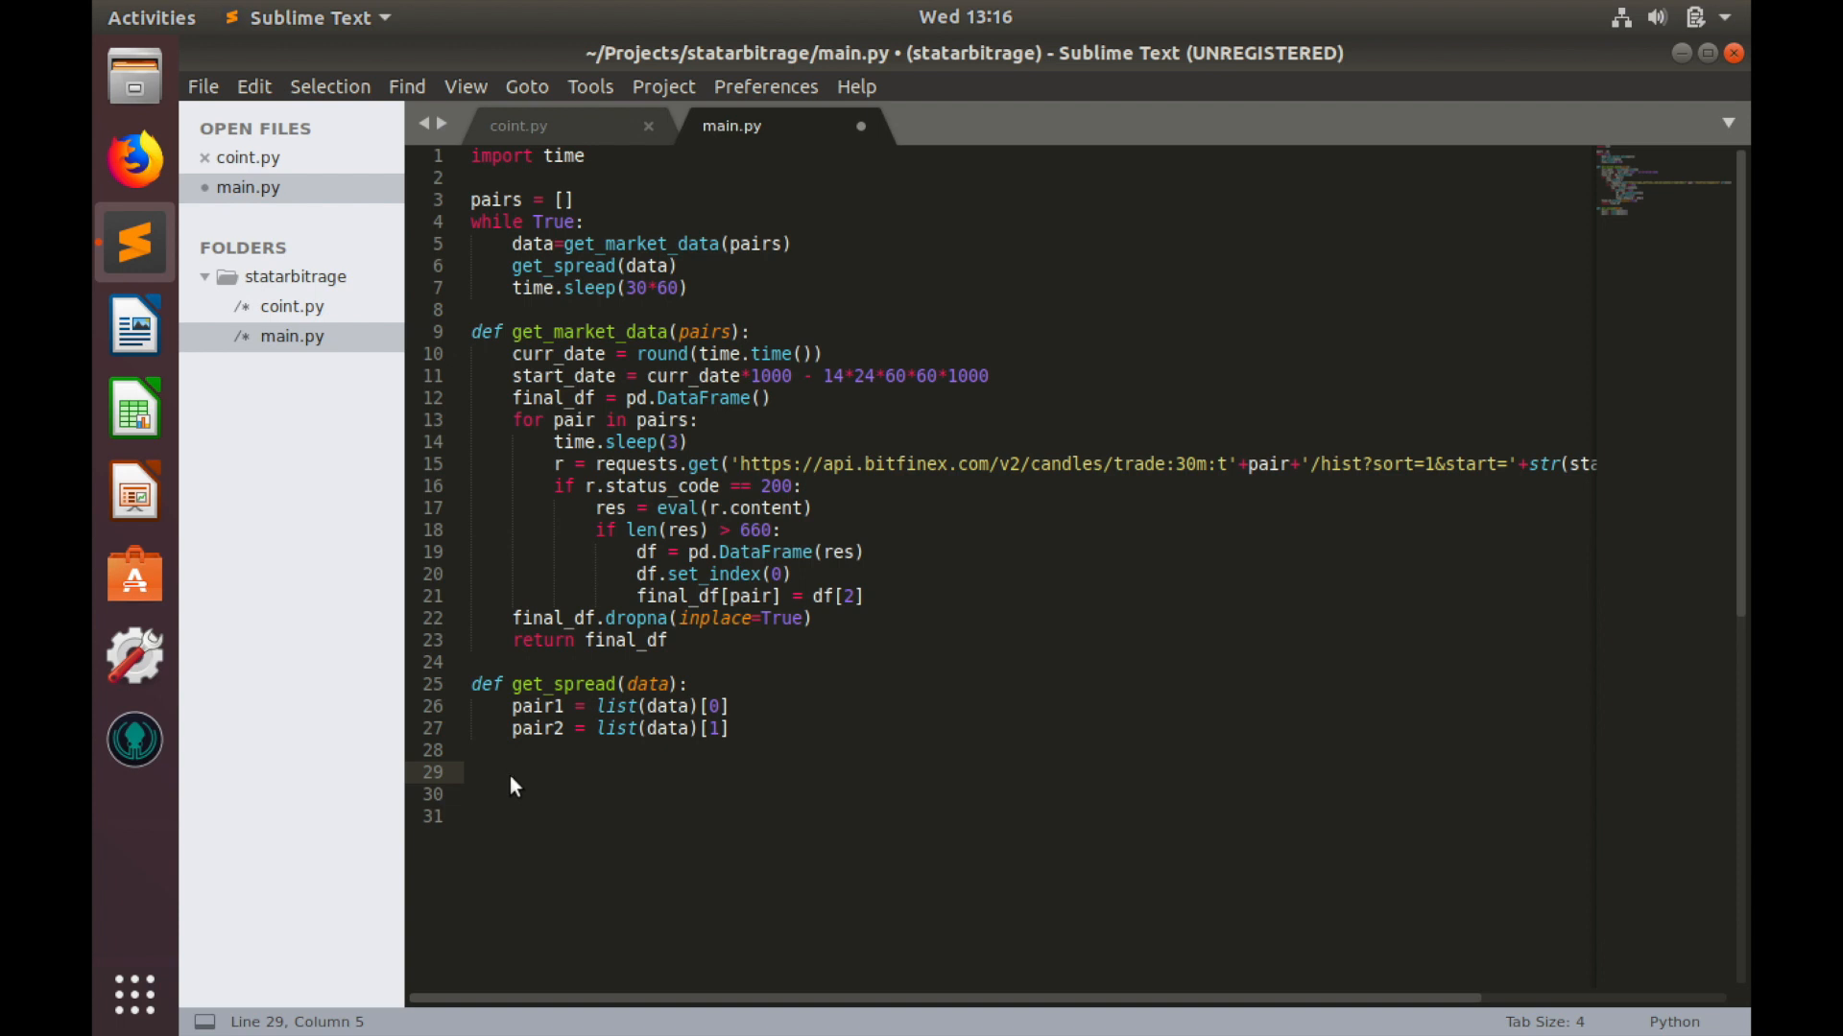
Step: In the terminal, enter pip3 install pyfinance from the statarbitrage folder
click(517, 773)
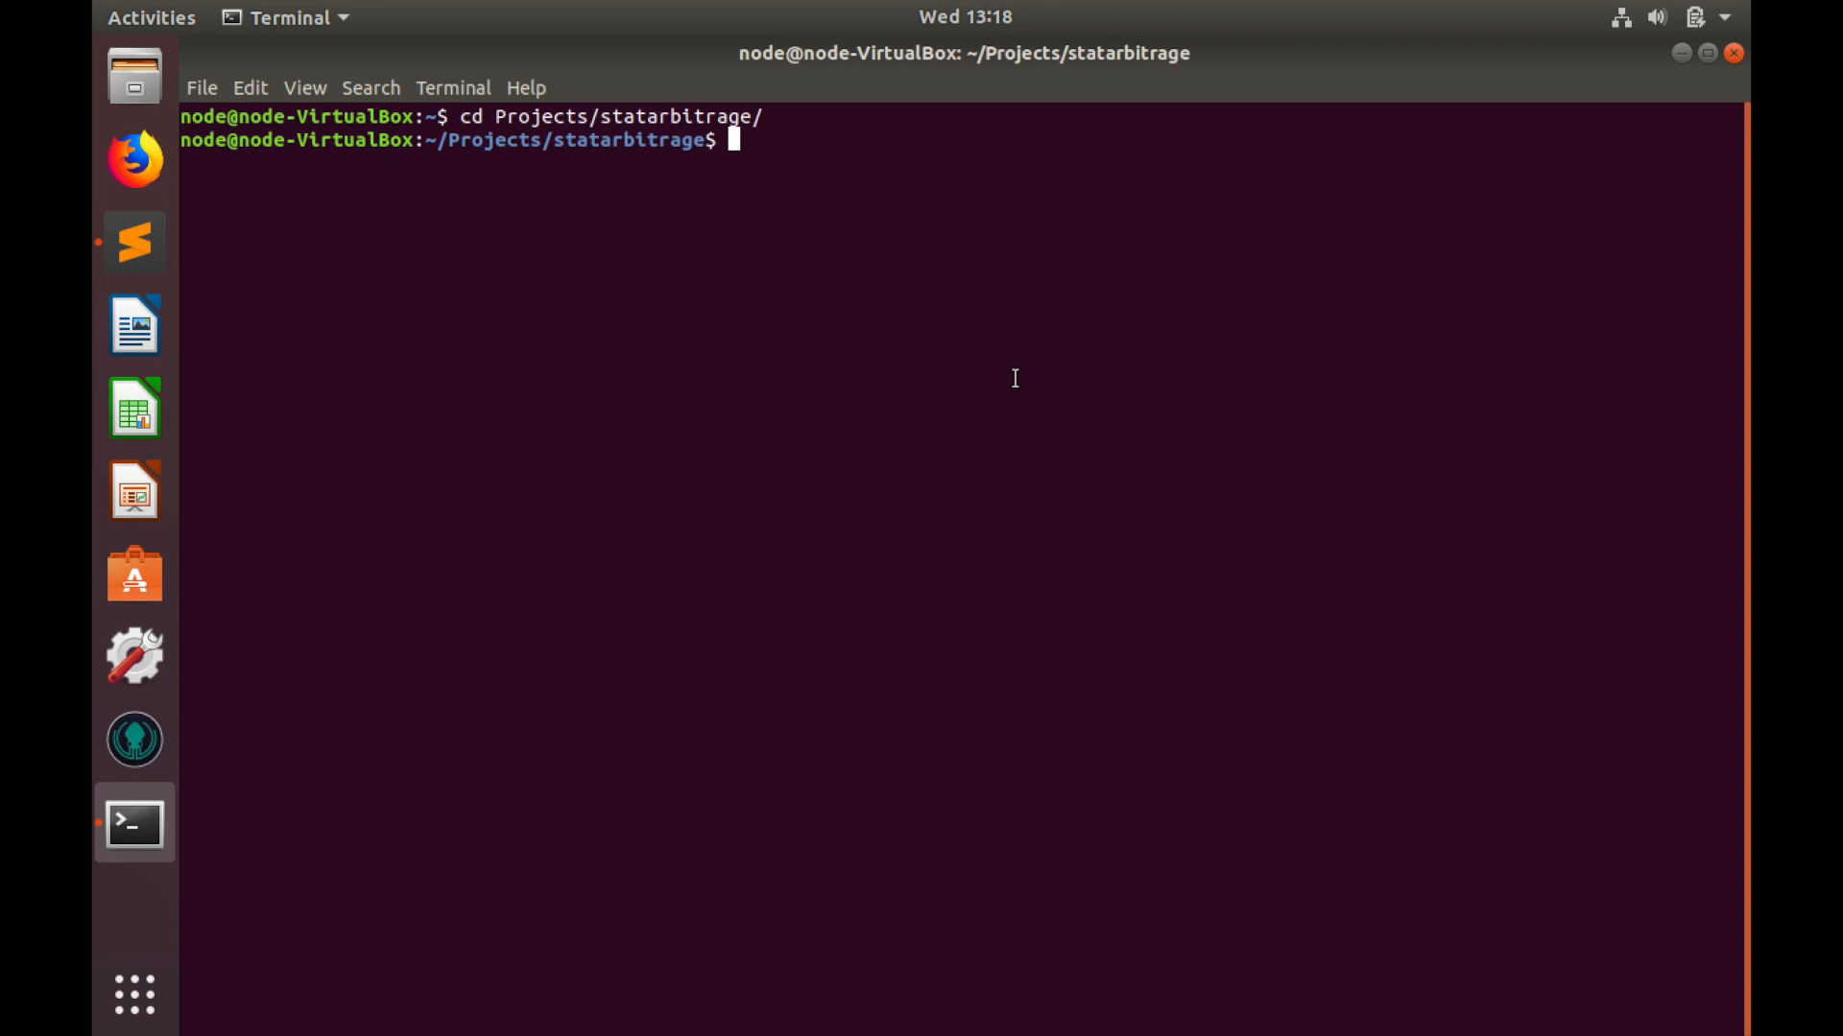
text(pip)
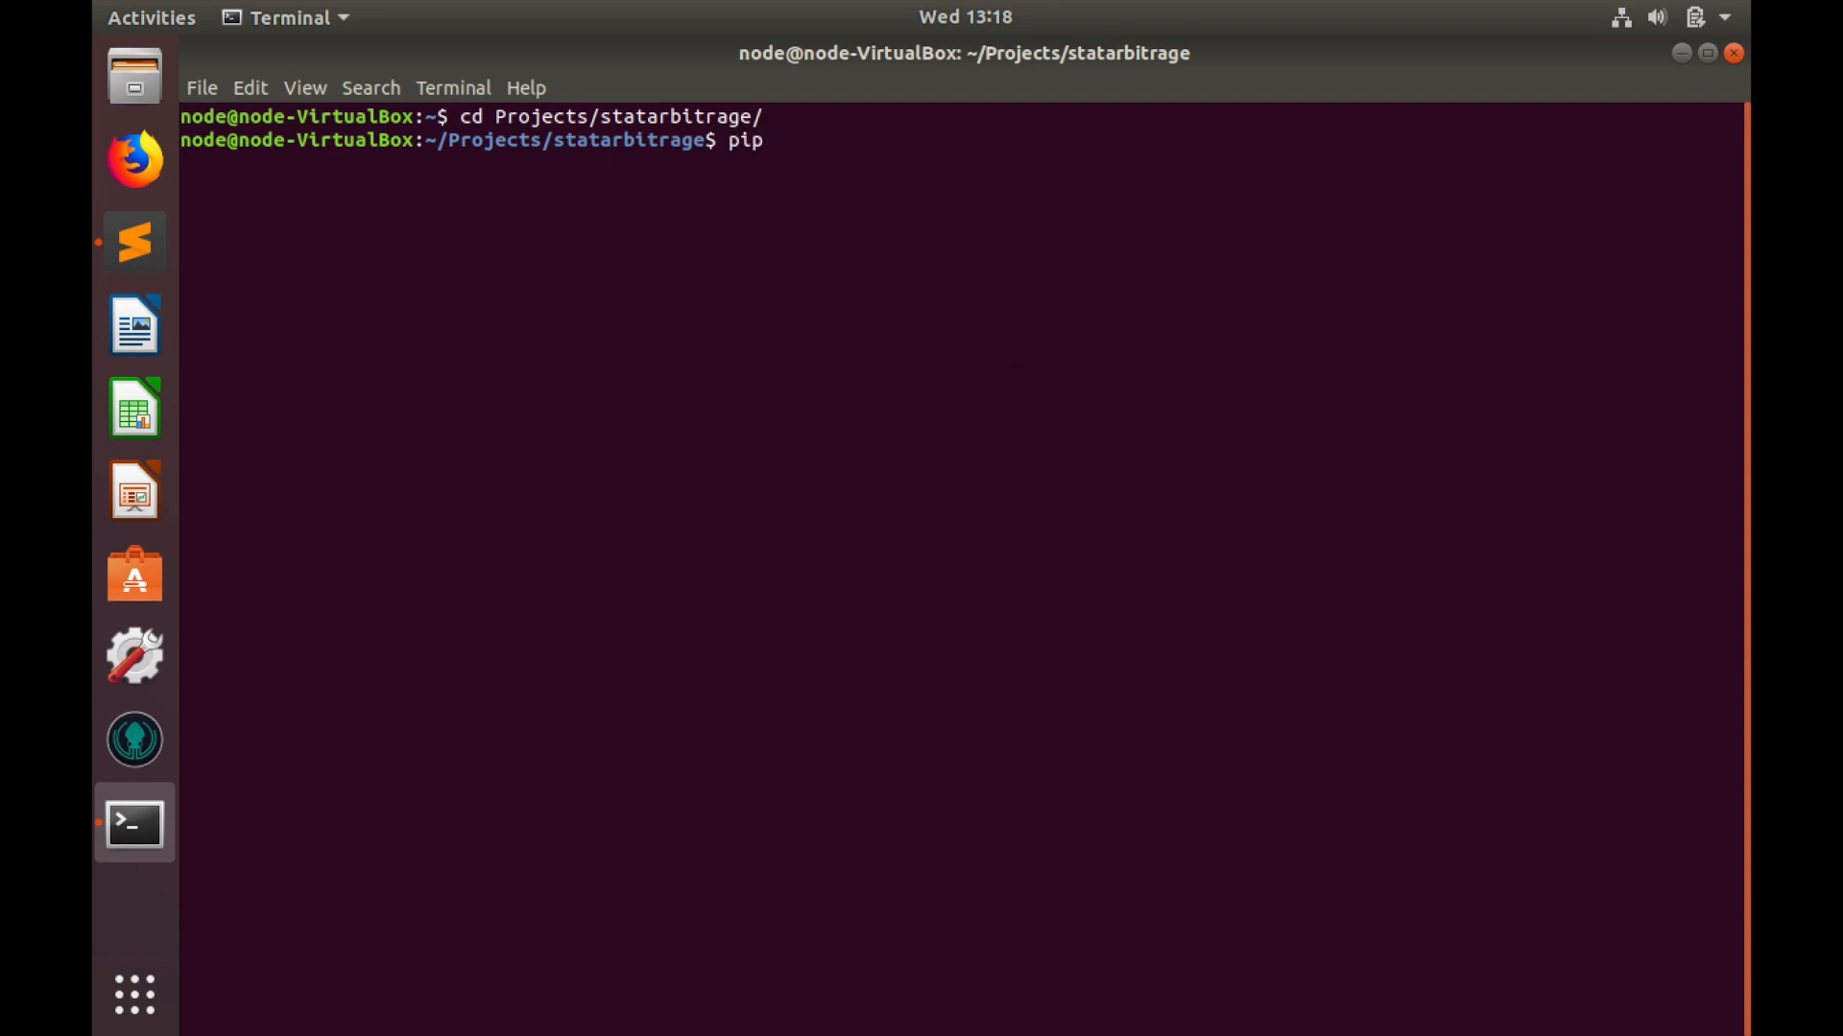
text(3 install)
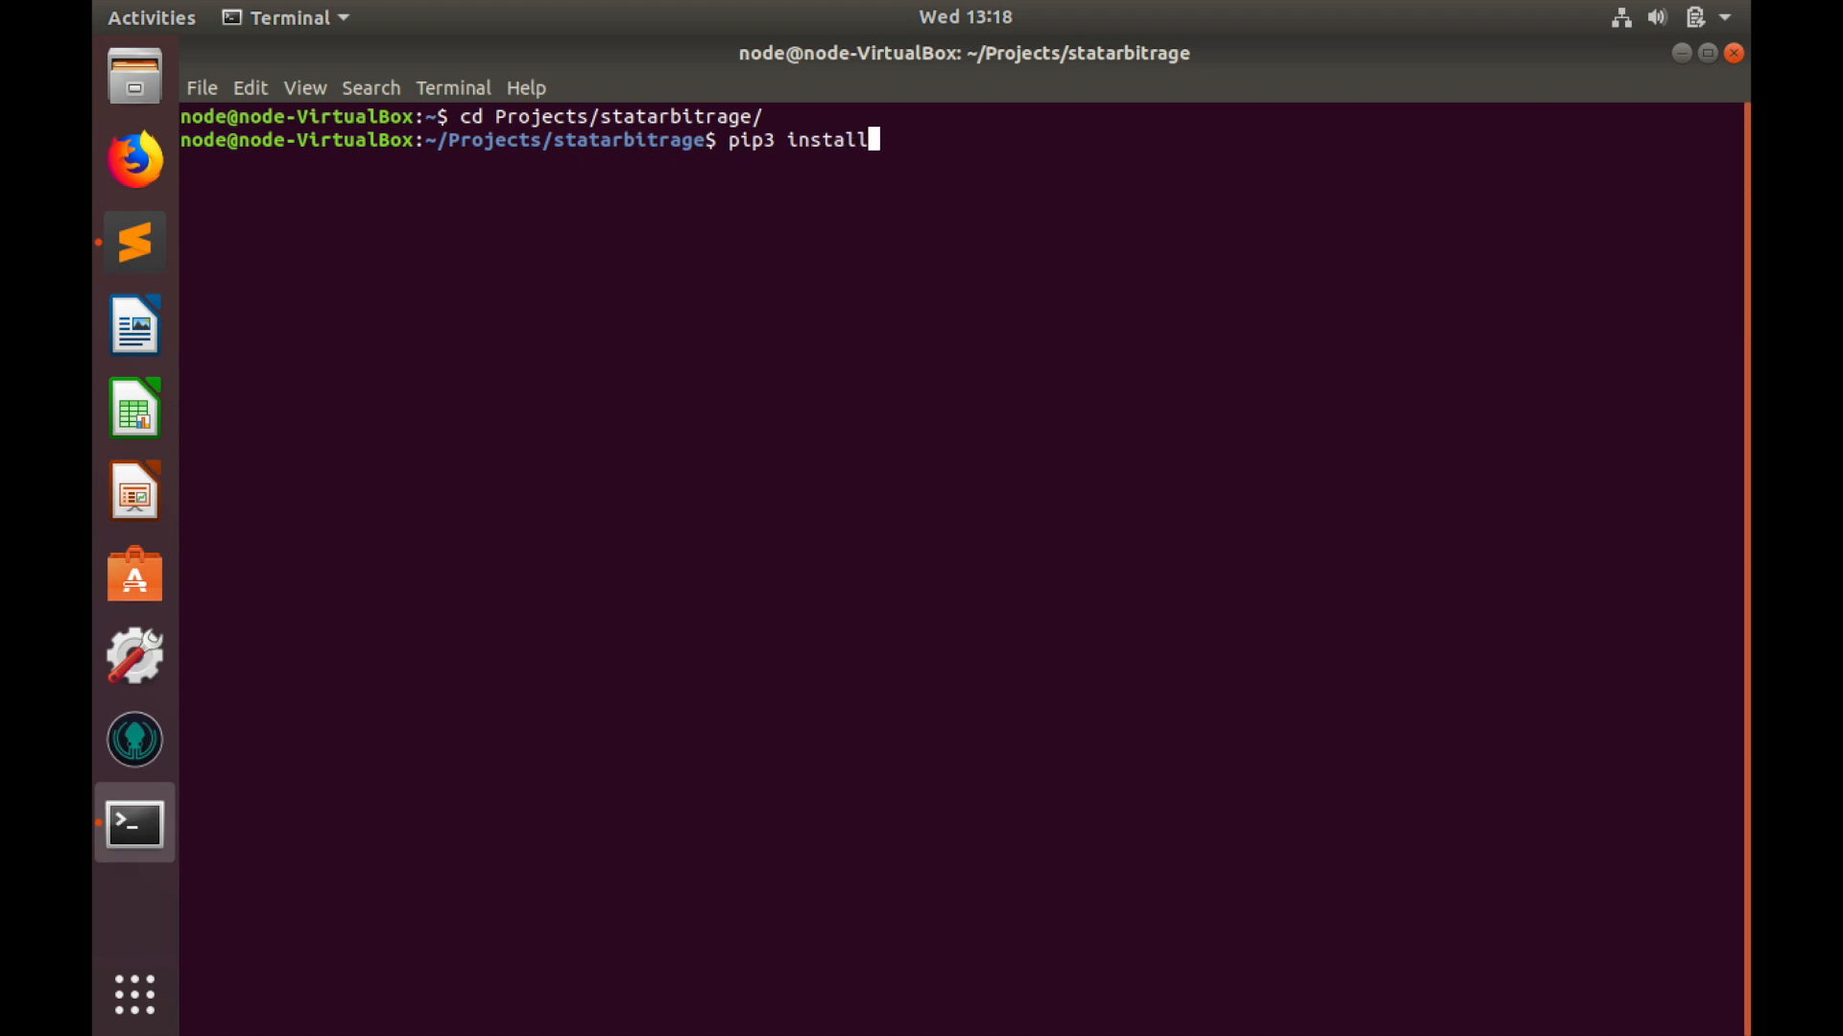
text(pyfinanc)
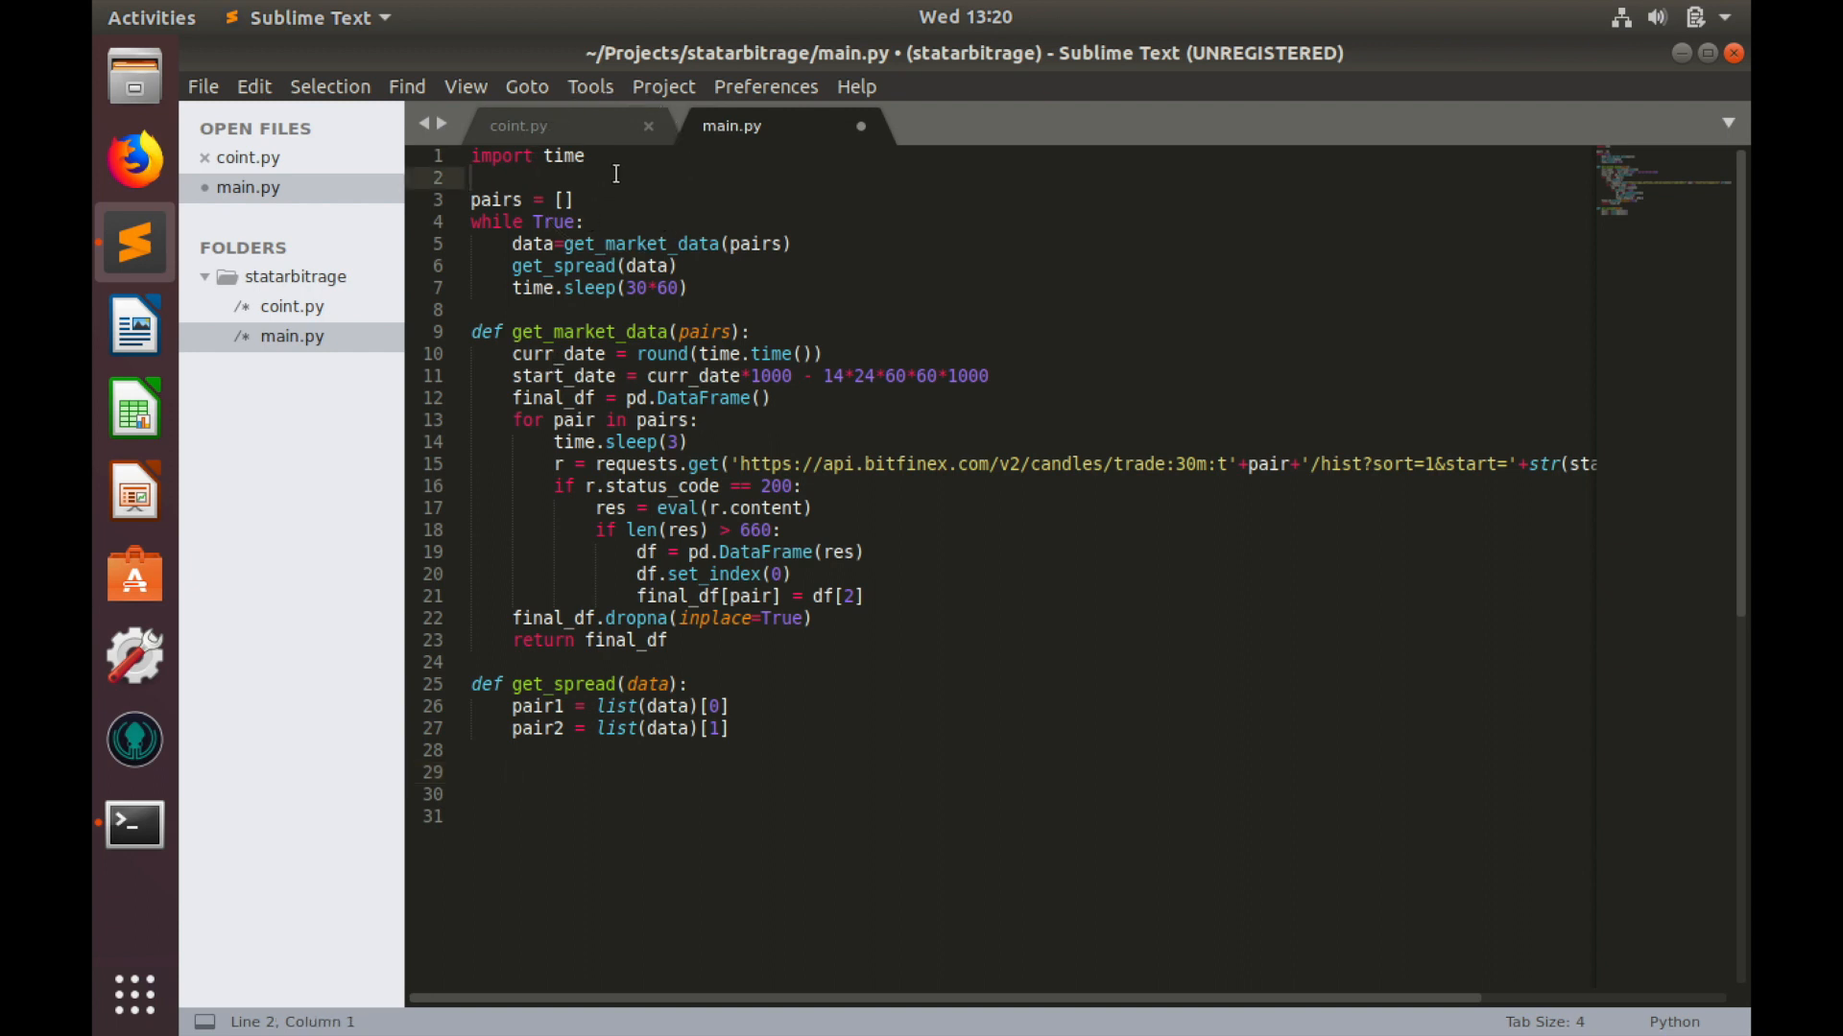
Step: Add 'from pyfinance.ols import PandasRollingOLS' as line 2 of main.py
text(from p)
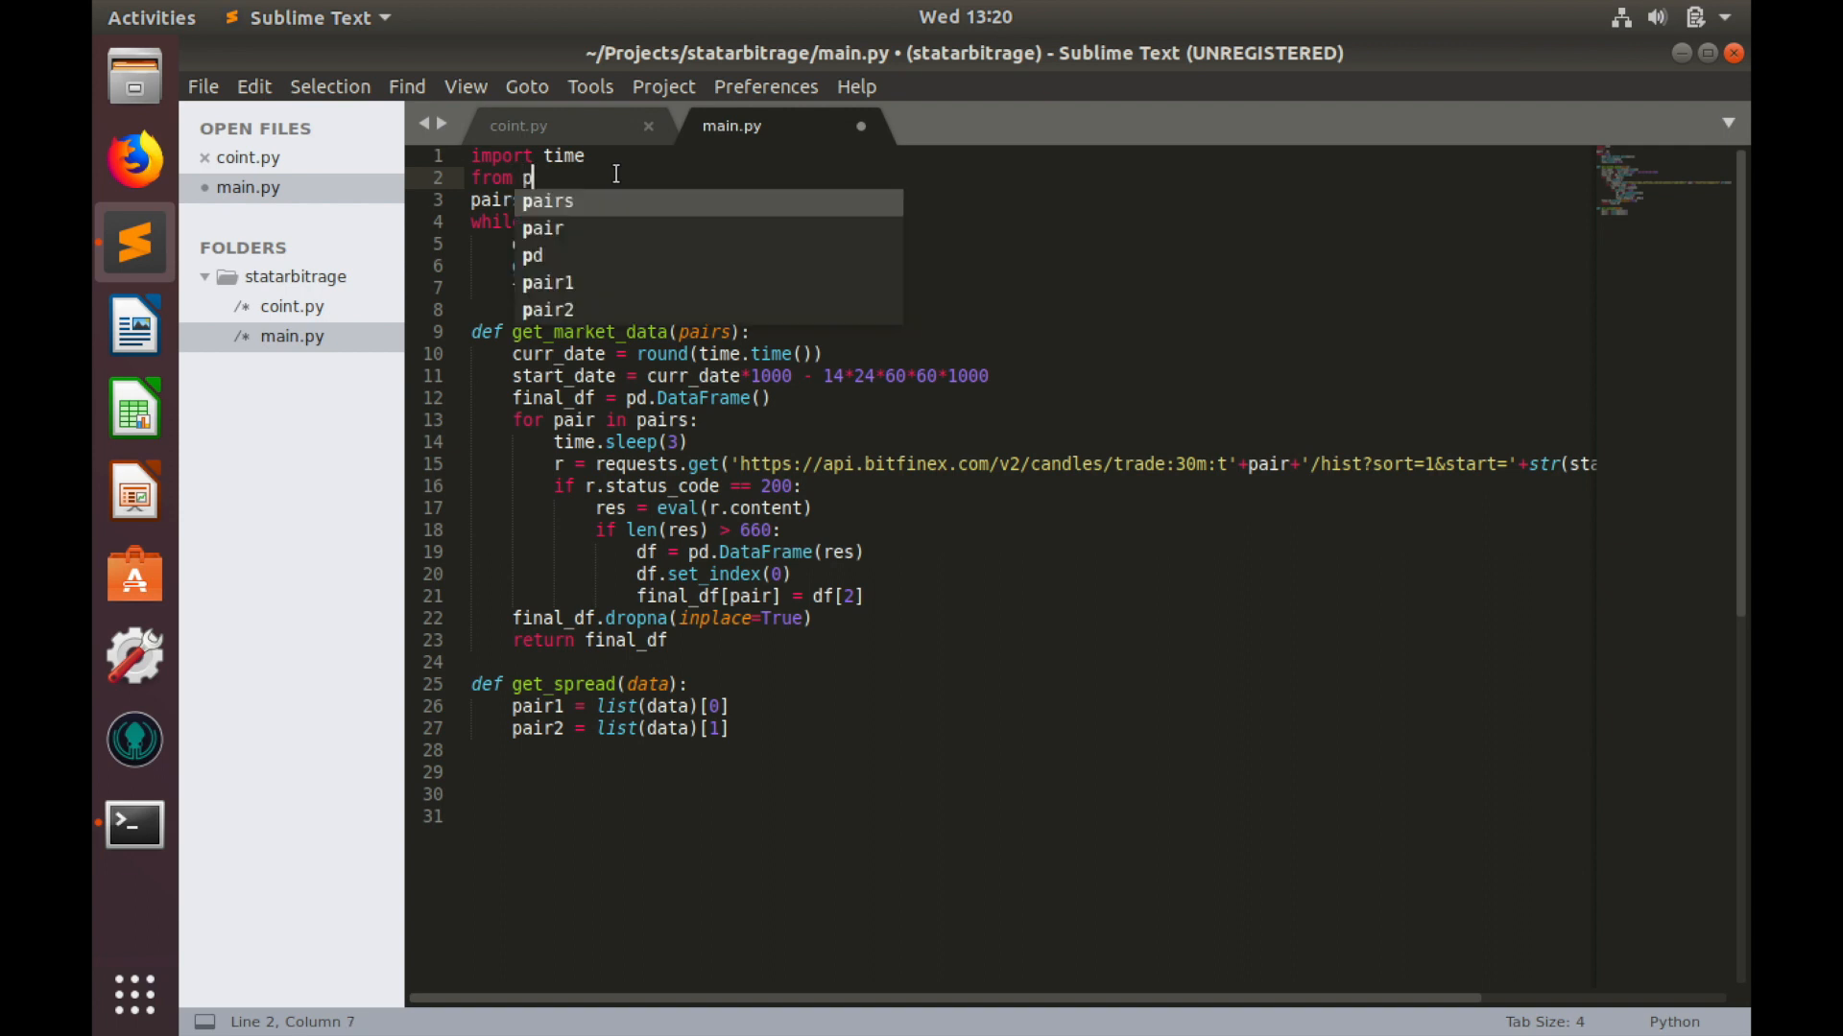
text(yfinance)
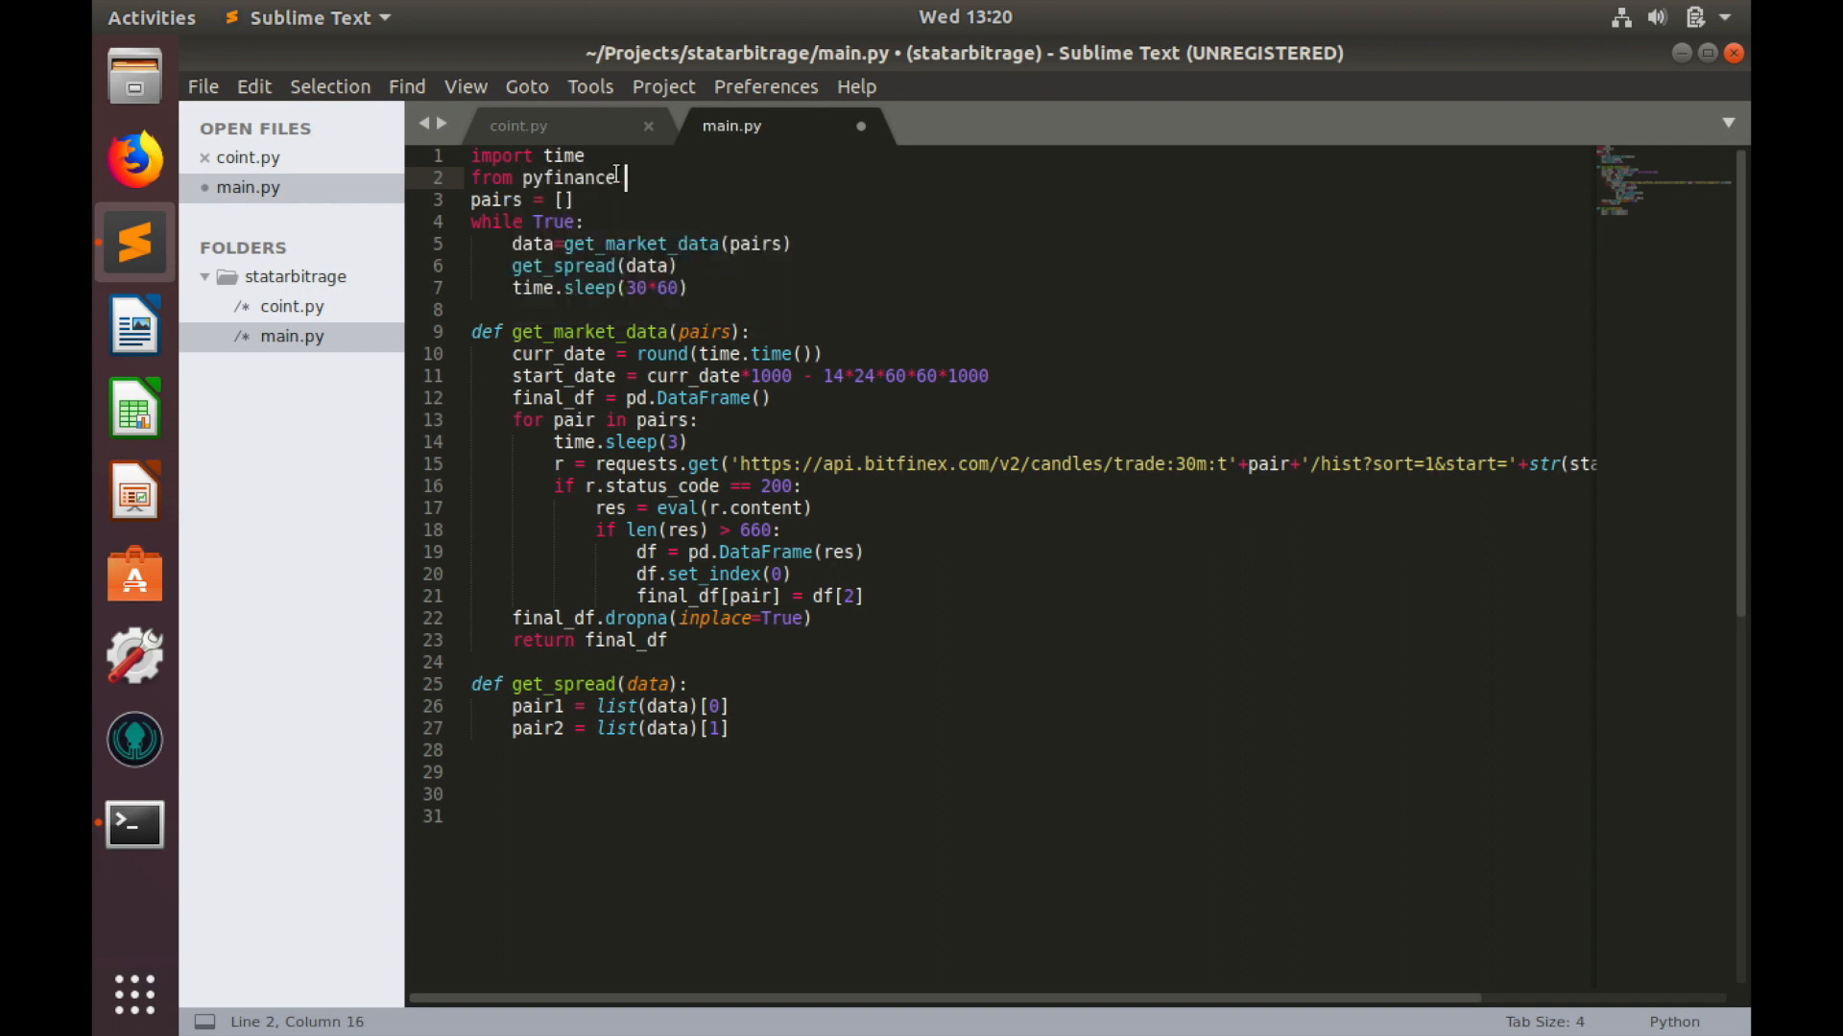
text(.ols)
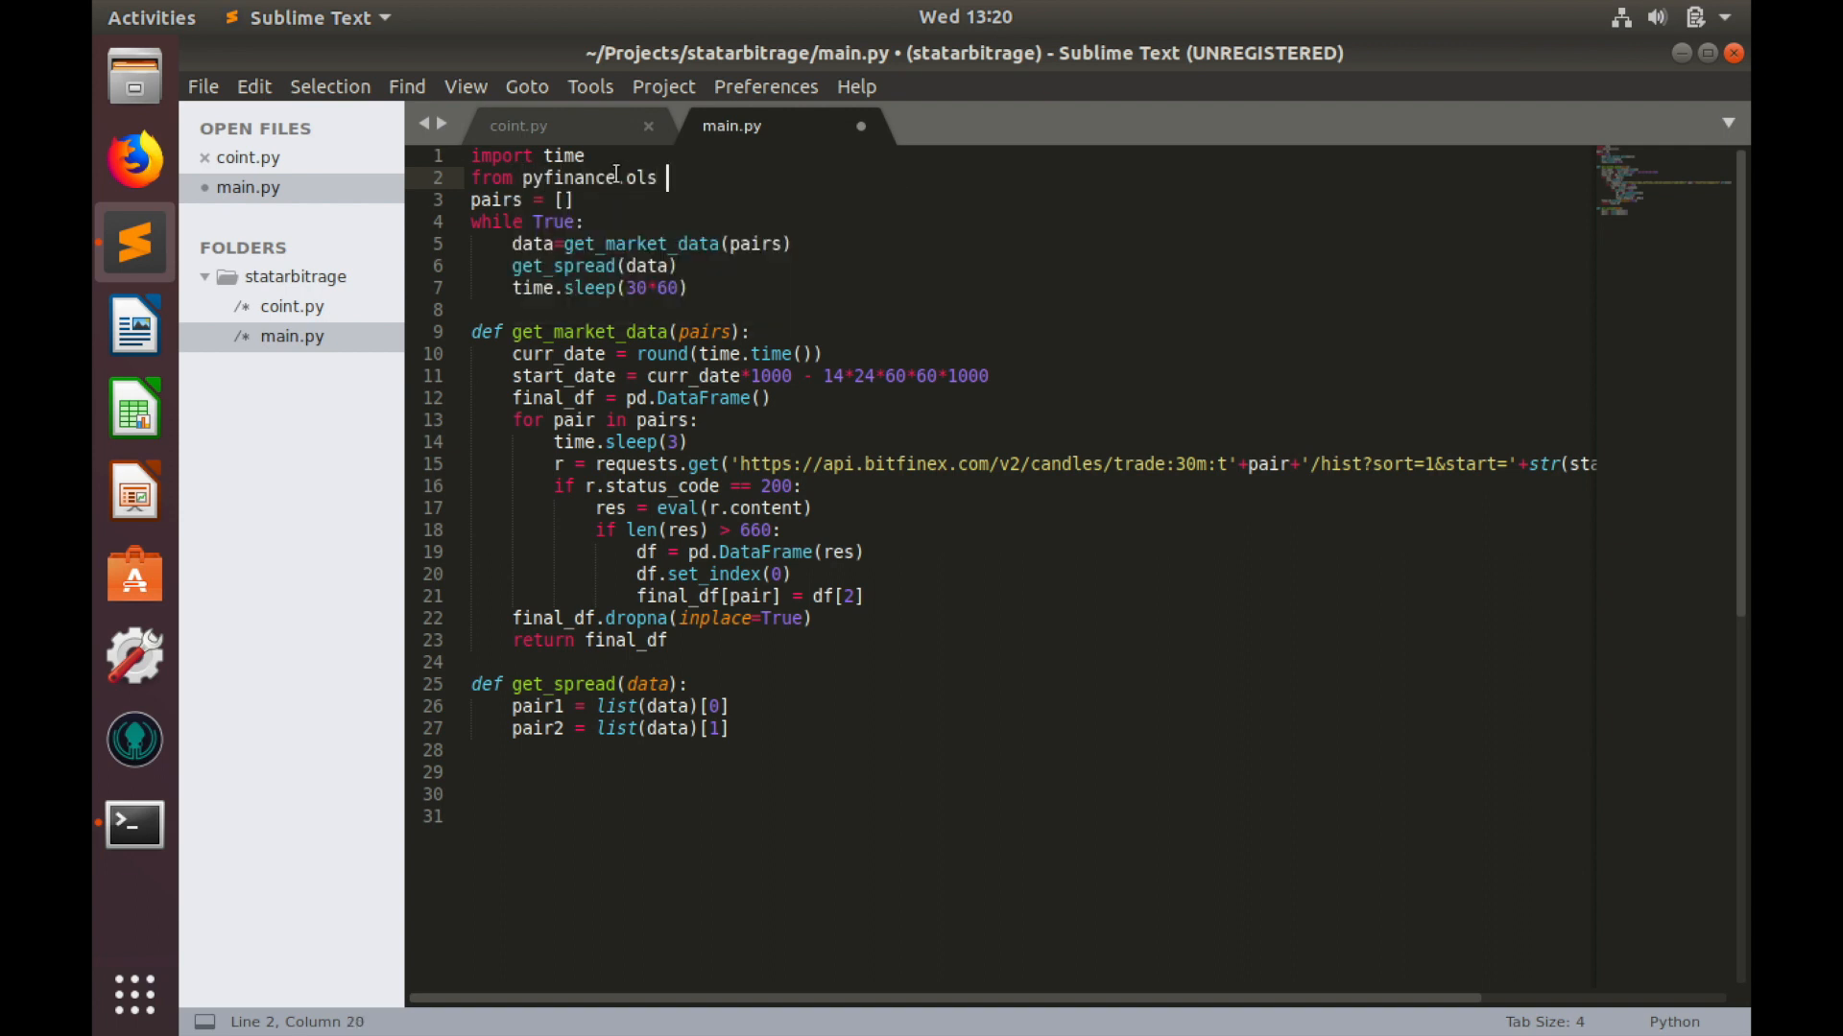
text(import)
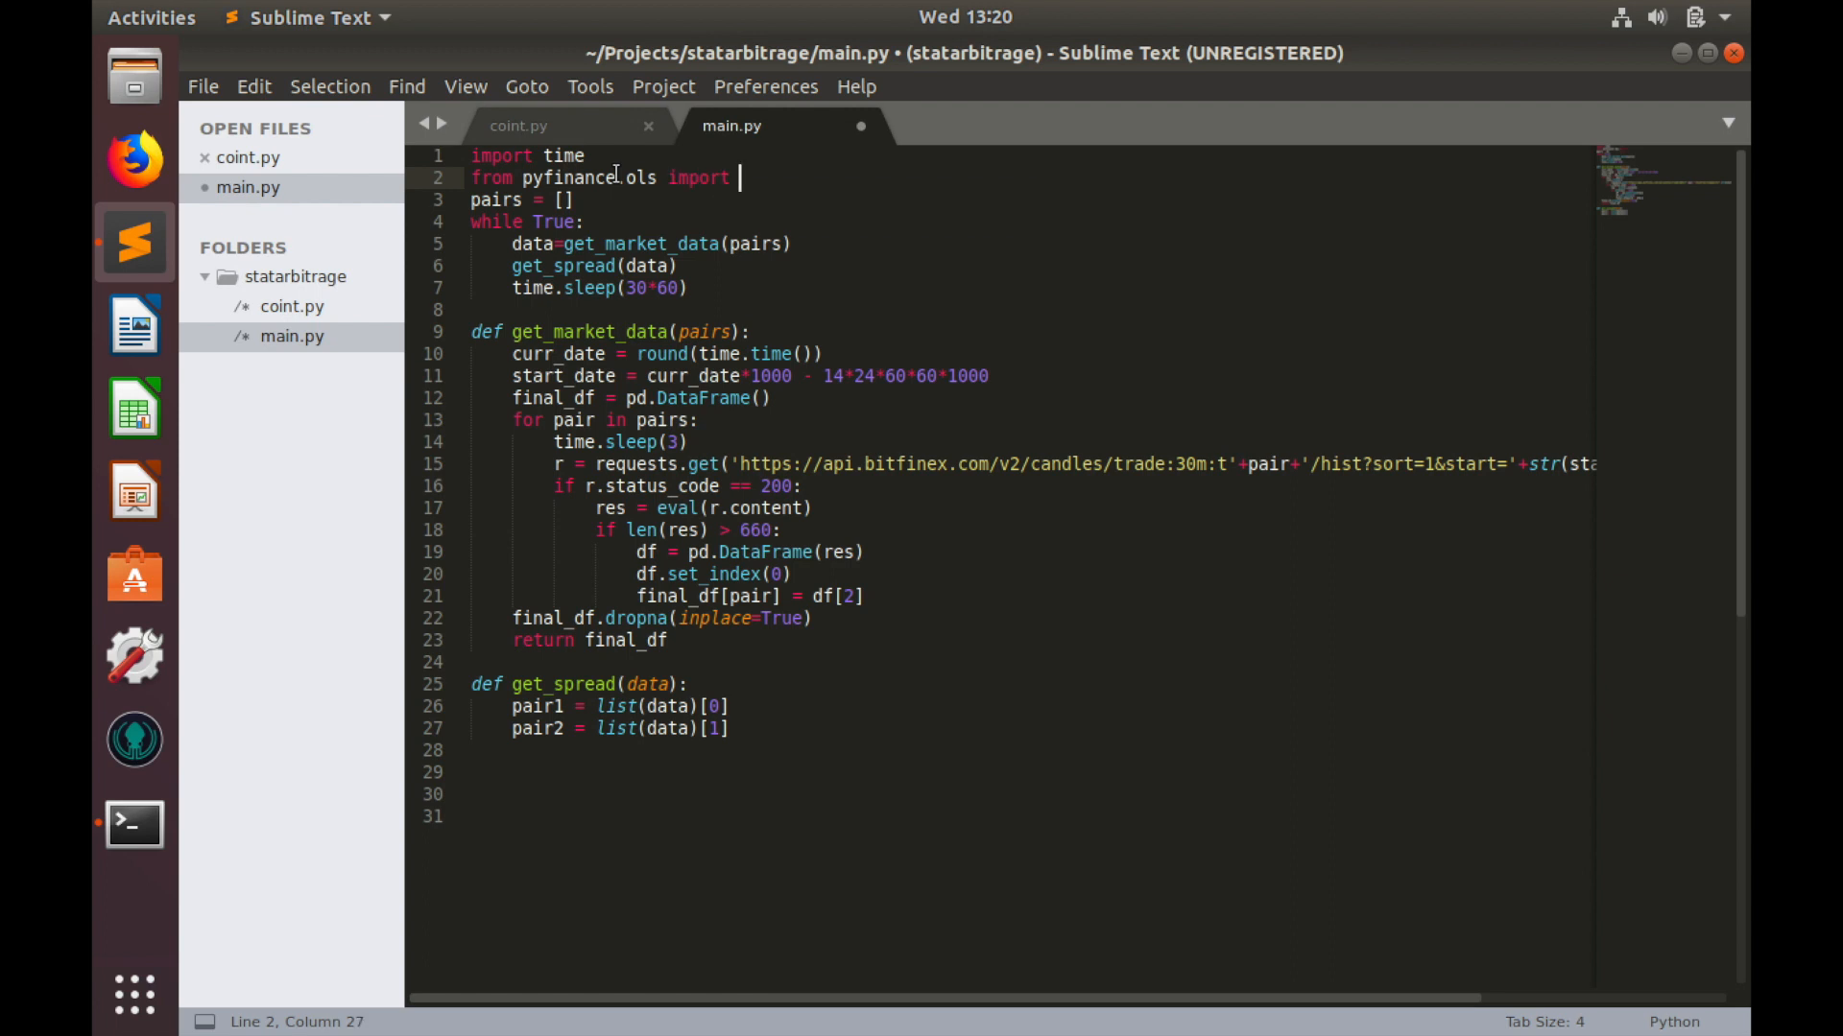
text(Pandas)
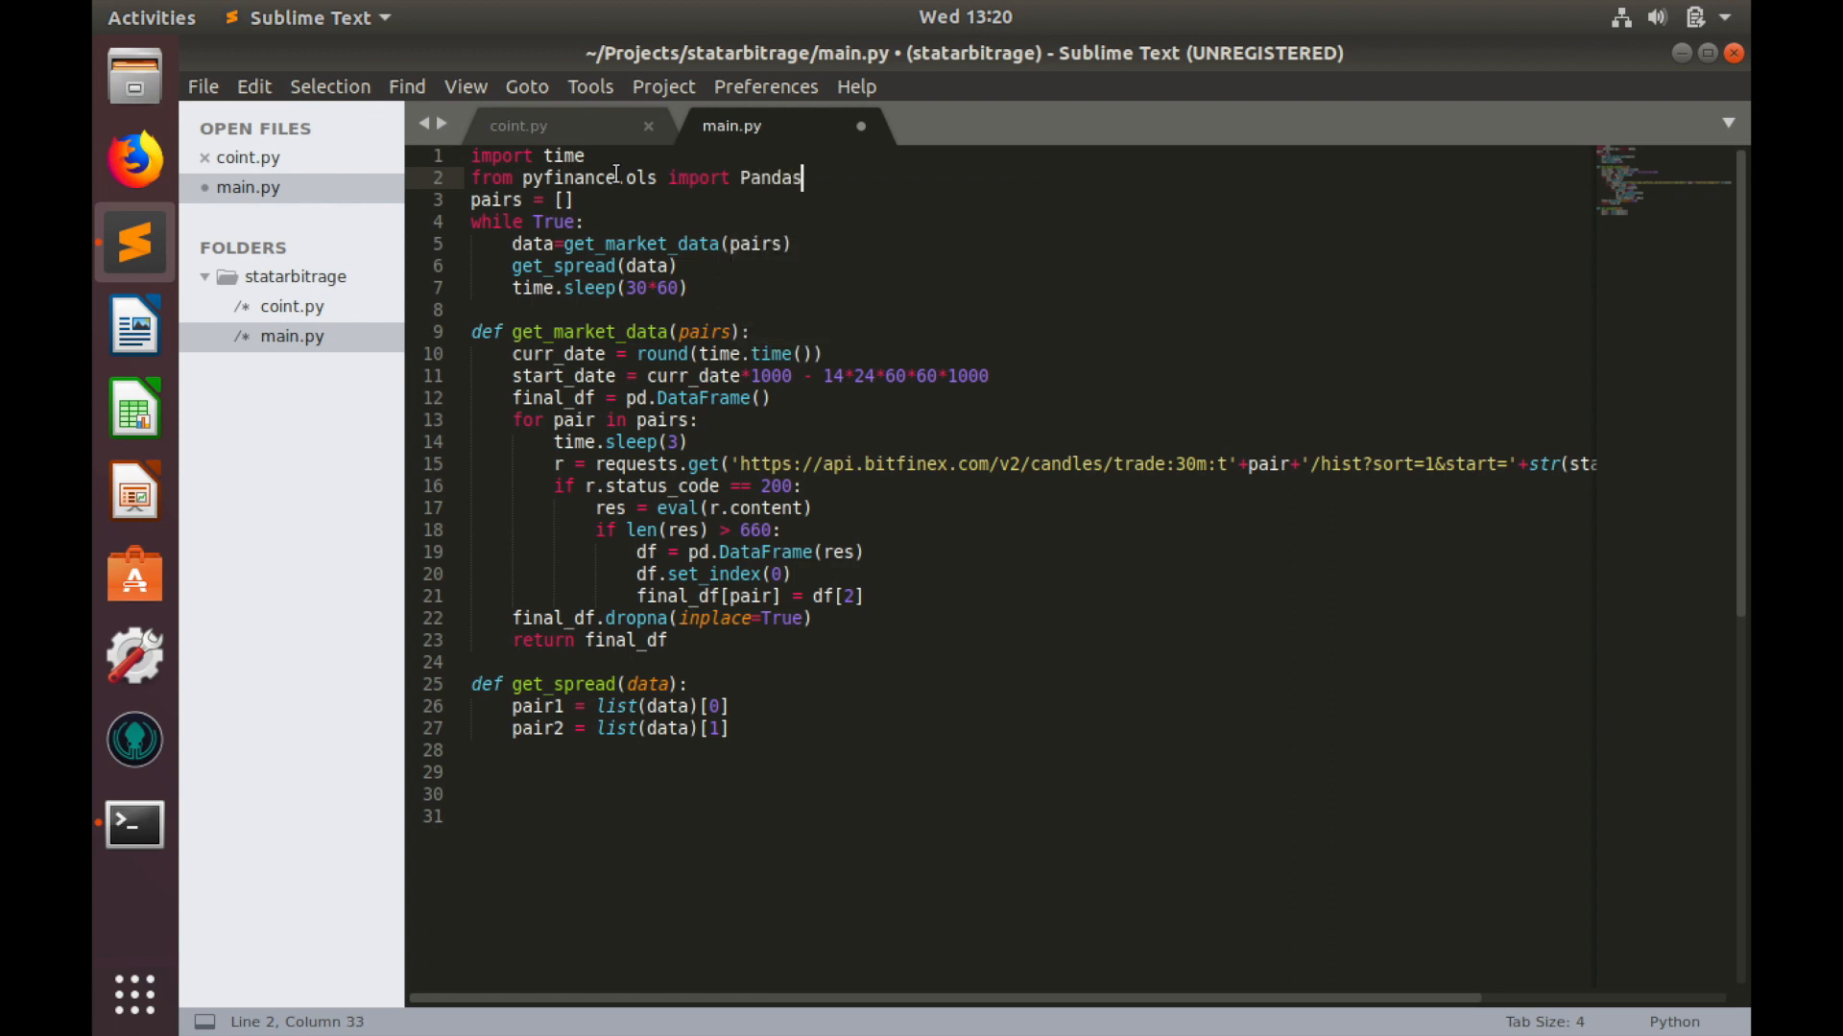
text(Rolling)
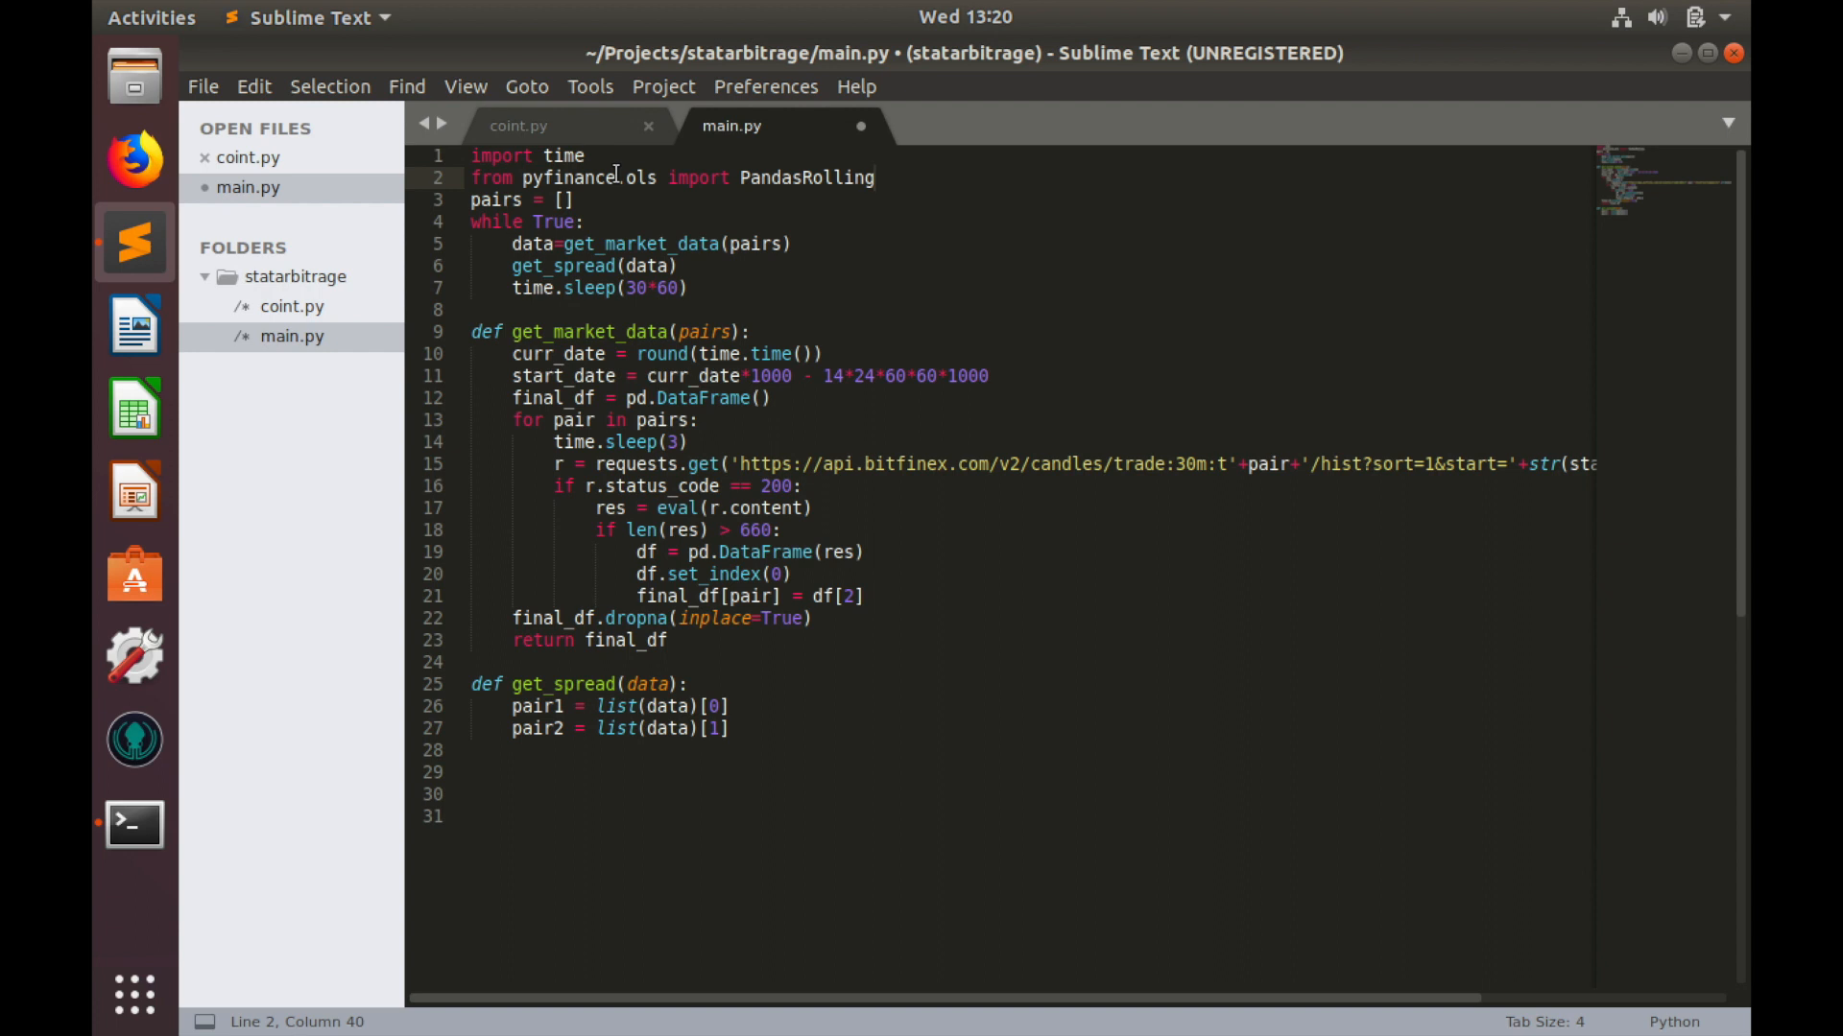
text(OLS)
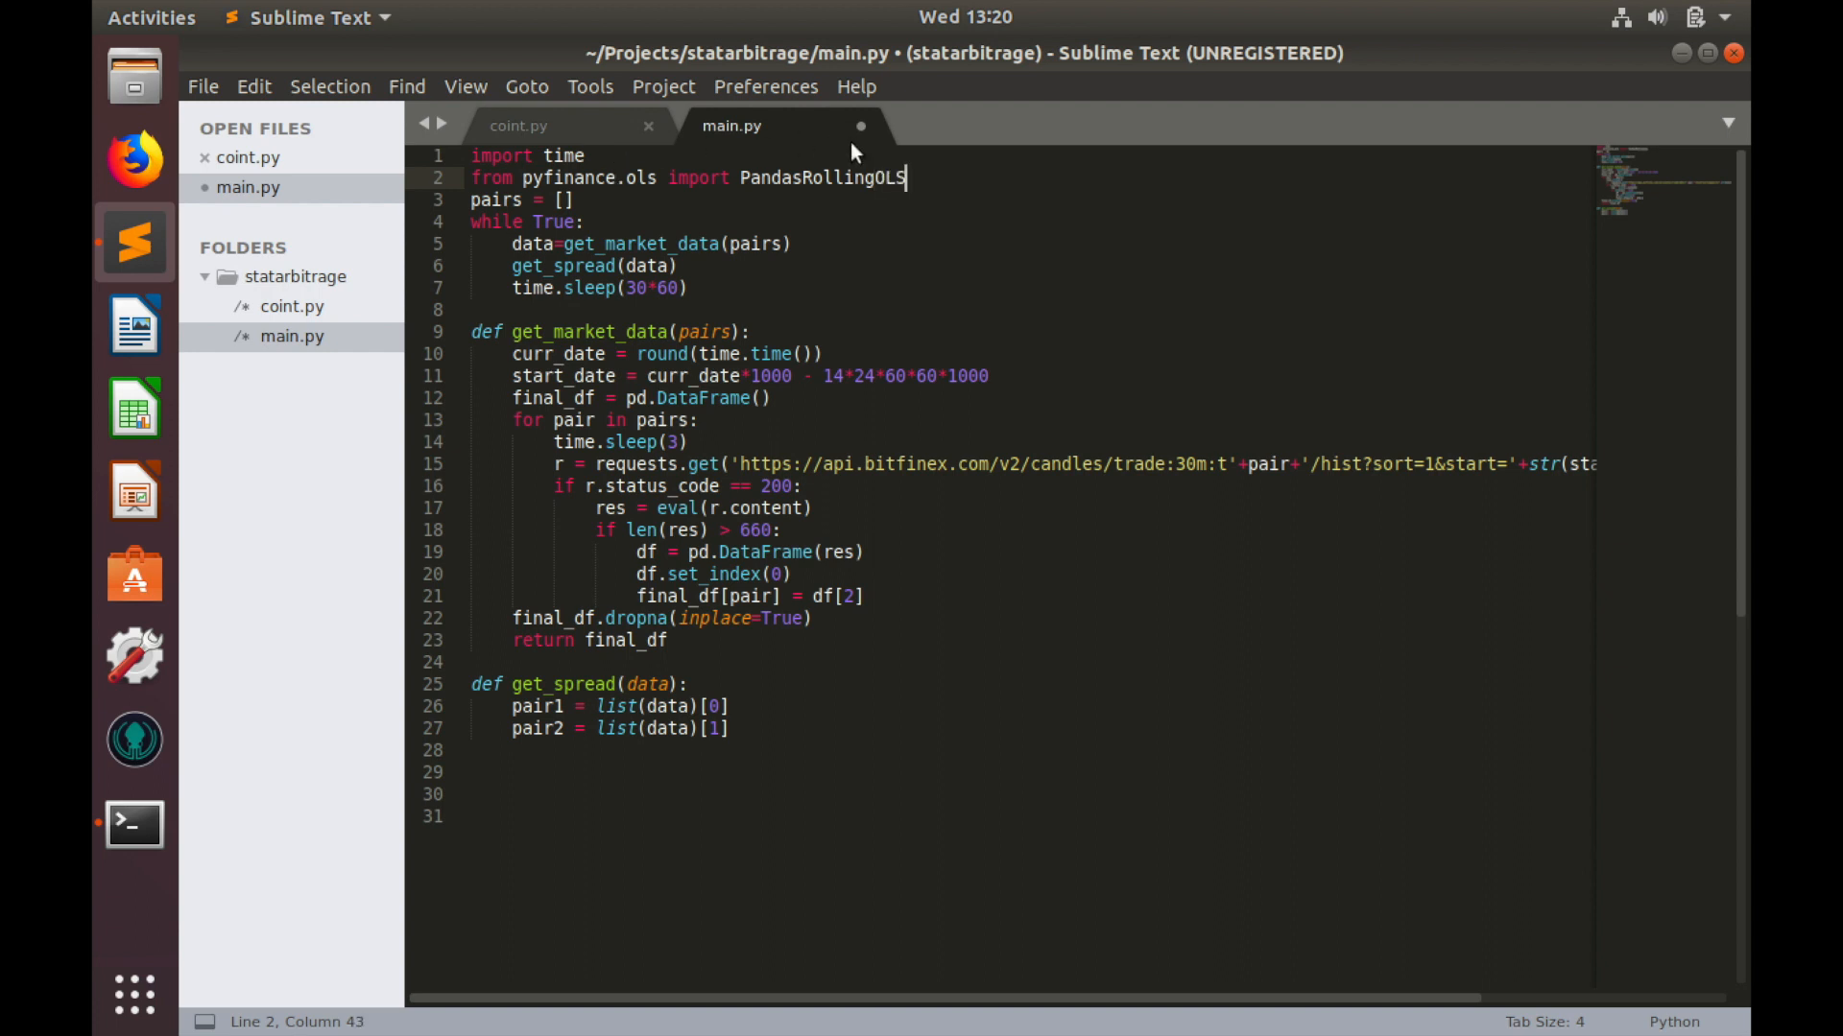
double_click(846, 177)
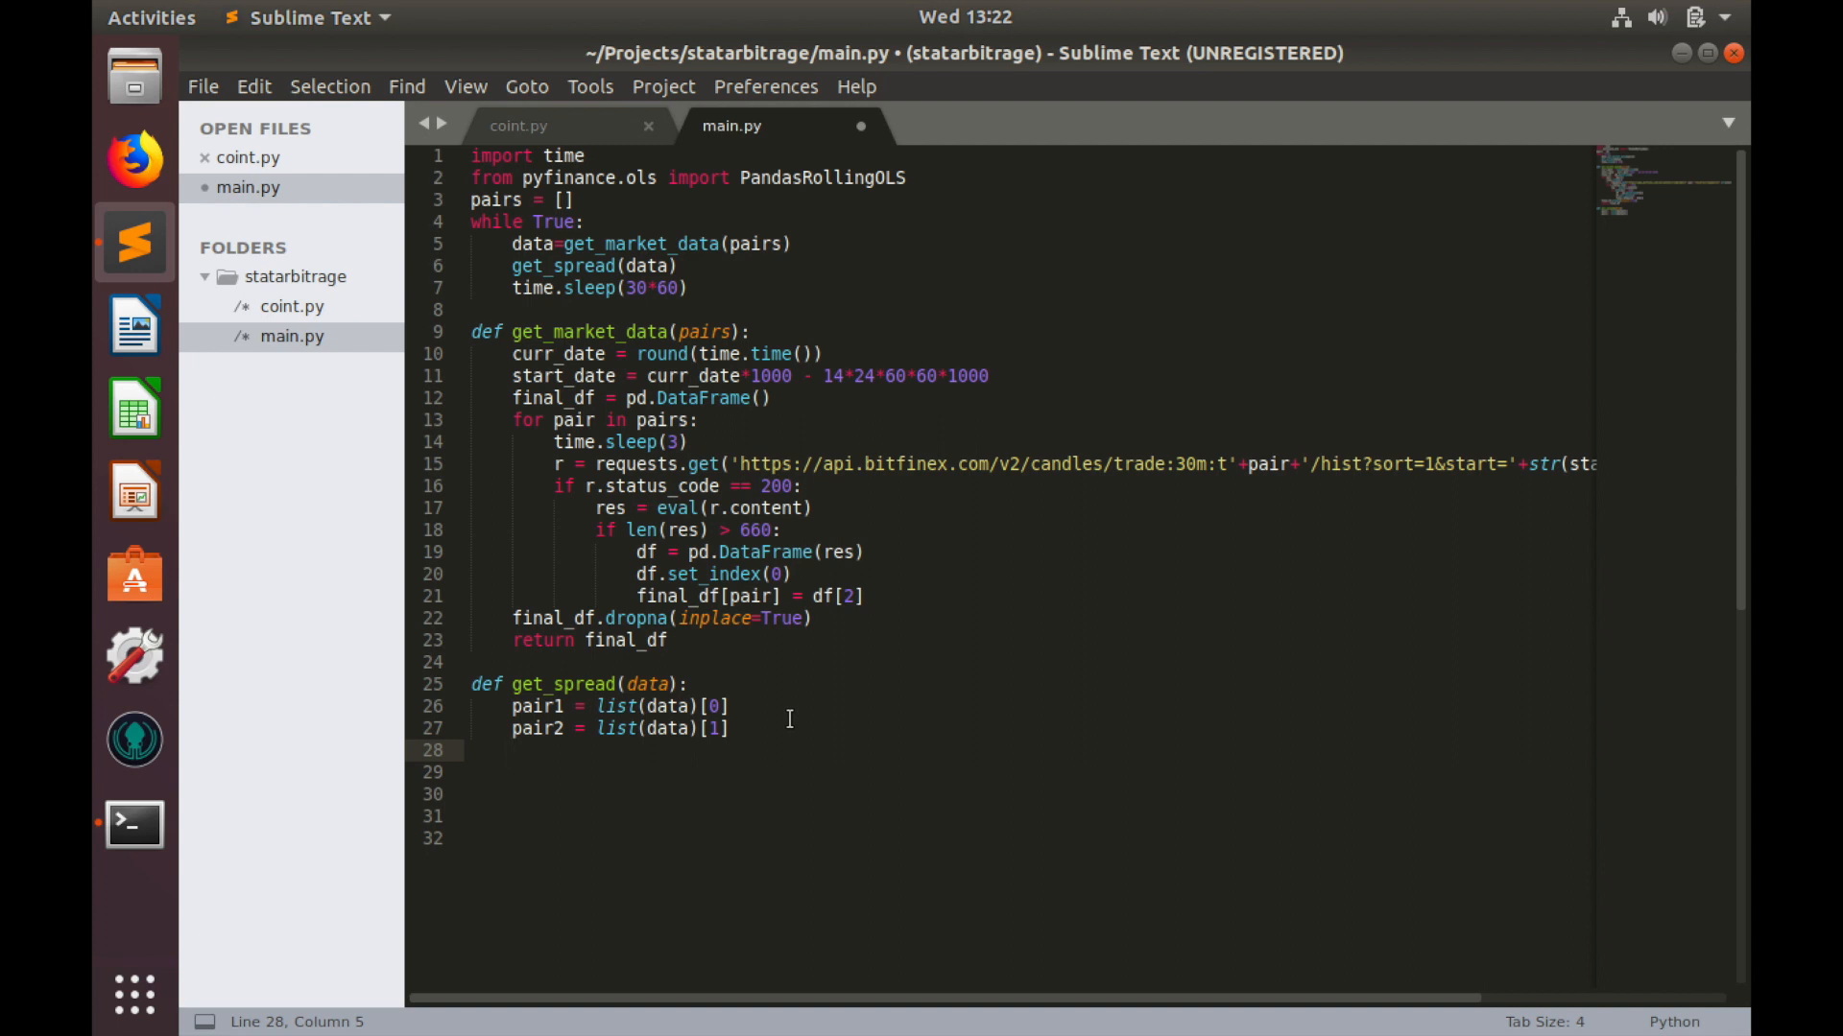
Step: Add pairs = pair1+'-'+pair2 inside get_spread
text(pairs =)
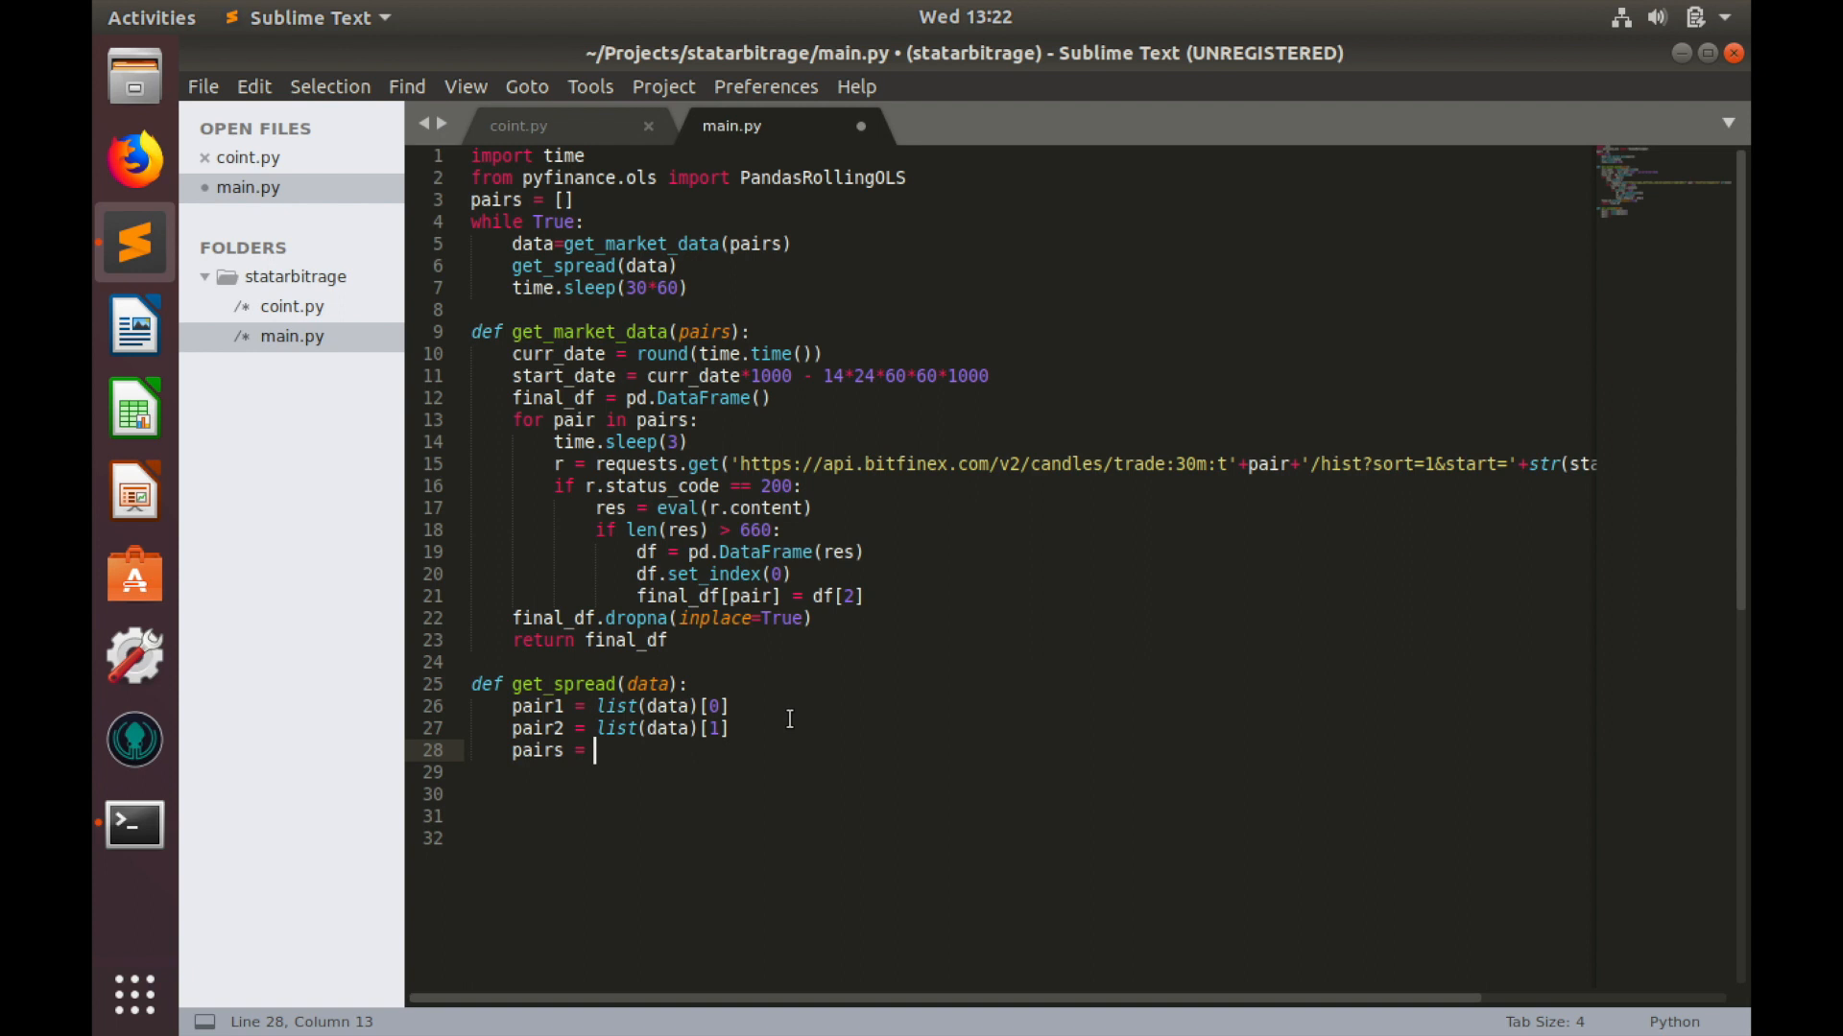
text(pair1+)
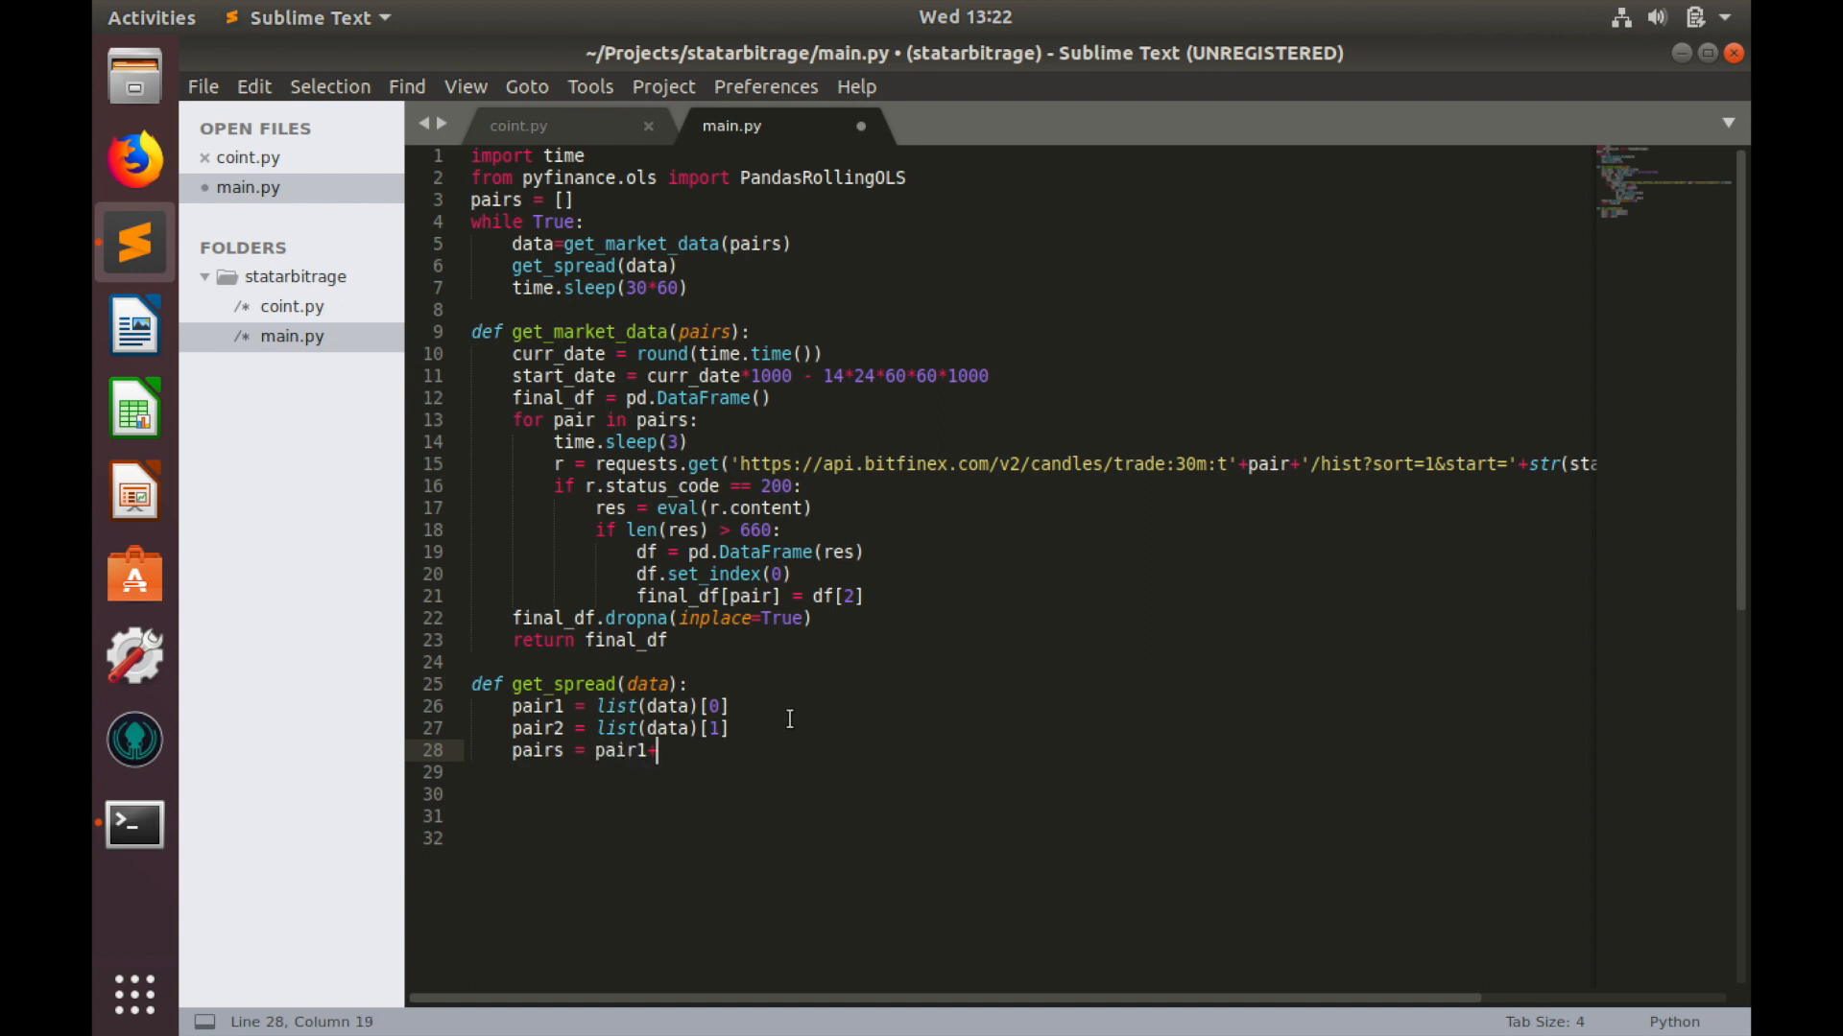
text('-')
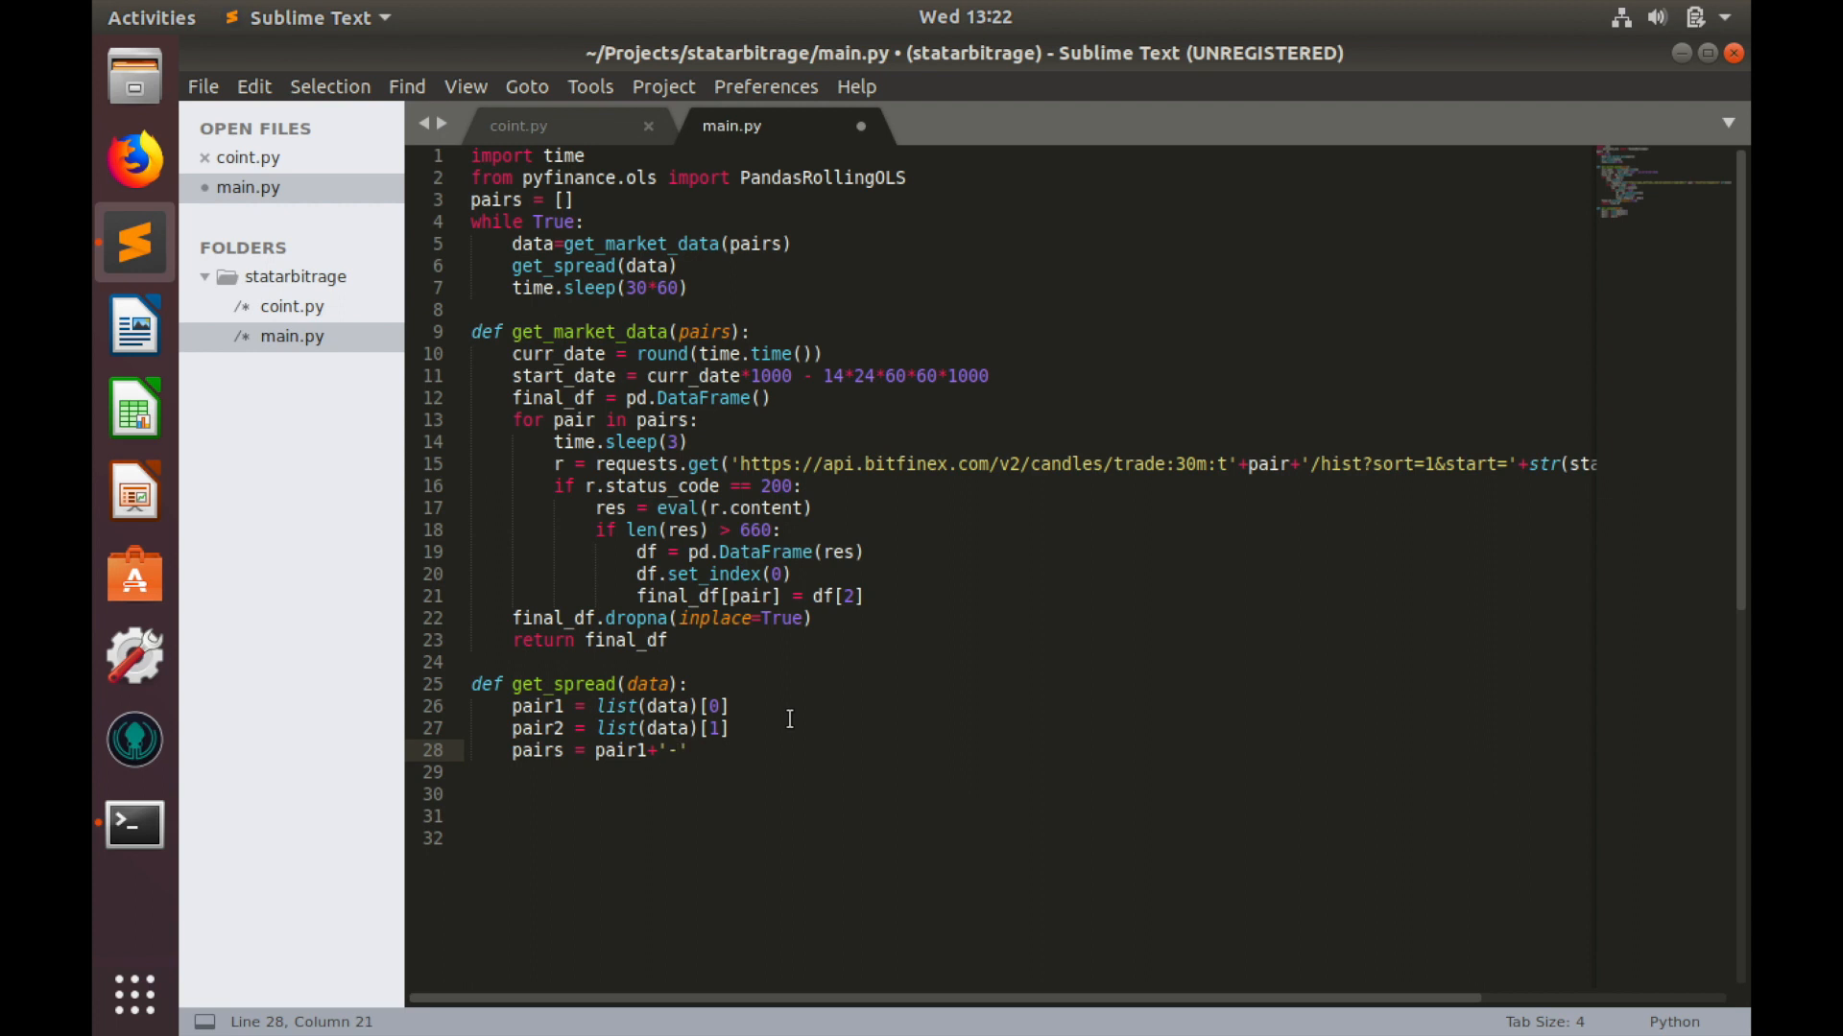
text(+p)
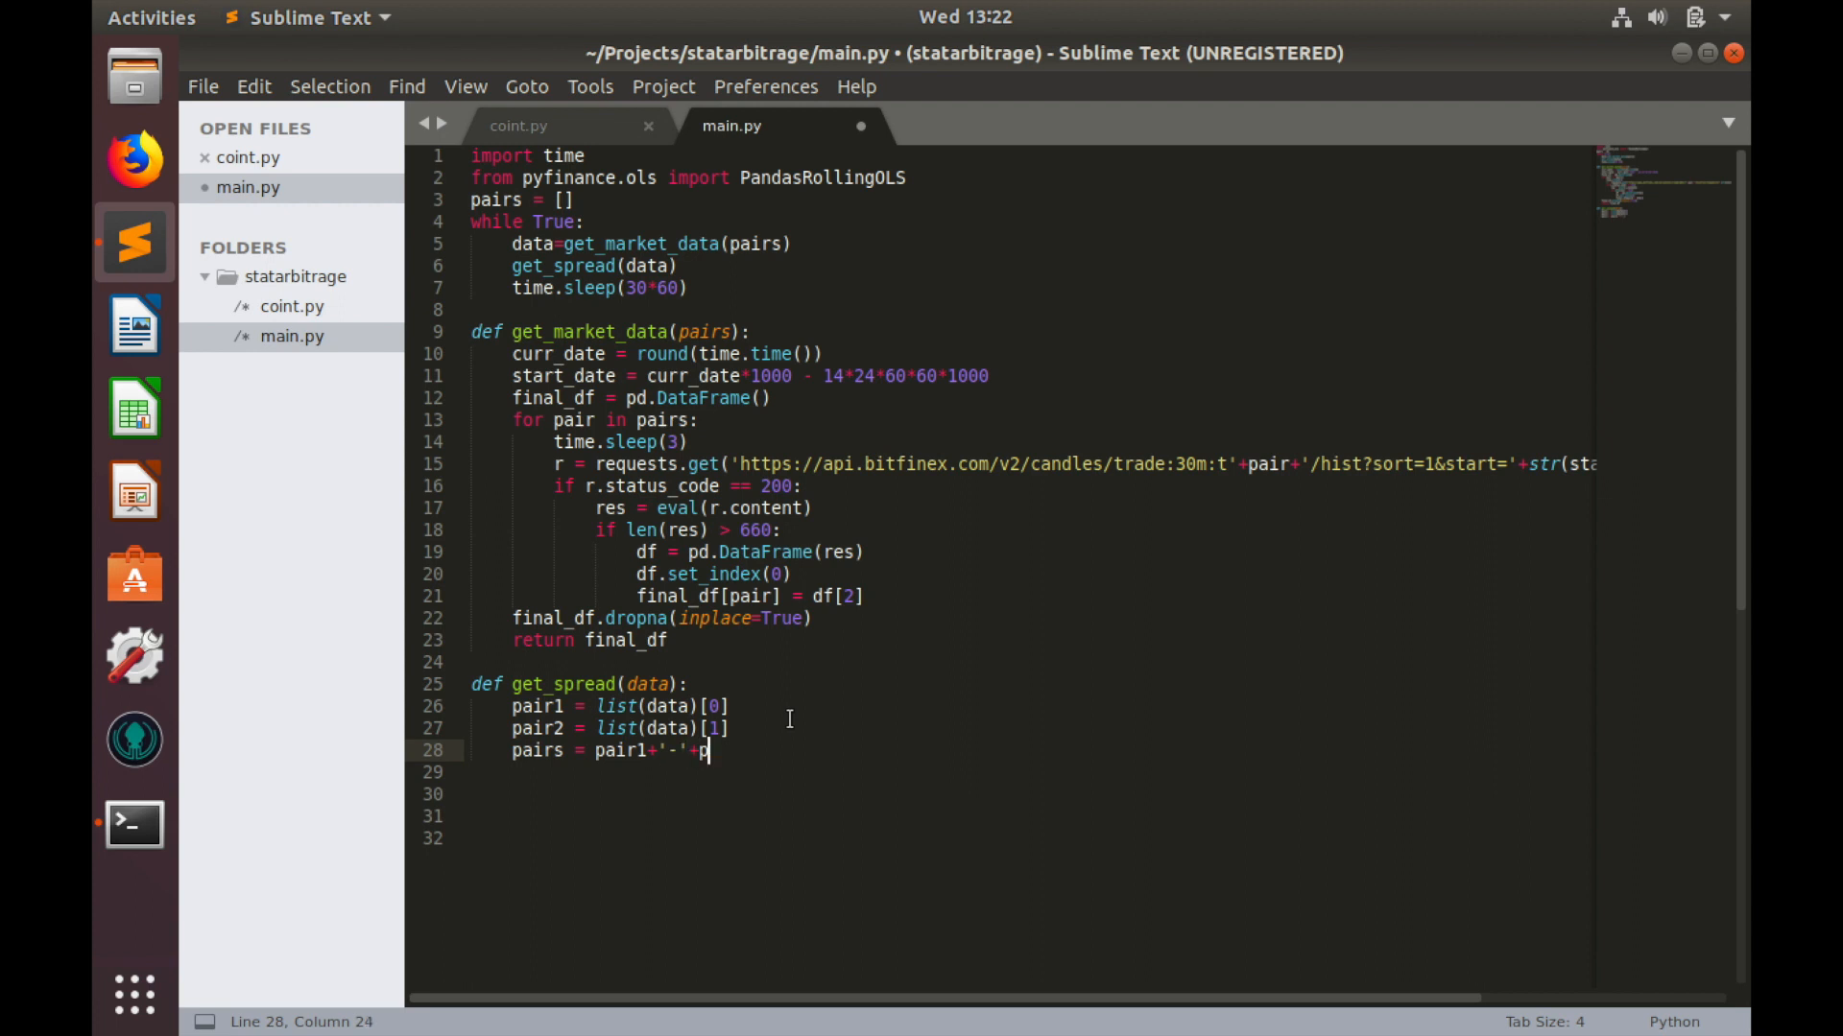
text(ia)
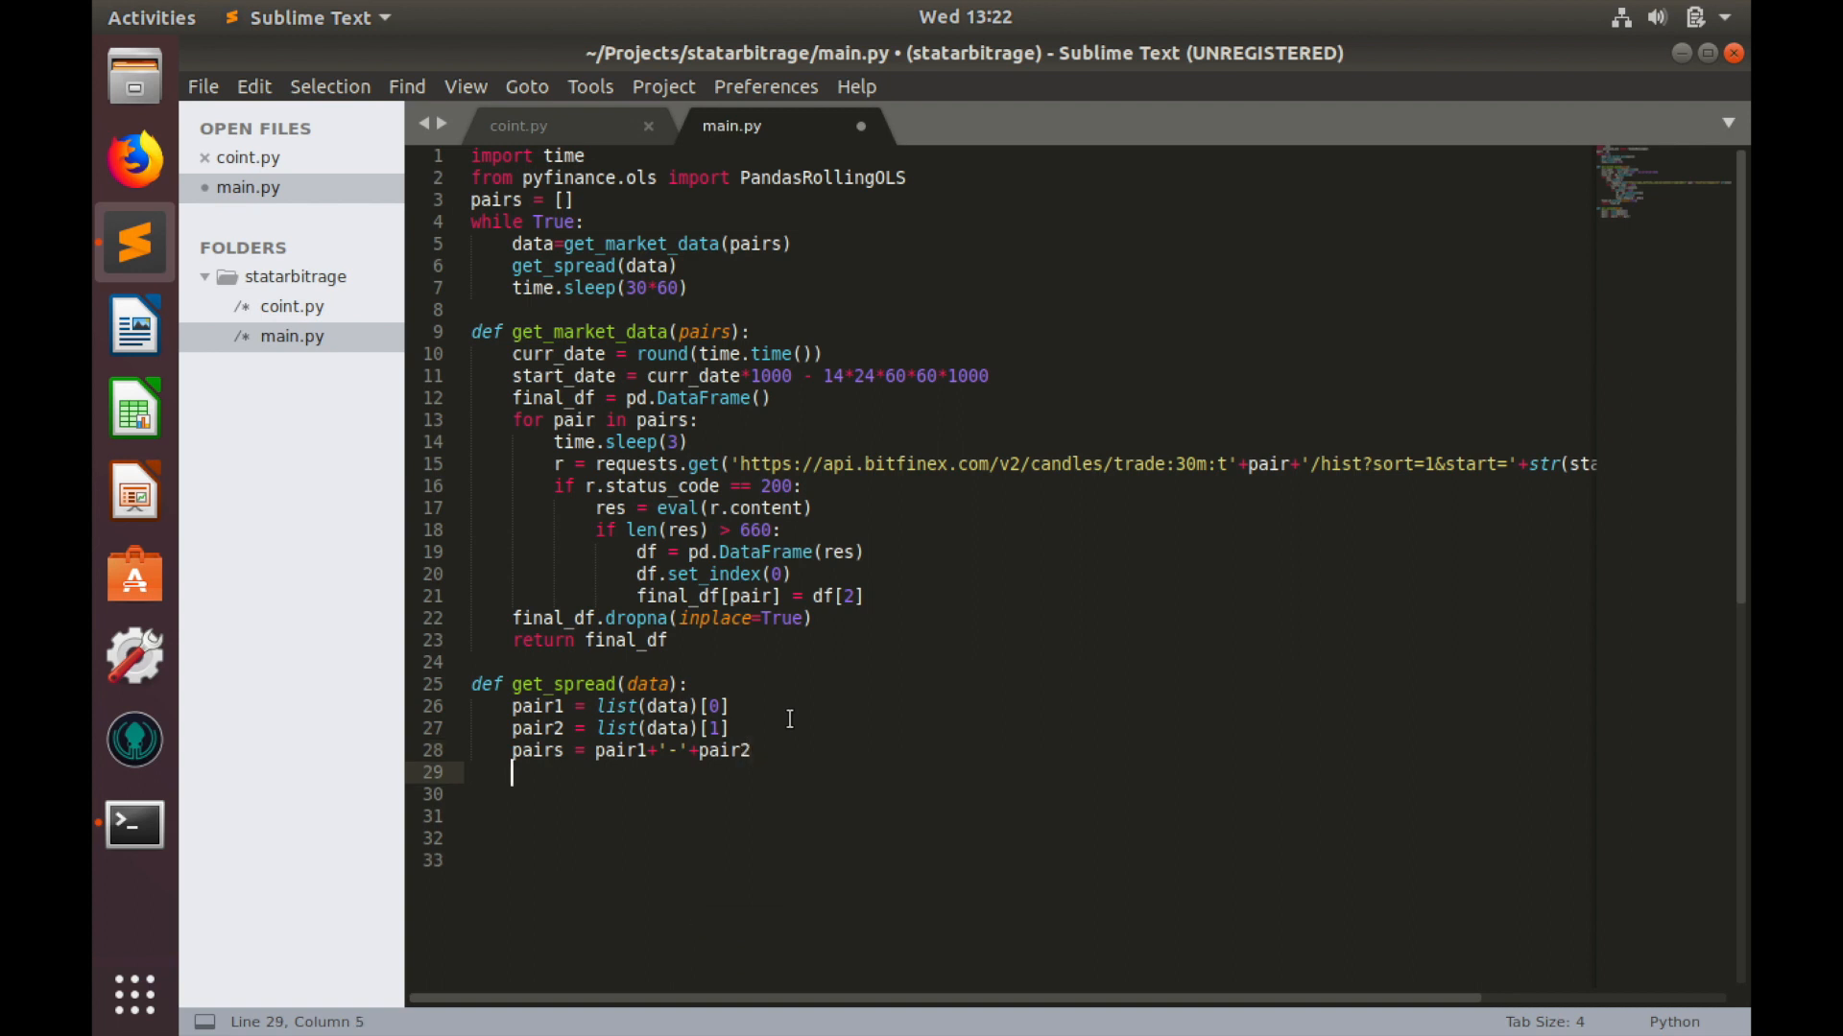
Step: Add rolling_ols = PandasRollingOLS(y=data[pair2], x=data[pair1], window=20) to get_spread
text(roll)
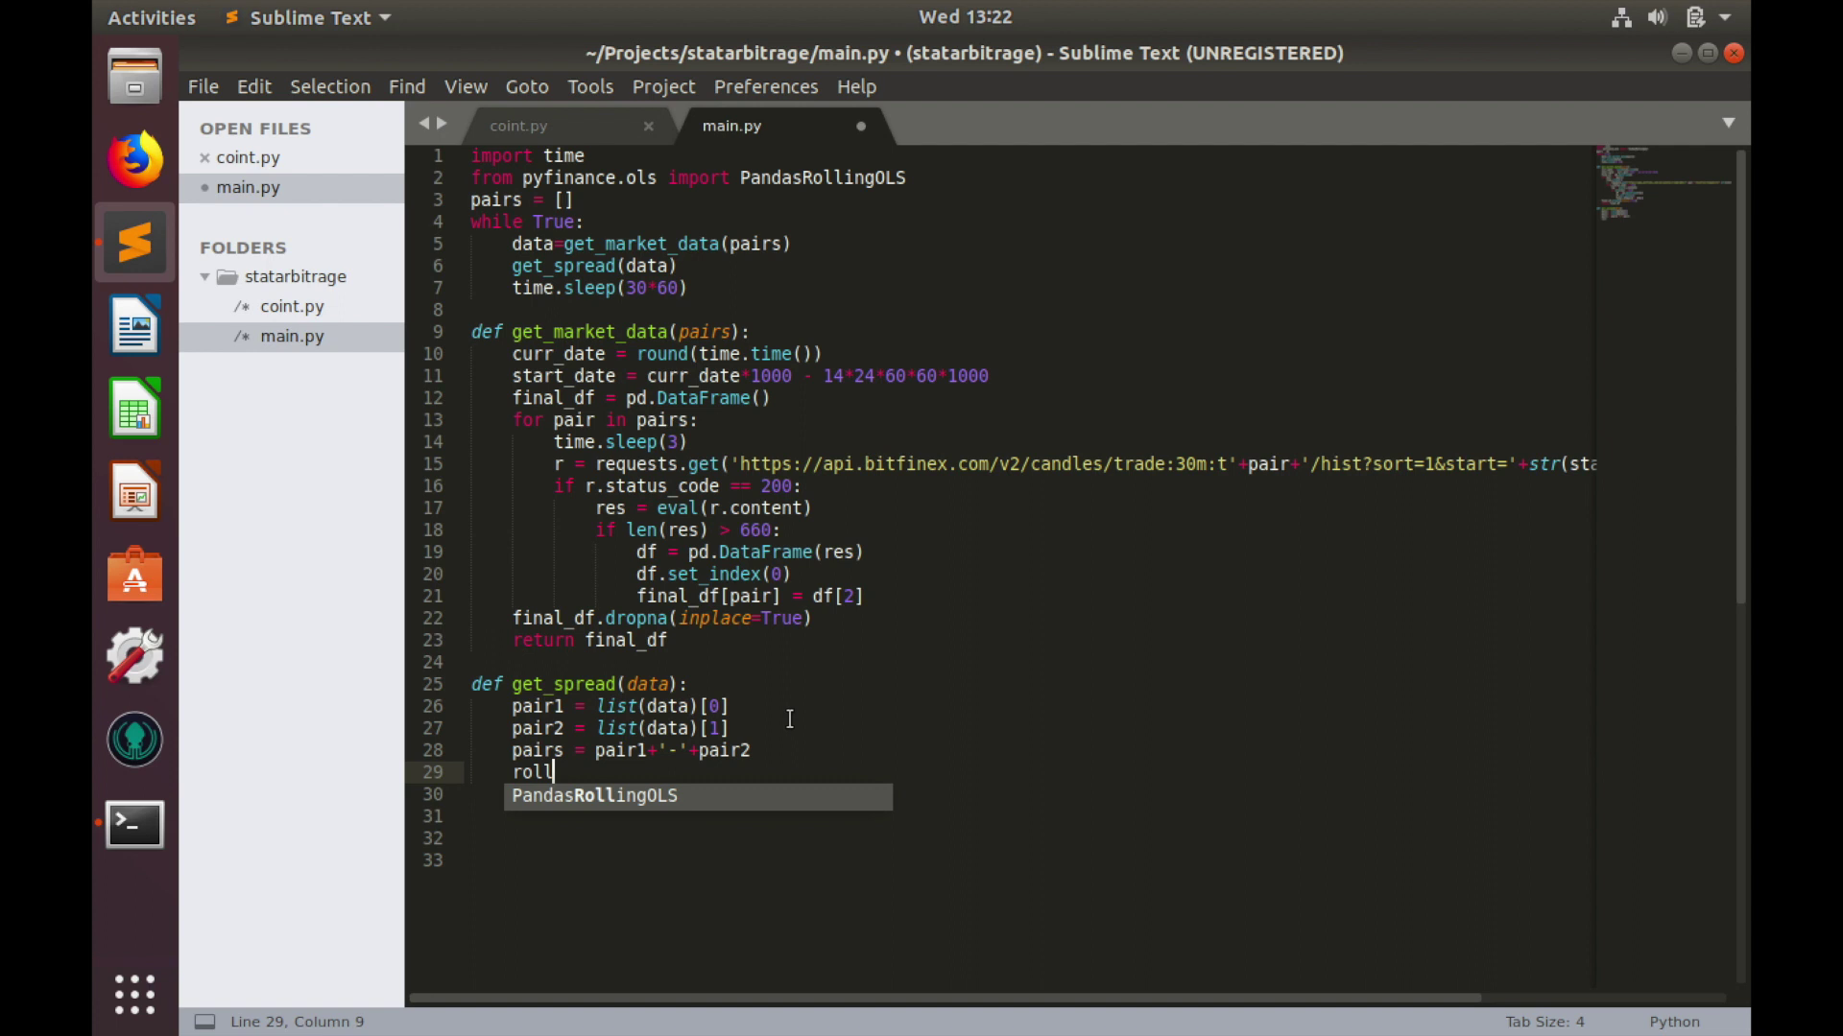
text(ing_ol)
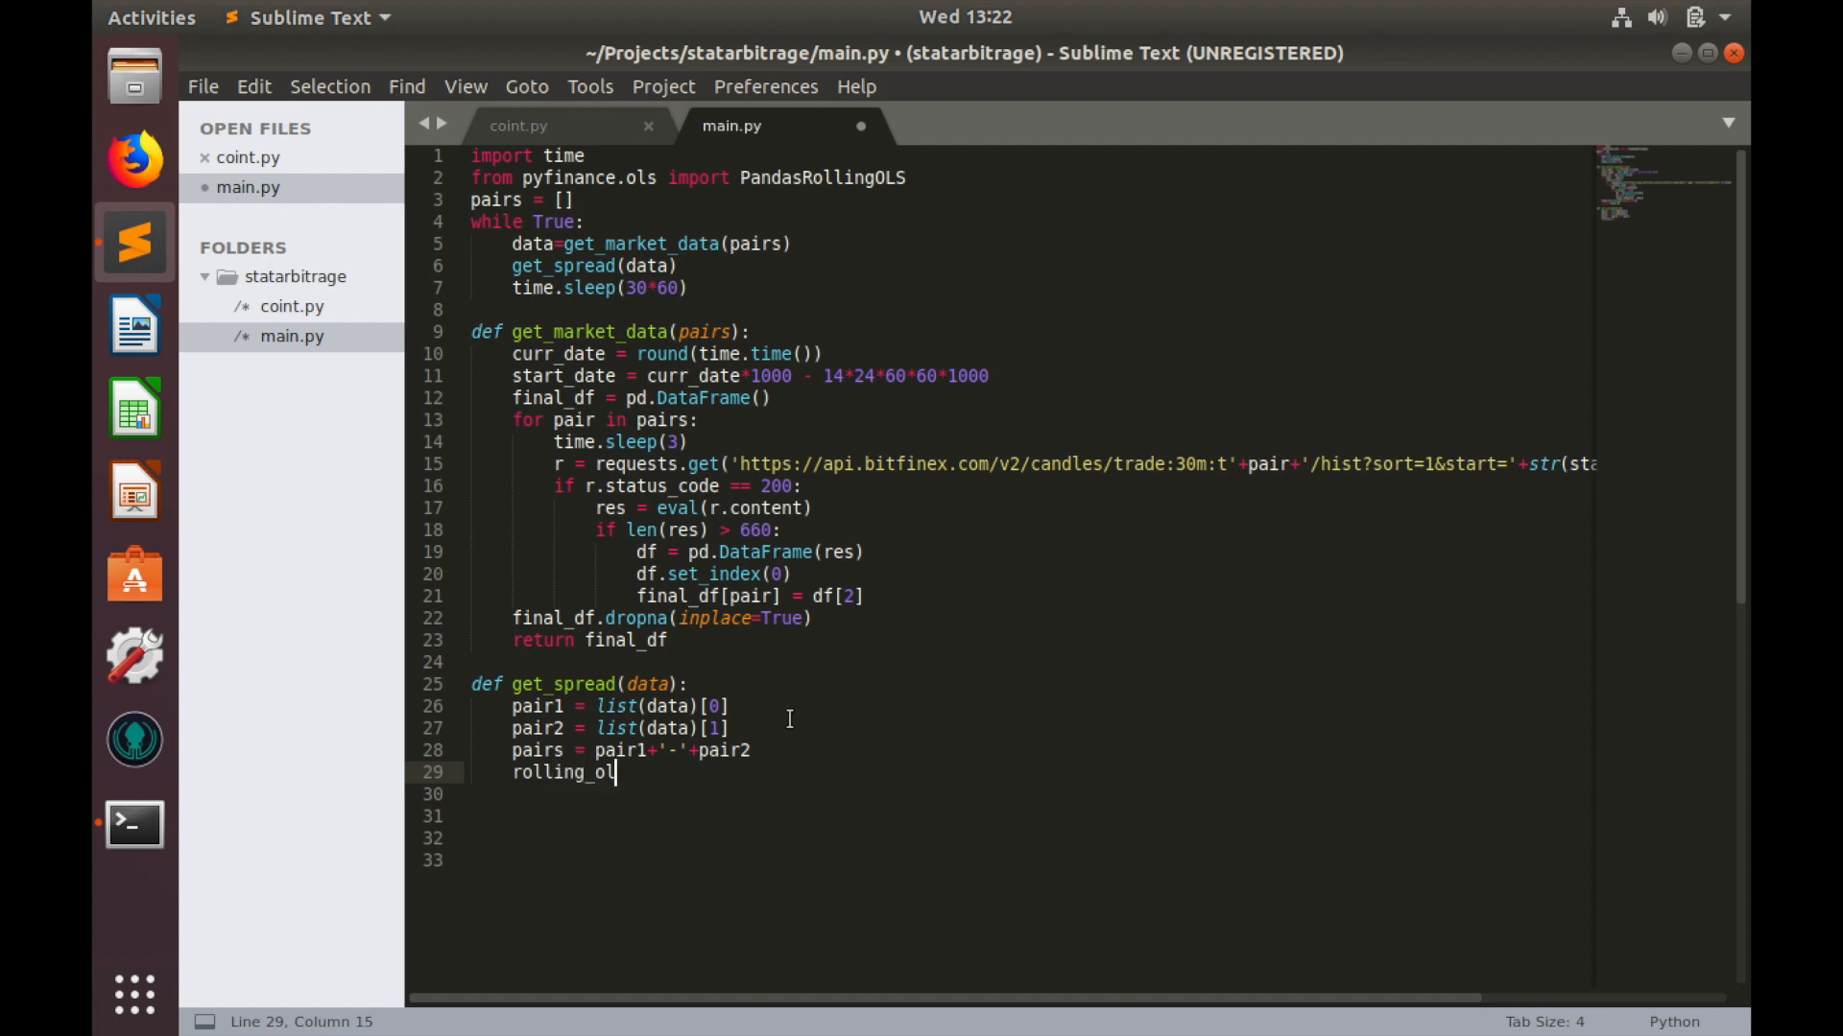
text(s =)
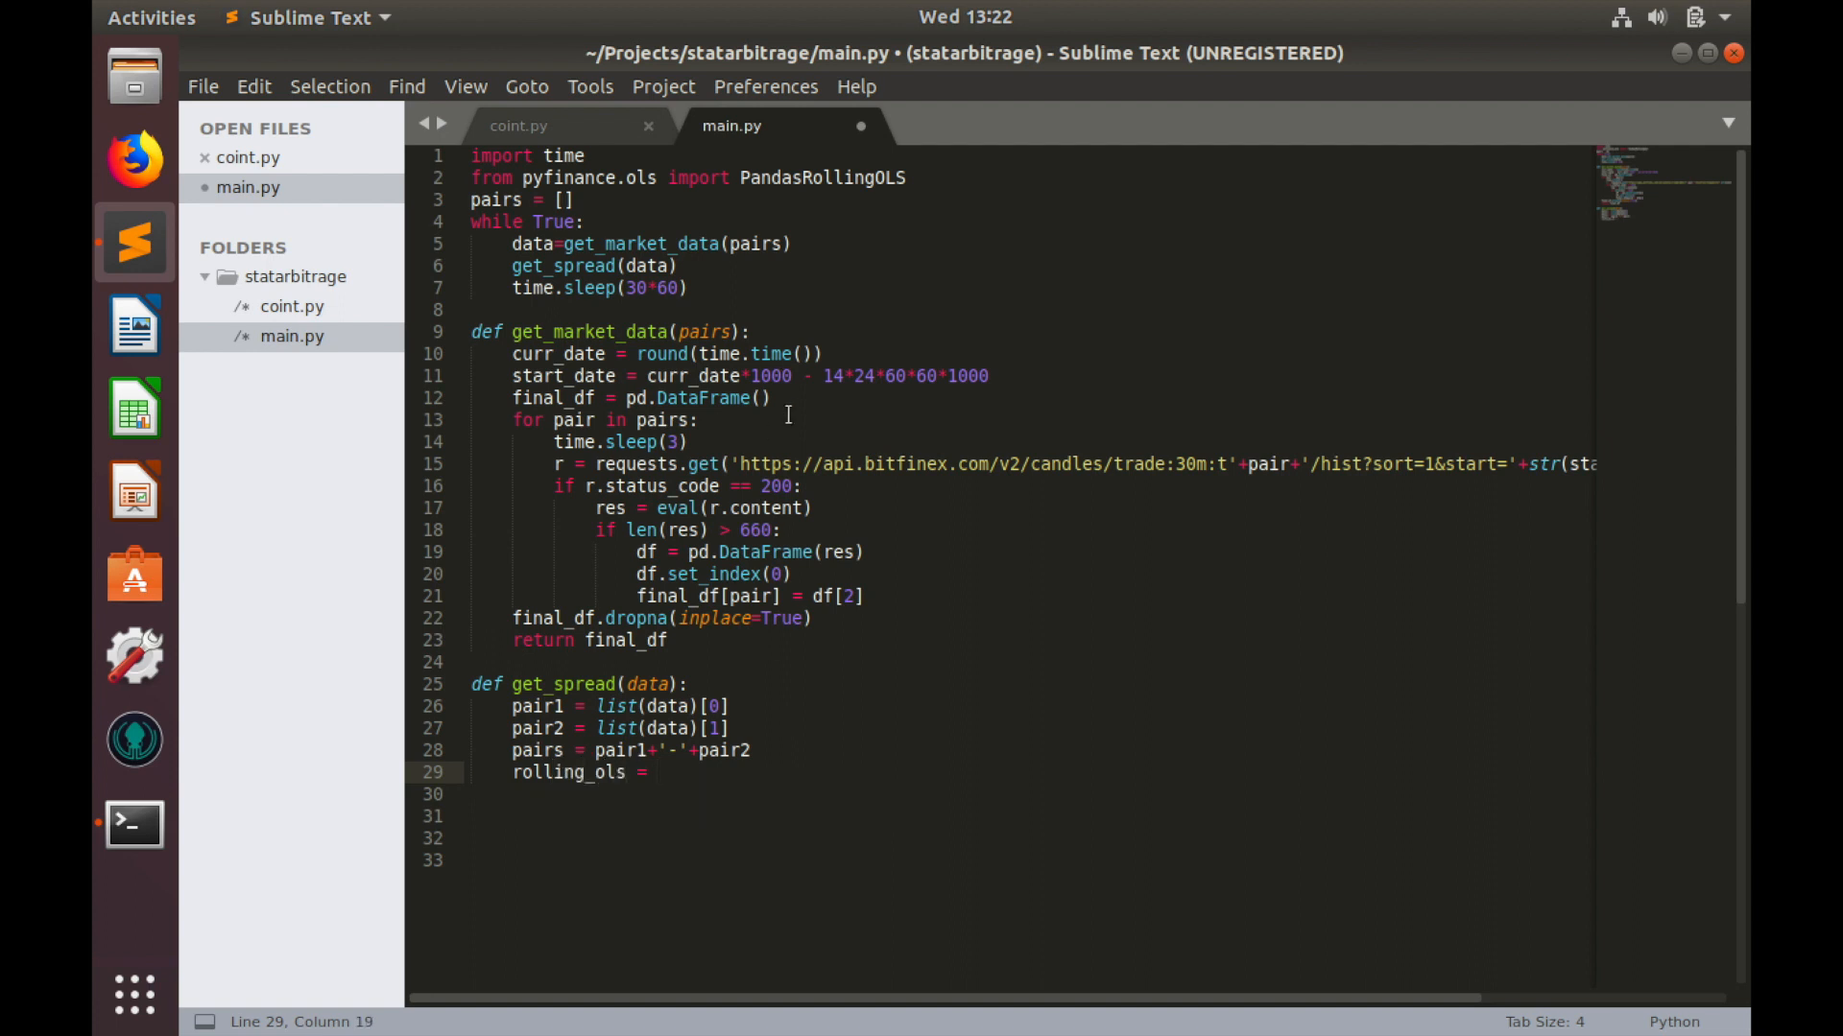
double_click(822, 177)
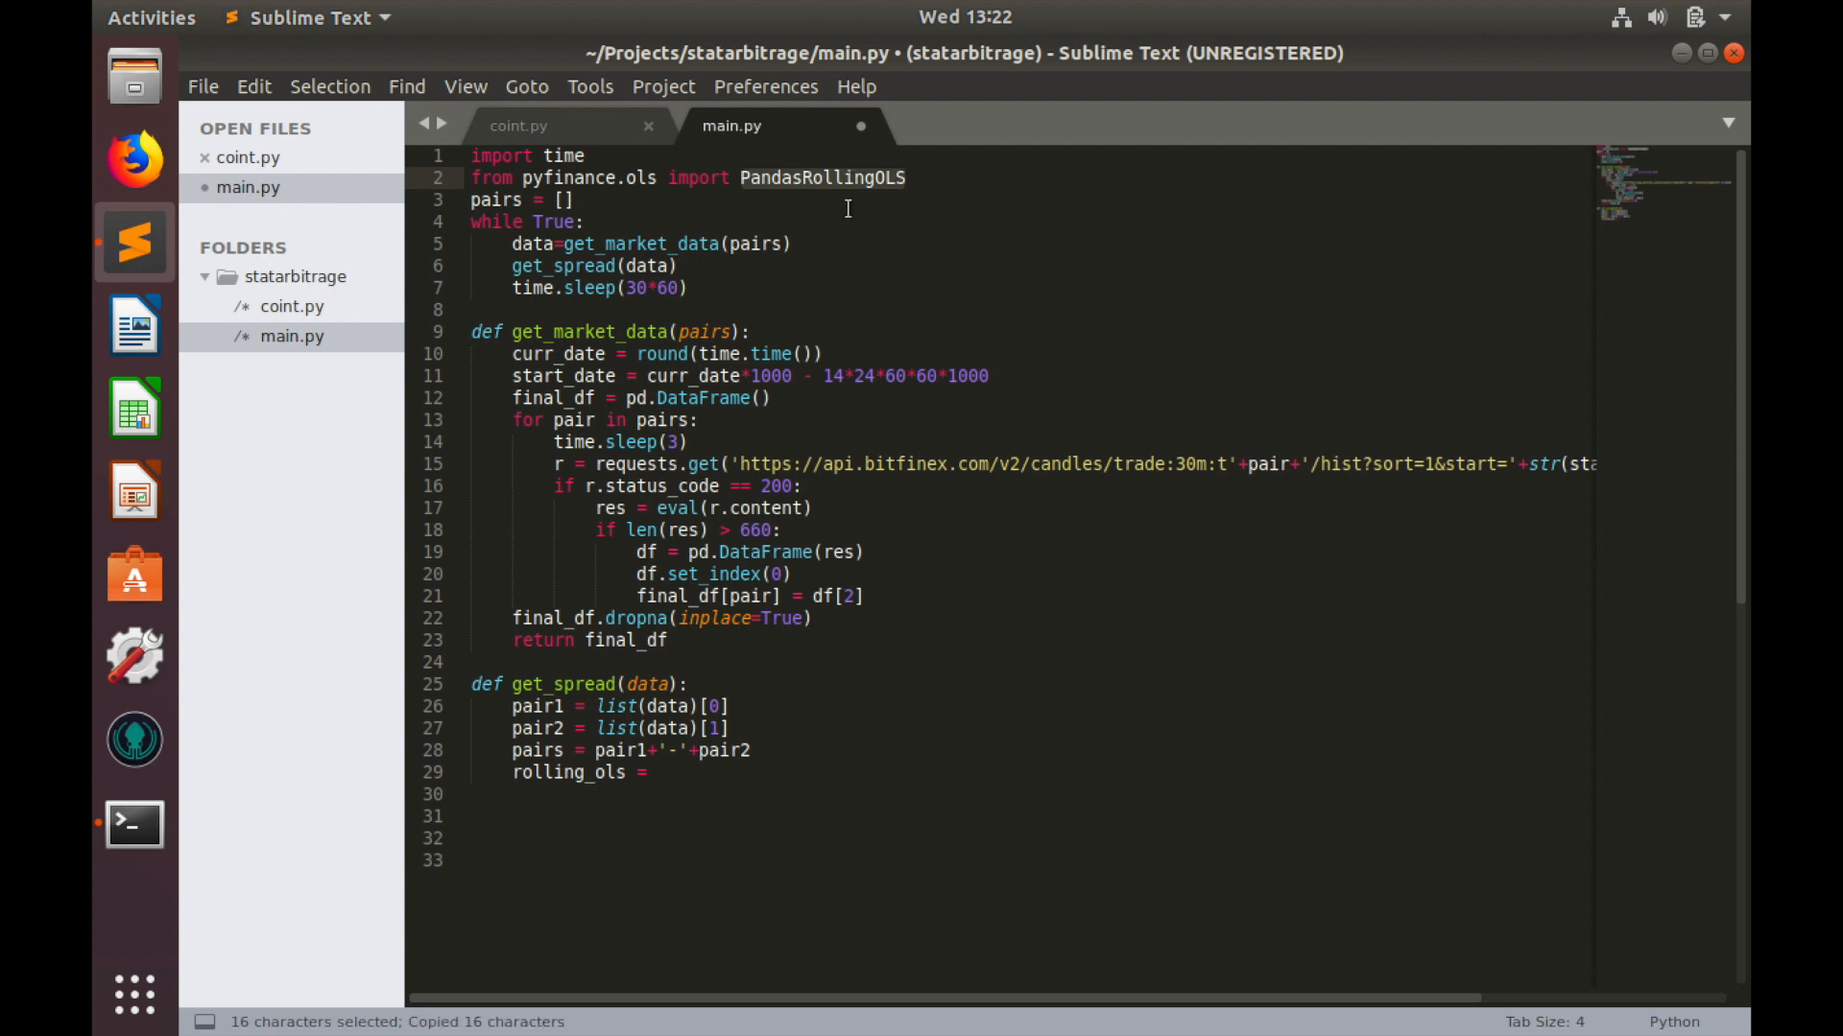
text(PandasRollingOLS)
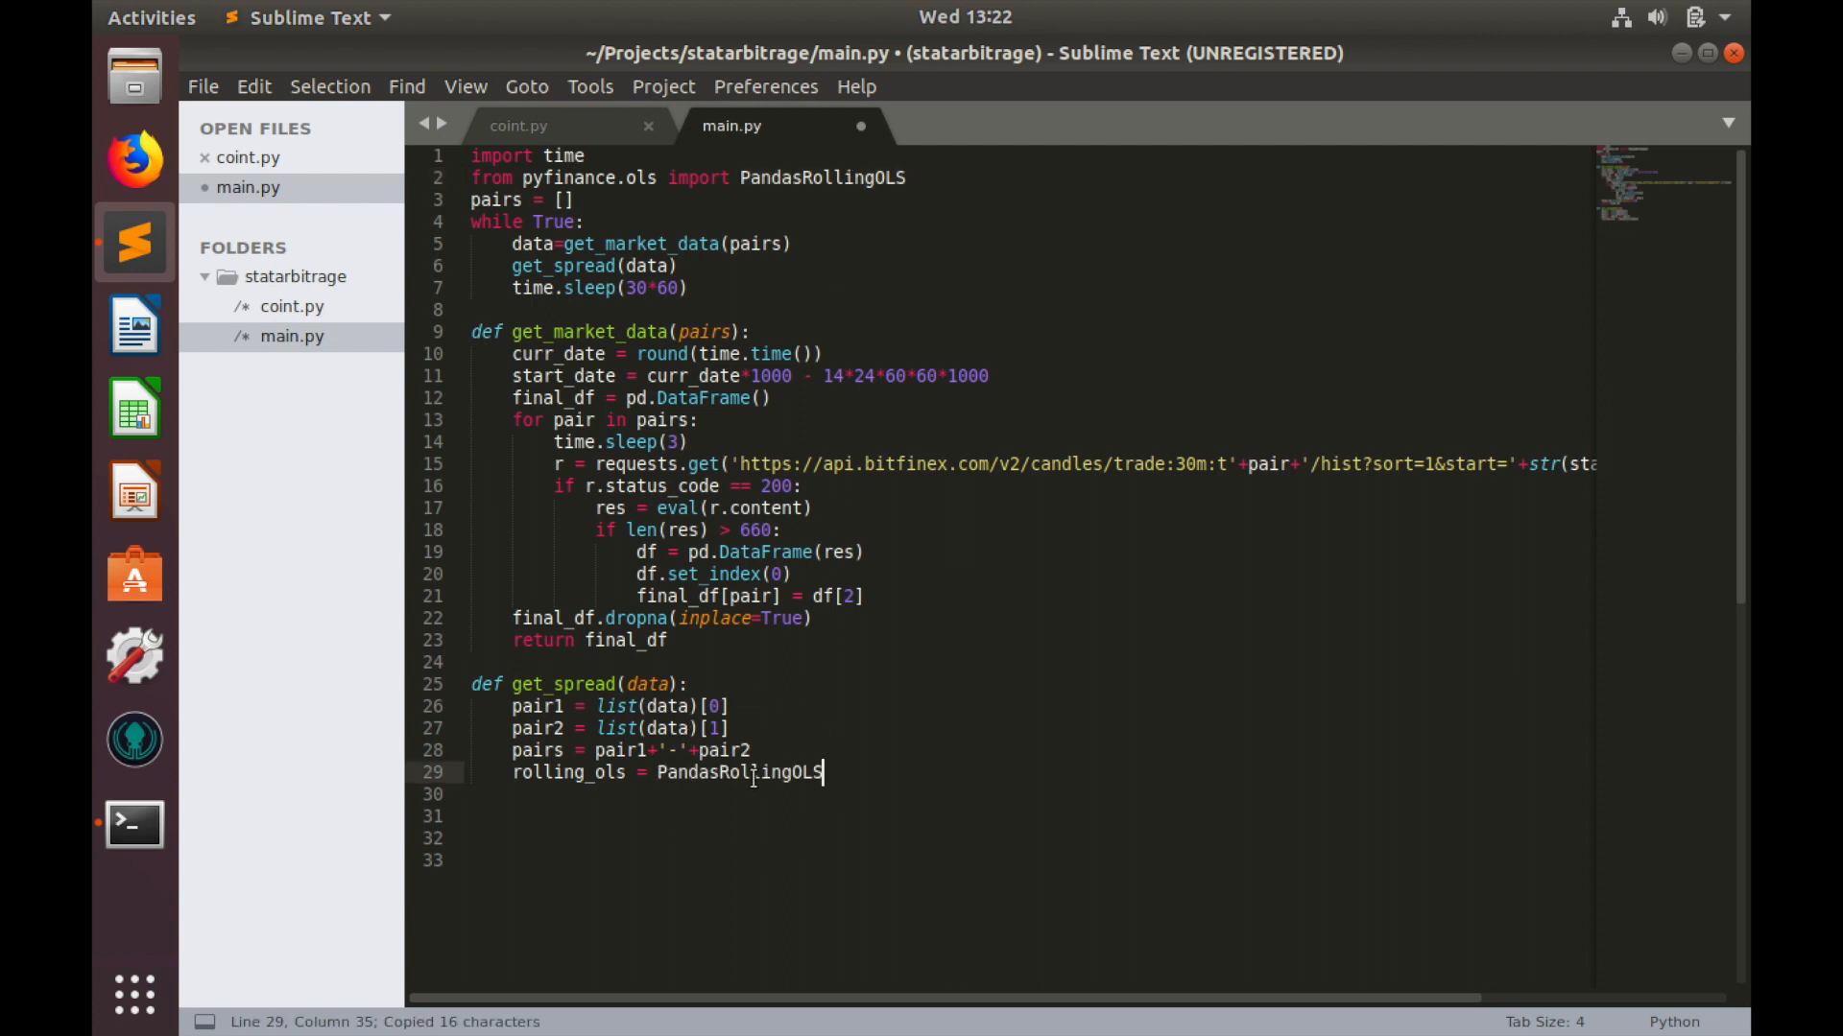
text(())
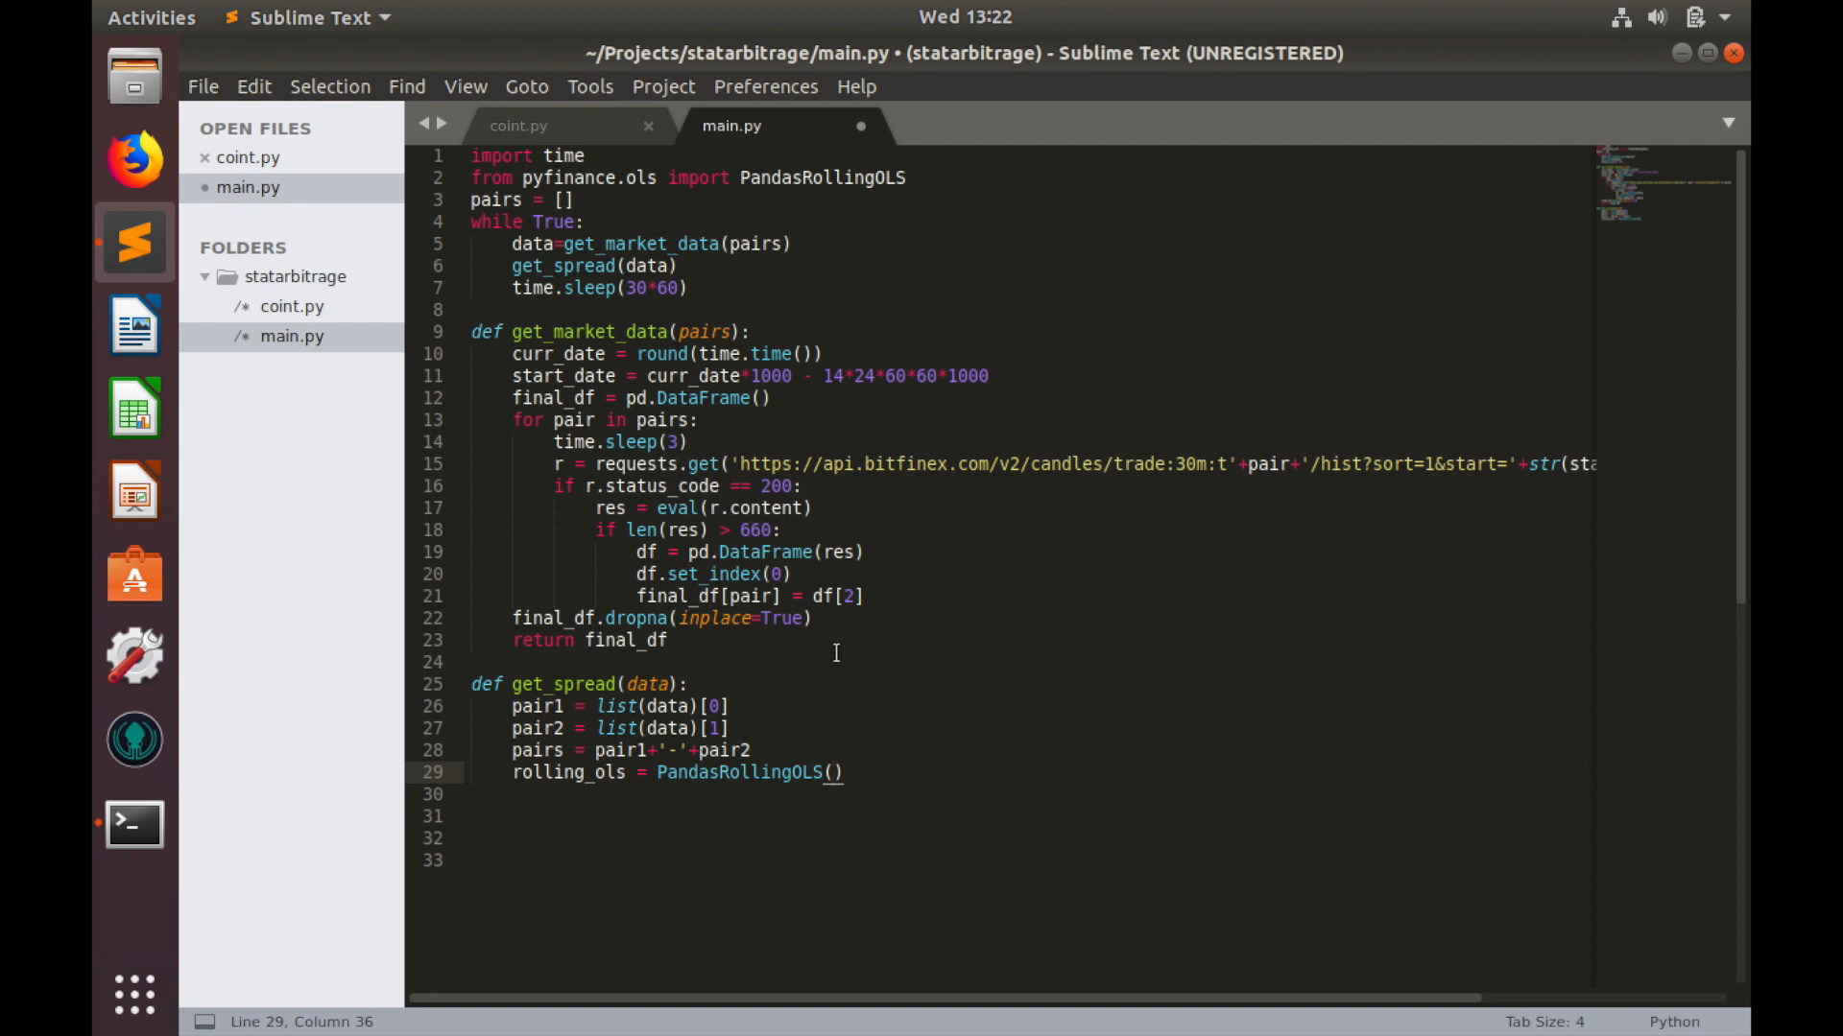
text(y=)
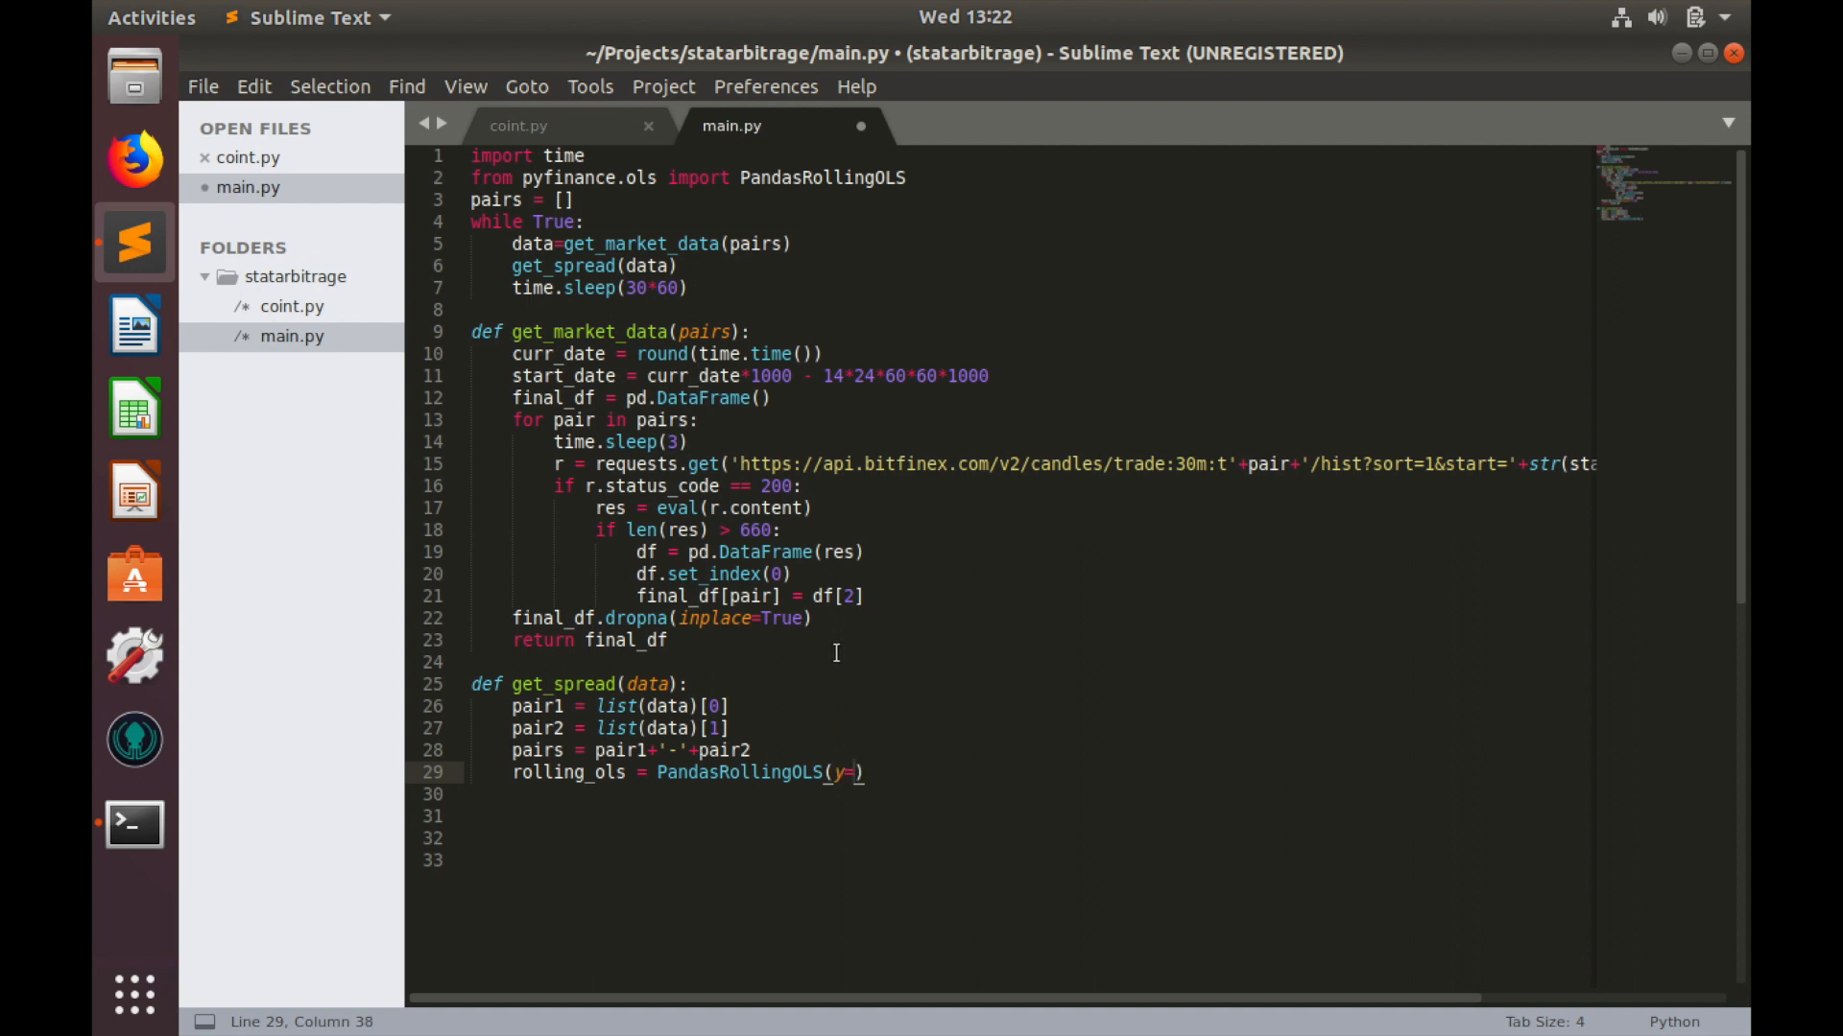
text(data[)
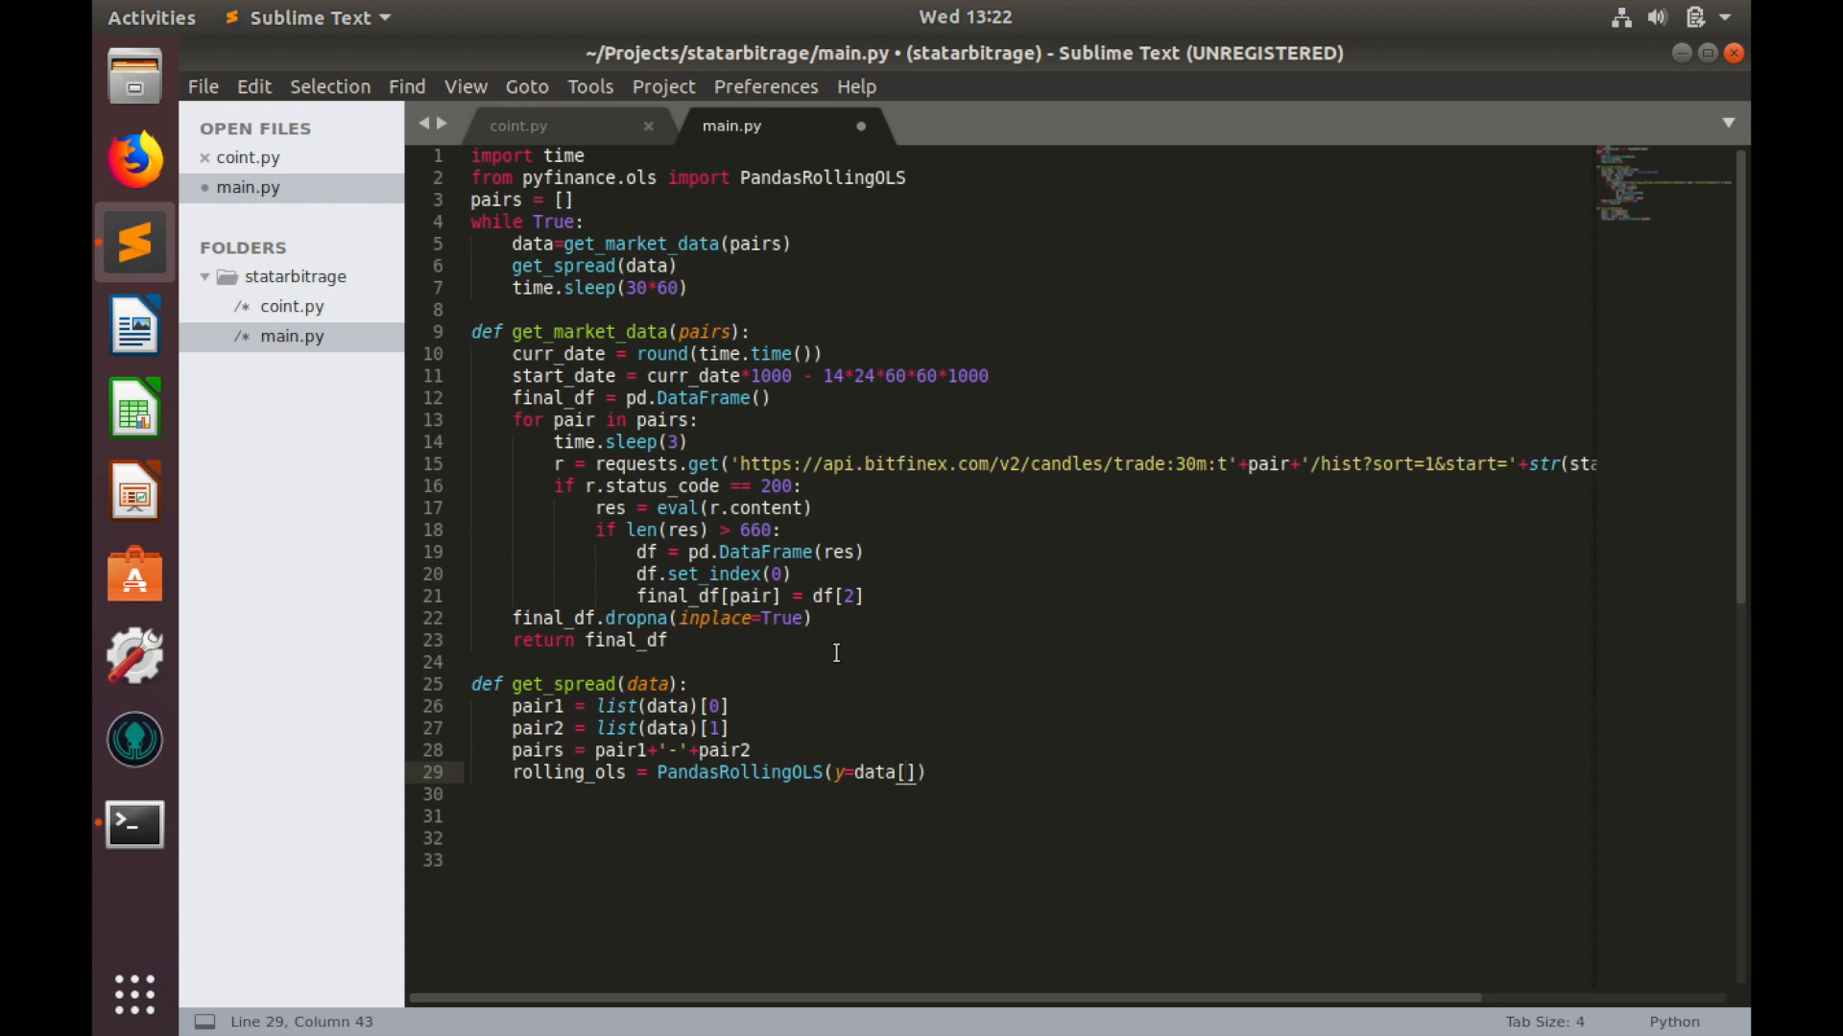
text(pair2)
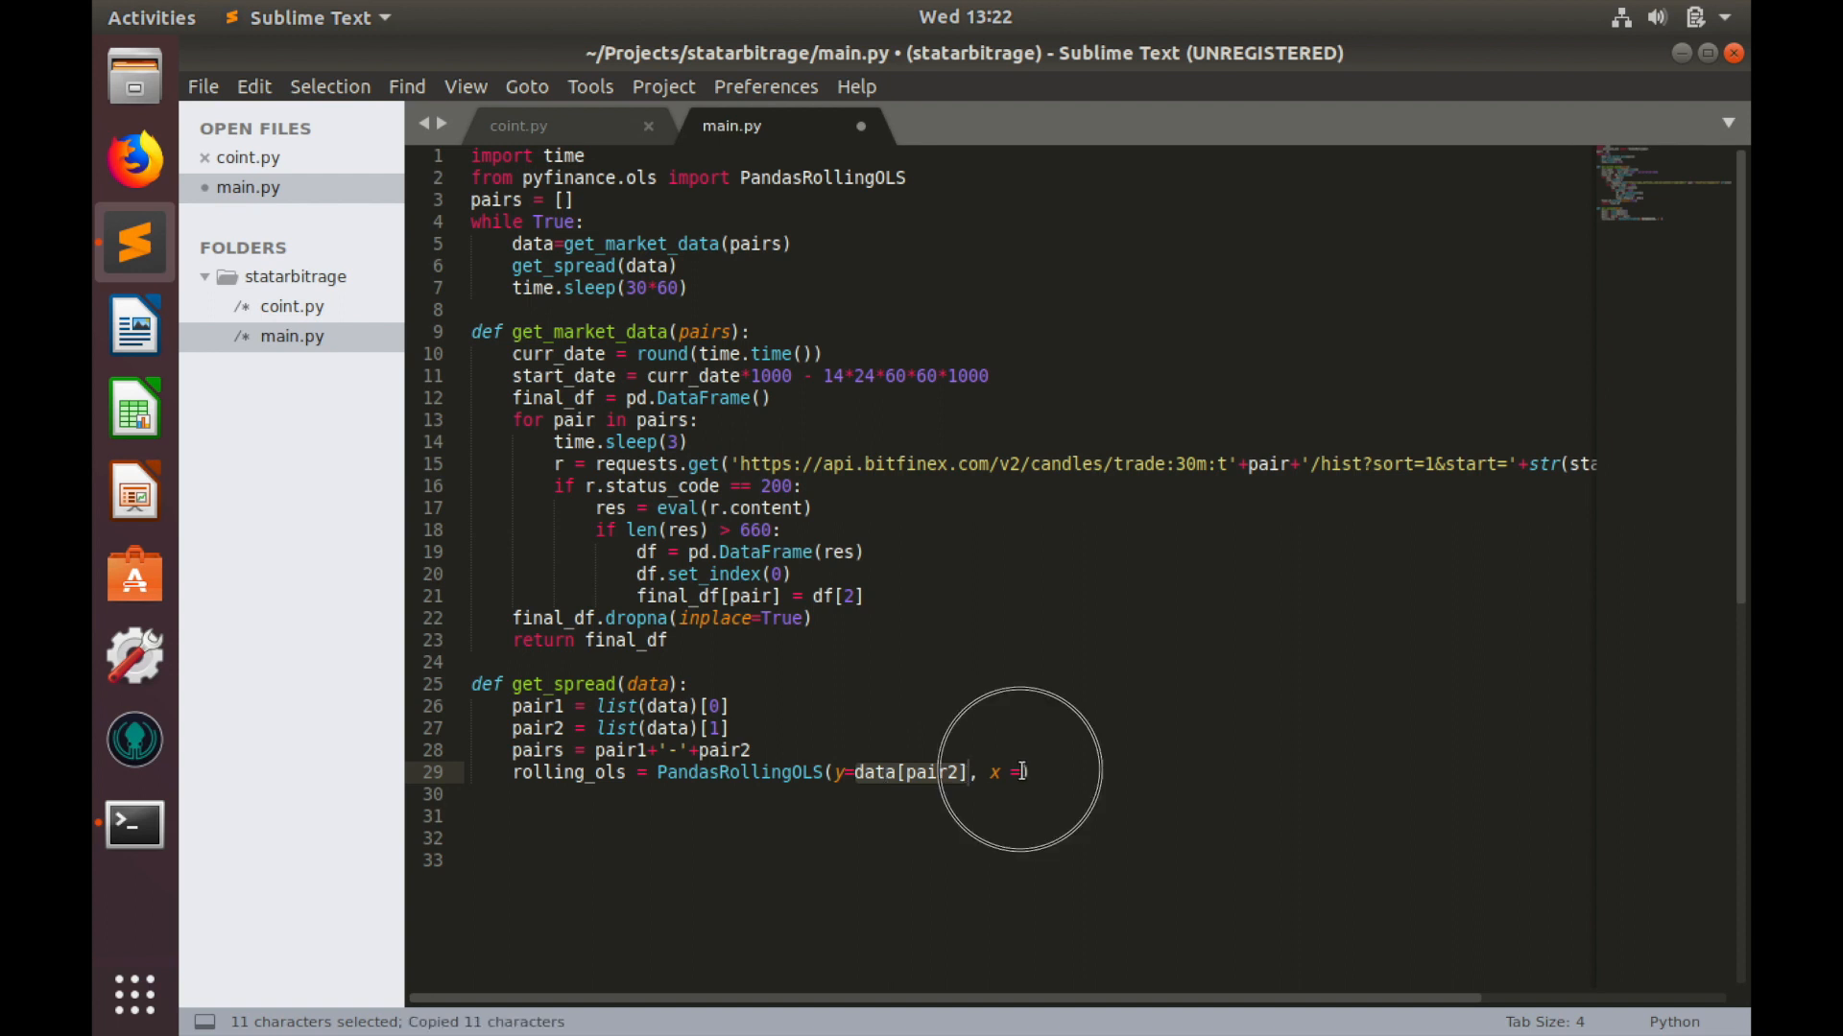
text(data[pair2])
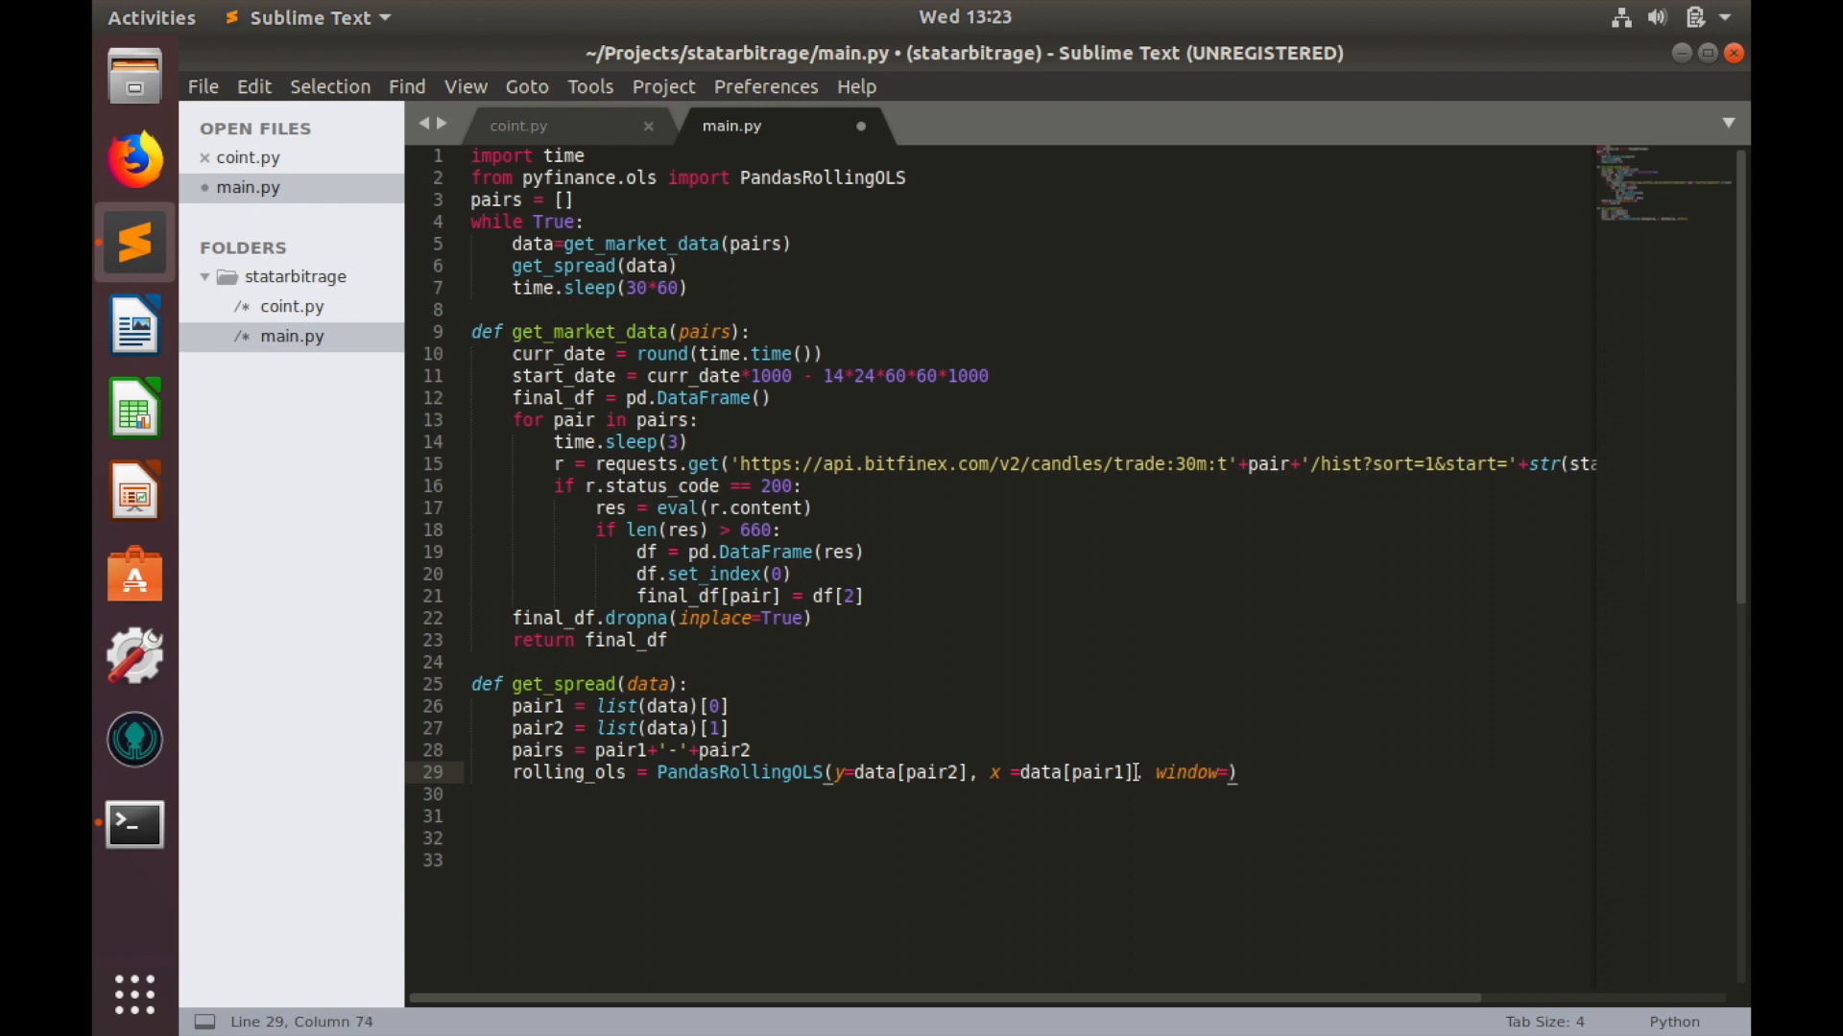
text(20)
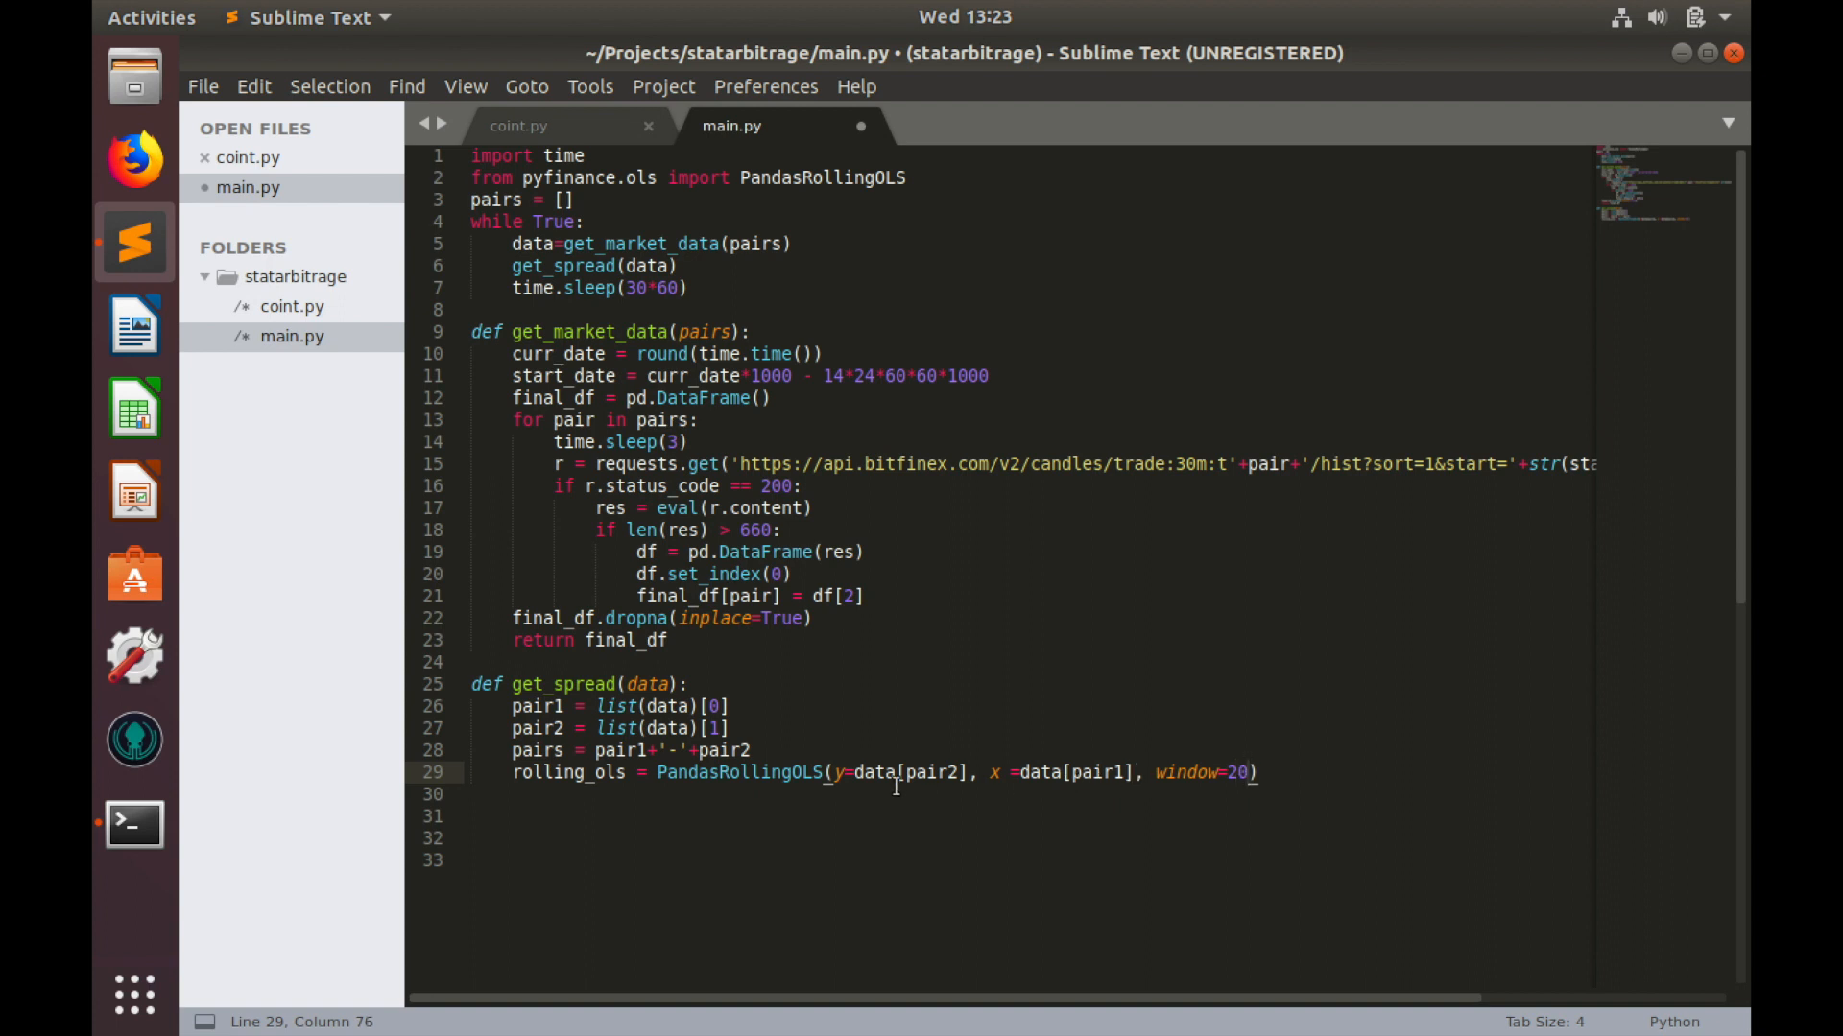
mouse_move(898, 747)
text(s)
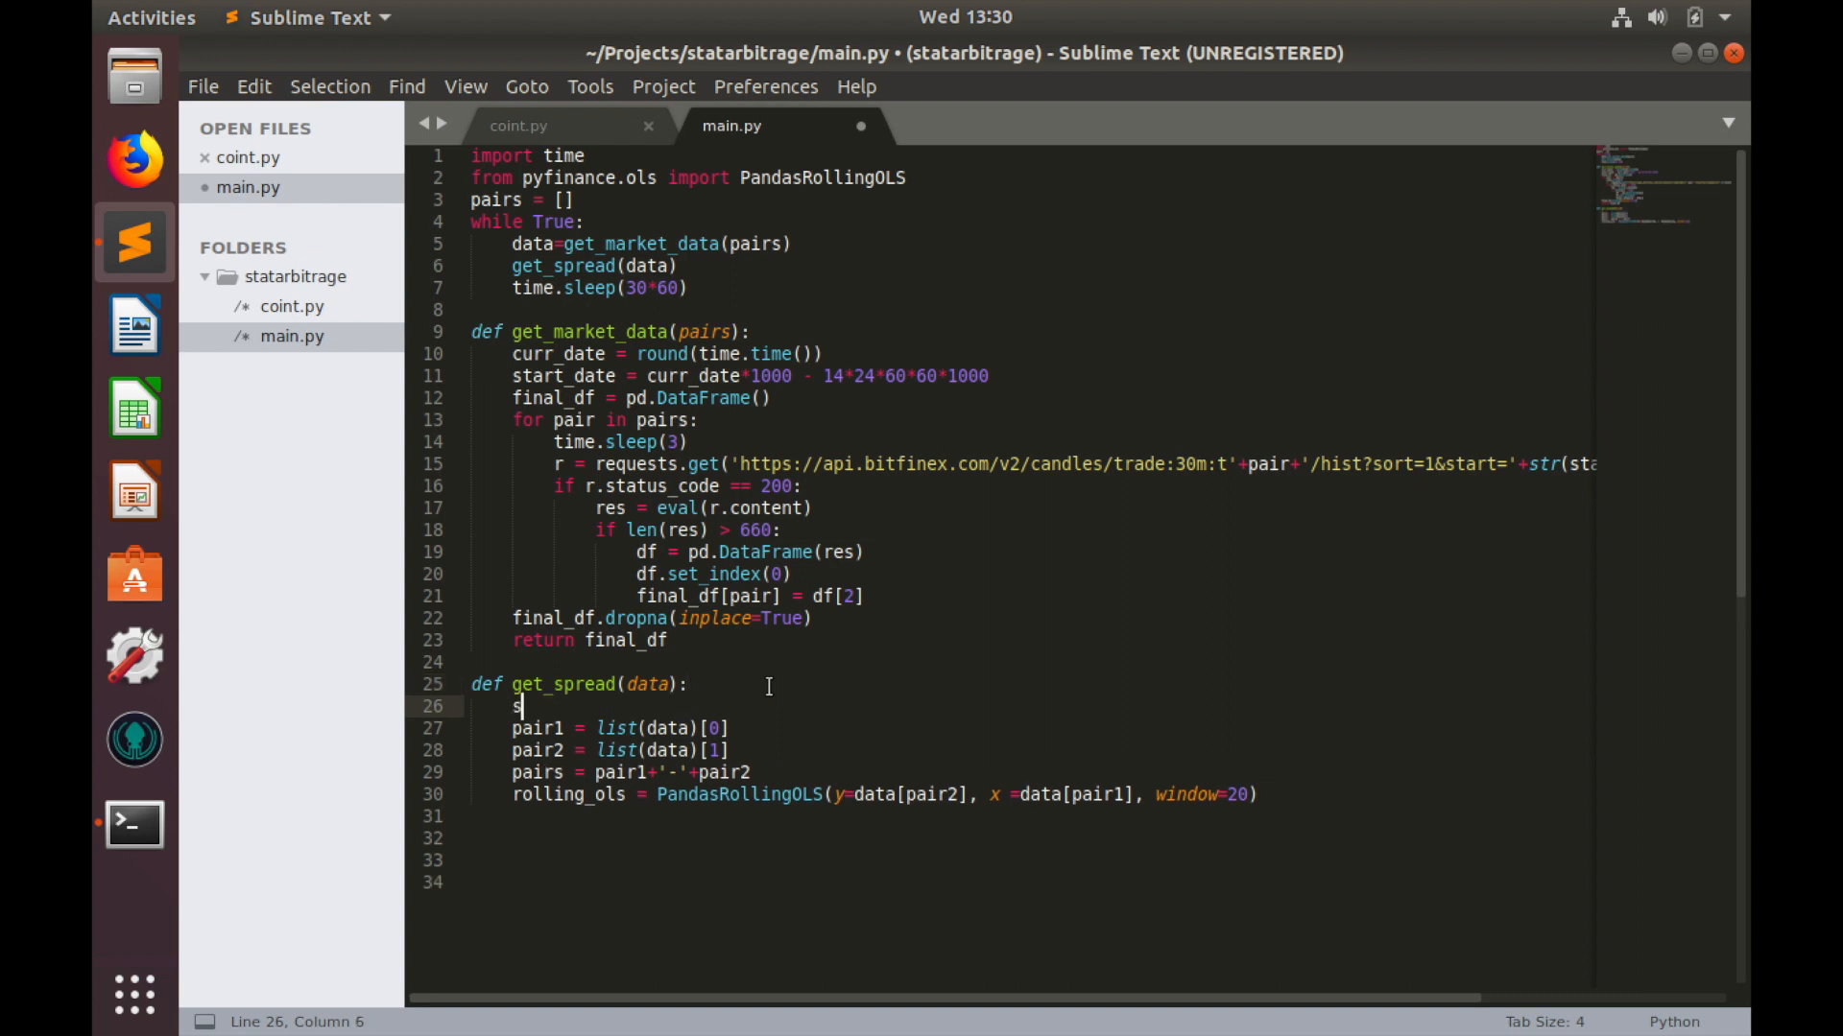
Step: Start get_spread with an empty spread = pd.DataFrame()
text(pread =)
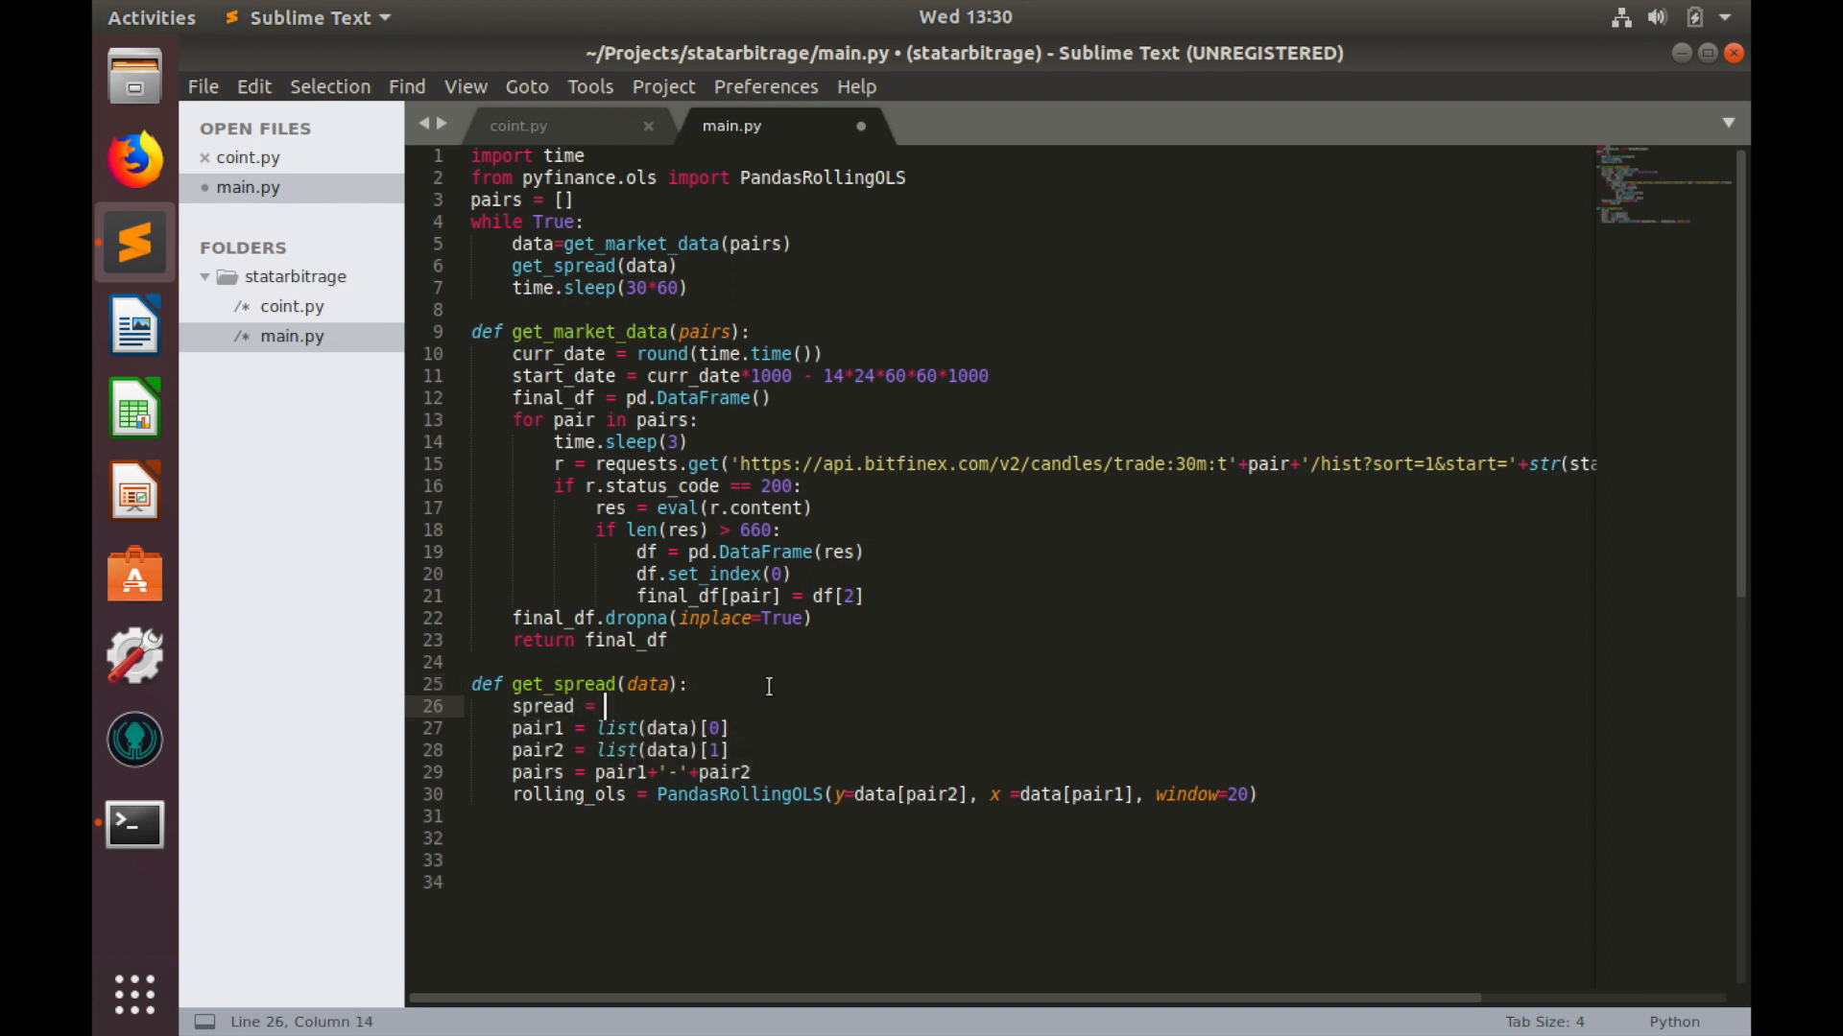
text(p)
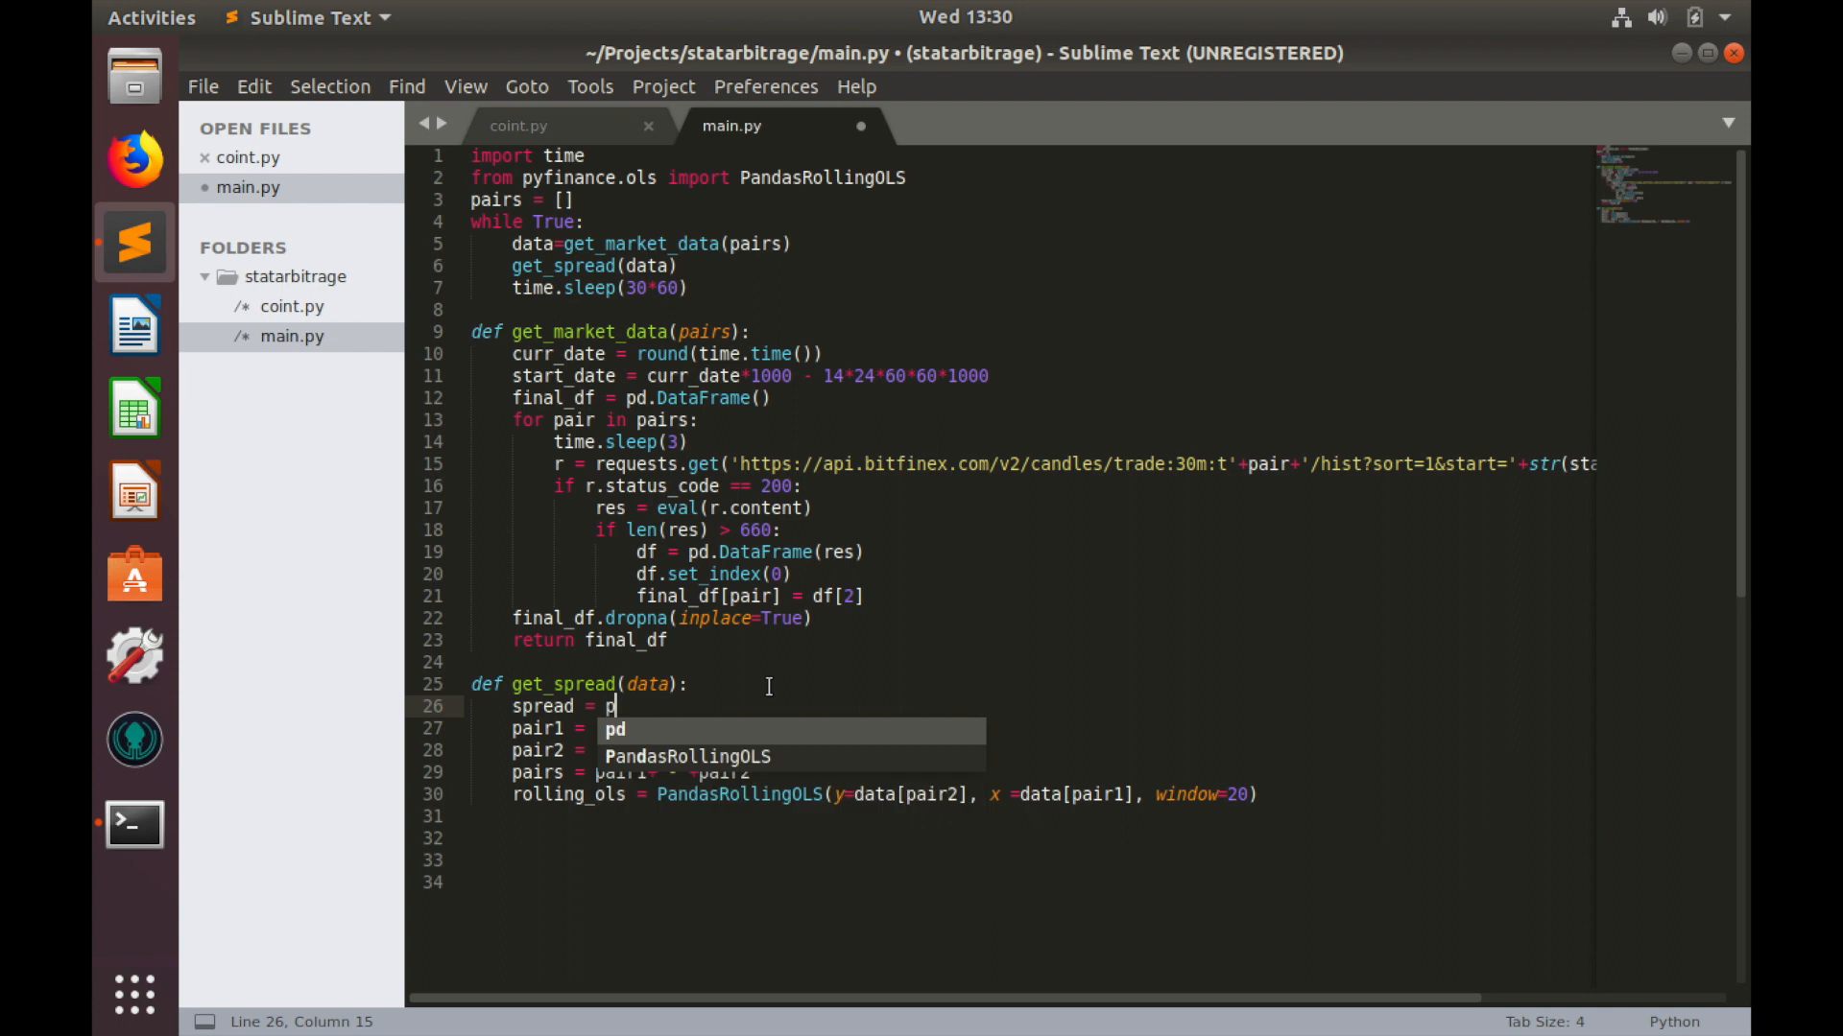
text(.DataFrame()
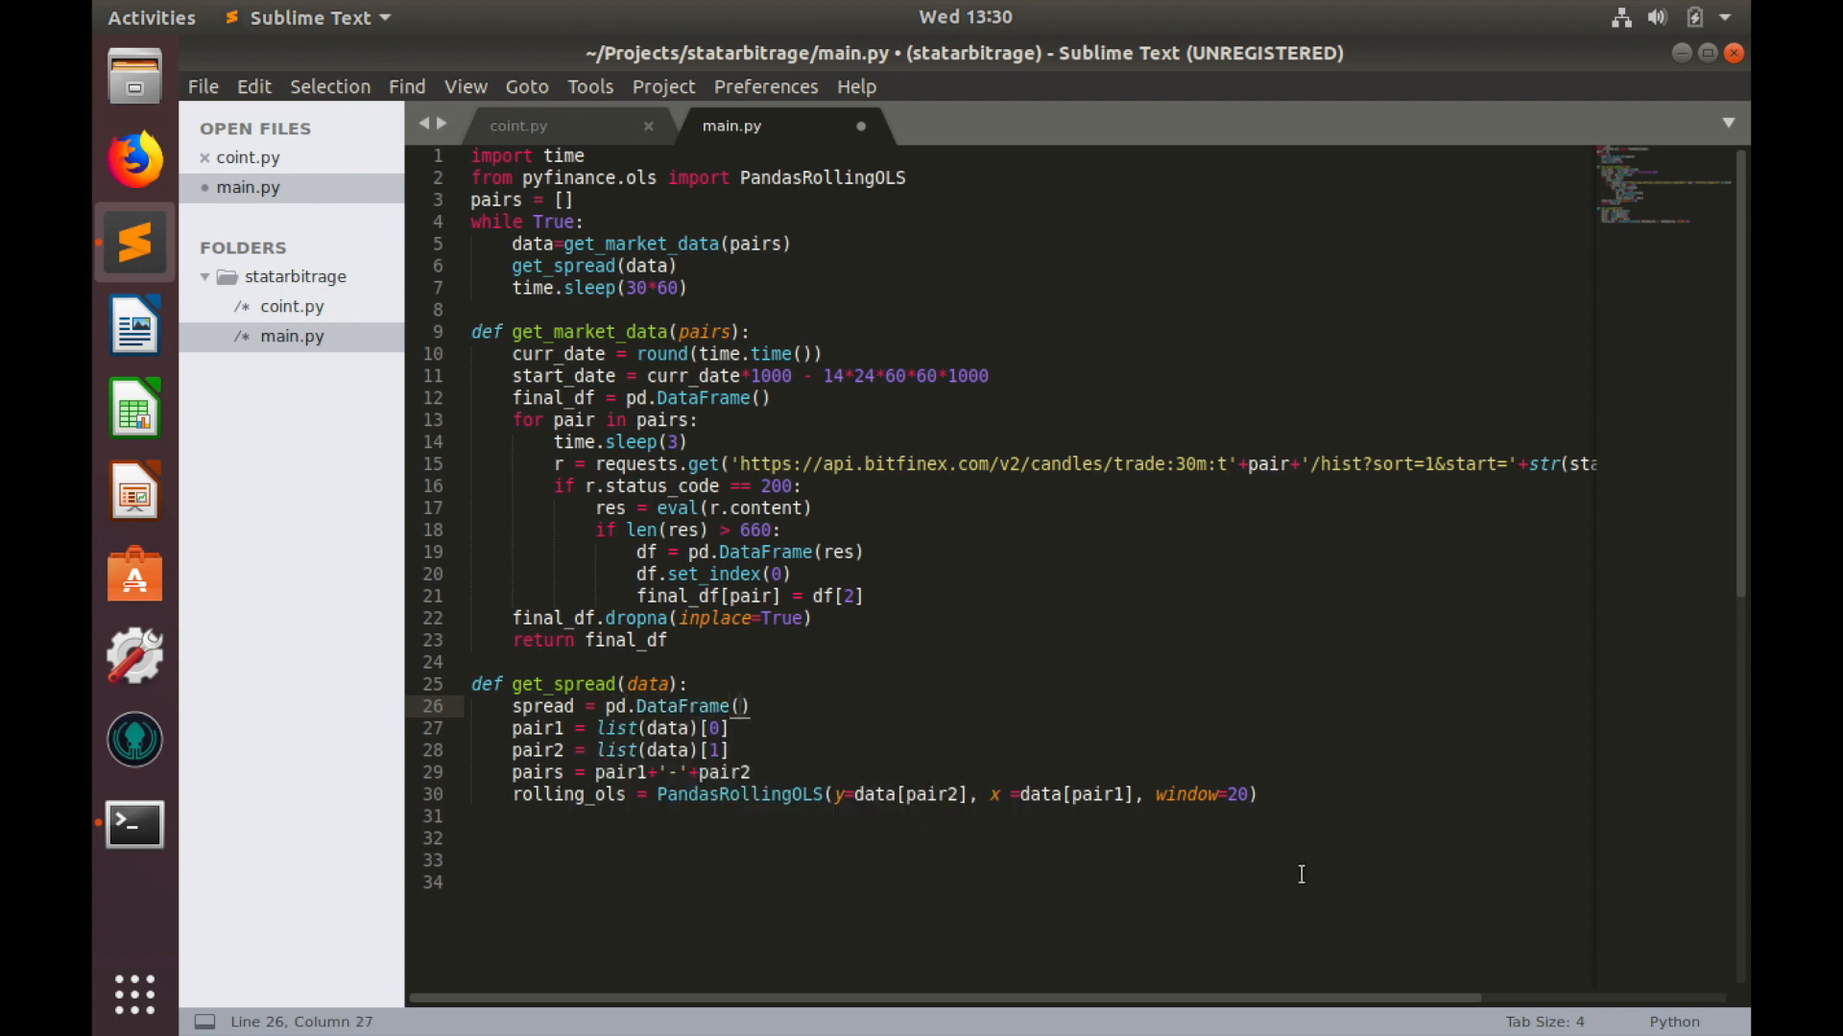
Step: Below rolling_ols, compute spread[pairs] = data[pair1] - rolling_ols.beta['feature1']*data[pair2]
click(1287, 795)
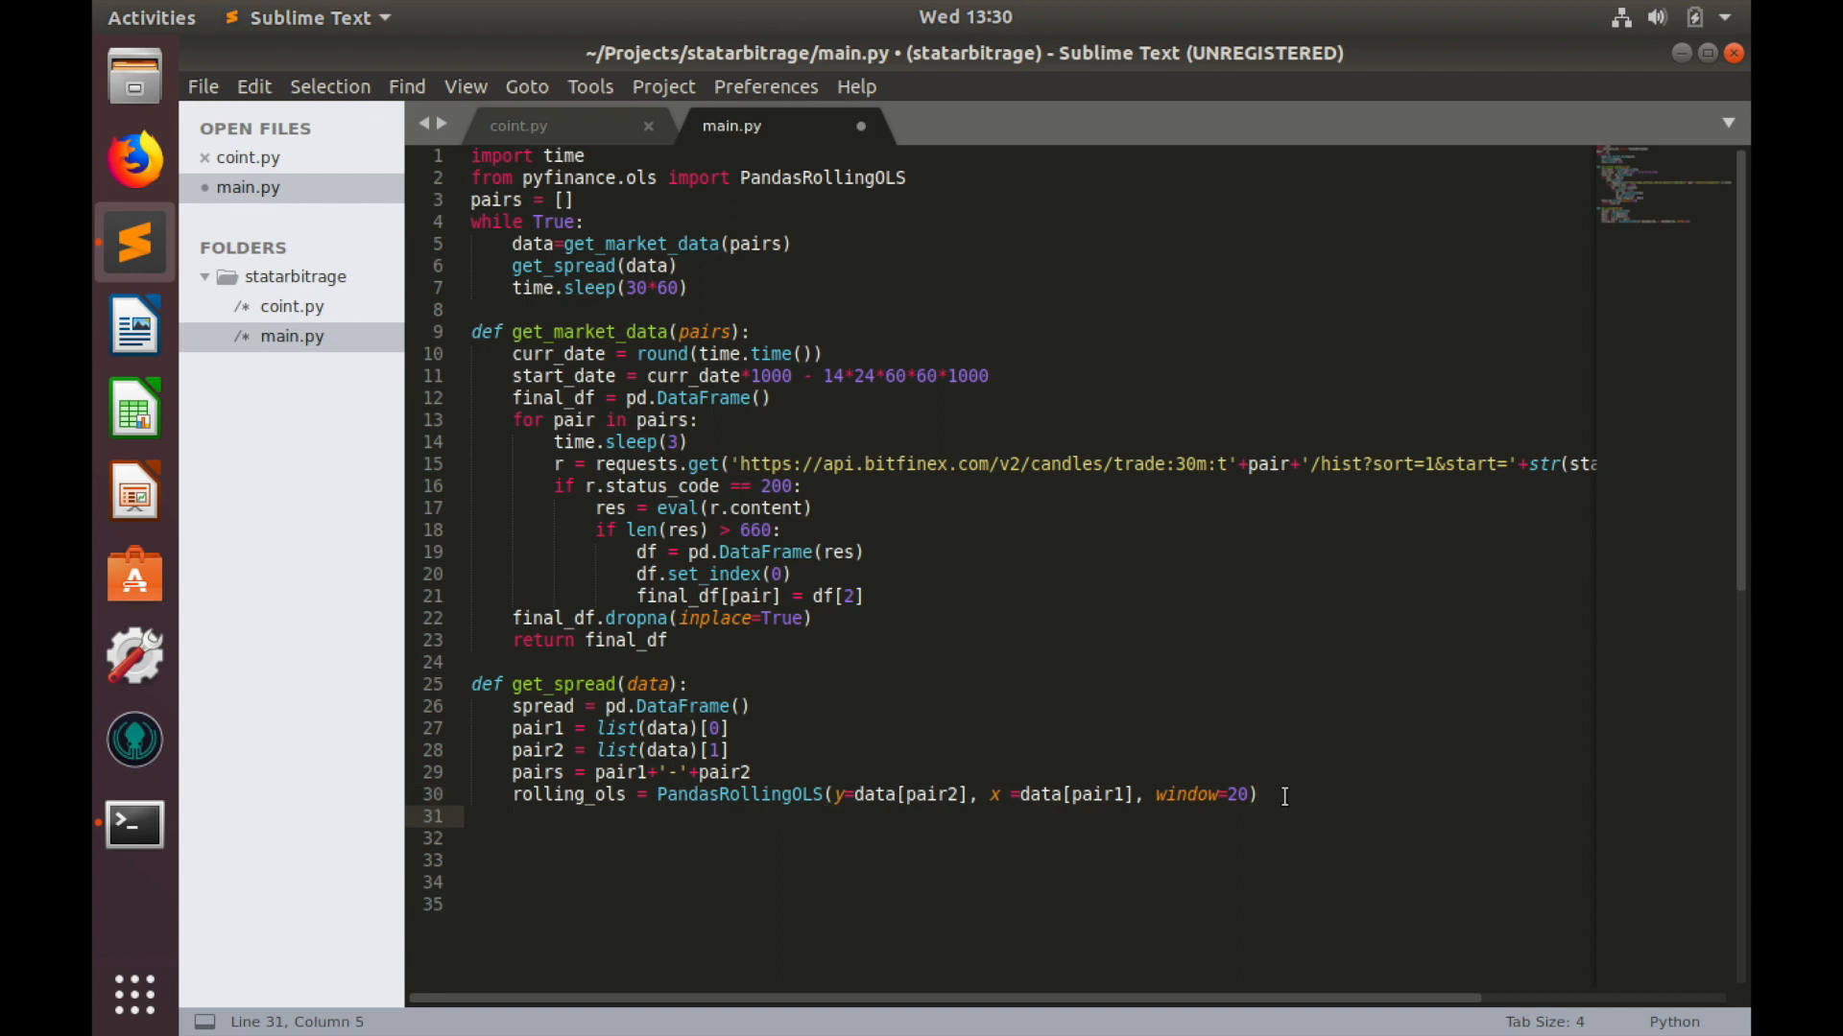
text(spread[)
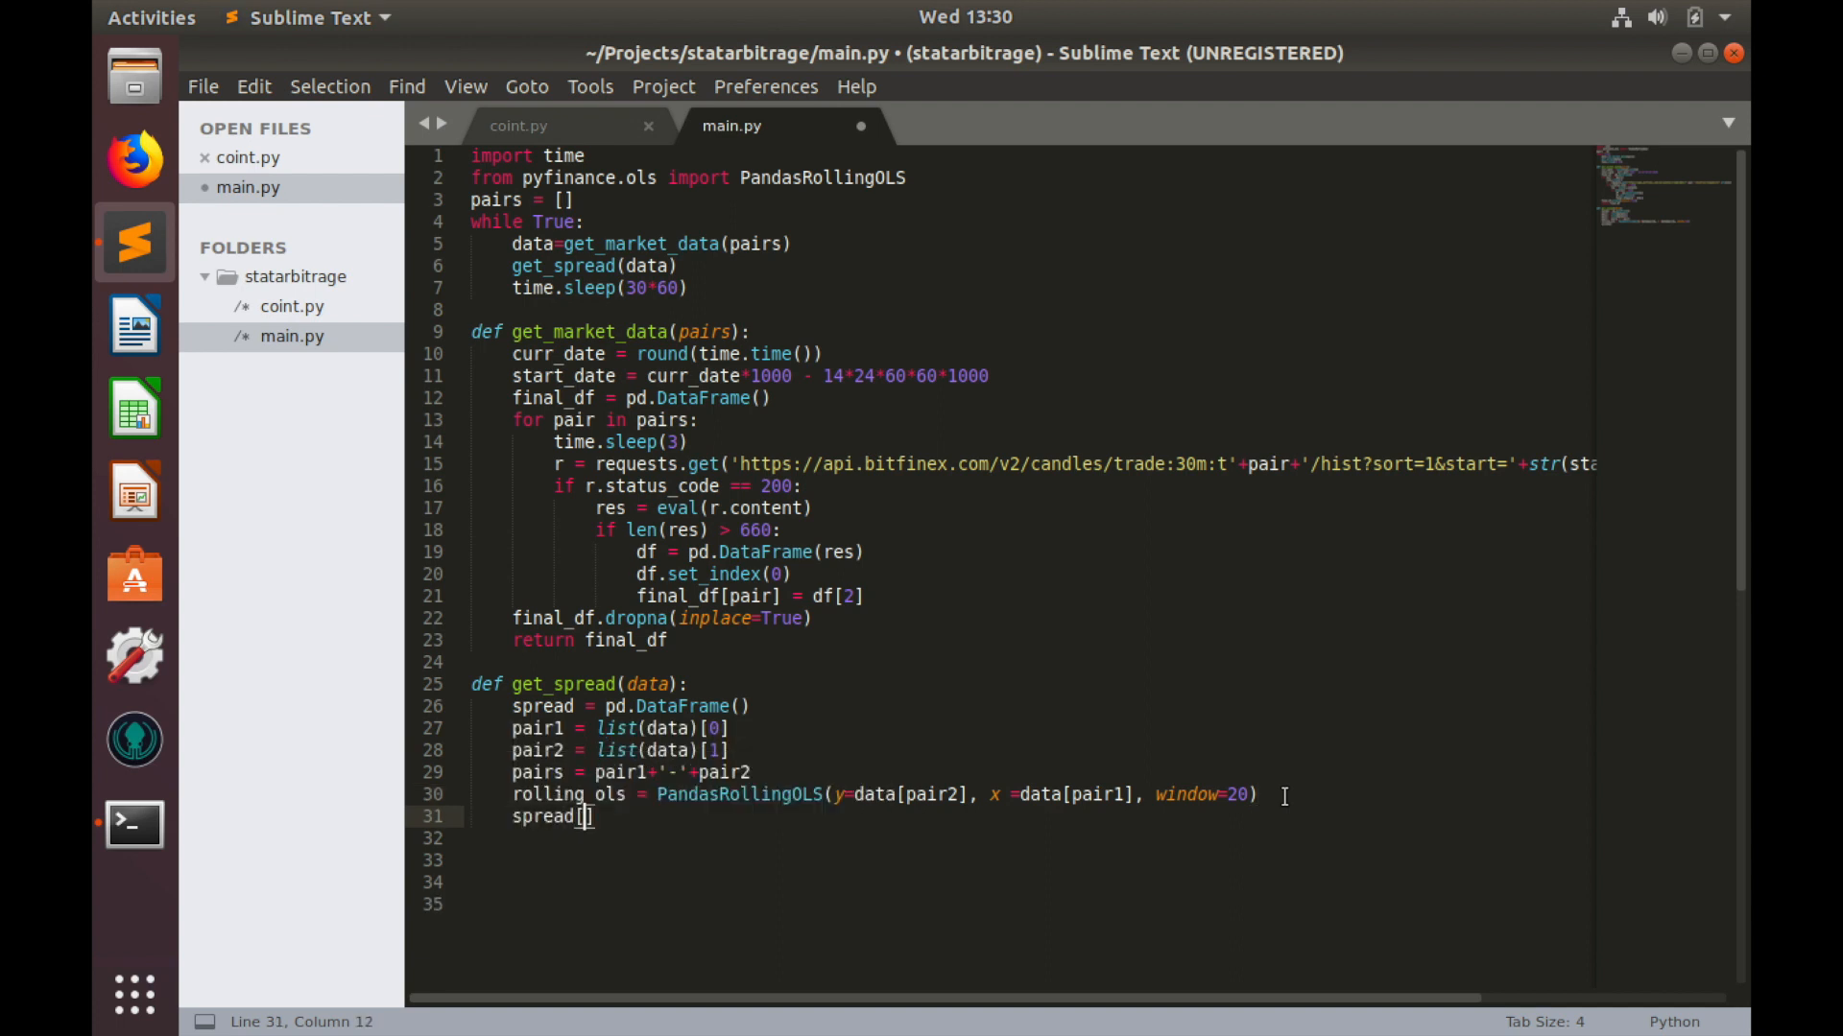
text(apirs)
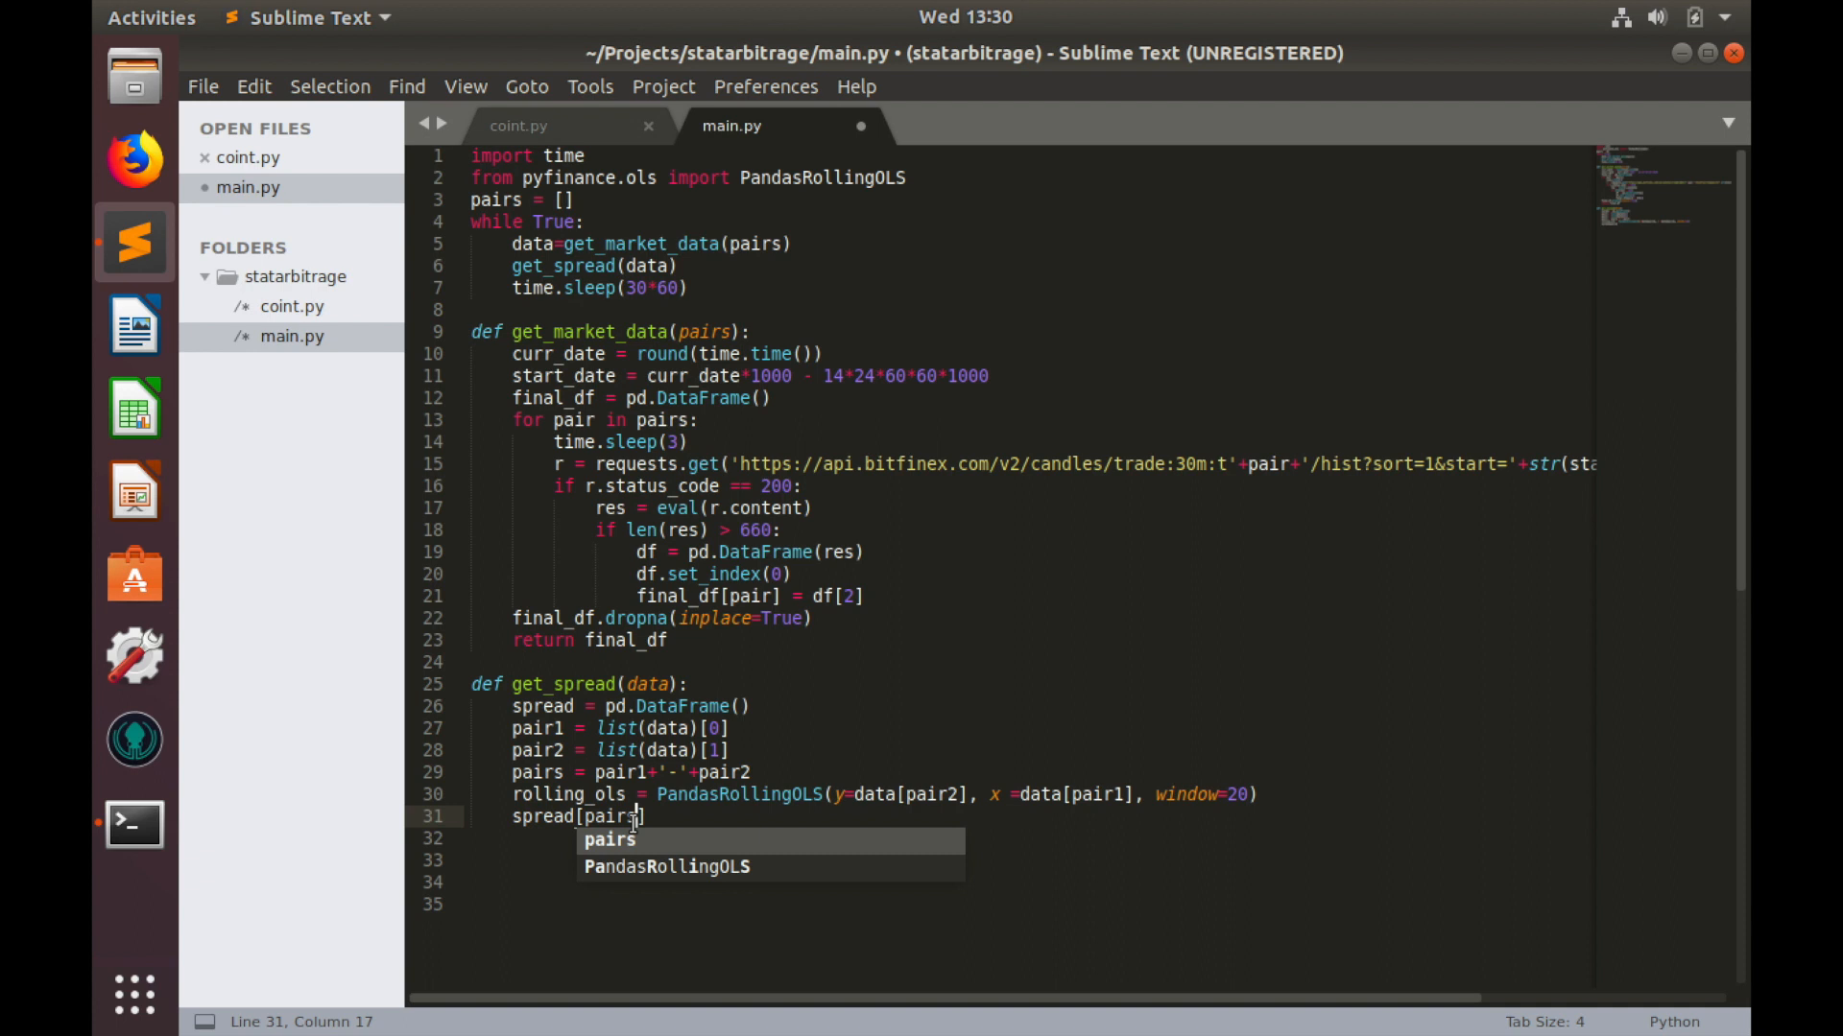
text(=)
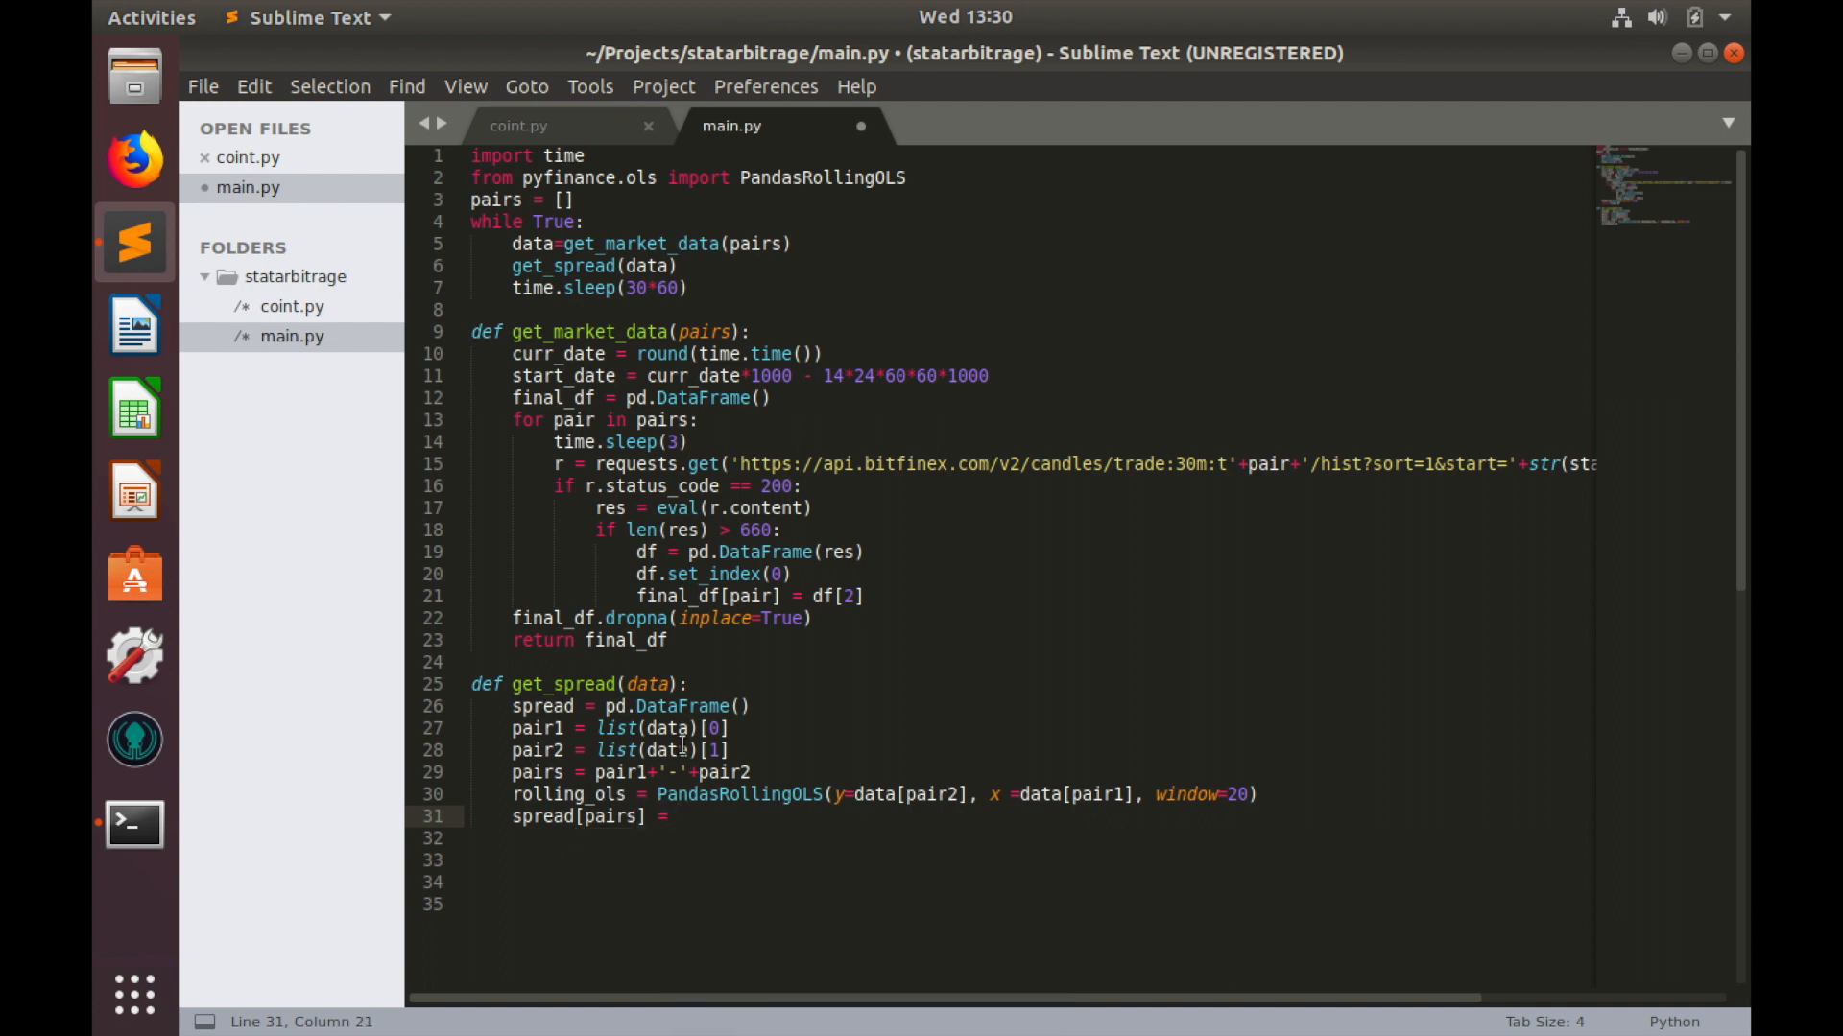
text(data[])
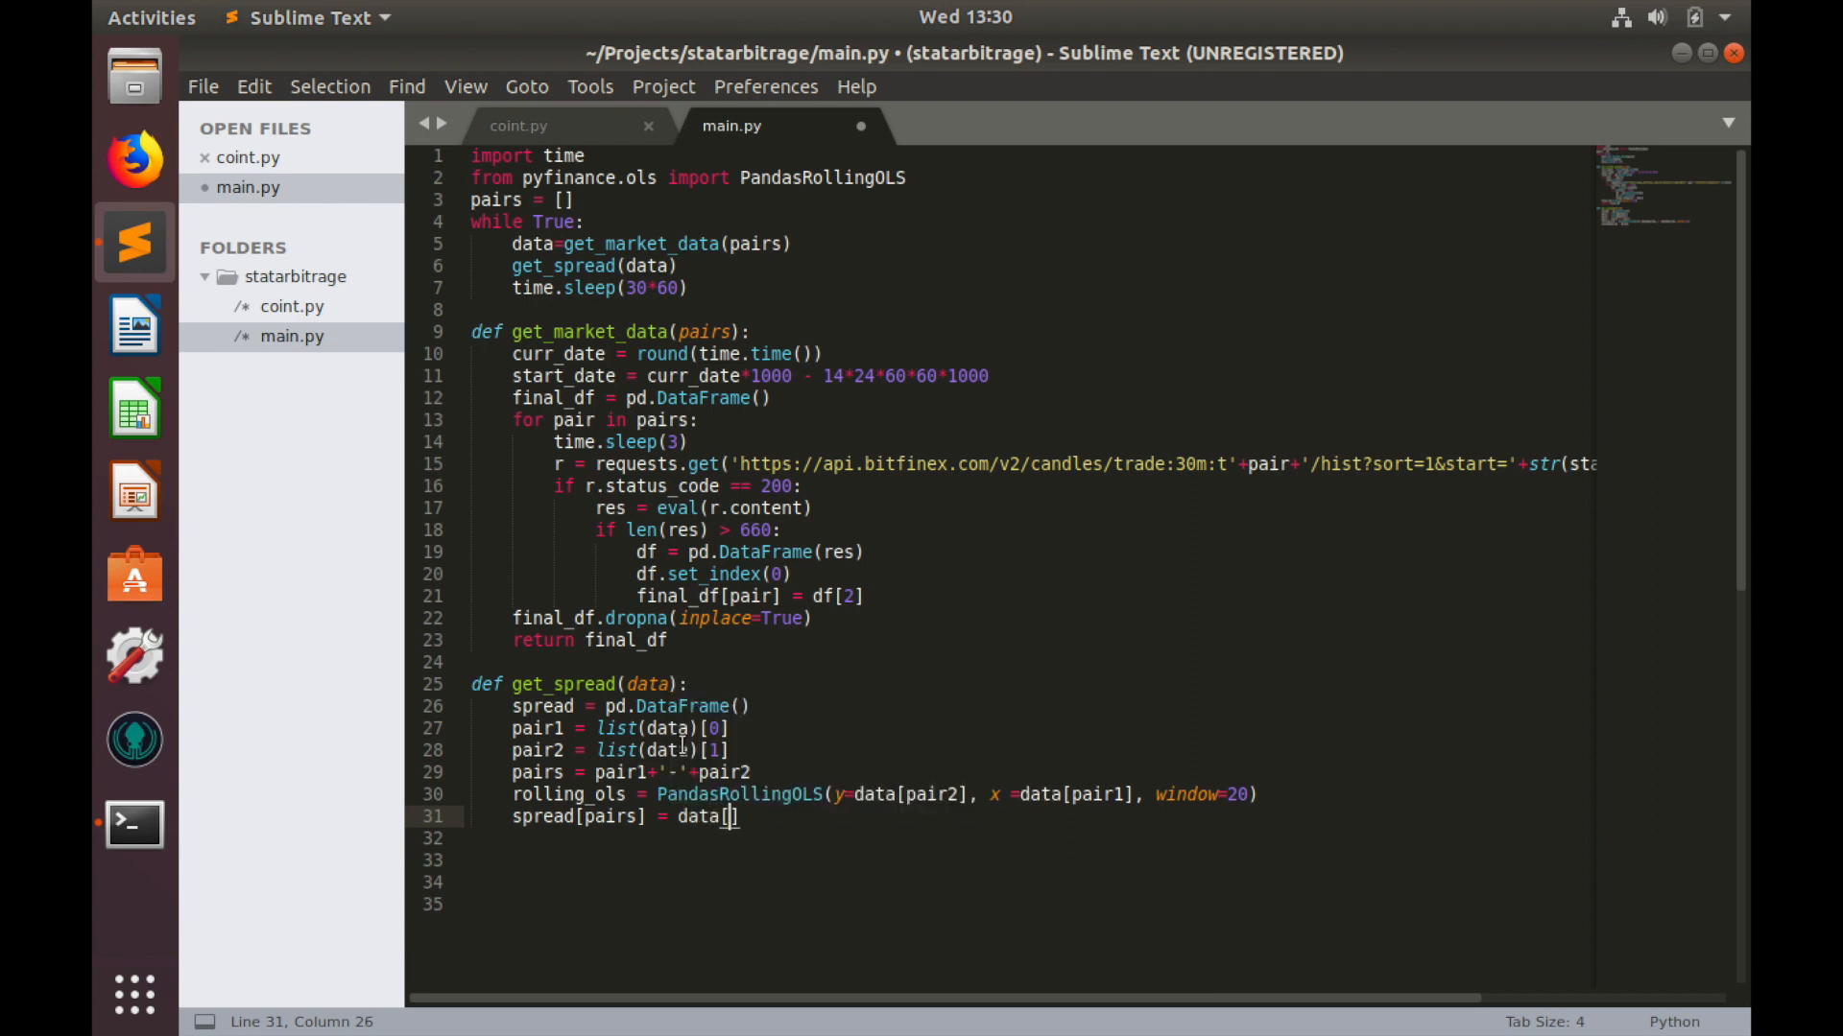
text(pair1])
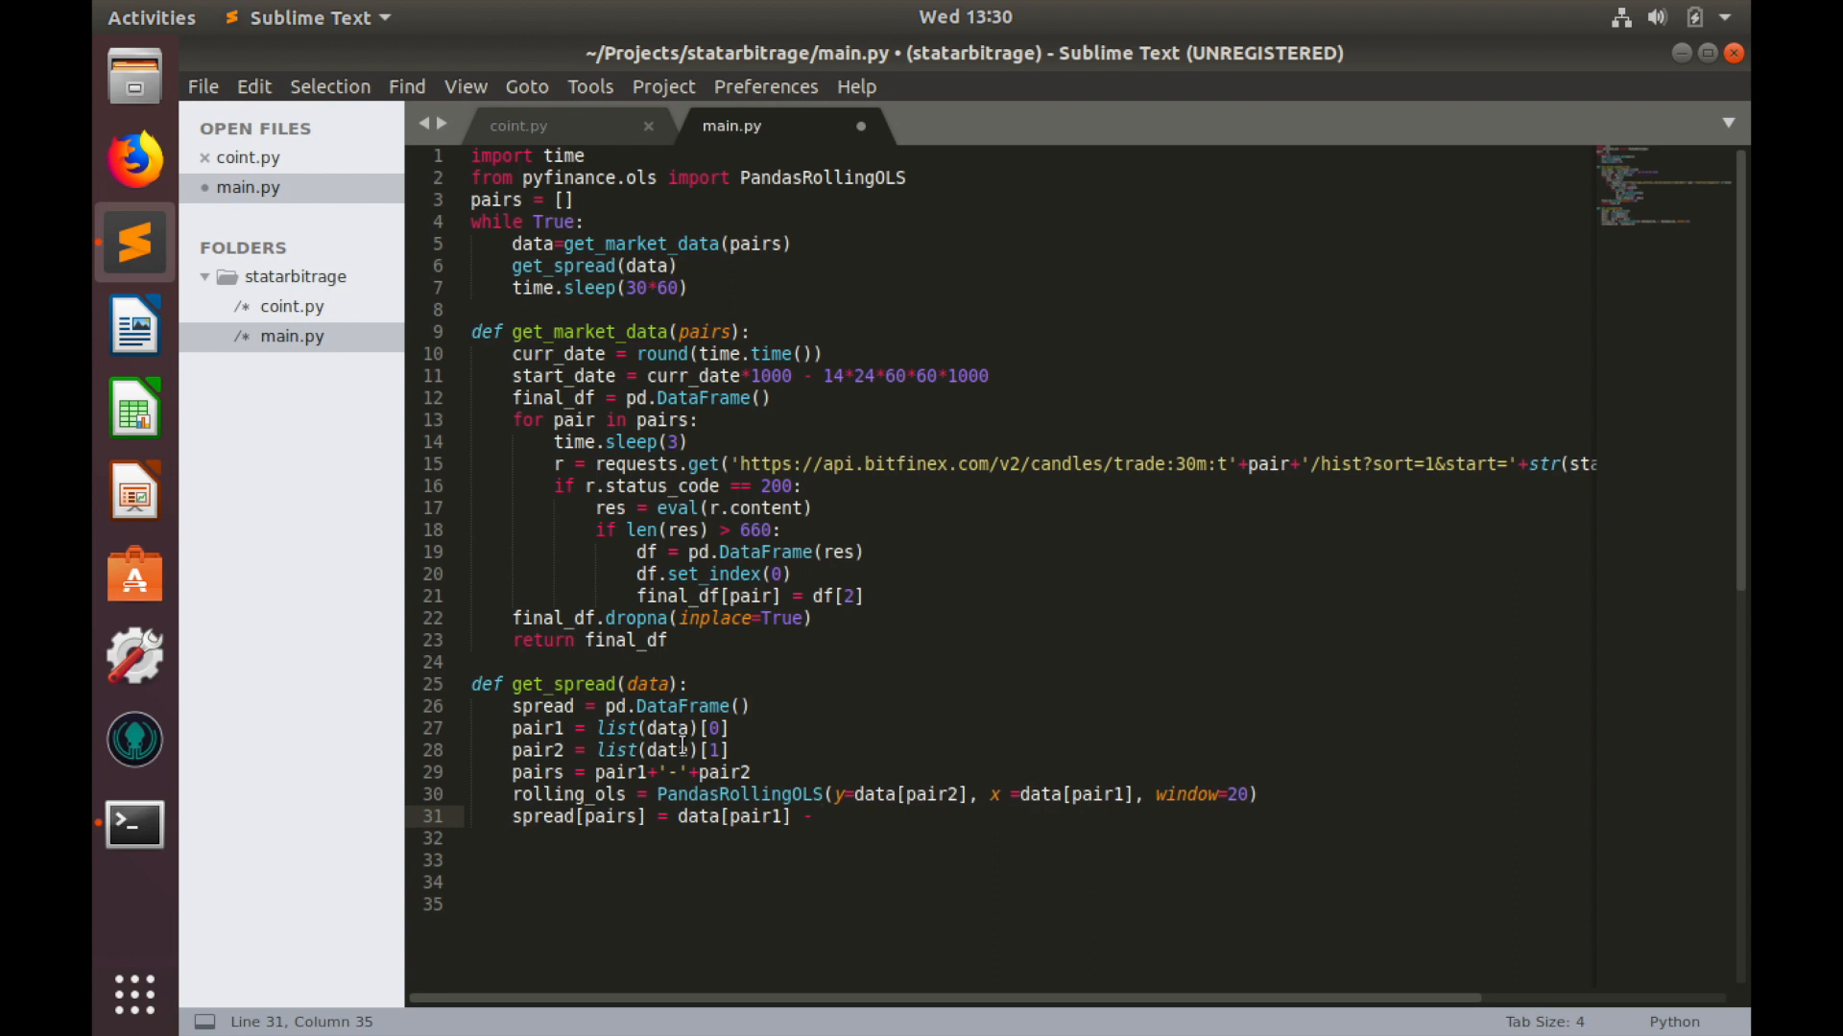
text(rolling_ols)
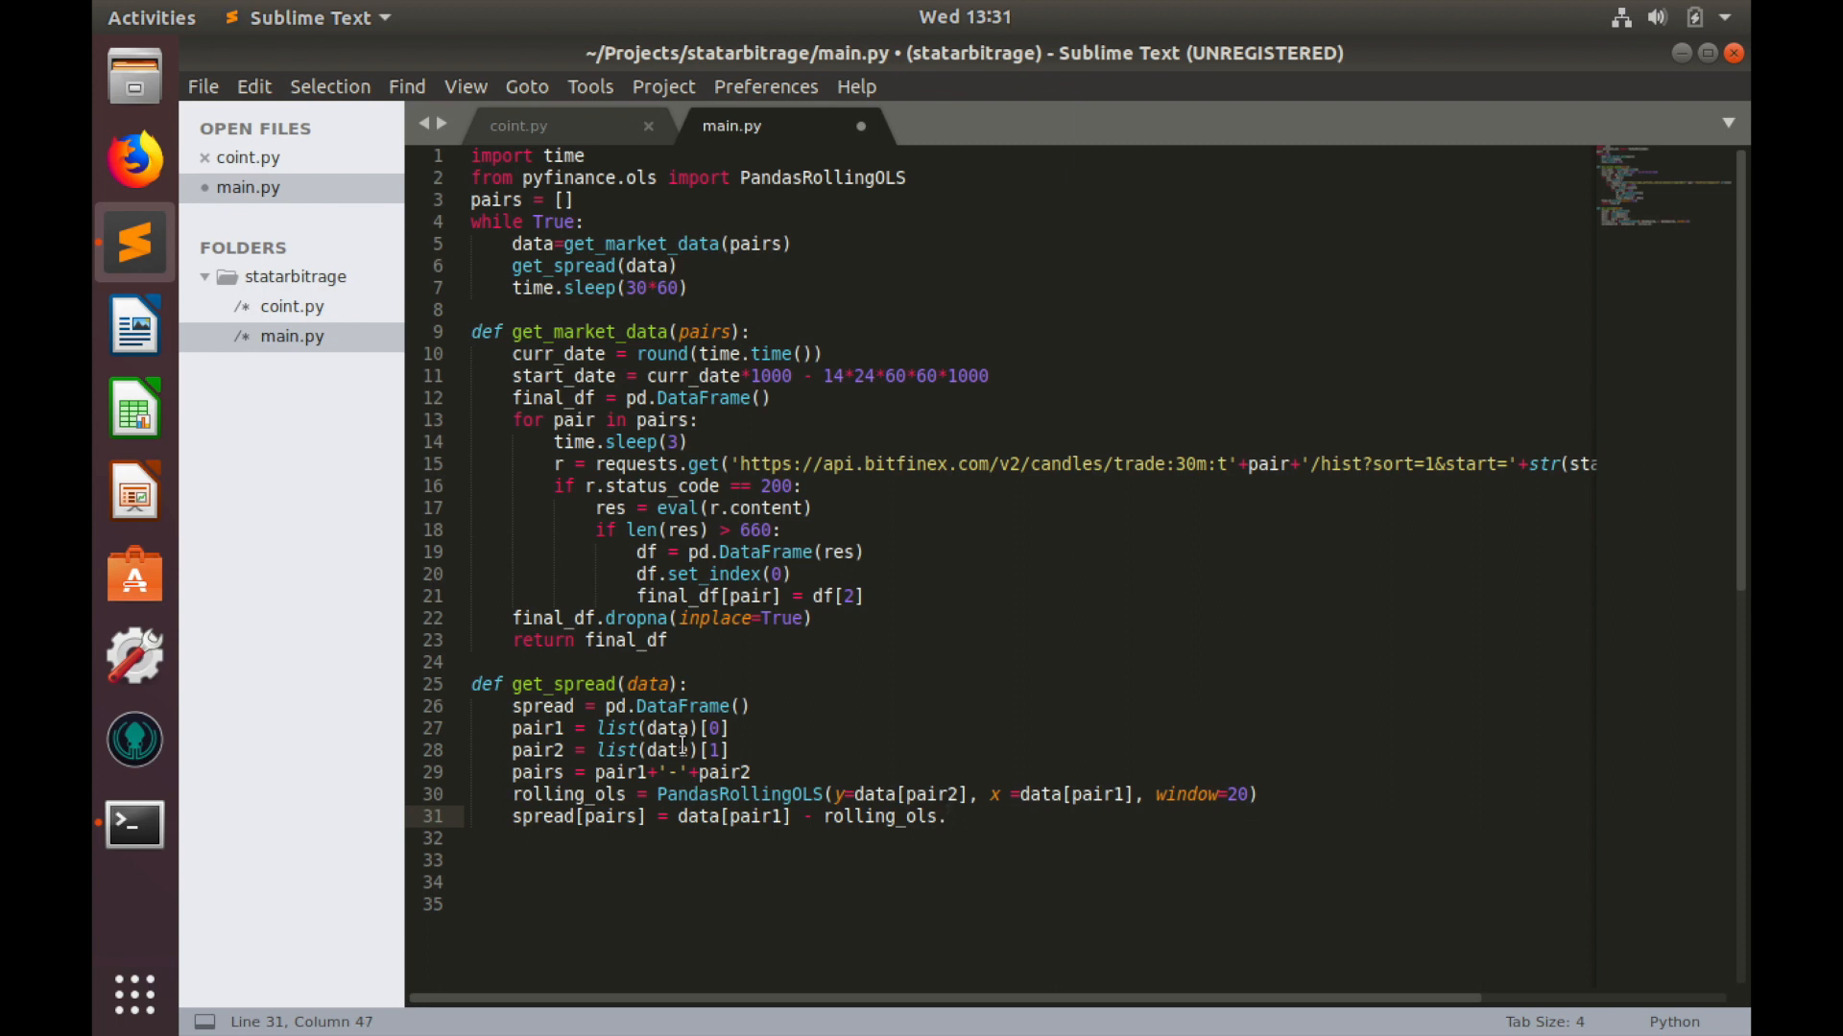
text(.beta[])
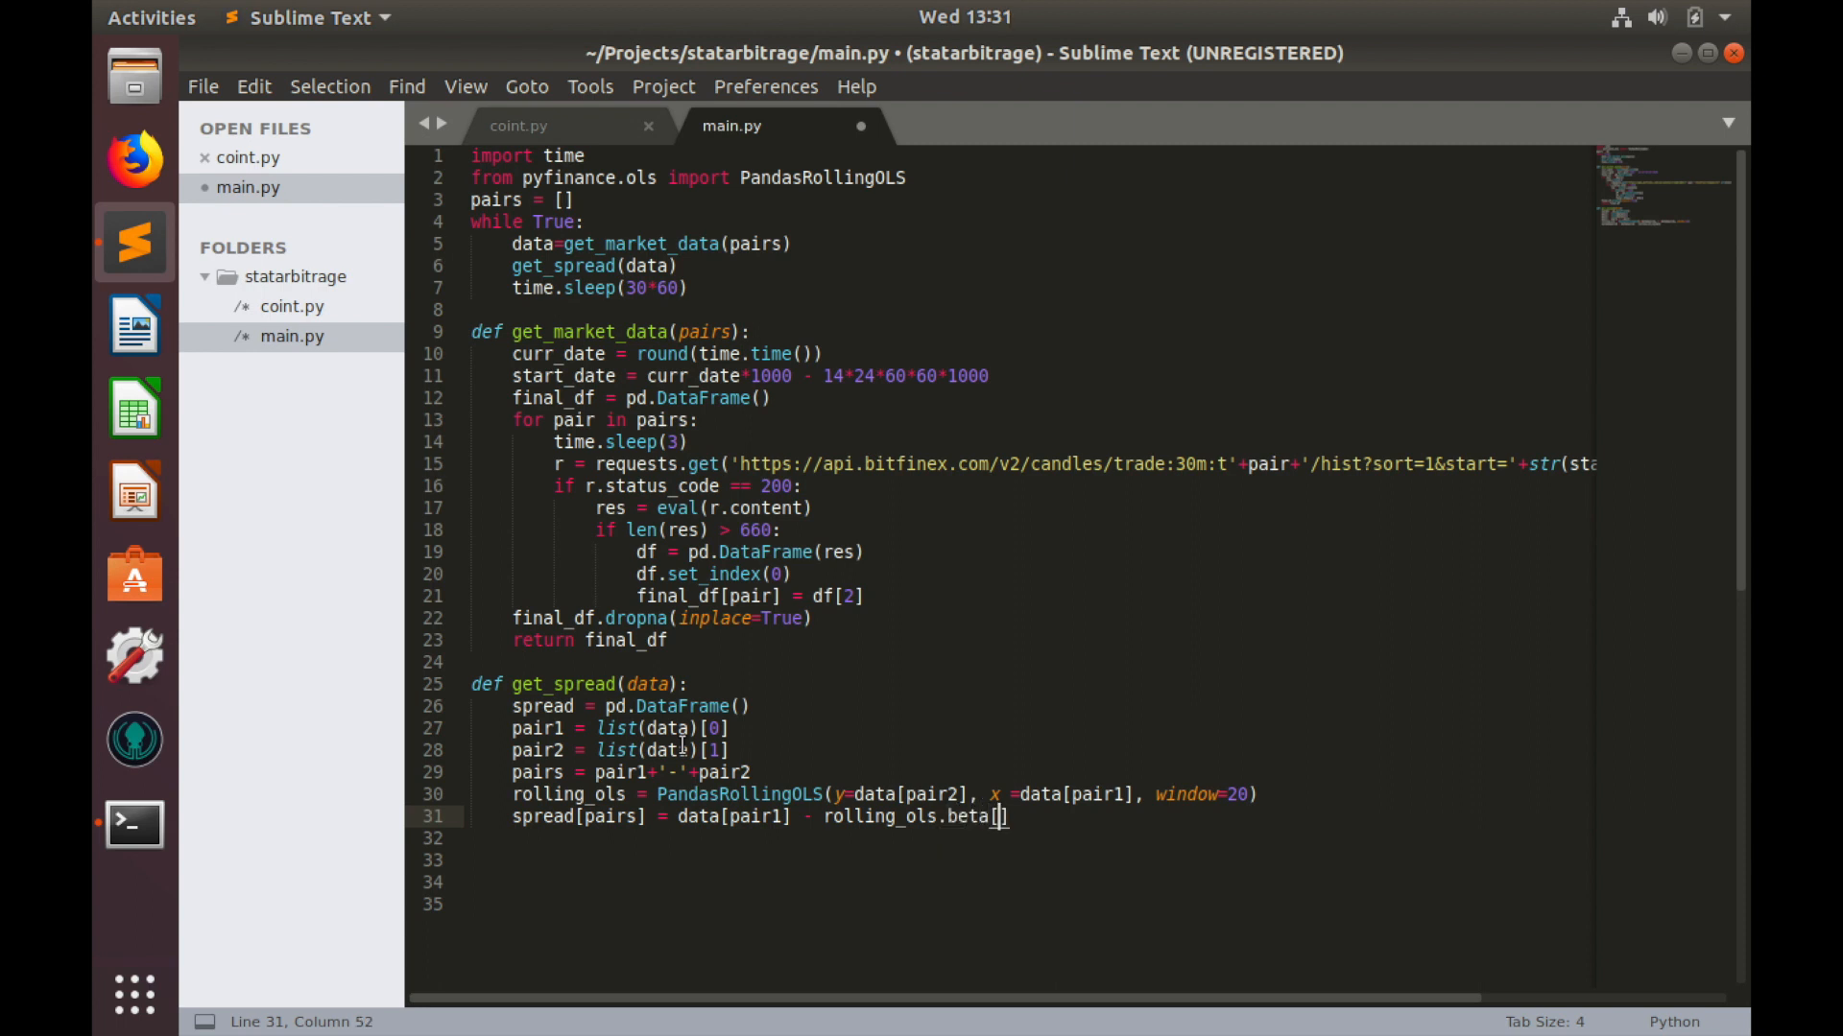
text('fe')
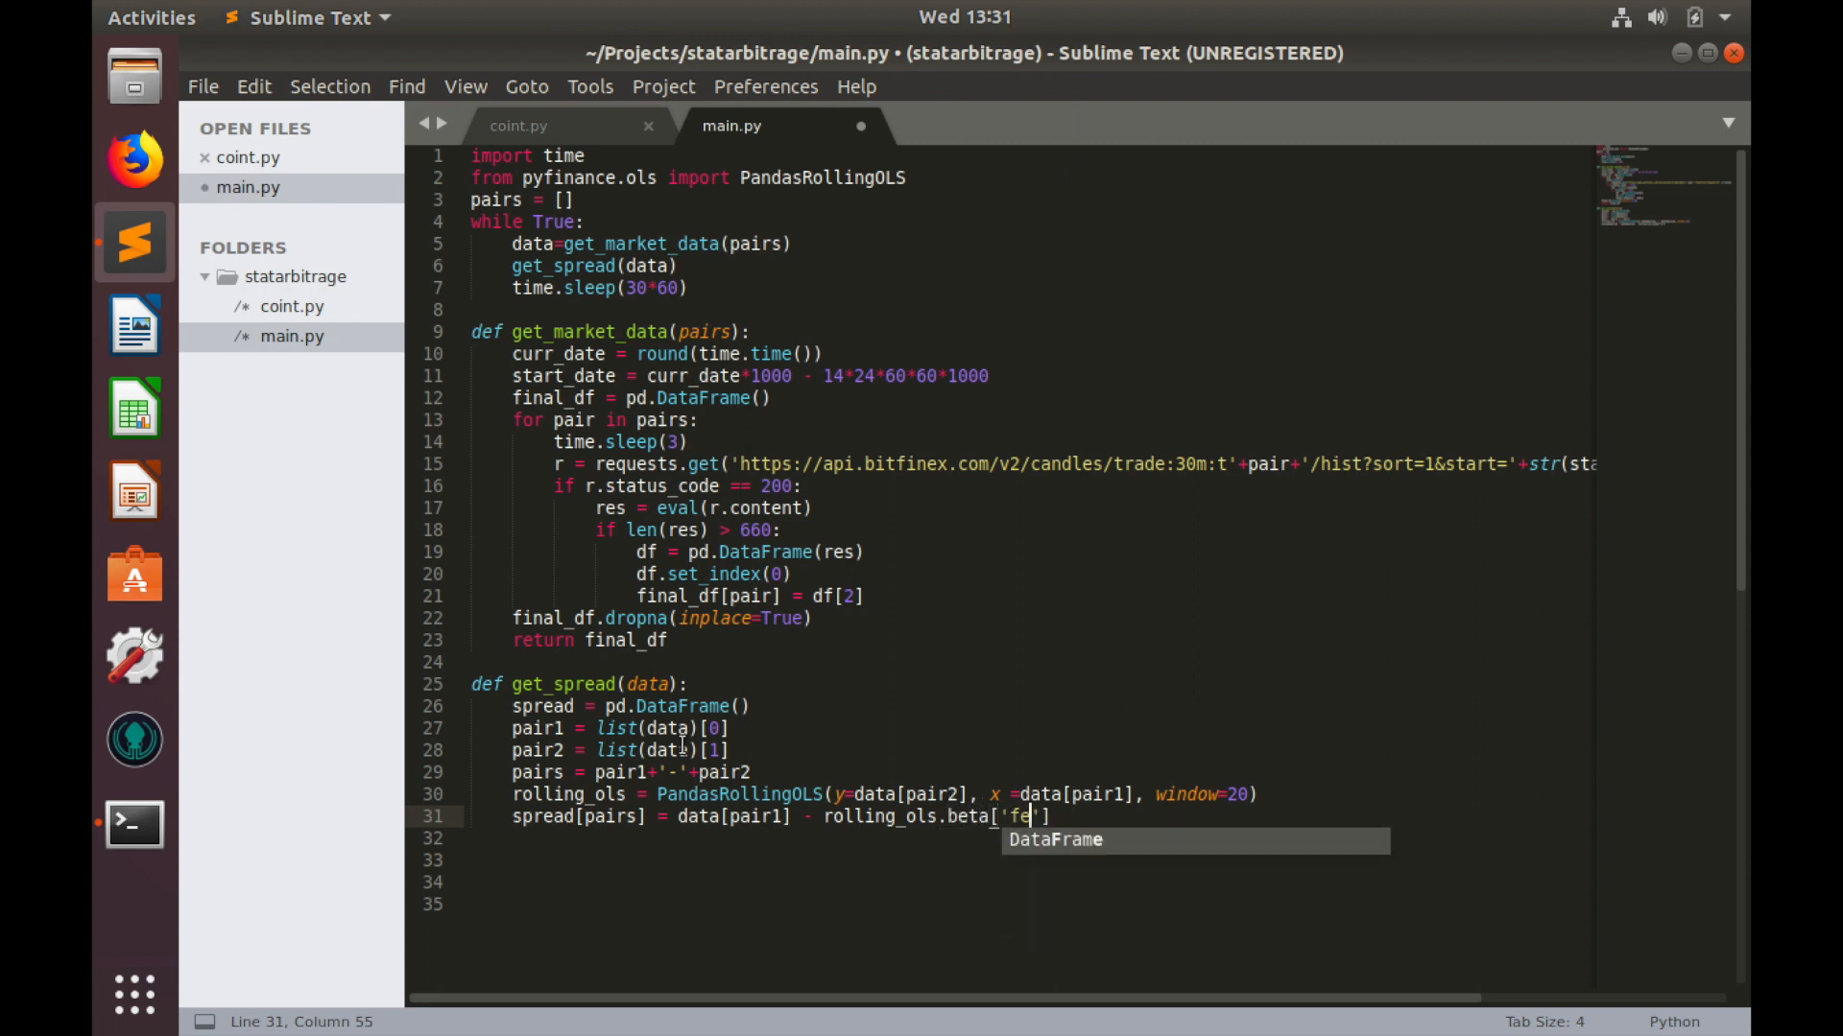
text(ature1)
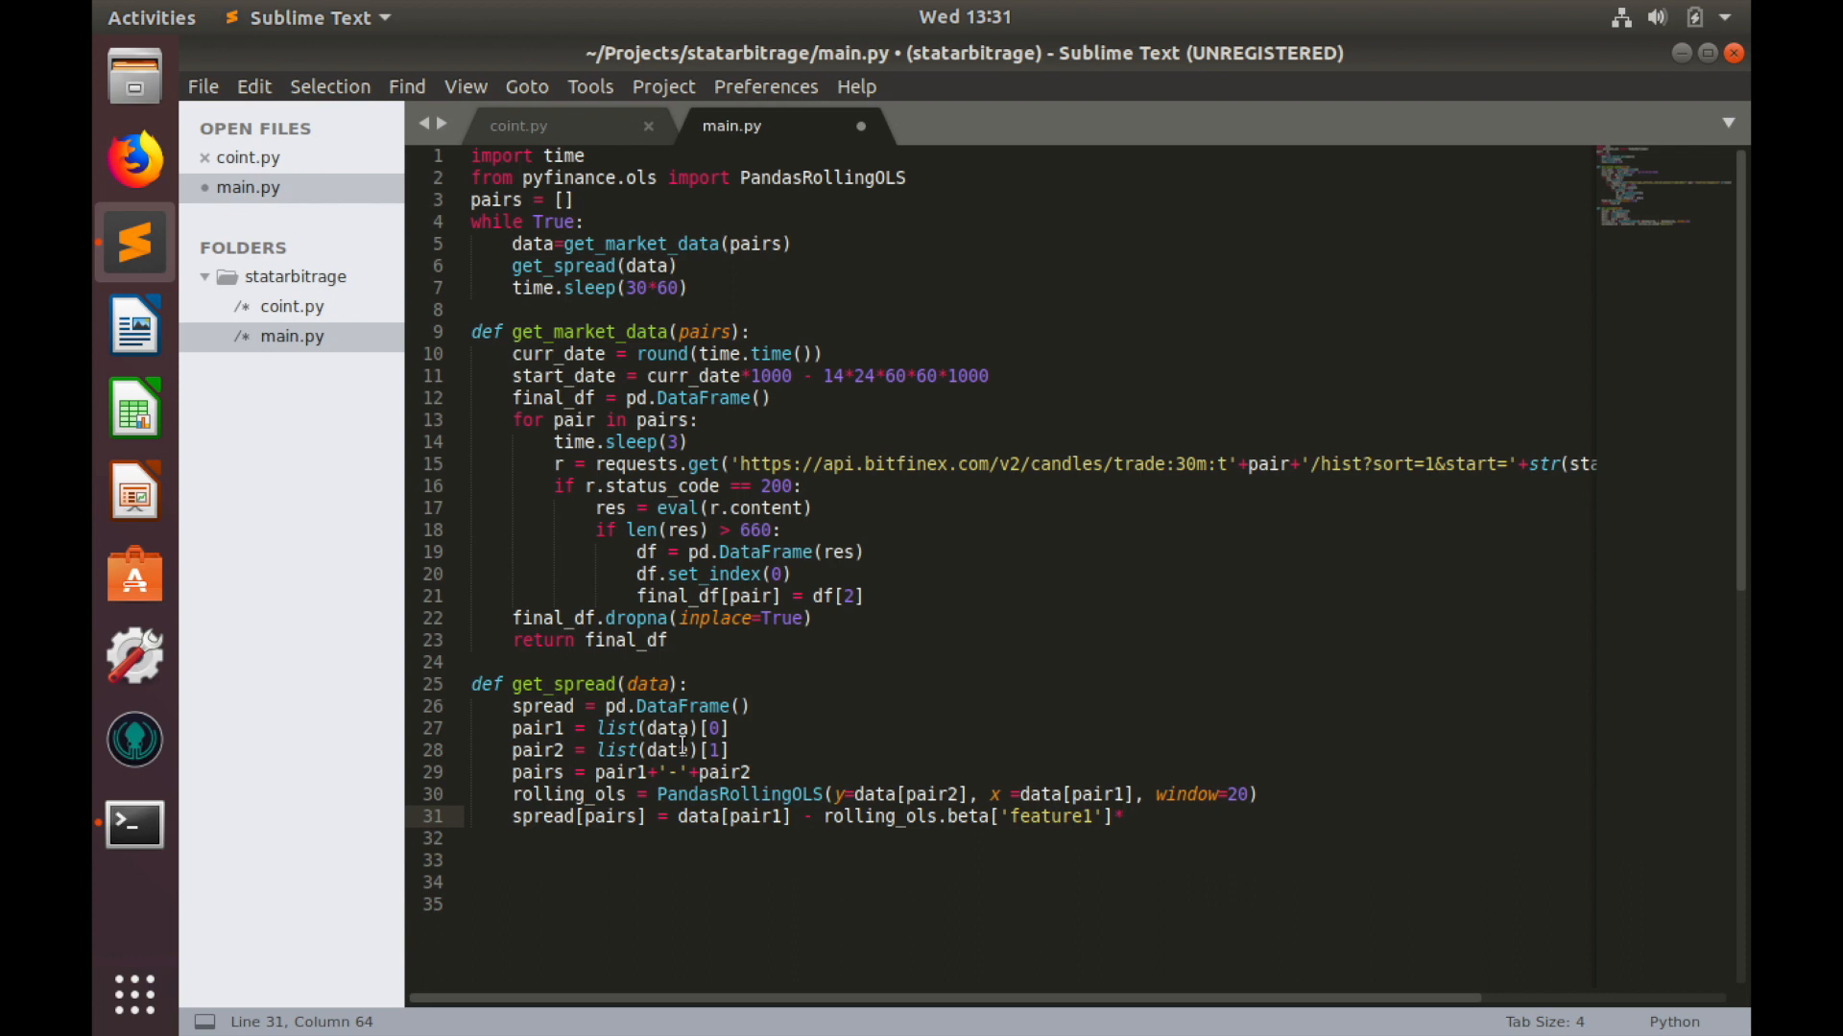
text(data[pa)
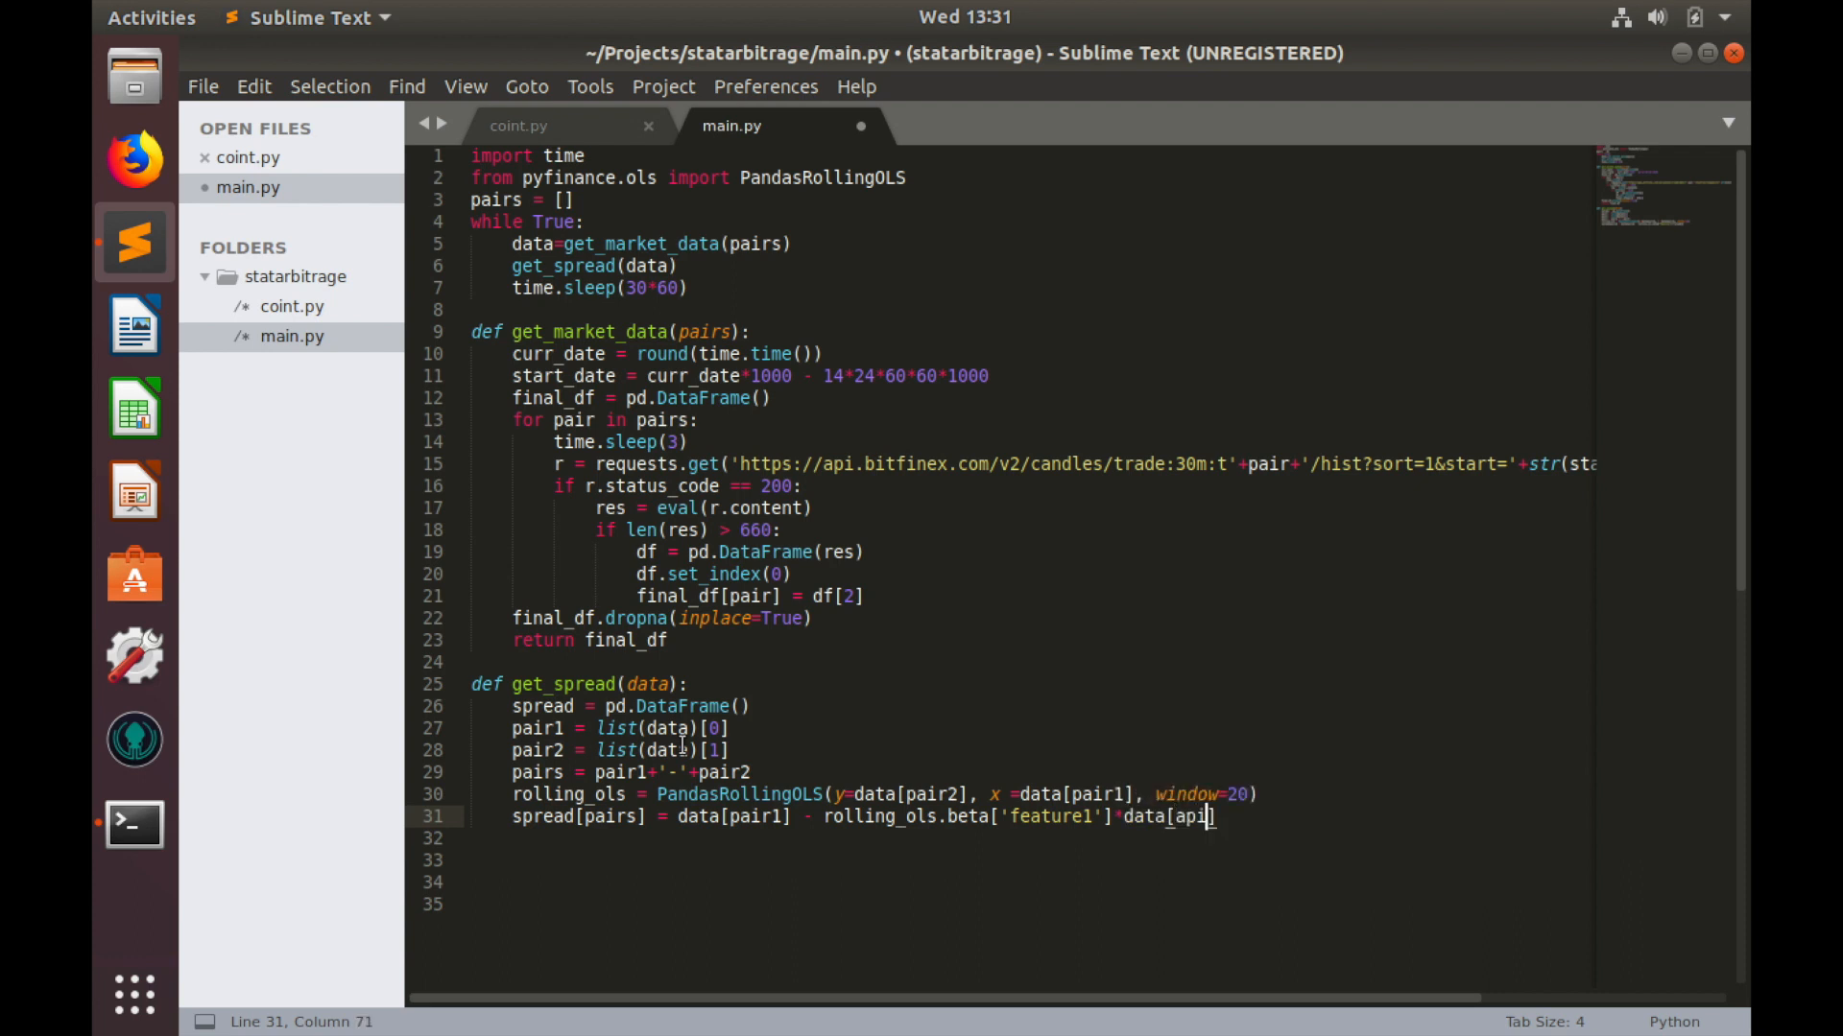
key(BackSpace)
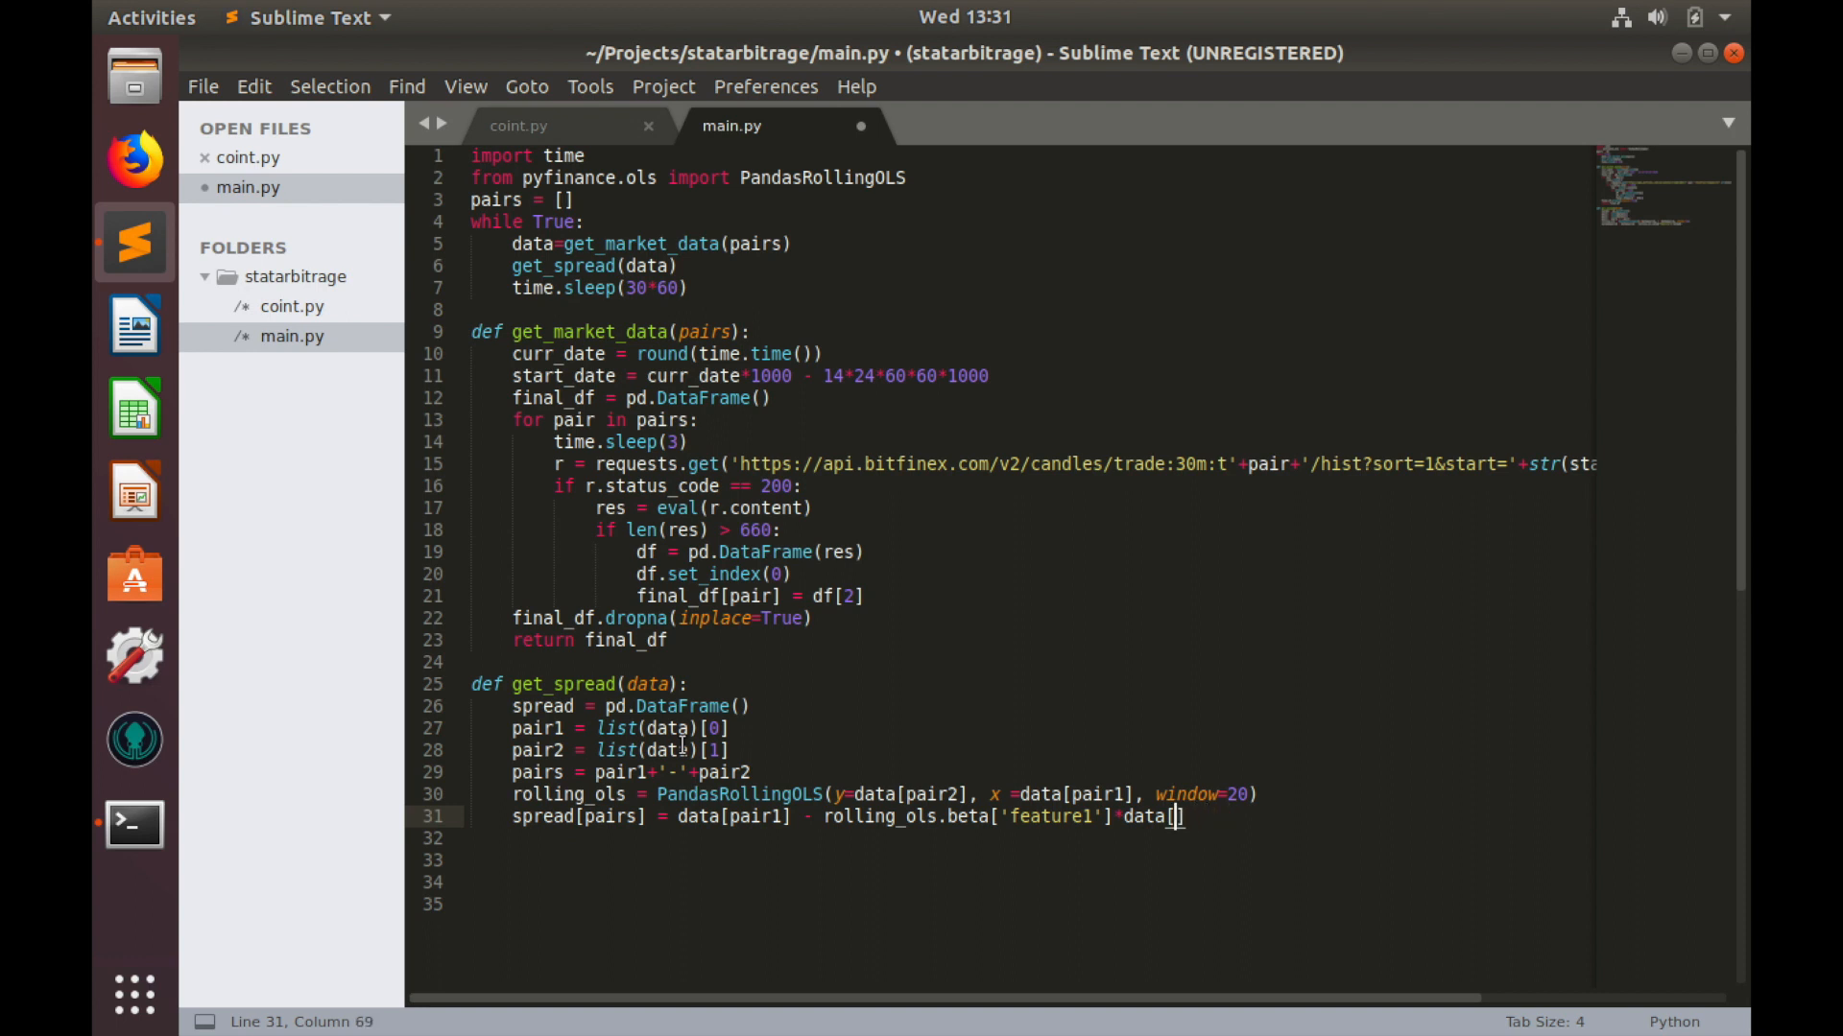
text(pair2])
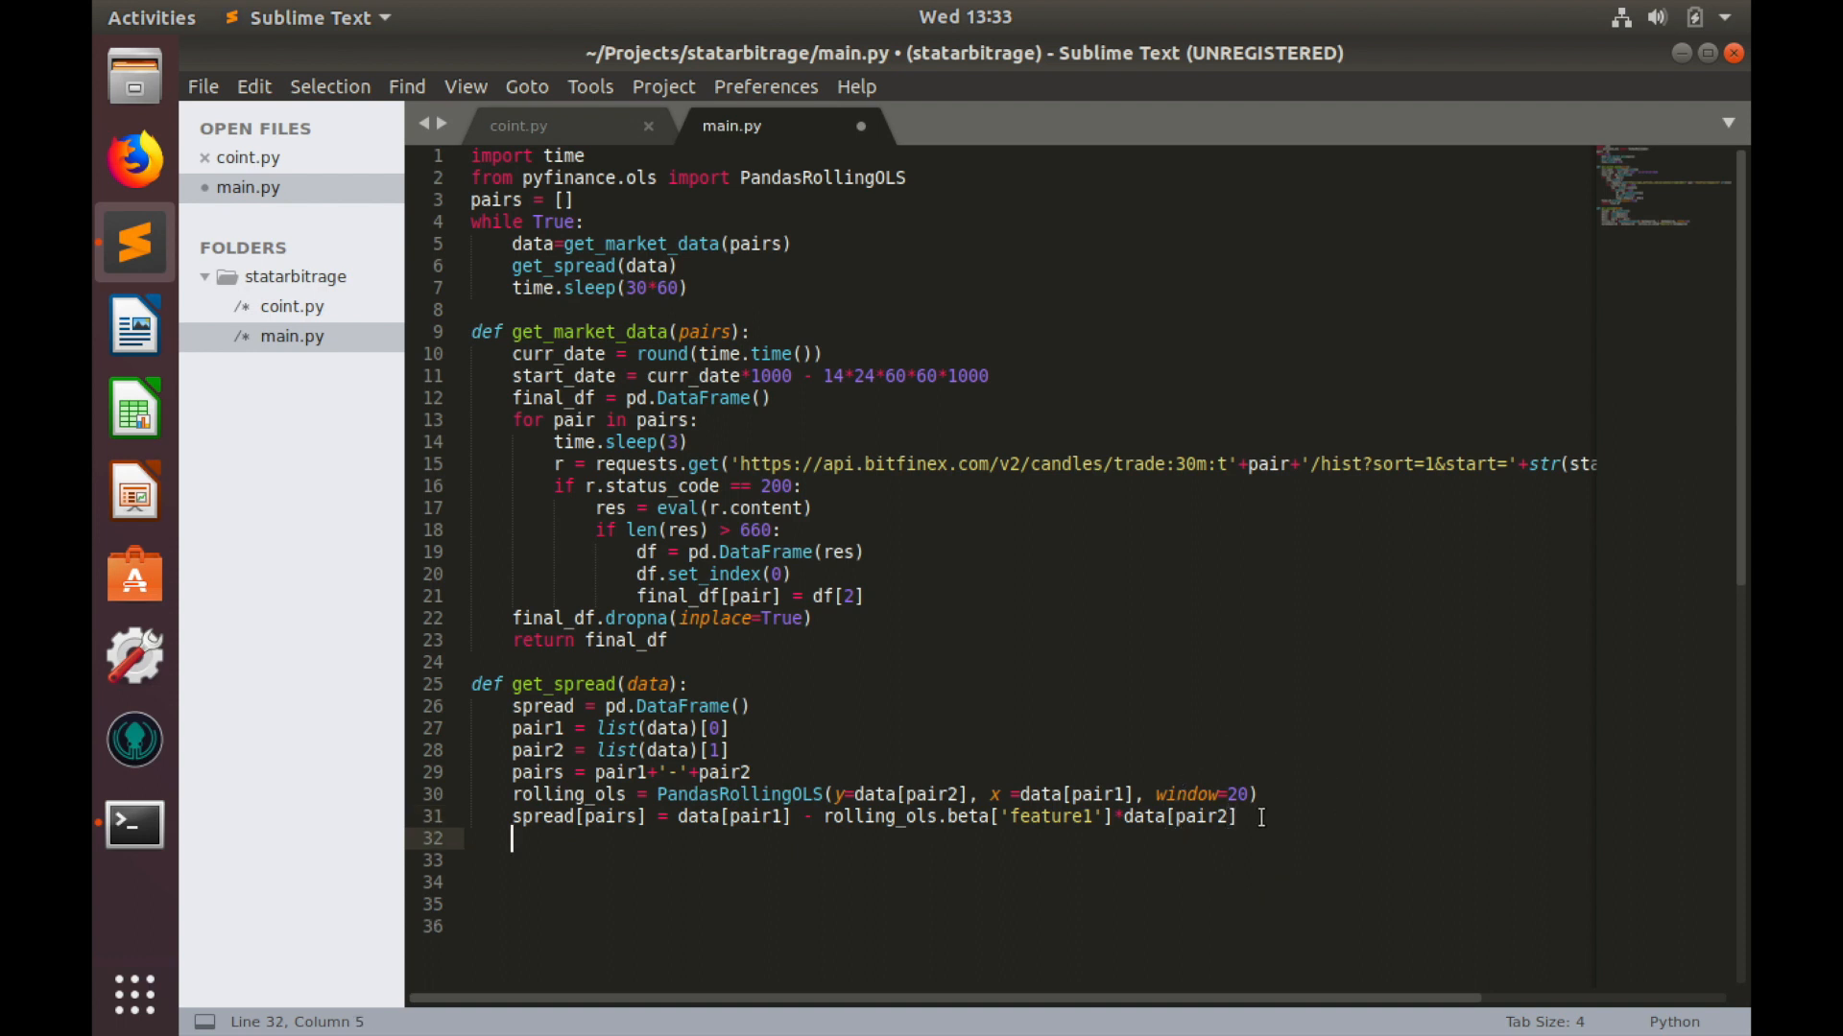
Step: Add spread.dropna(inplace=True) and return spread, then wrap get_spread(data) in print()
text(sprea)
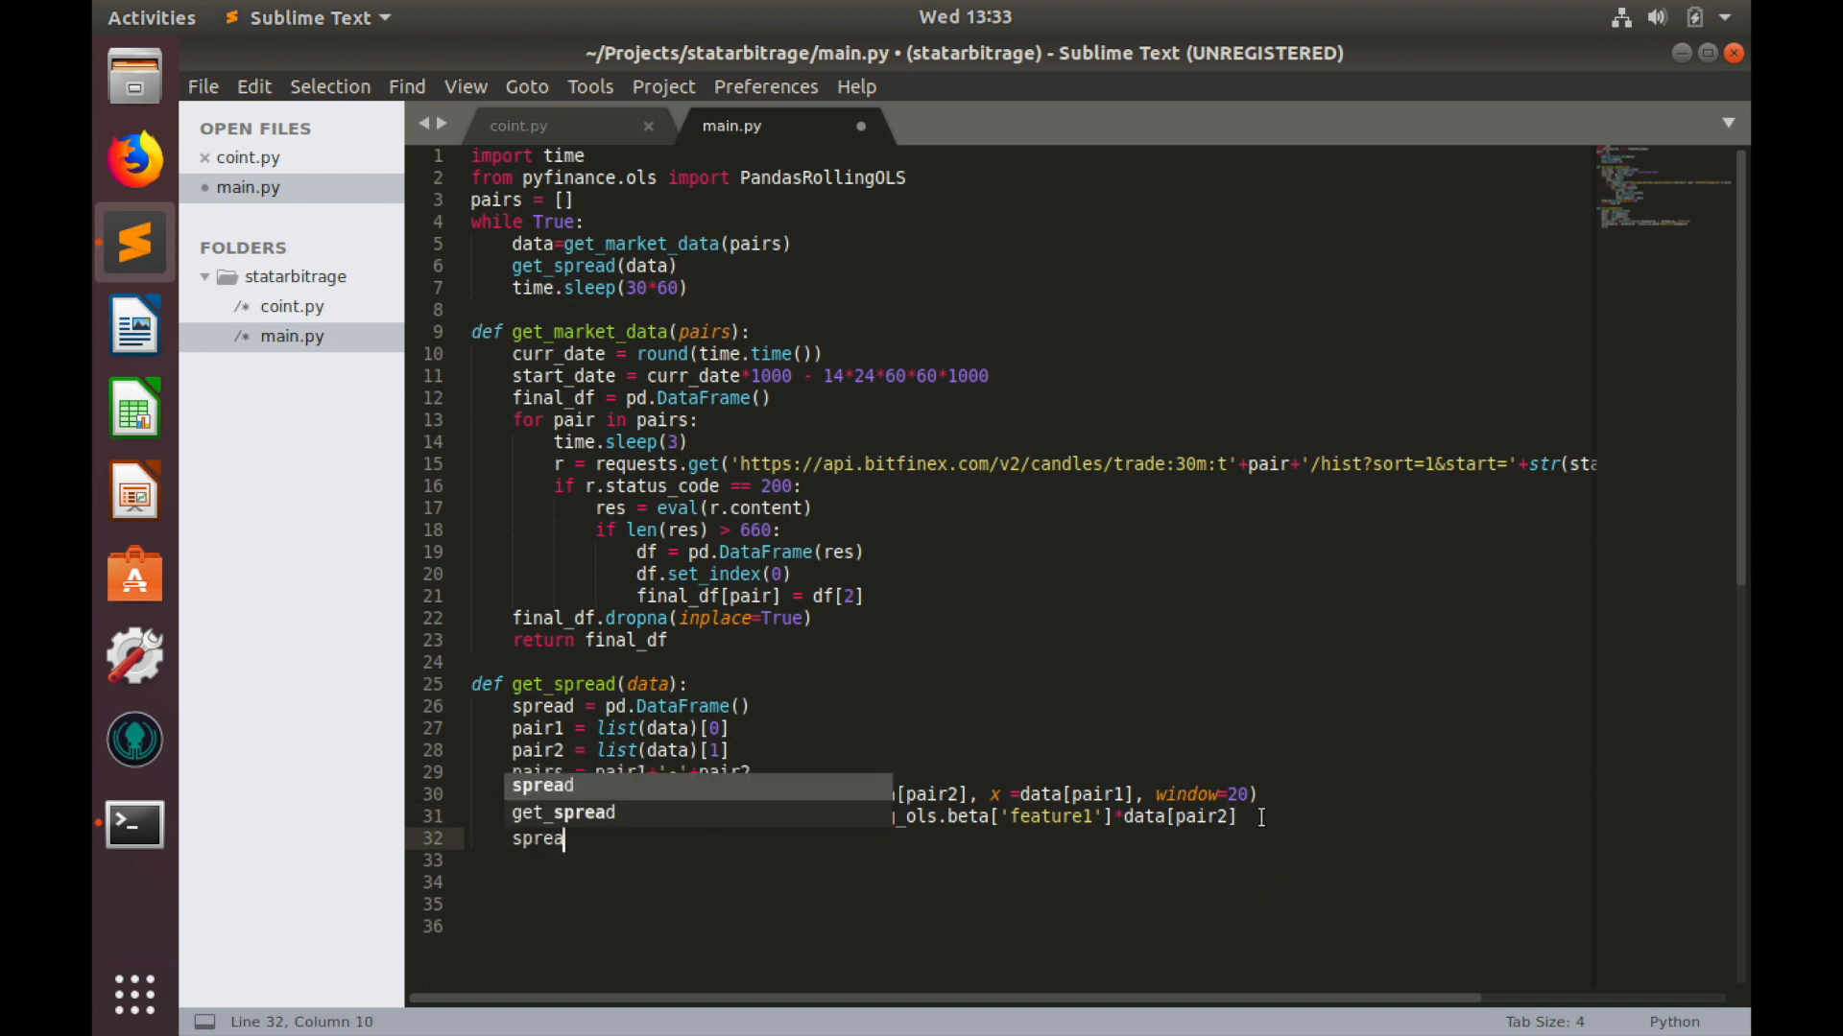
text(d.dropna(inplace=)
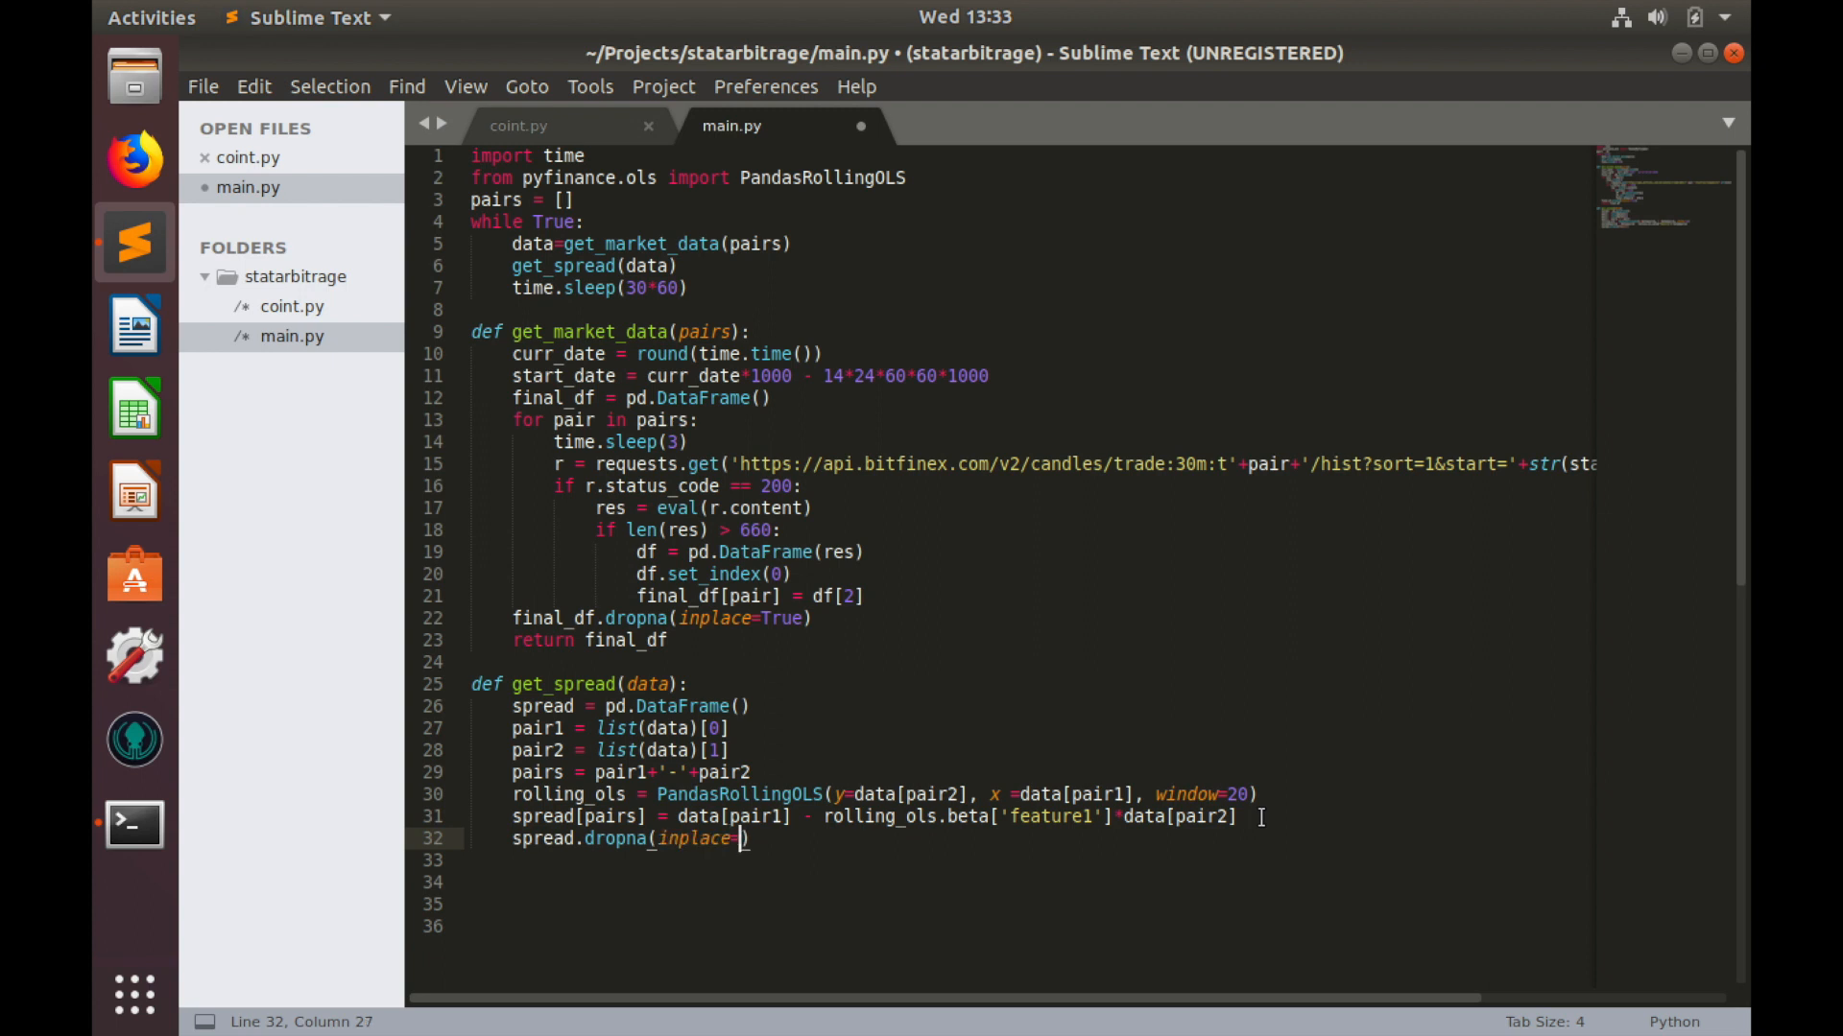
text(True))
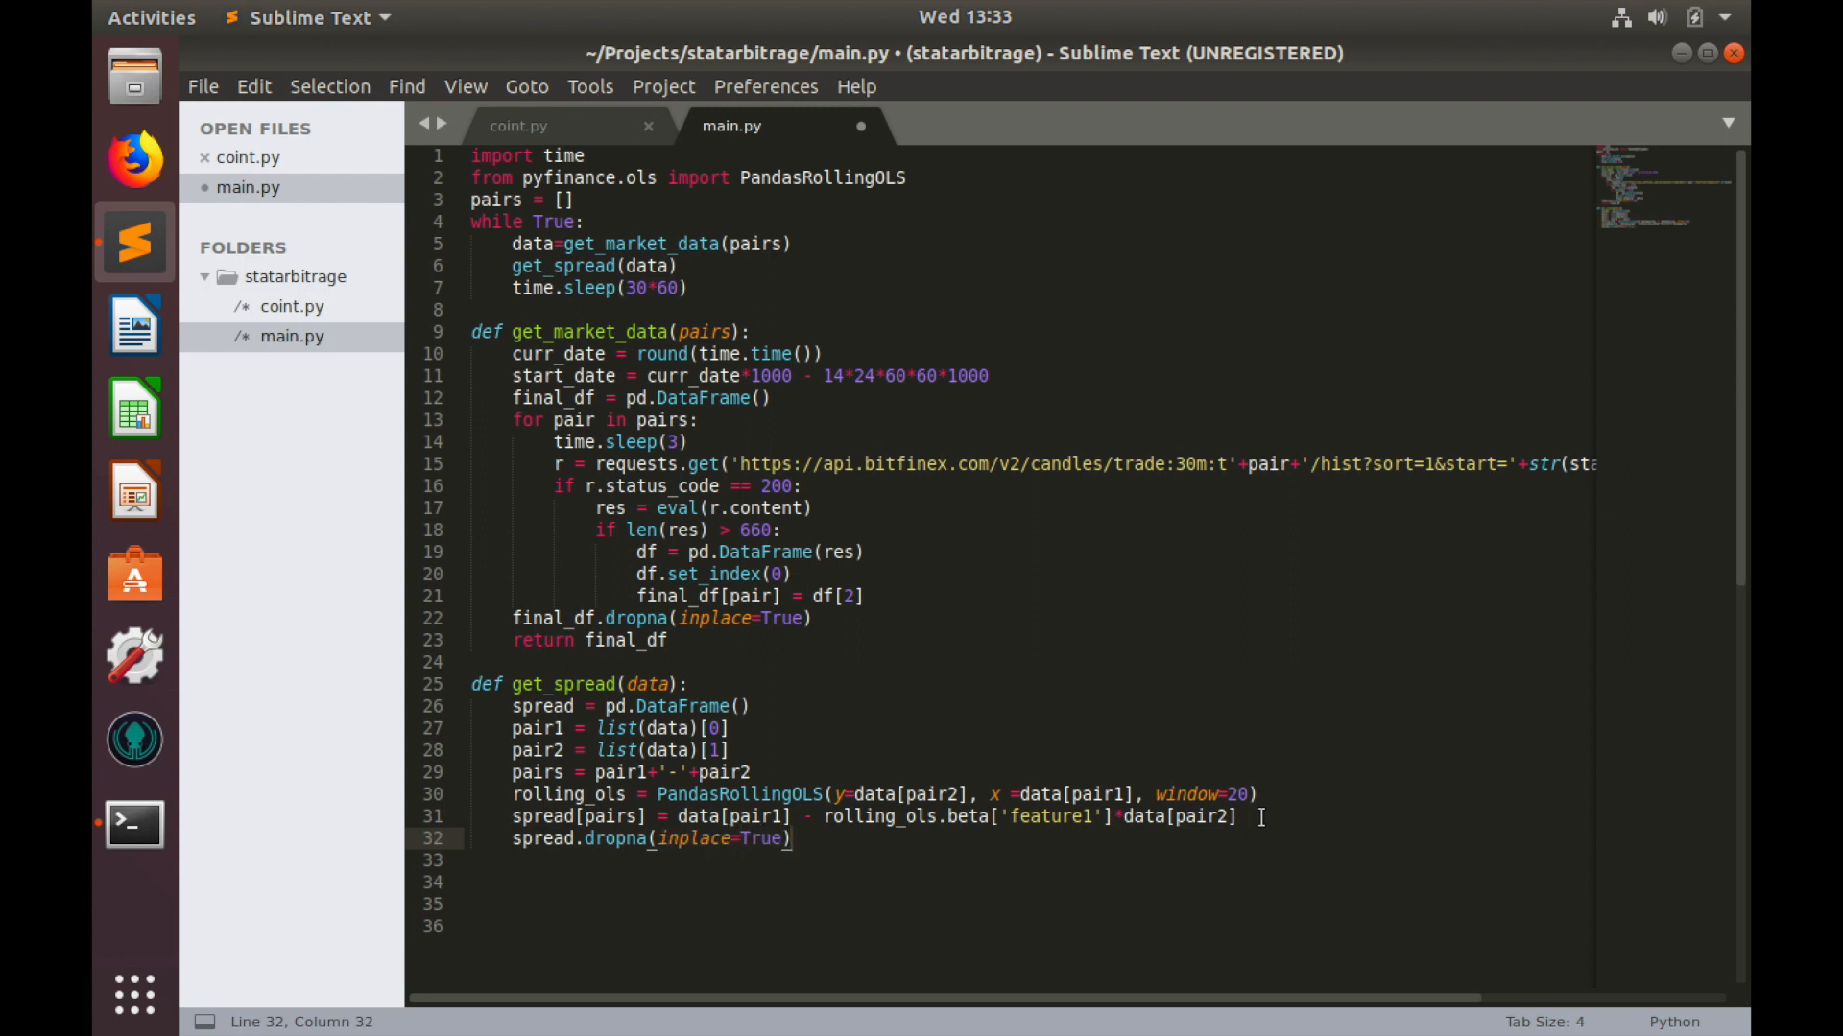
text(re)
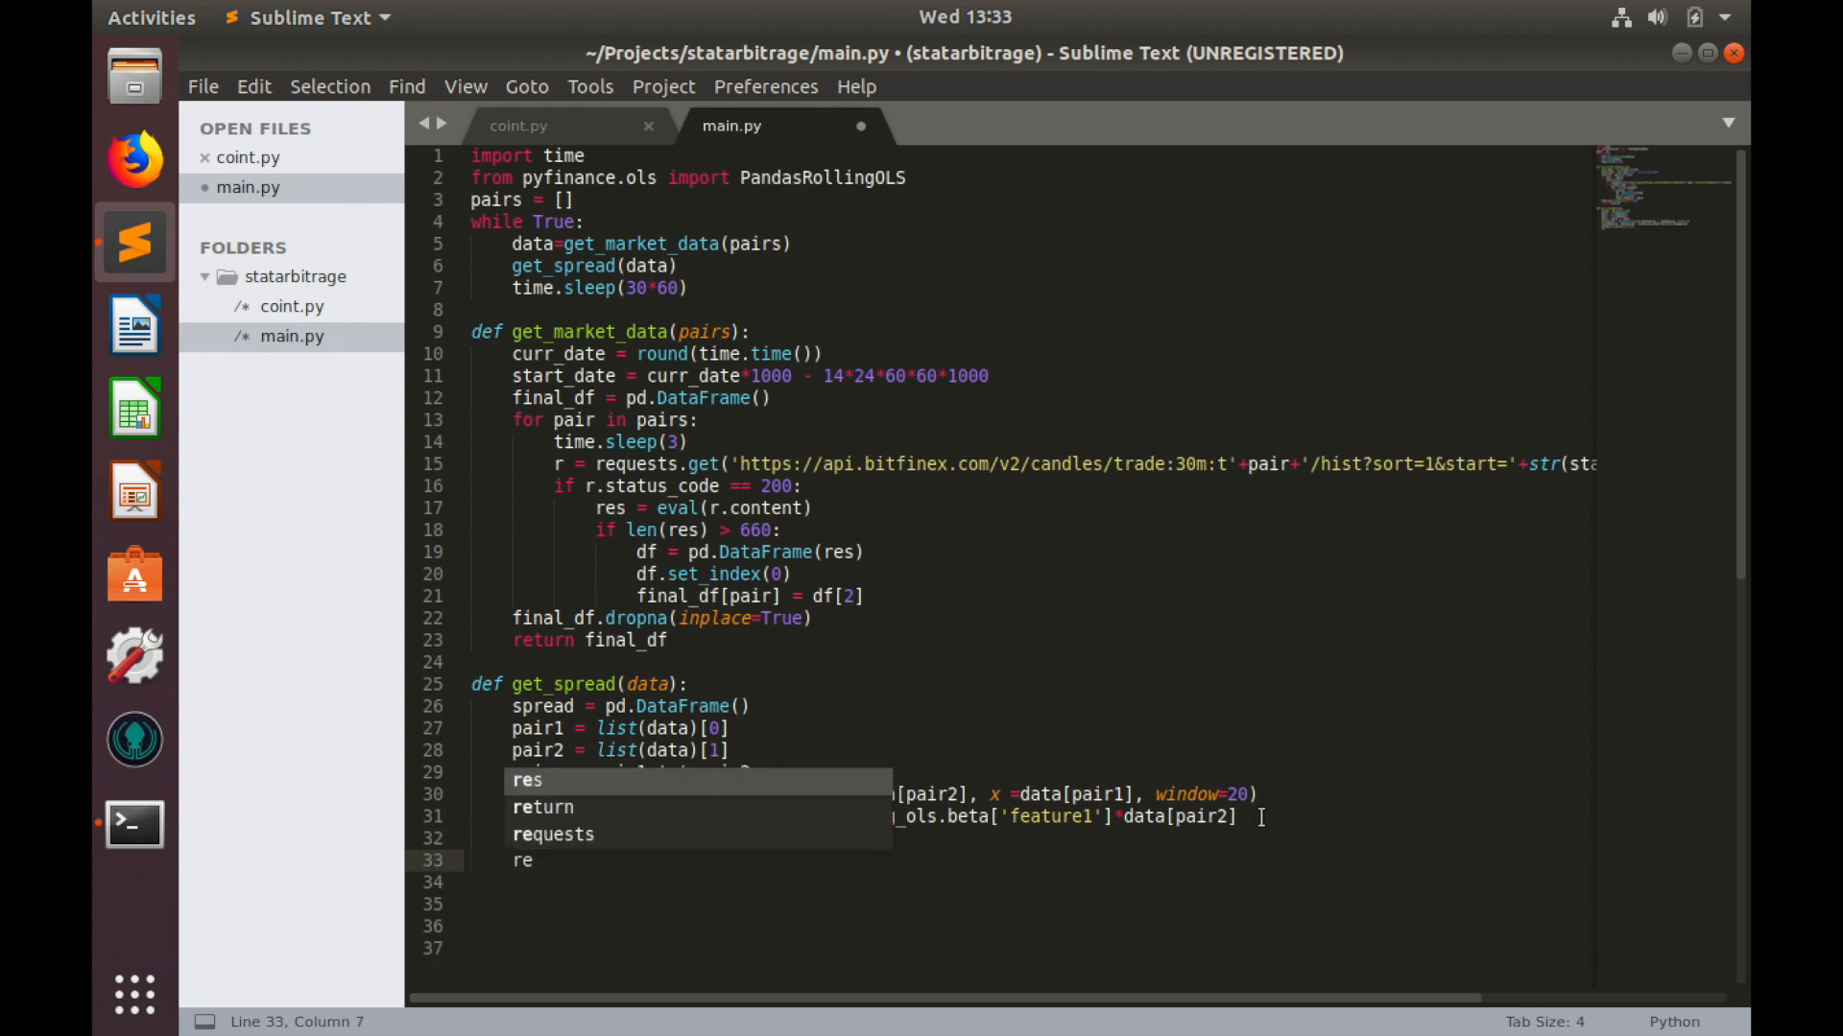
text(return)
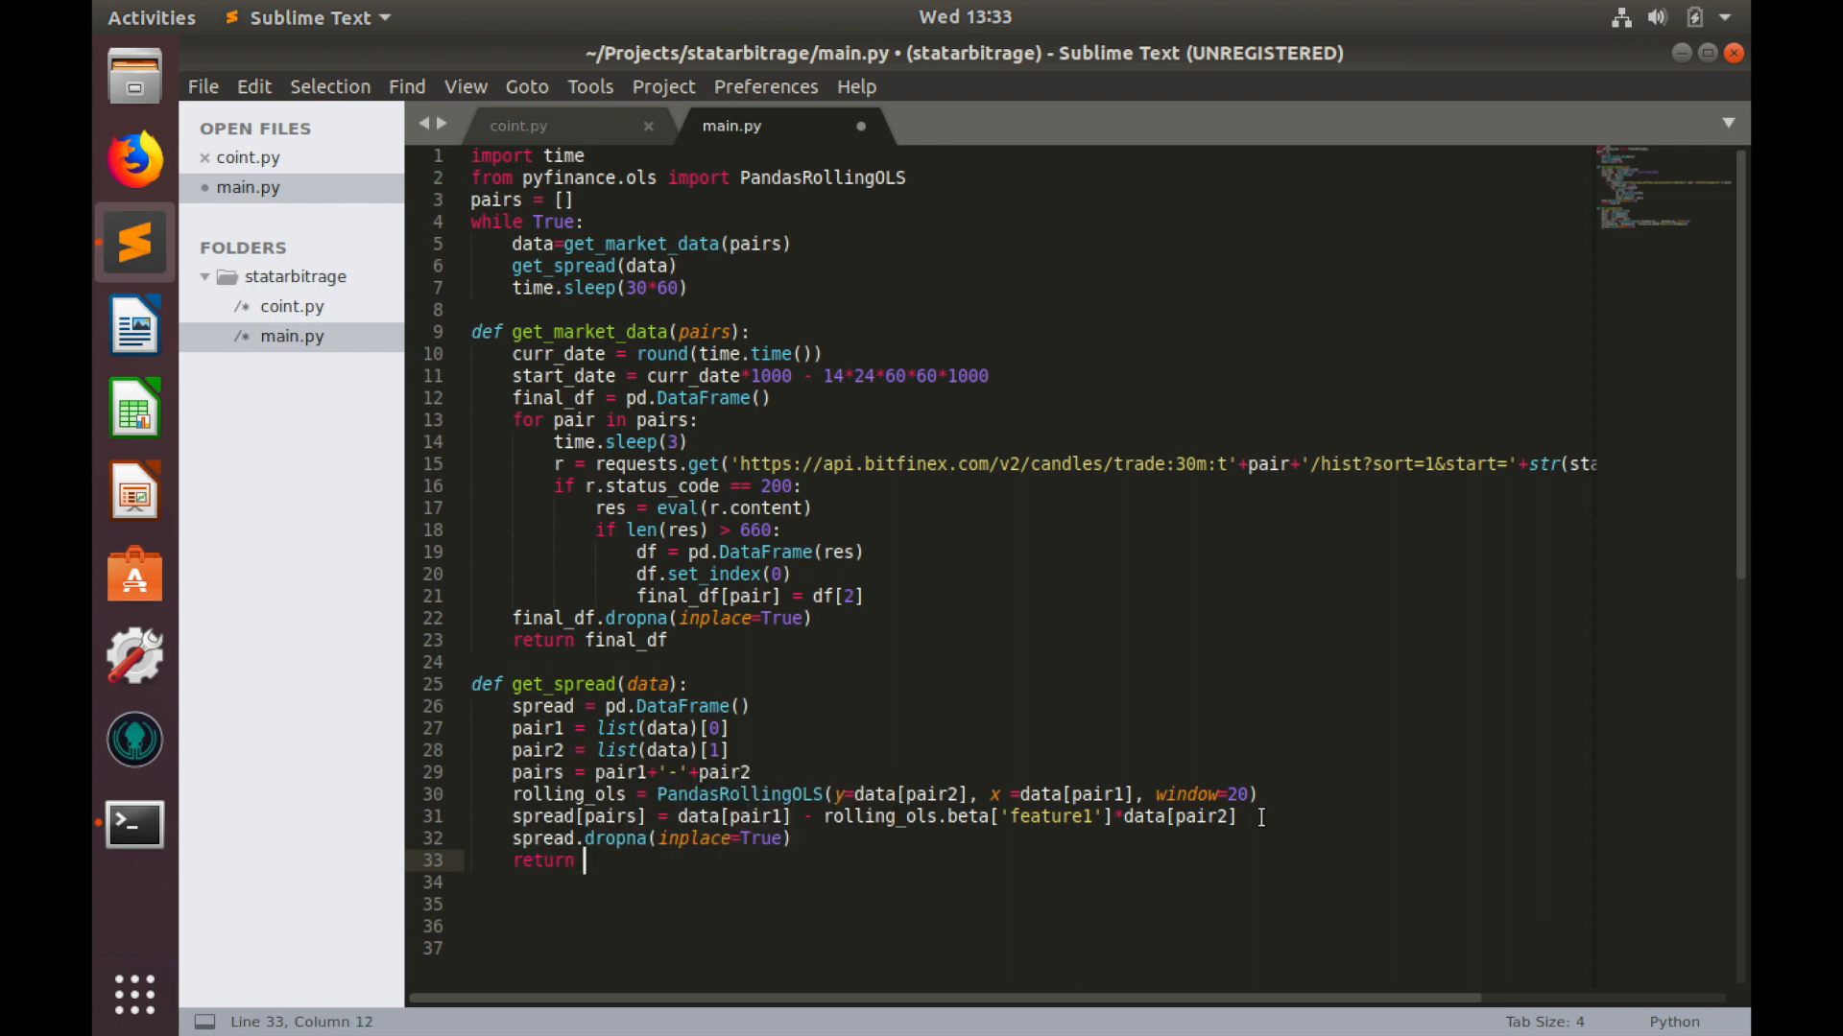
text(spread)
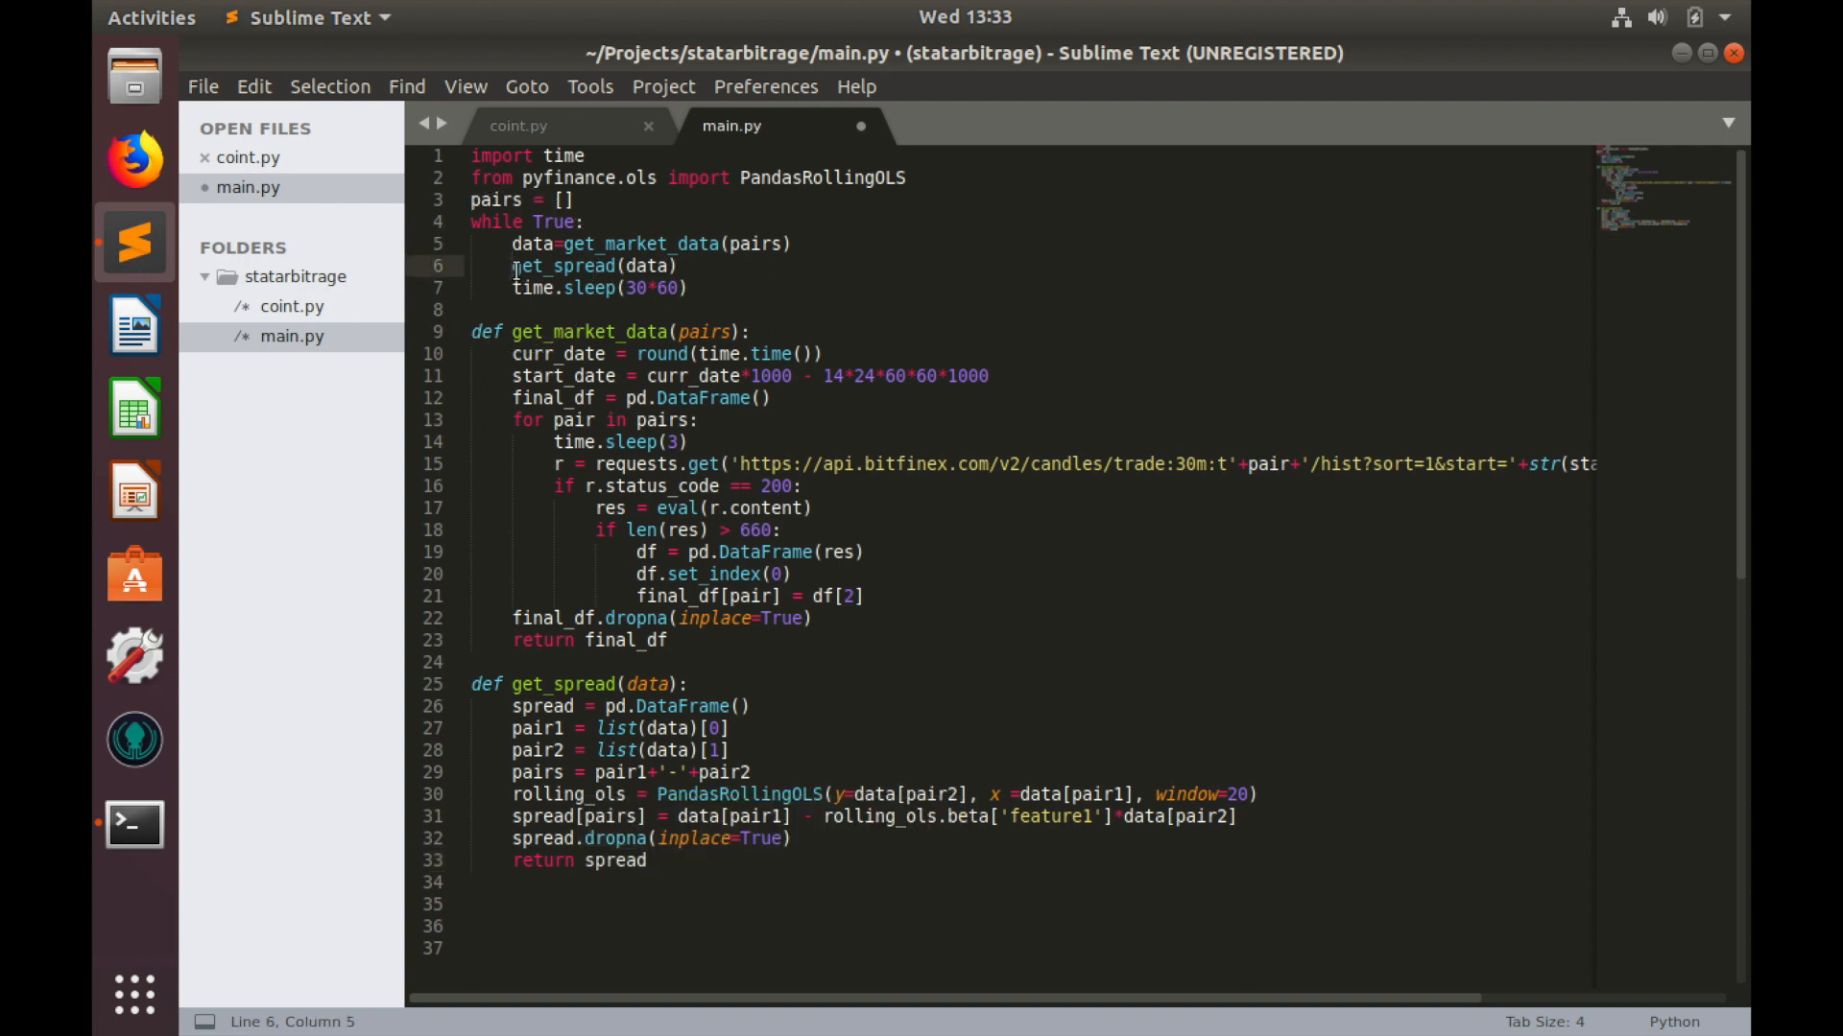
text(print()
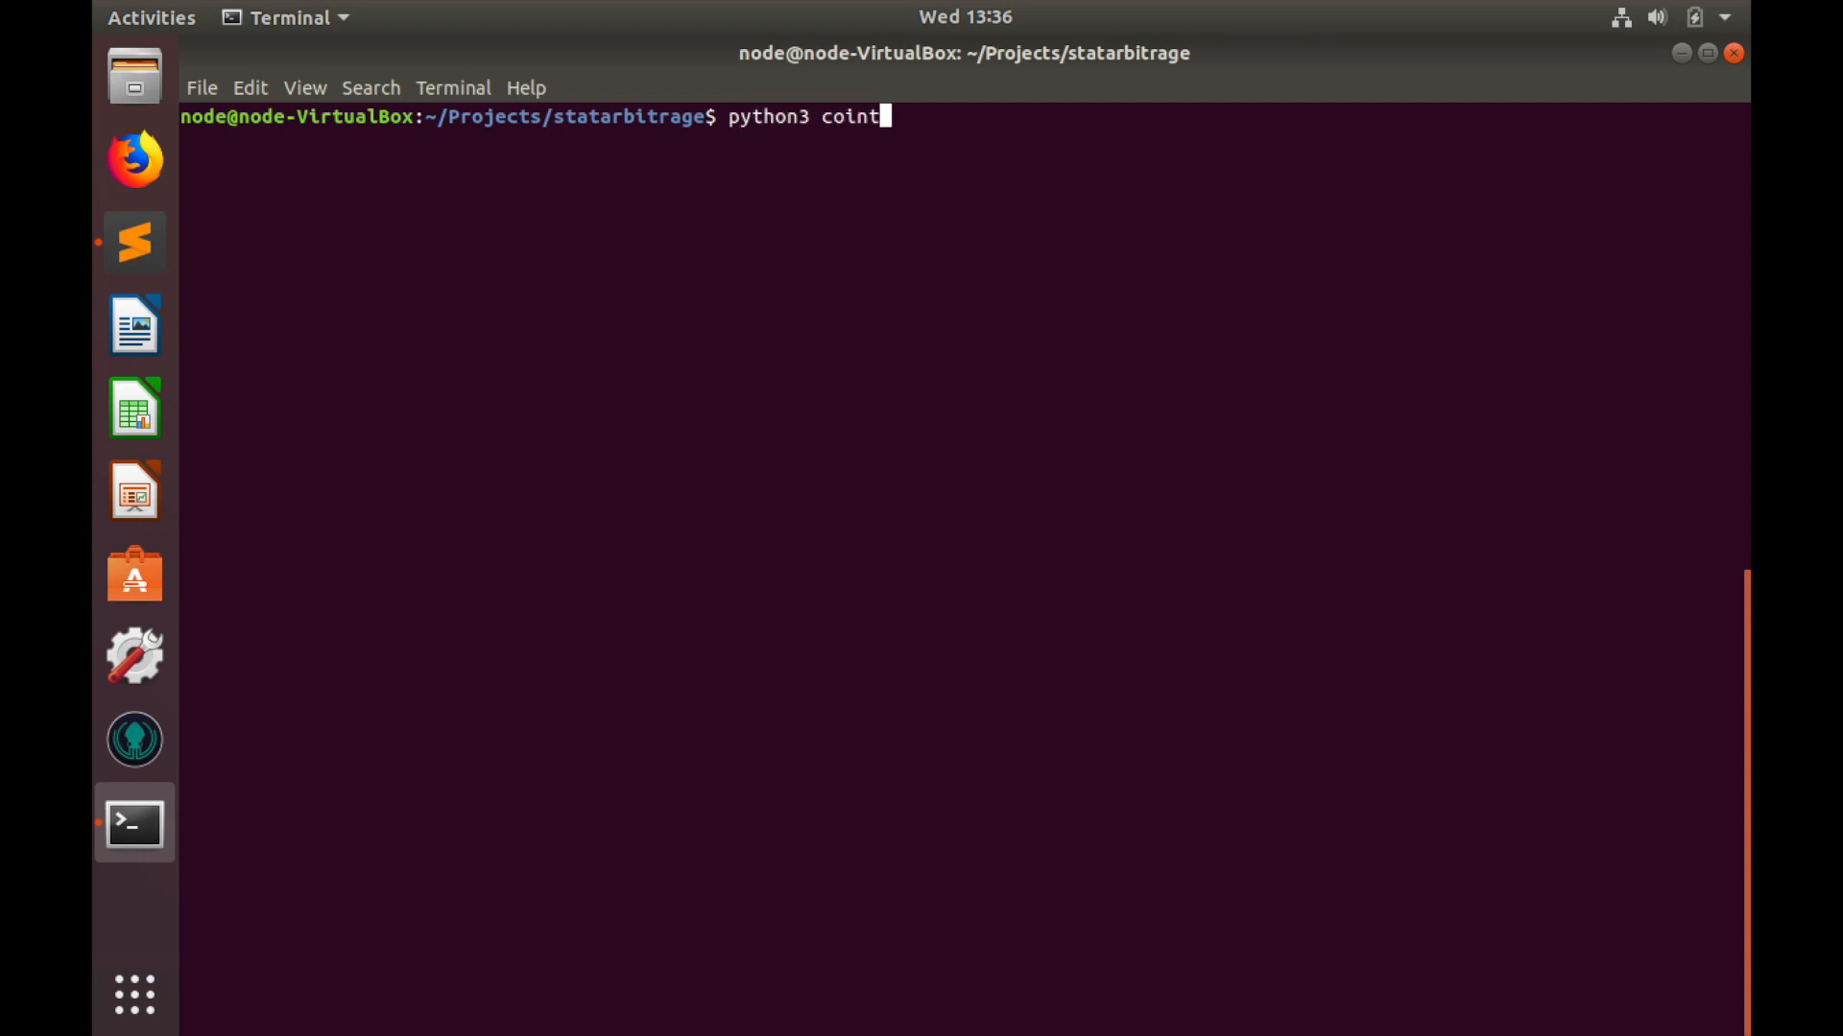
Step: Complete the terminal command as python3 coint.py
text(.py)
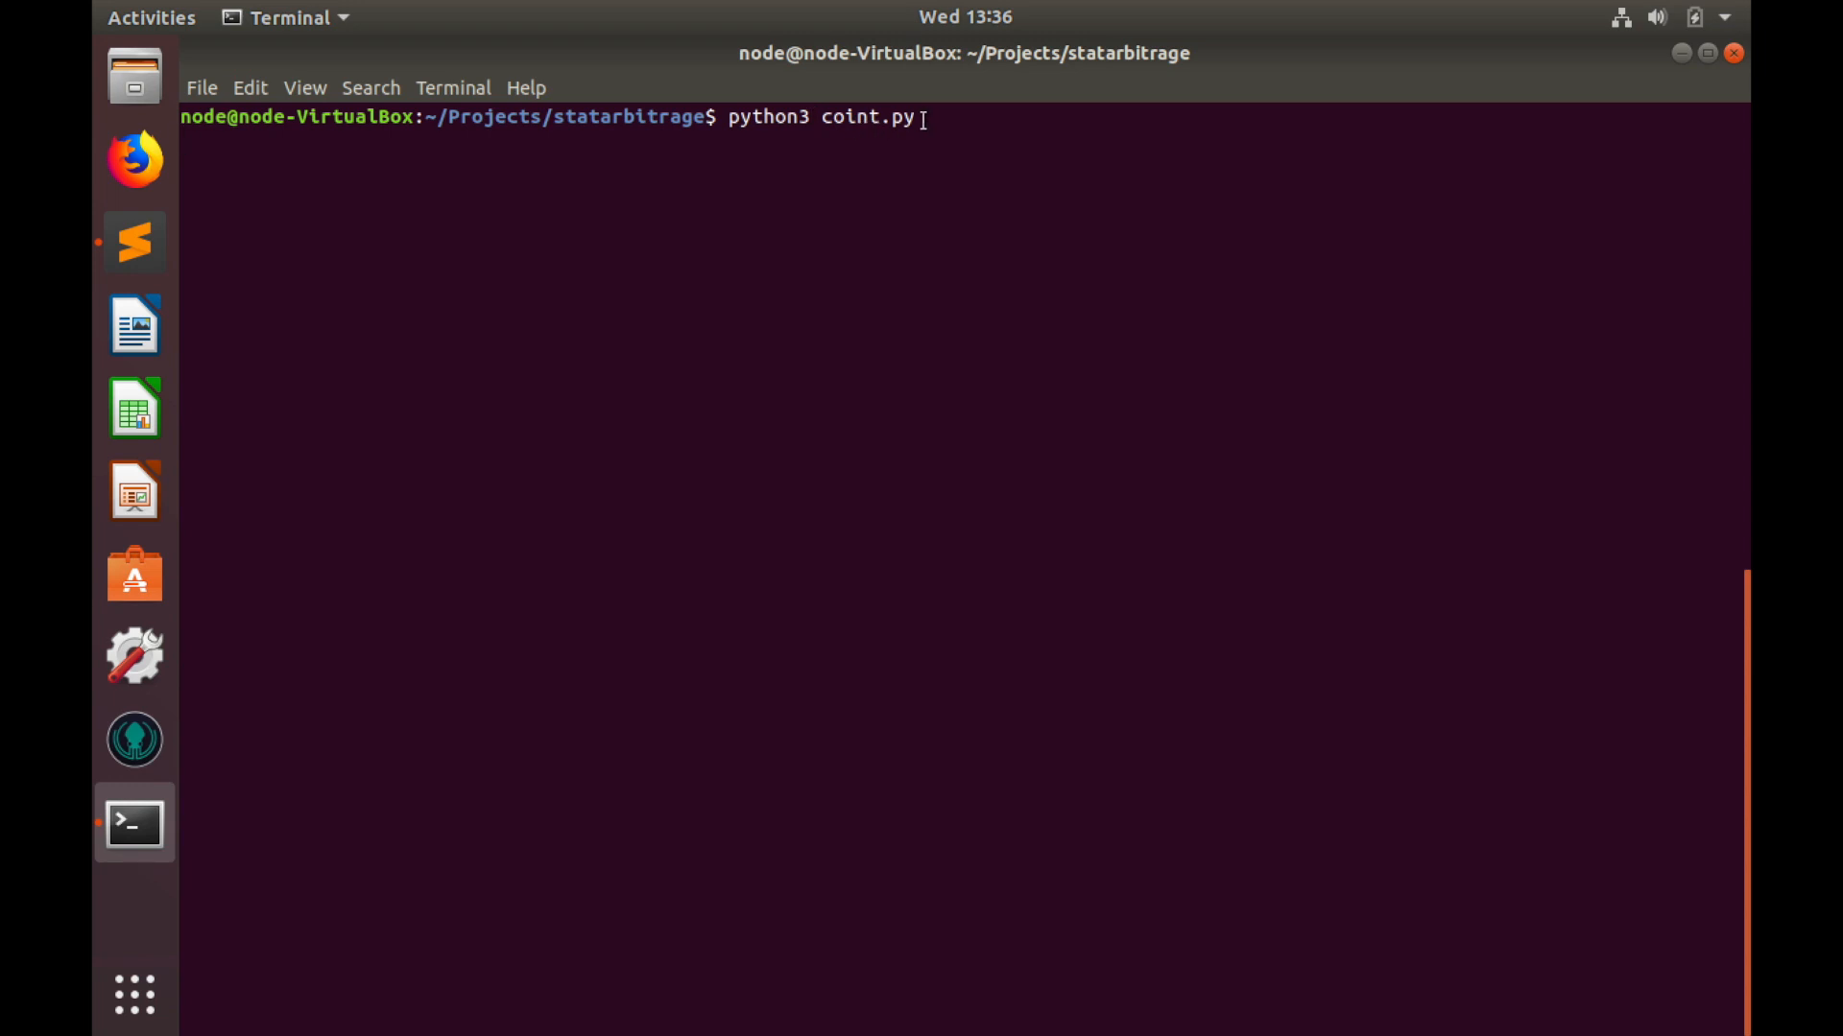
key(Return)
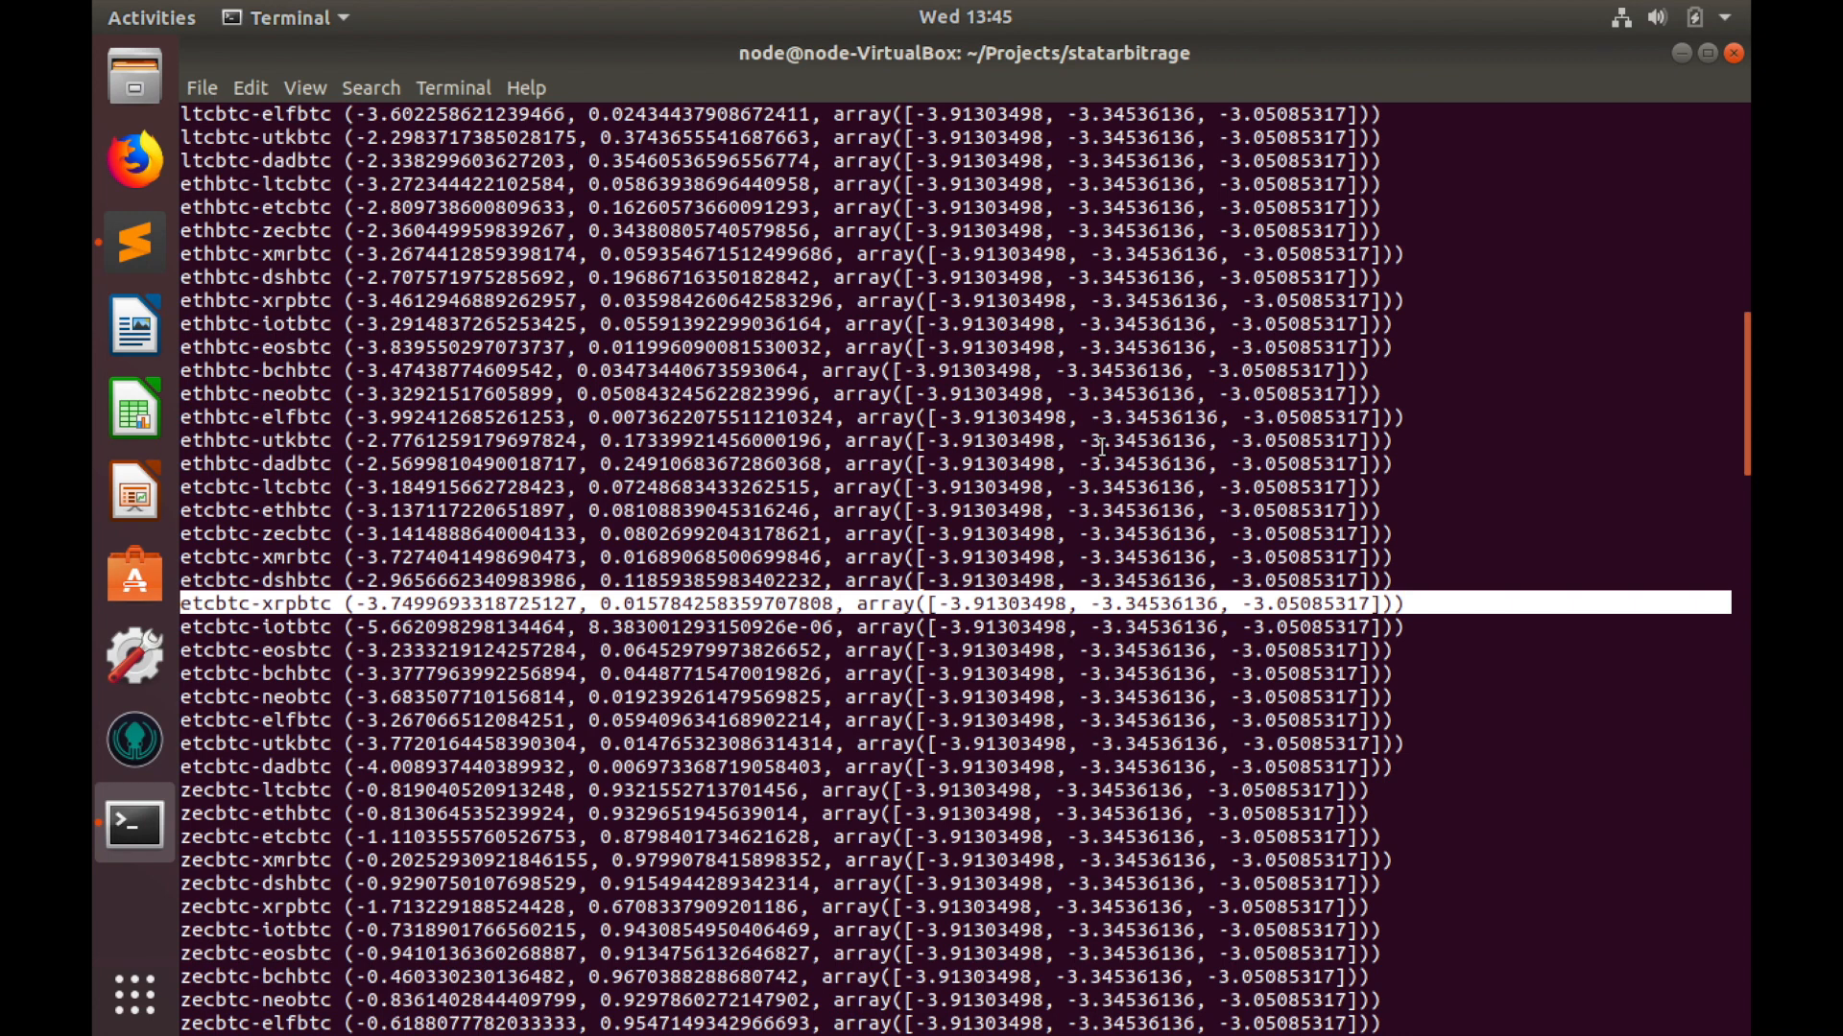
mouse_move(228, 581)
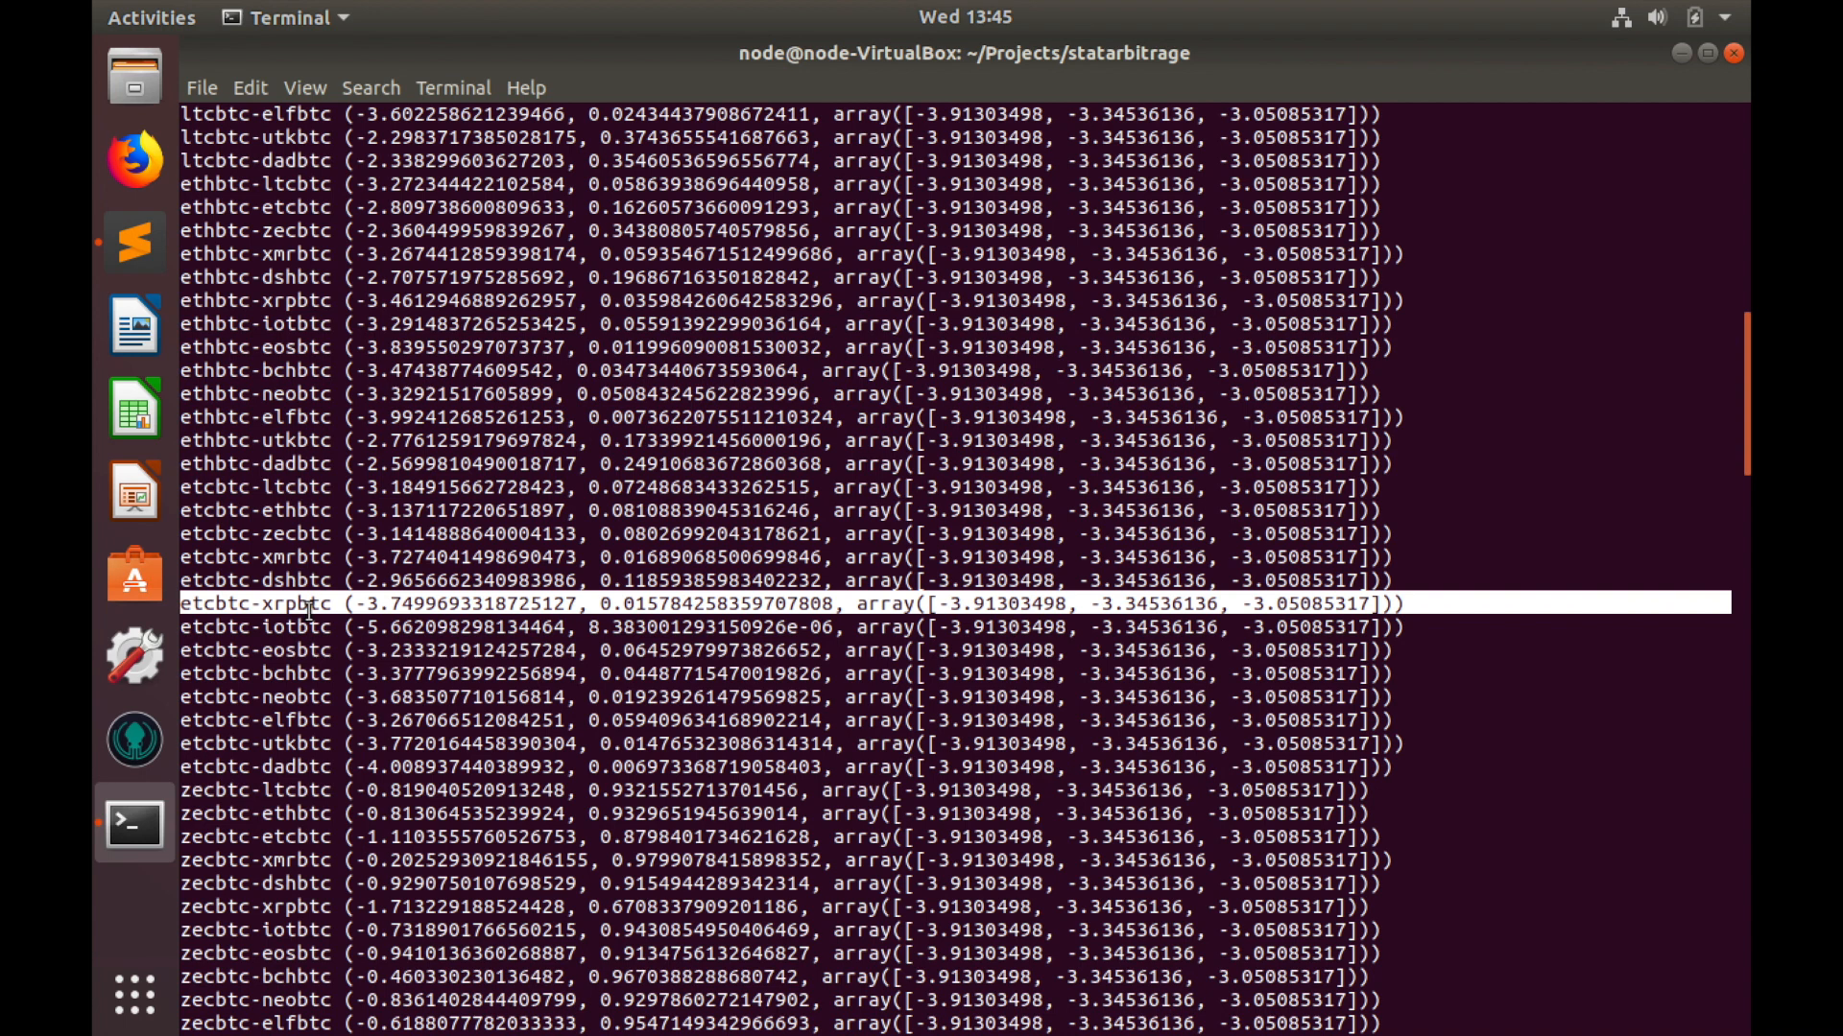
mouse_move(610, 626)
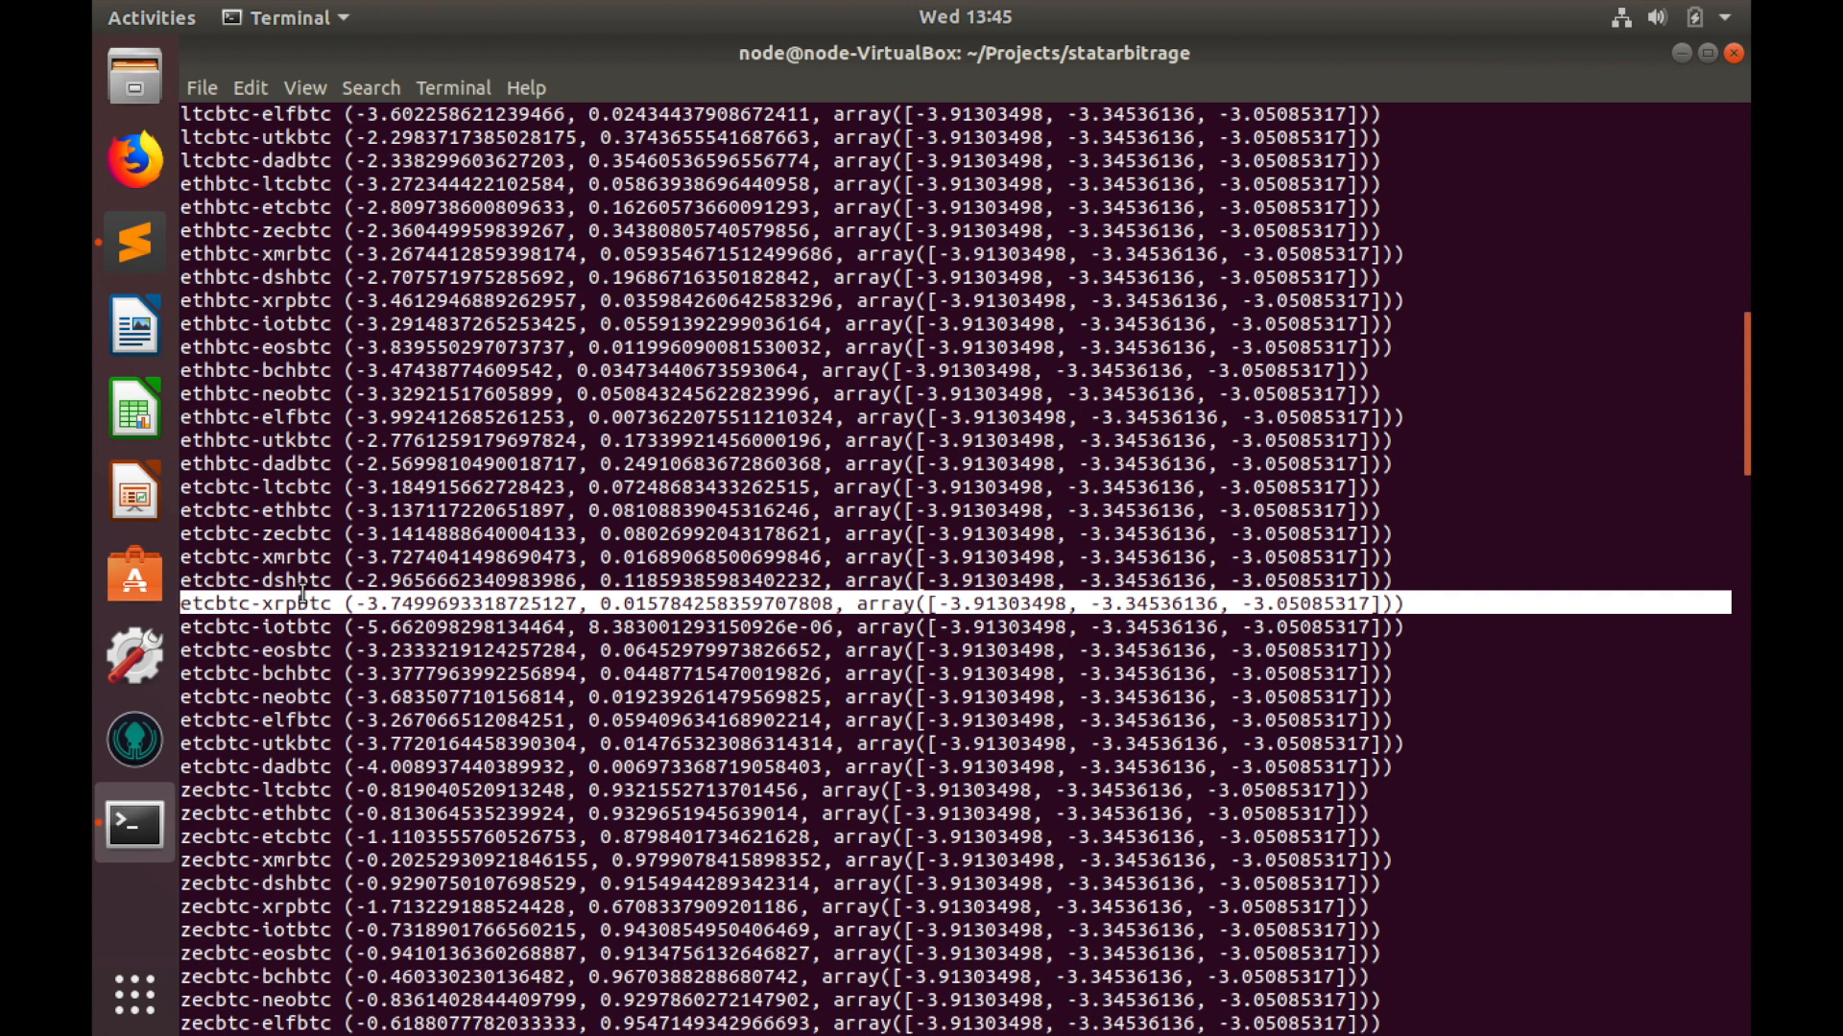
mouse_move(336, 603)
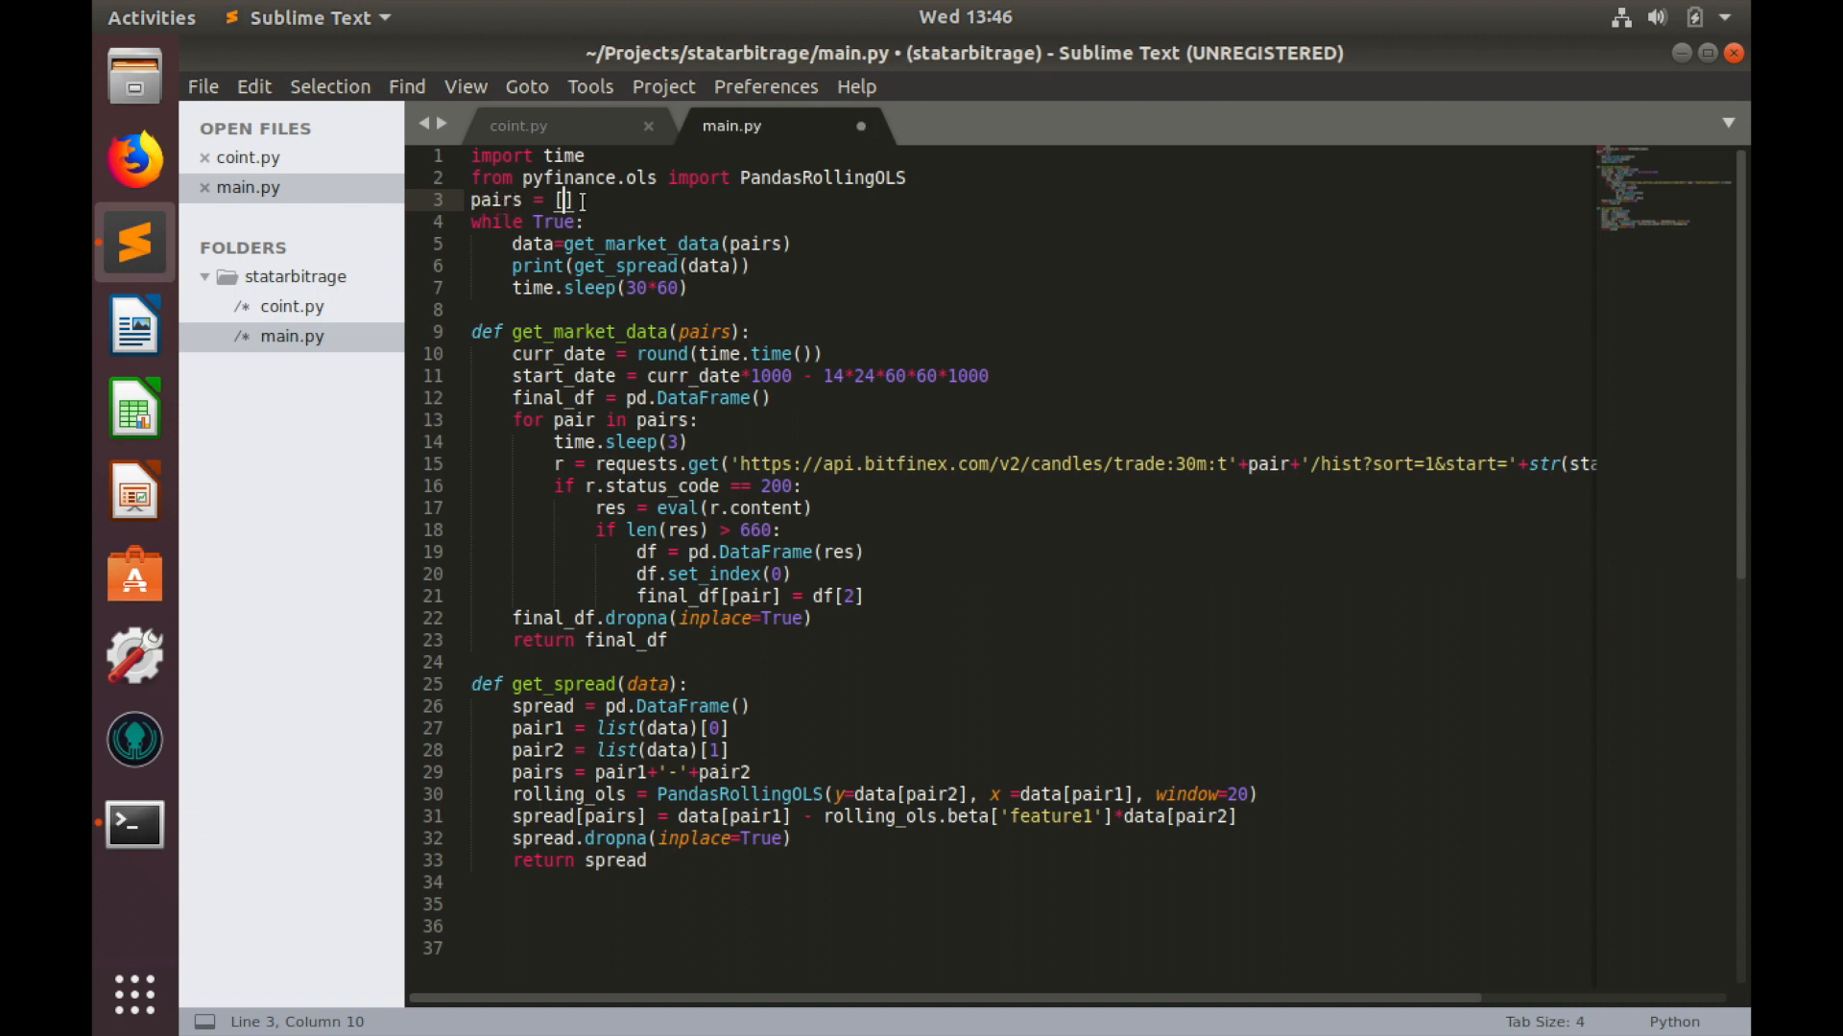
Step: Change line 3 to pairs = ['ETCBTC', 'XRPBTC'] and save main.py
text(['ETC'])
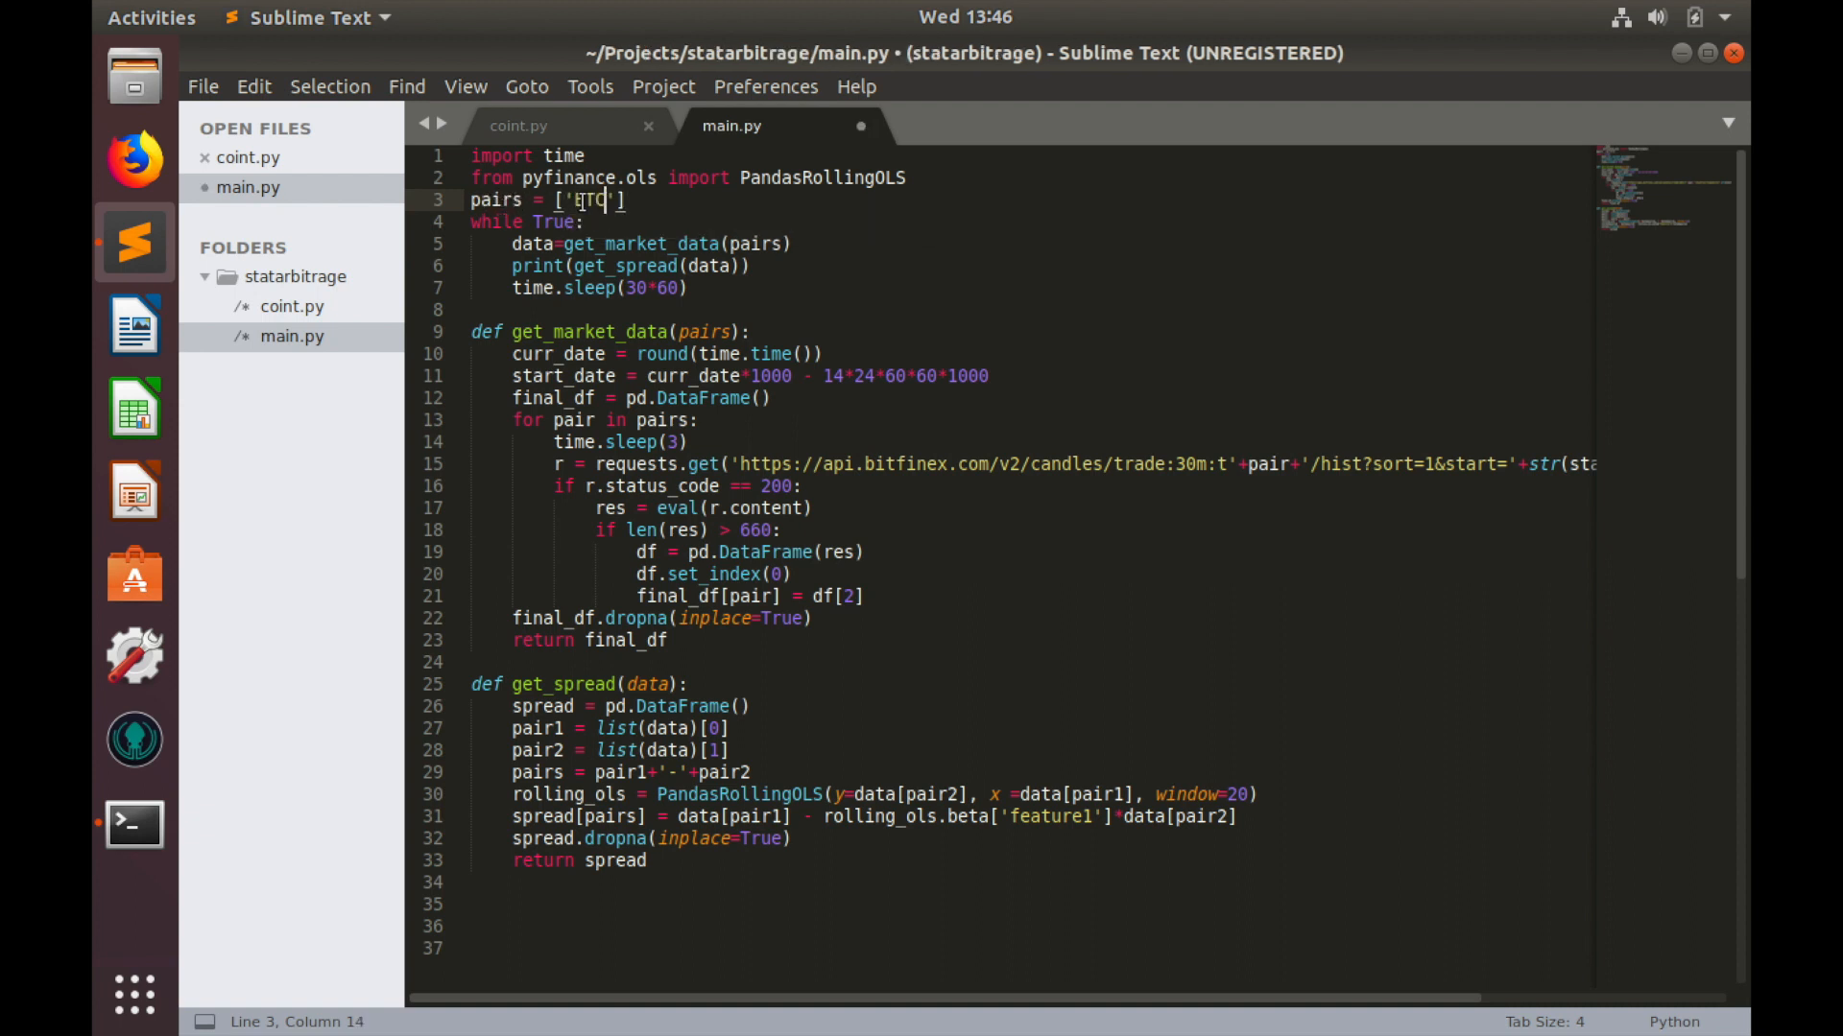
text(CBTC', 'X)
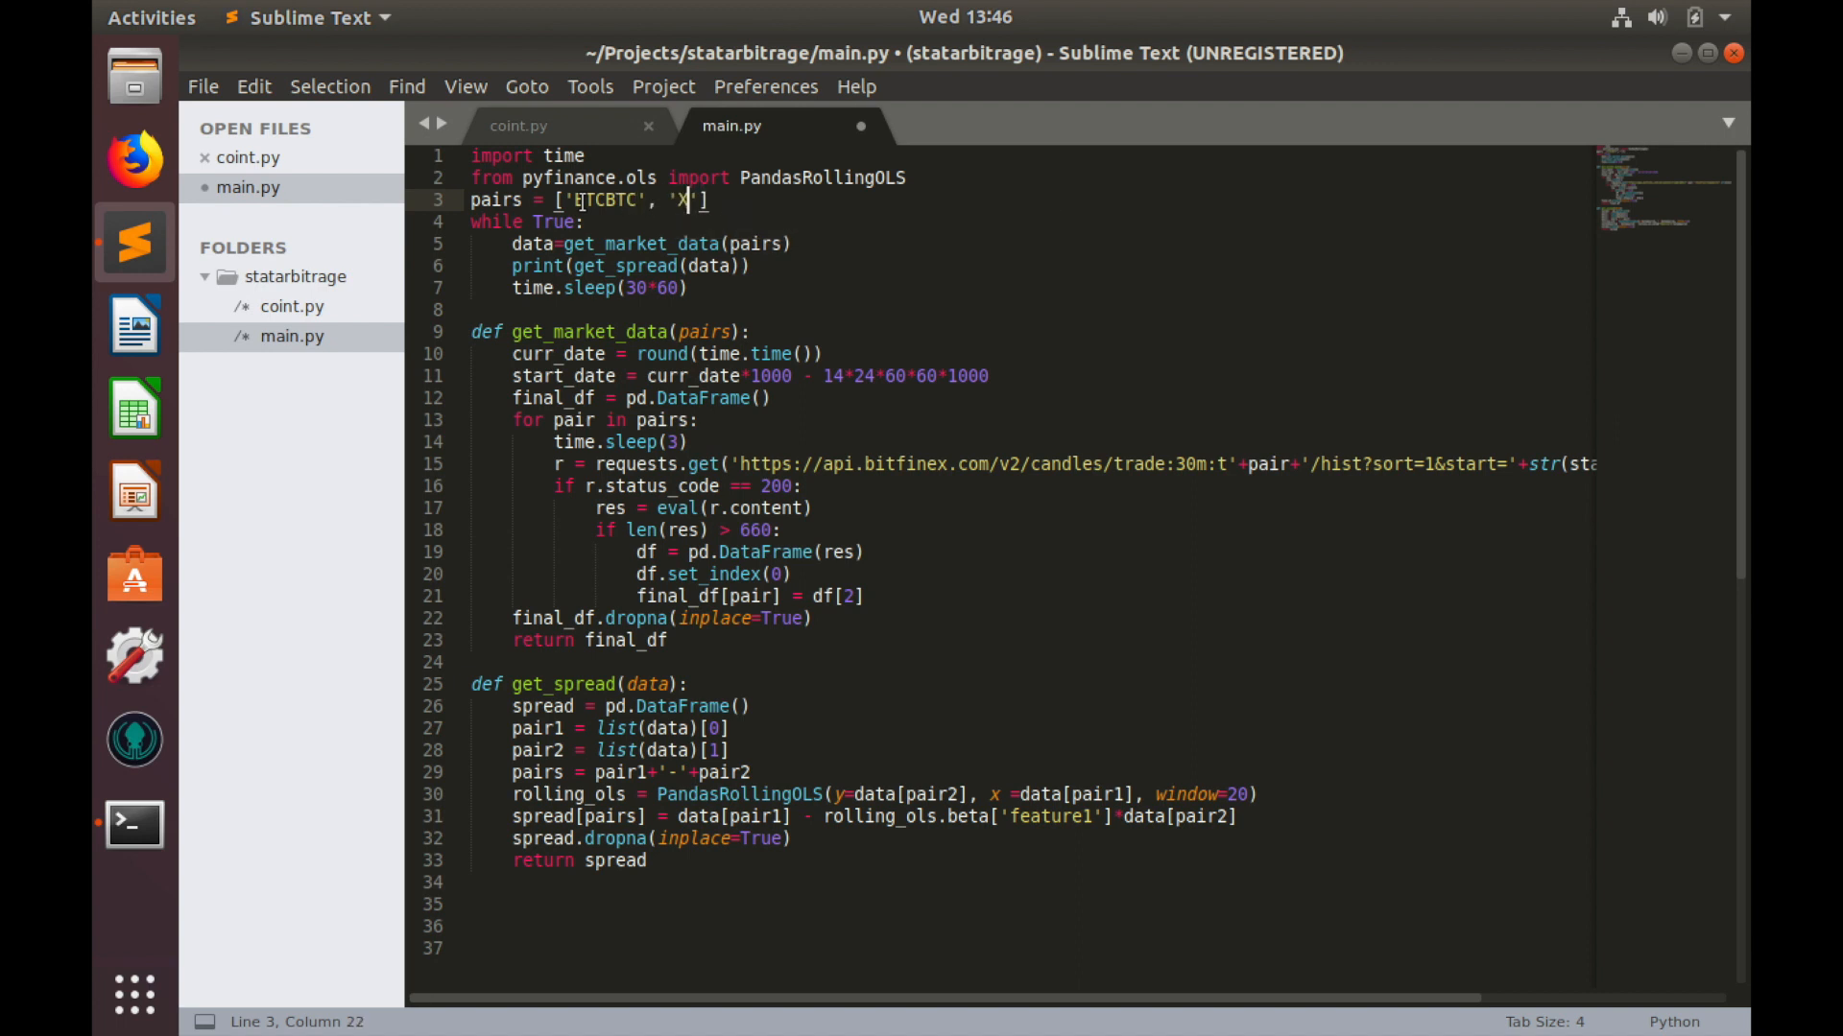
text(RPBT)
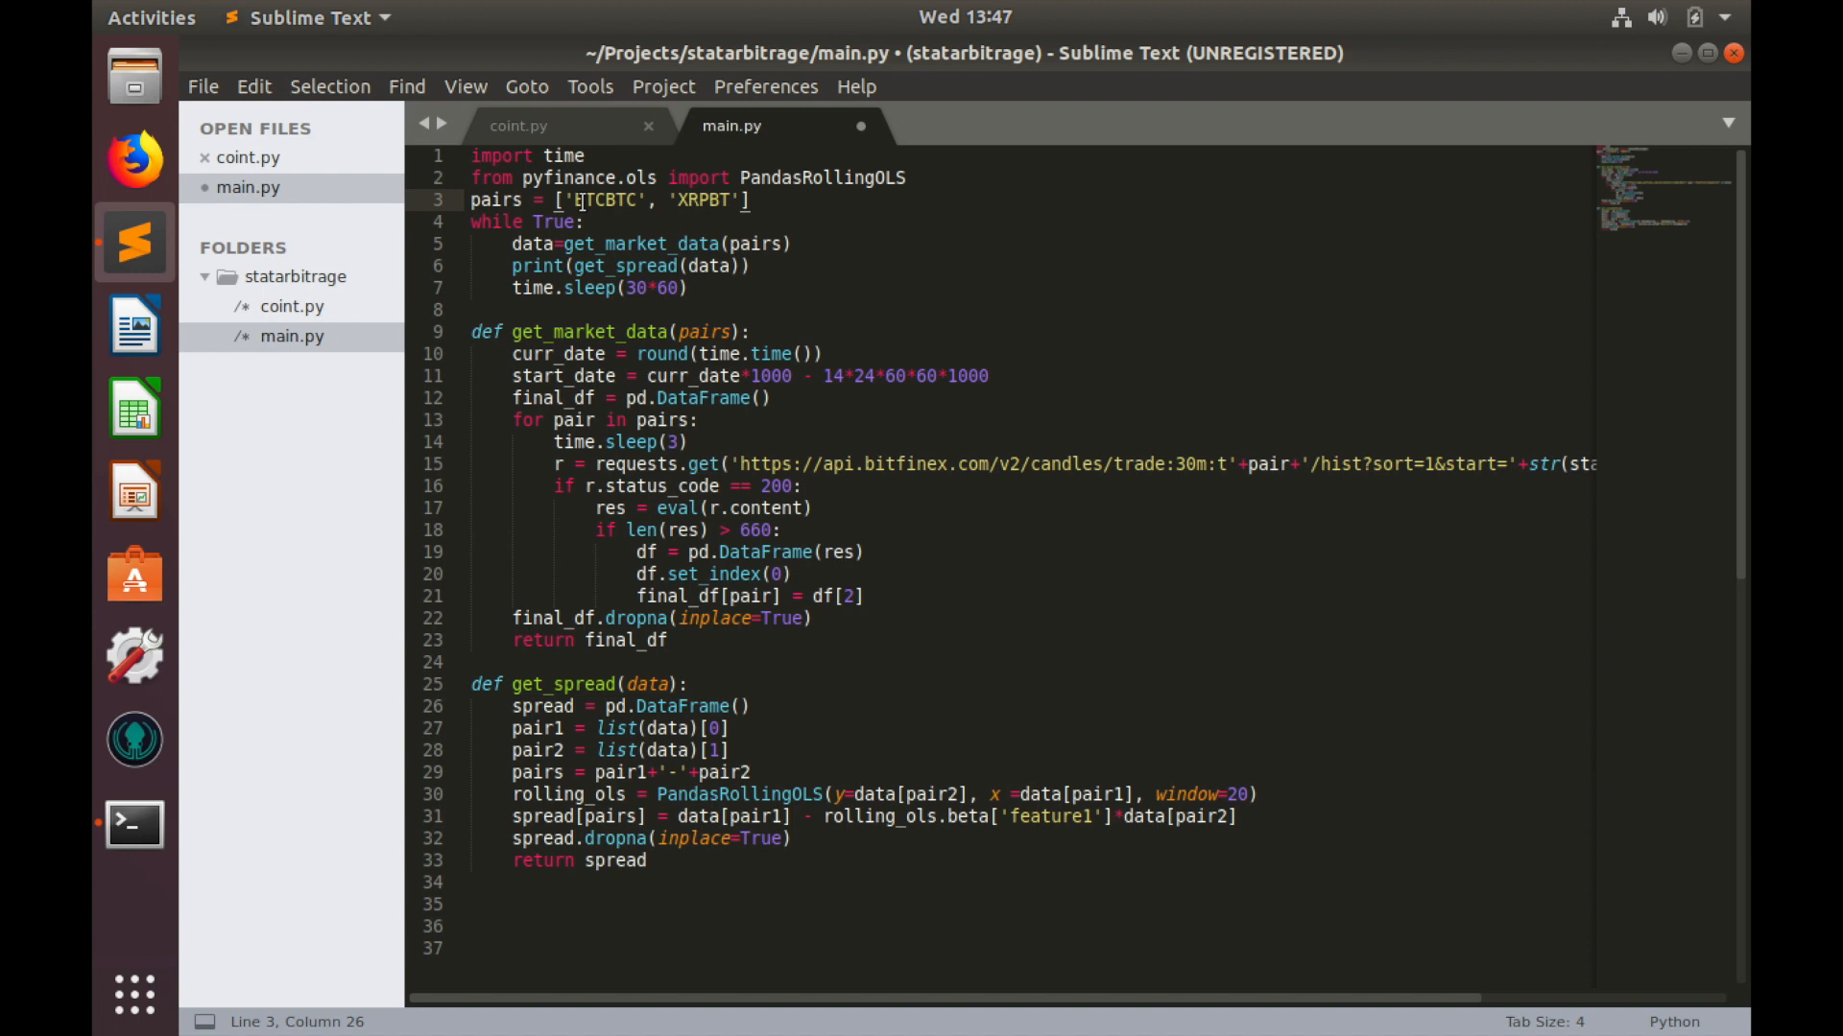
text(C)
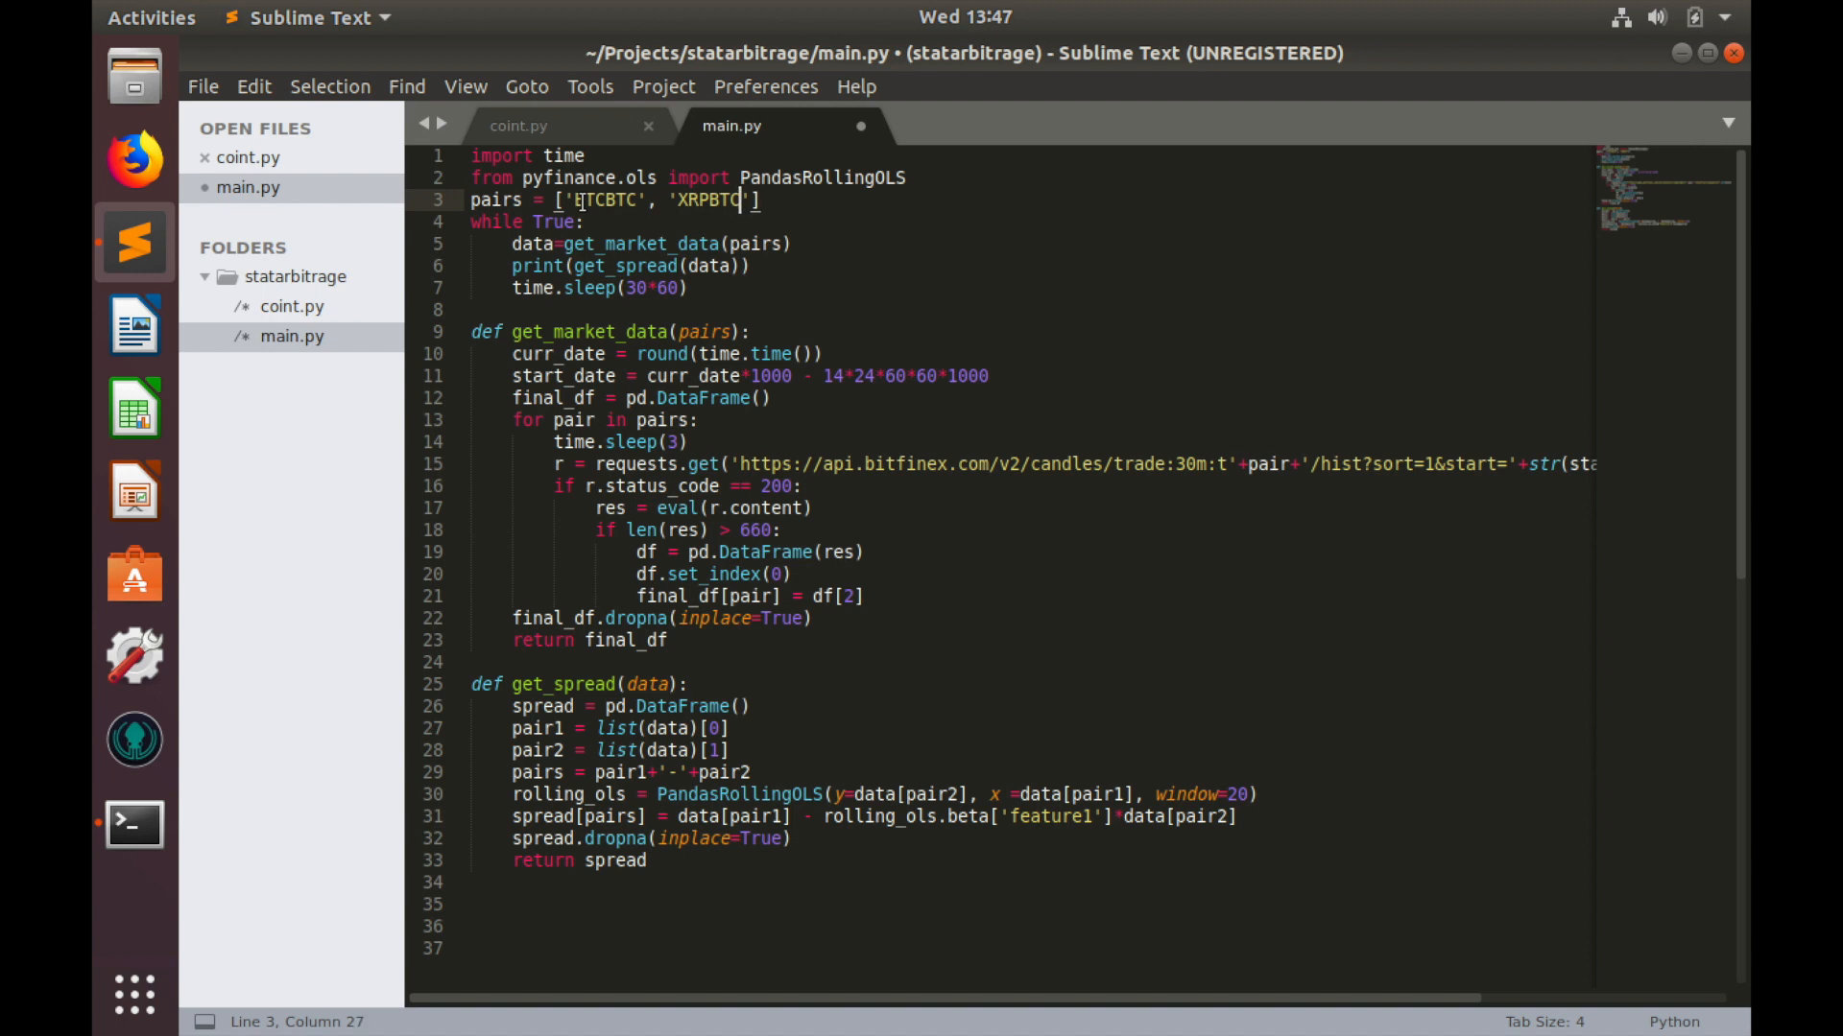
key(ctrl+s)
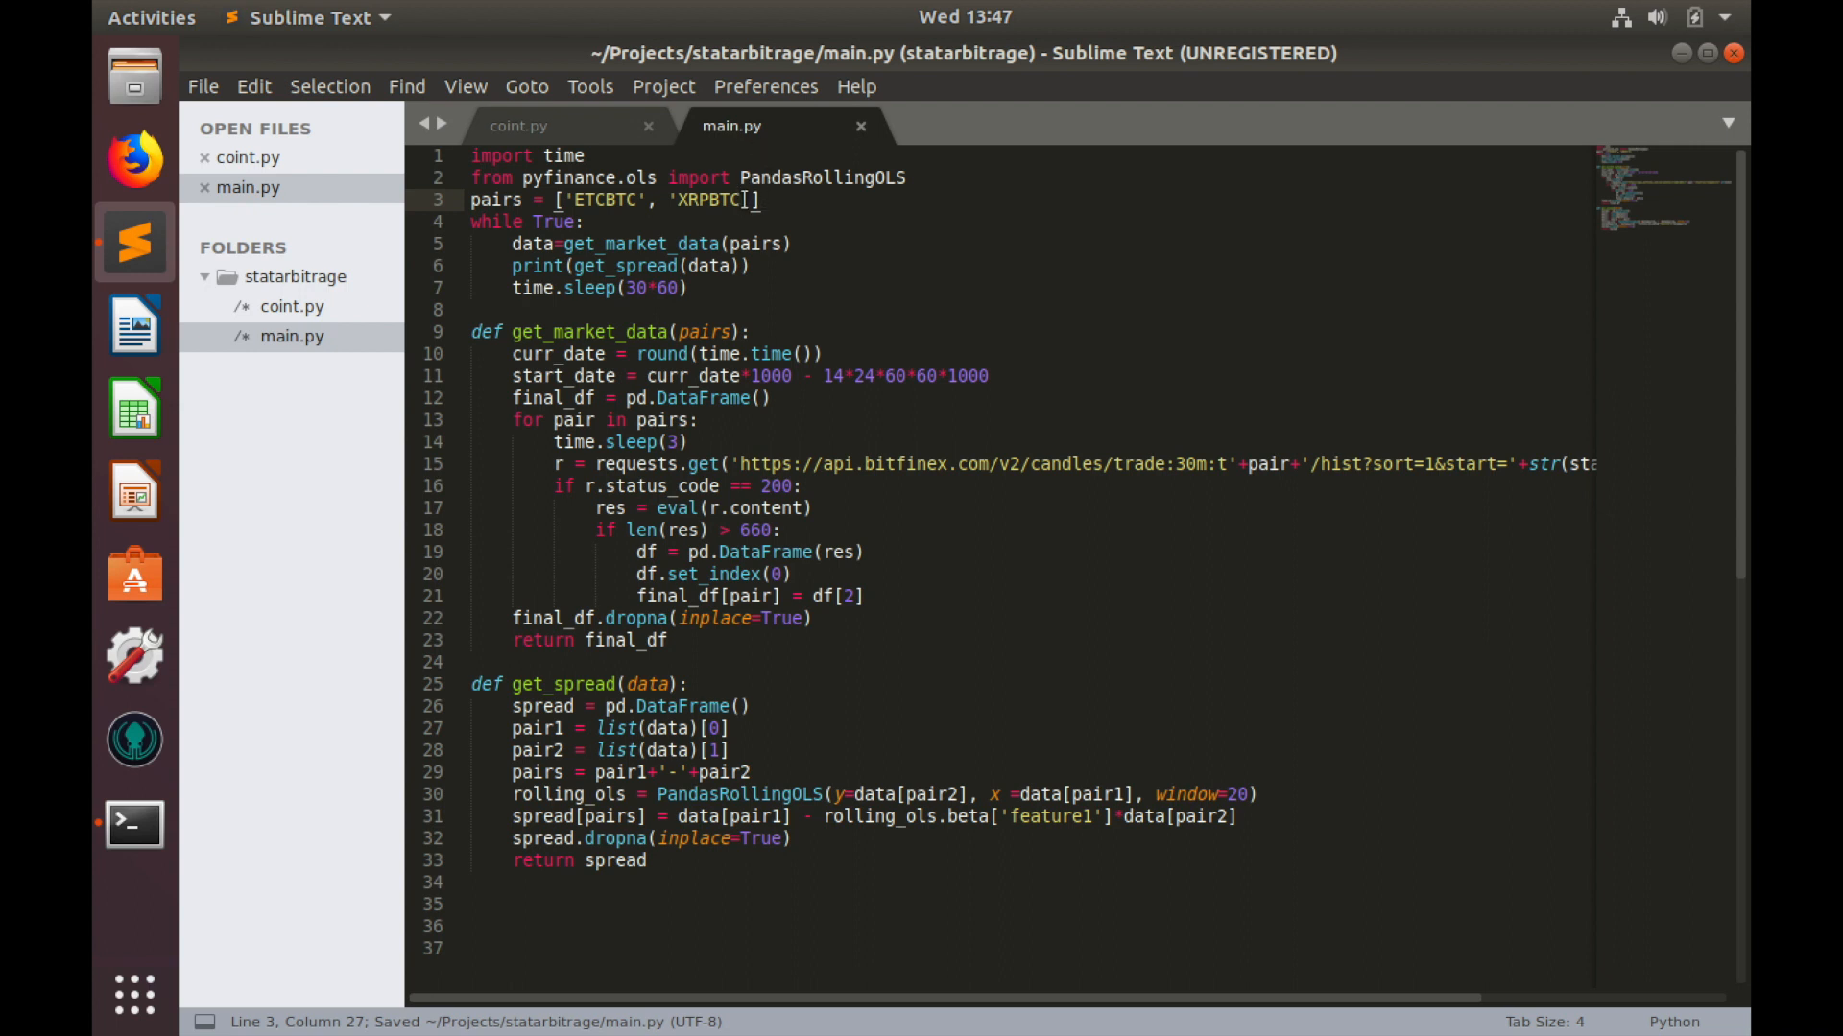
Step: Run python3 main.py, get the get_market_data NameError, and return to main.py
click(134, 824)
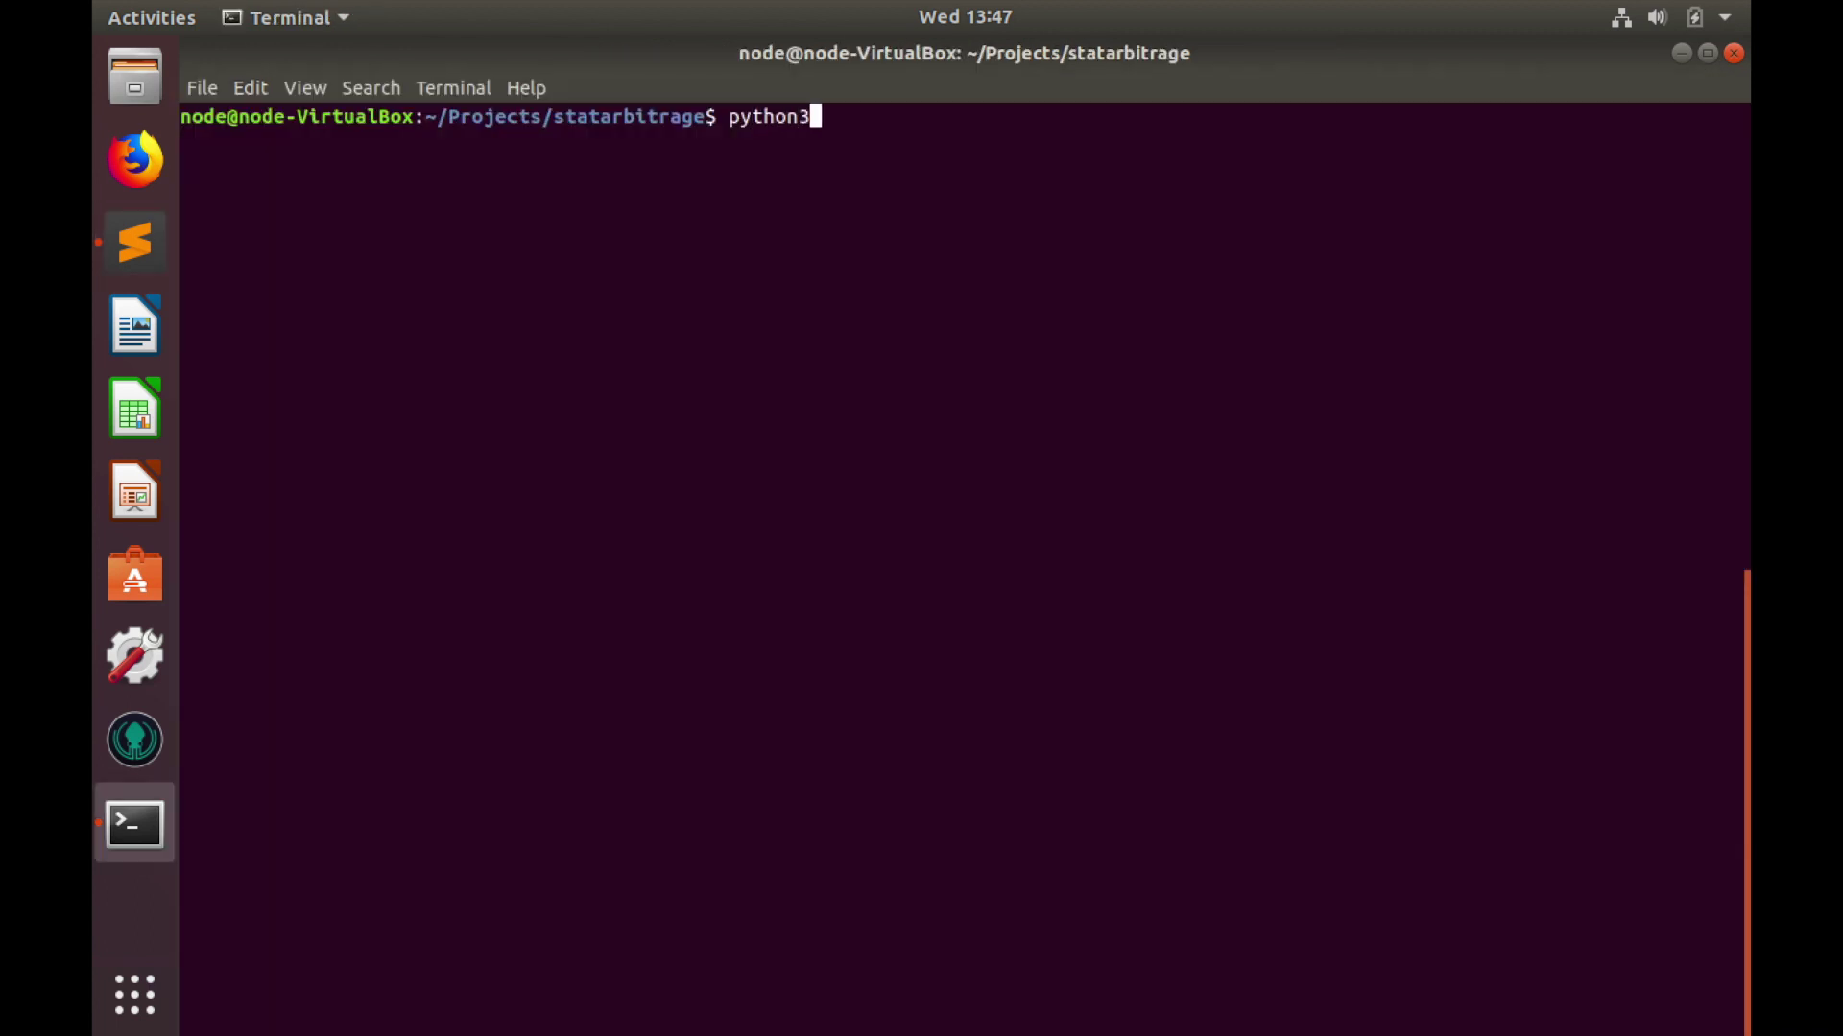
text(main.py)
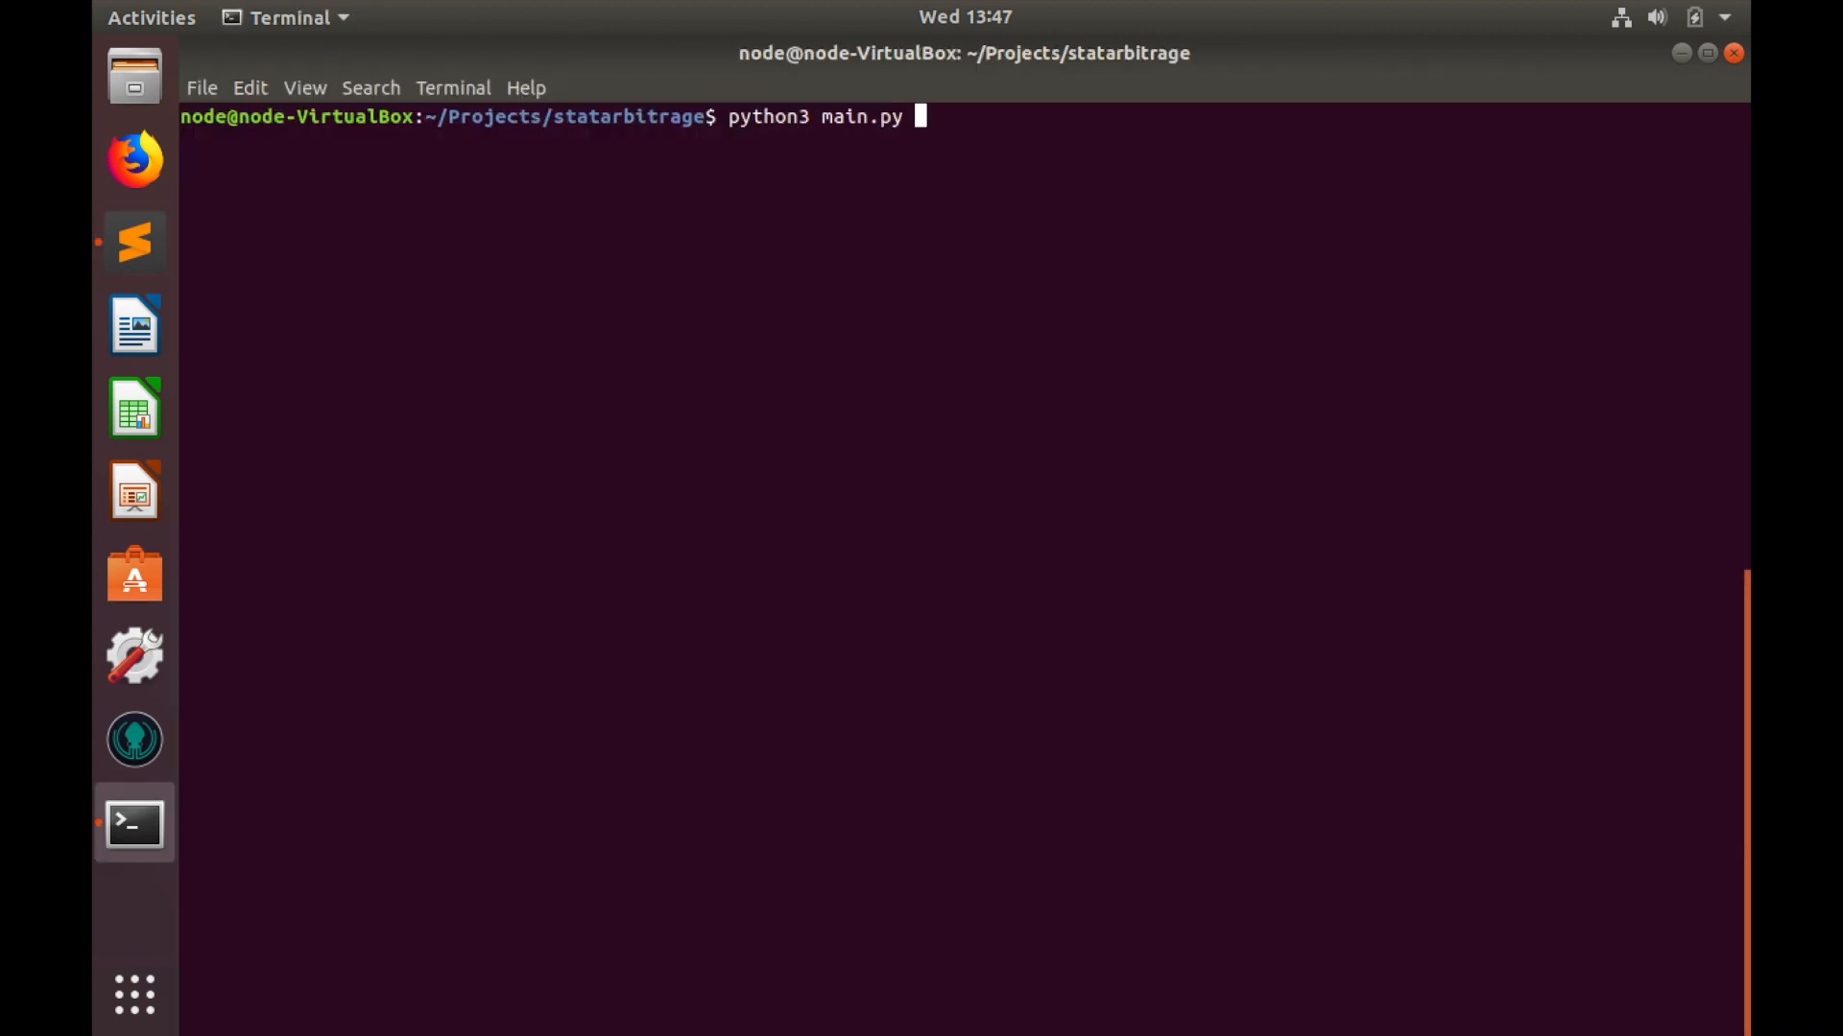
key(Return)
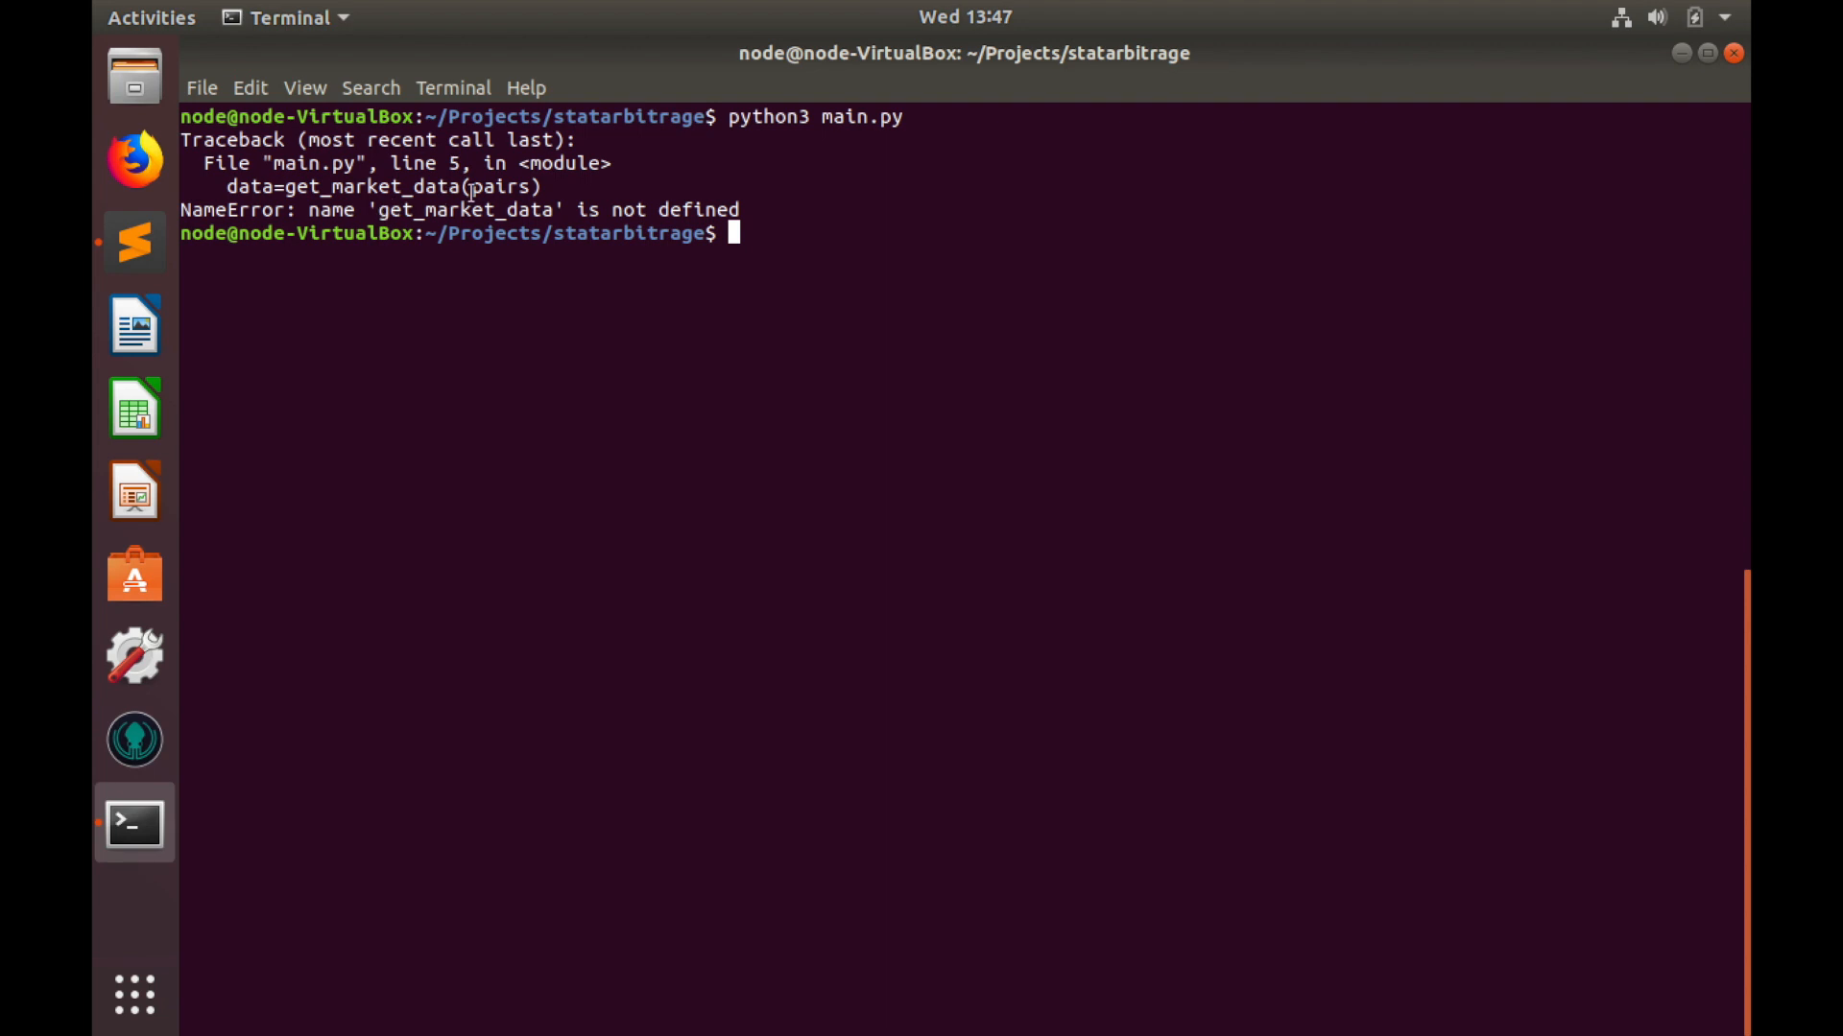
click(134, 240)
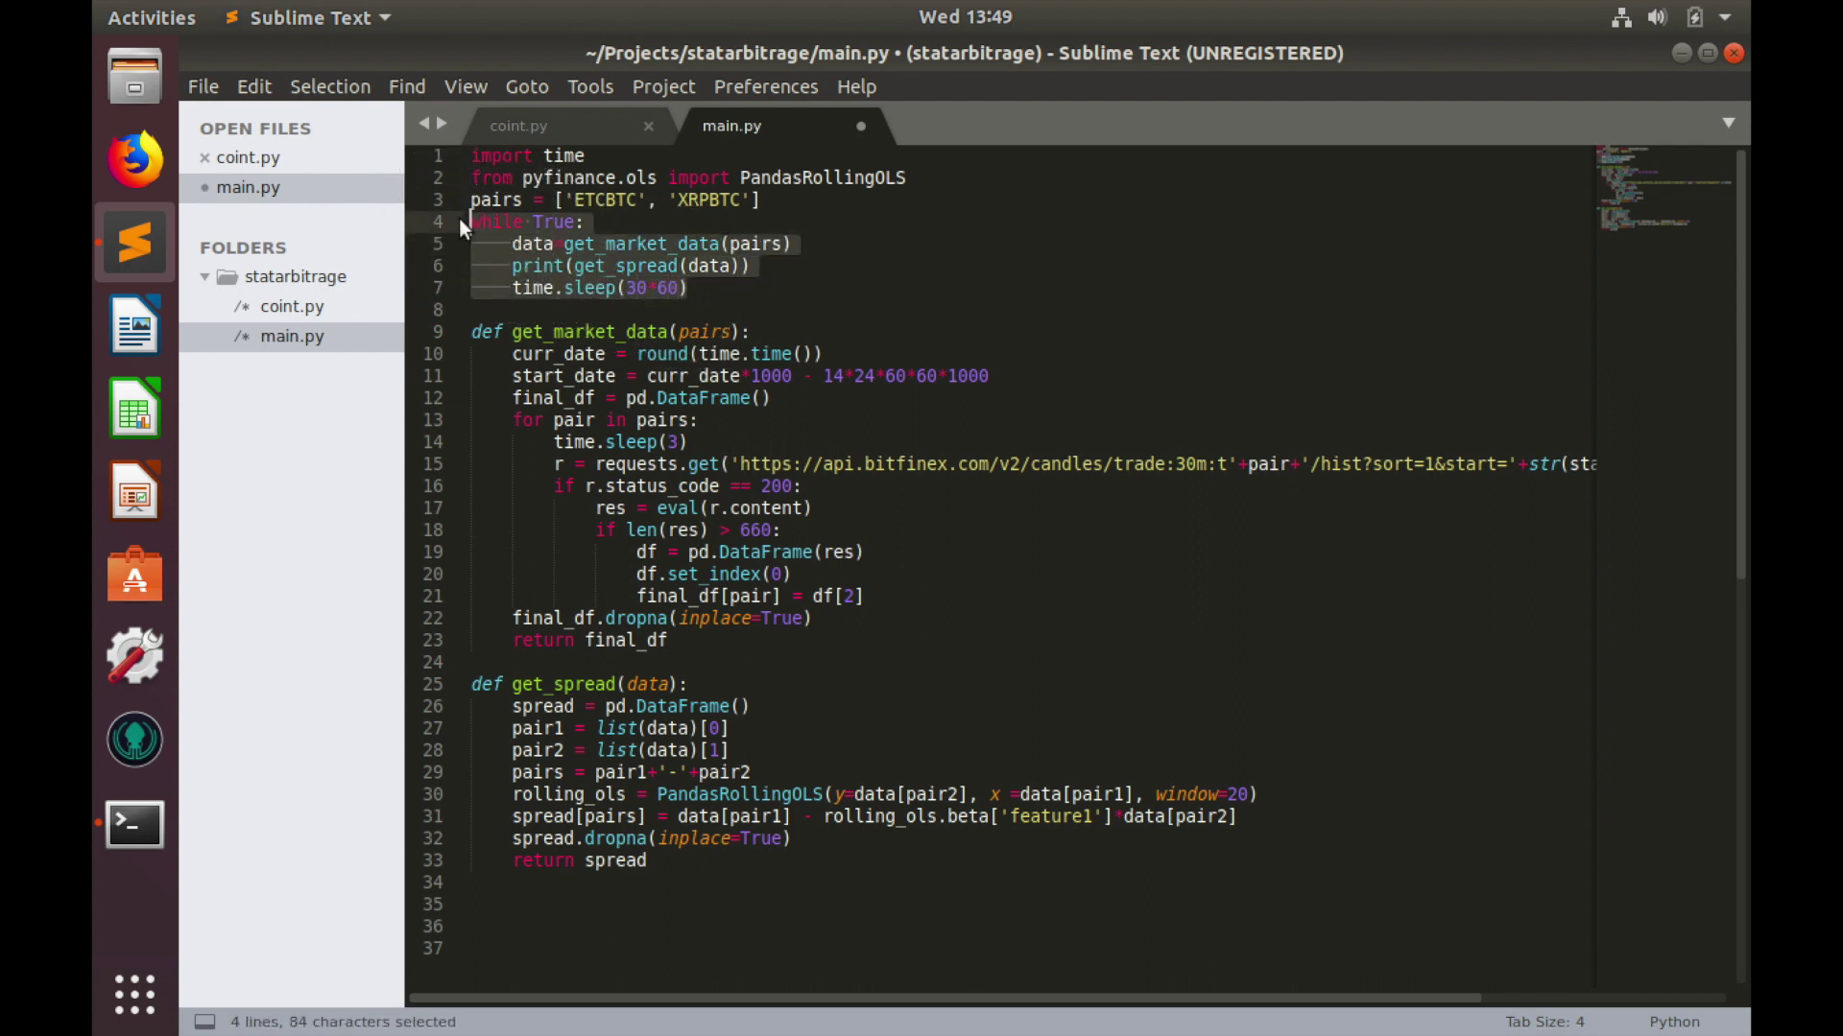
Step: Move the while True loop below get_spread in main.py and save
key(ctrl+x)
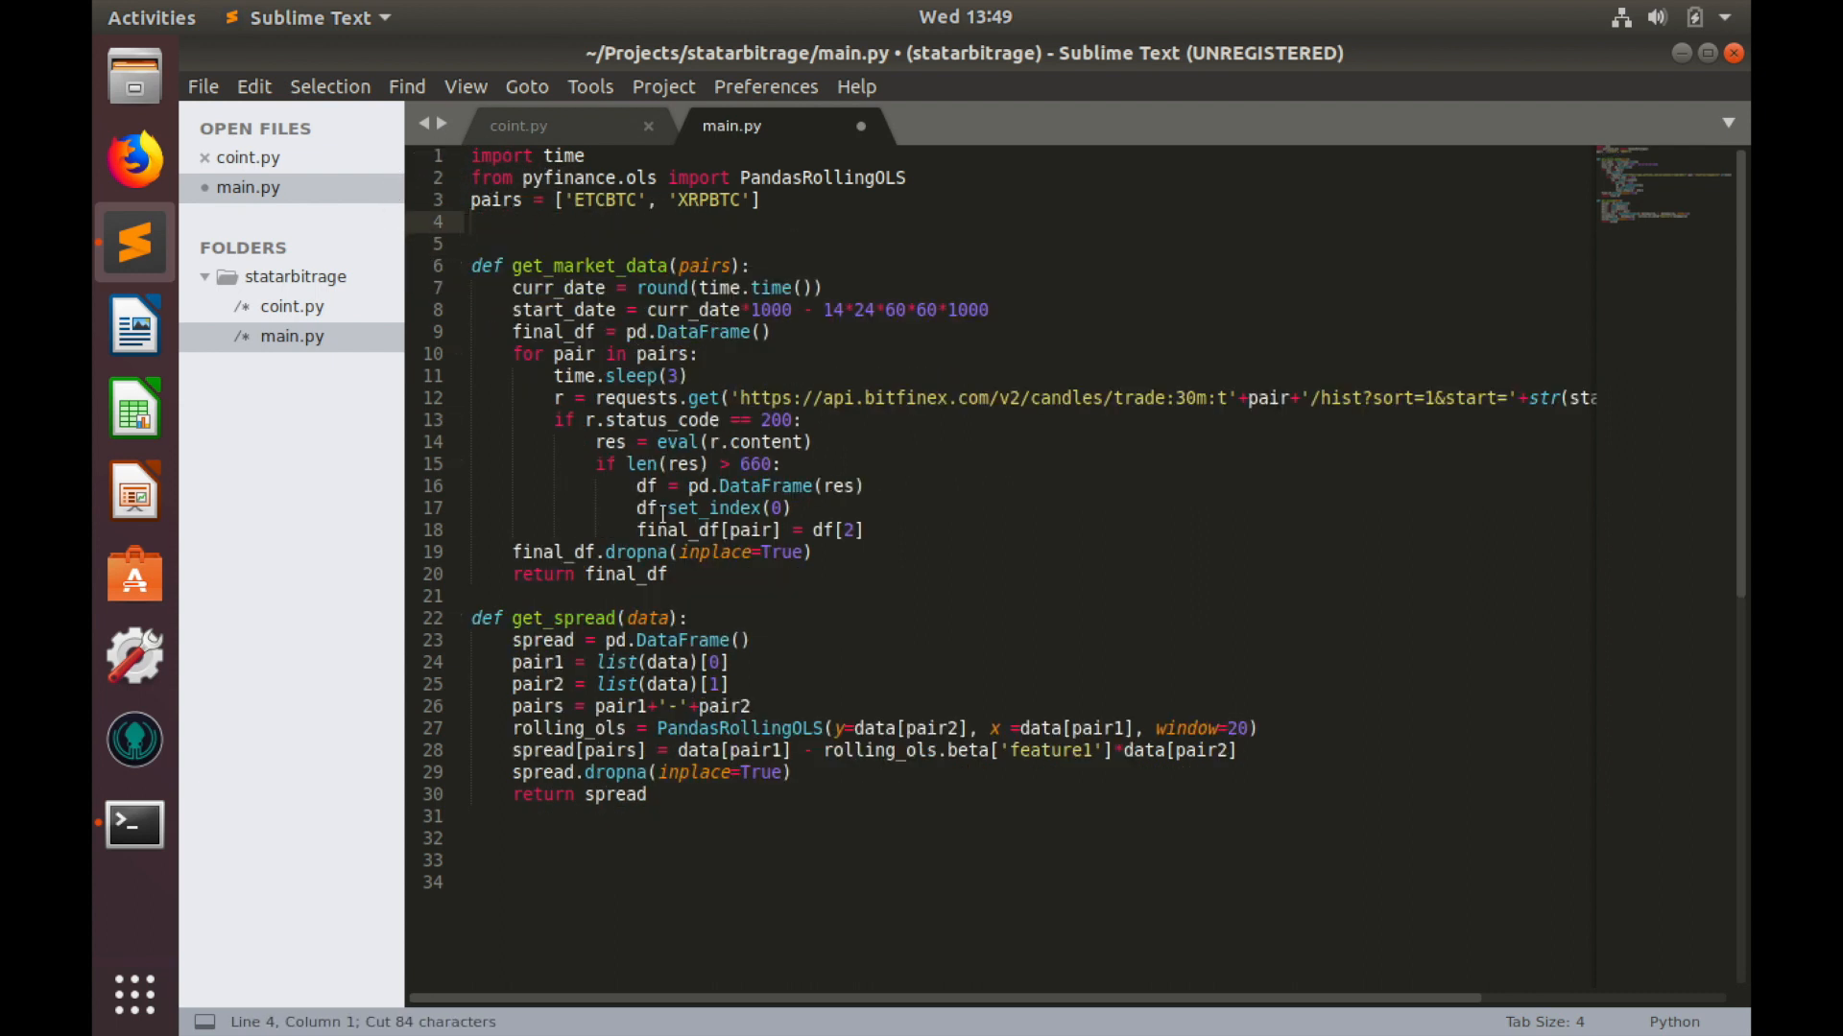
click(689, 847)
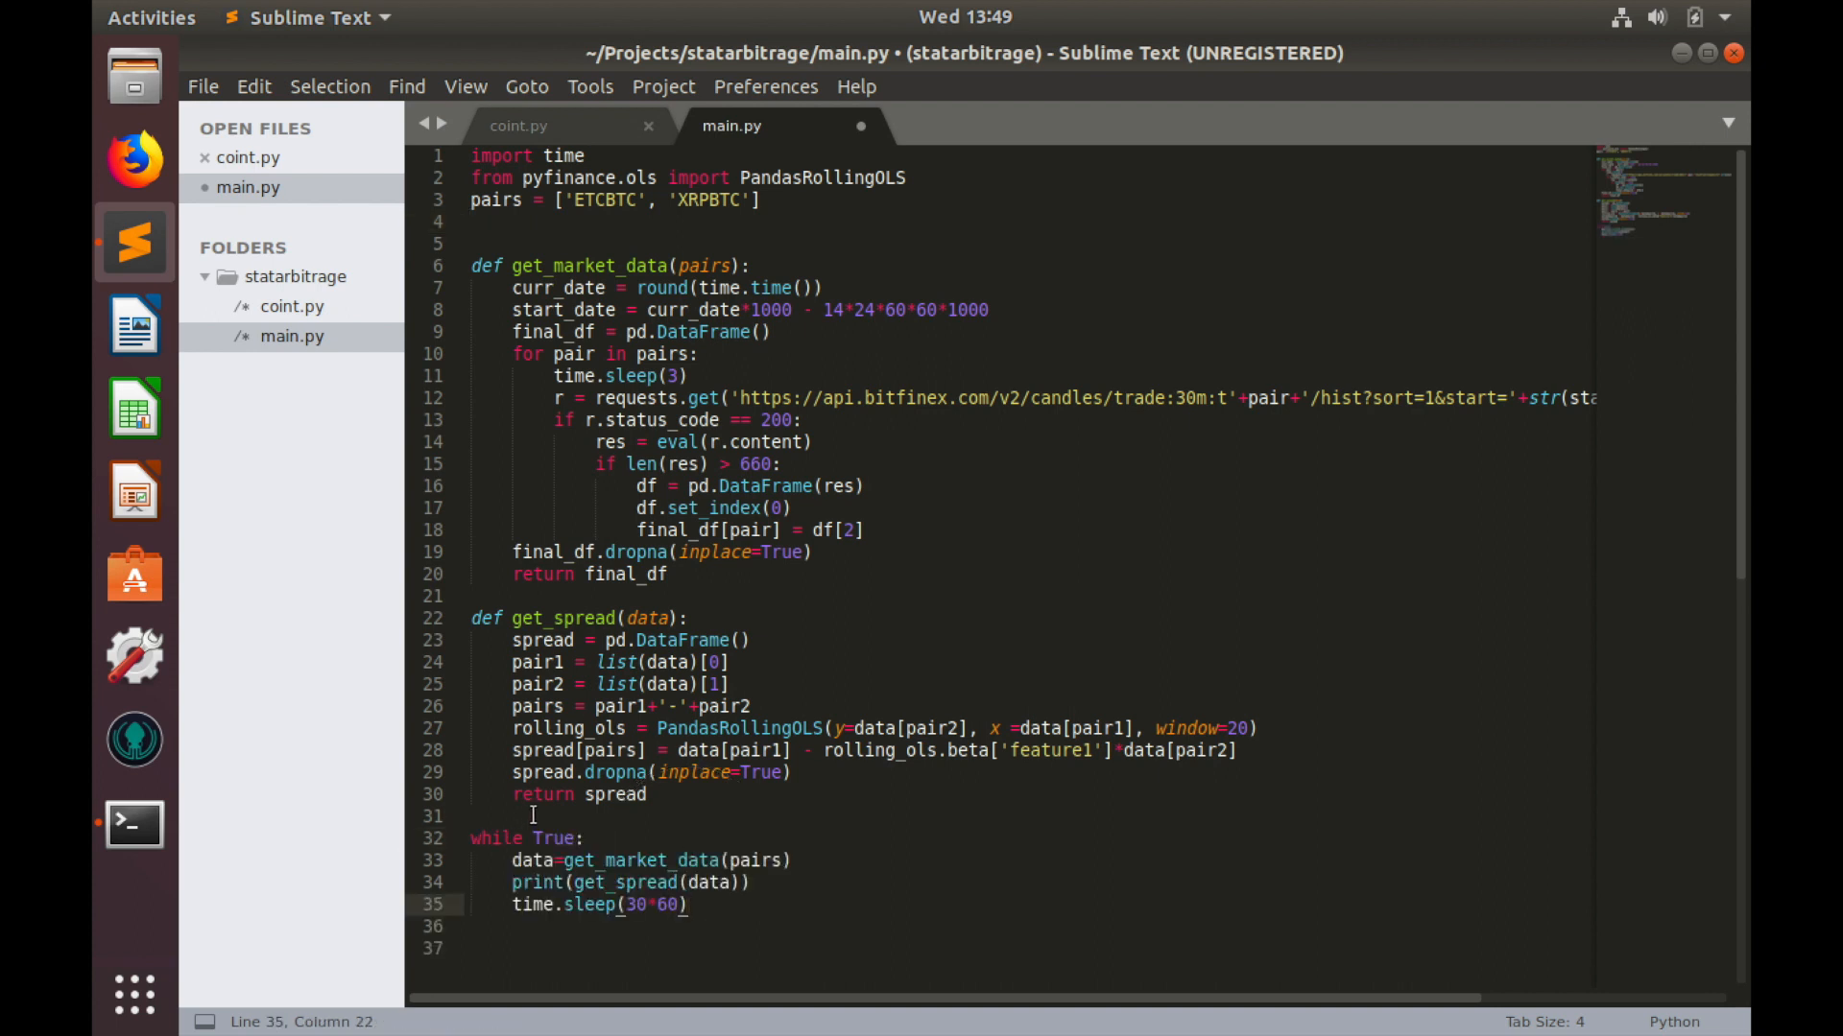
key(ctrl+s)
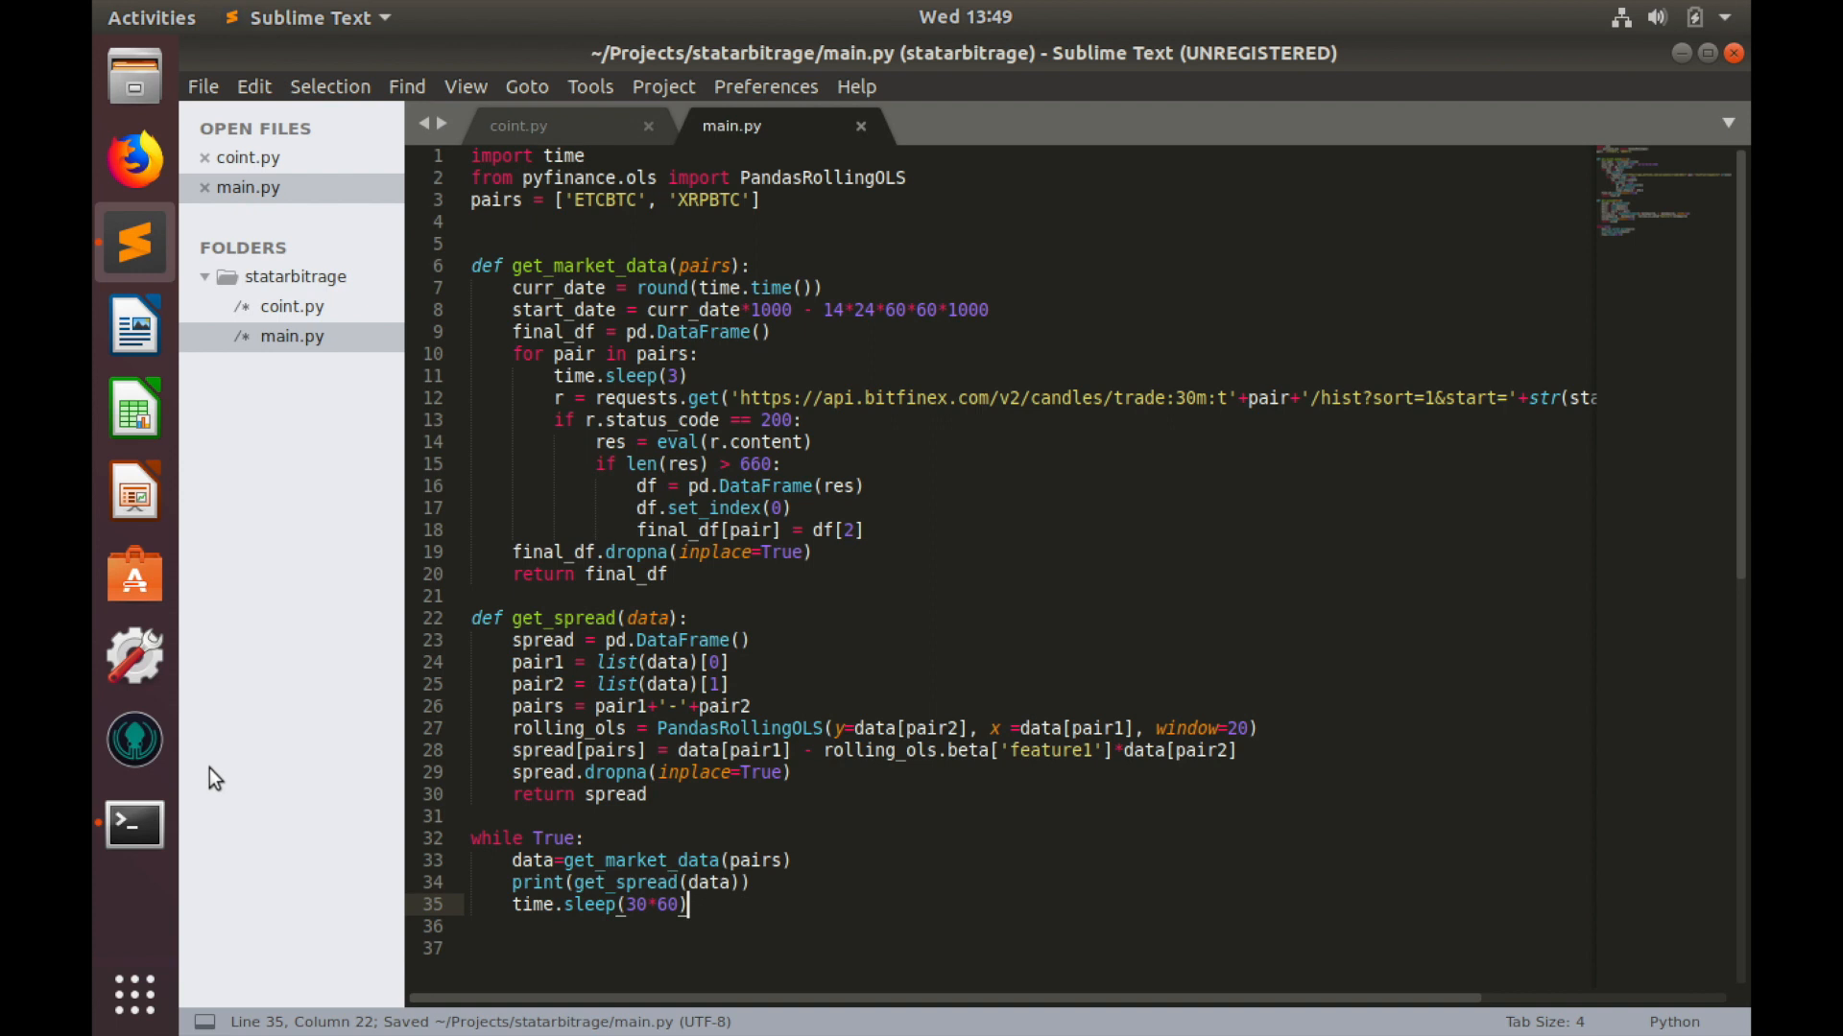
click(134, 824)
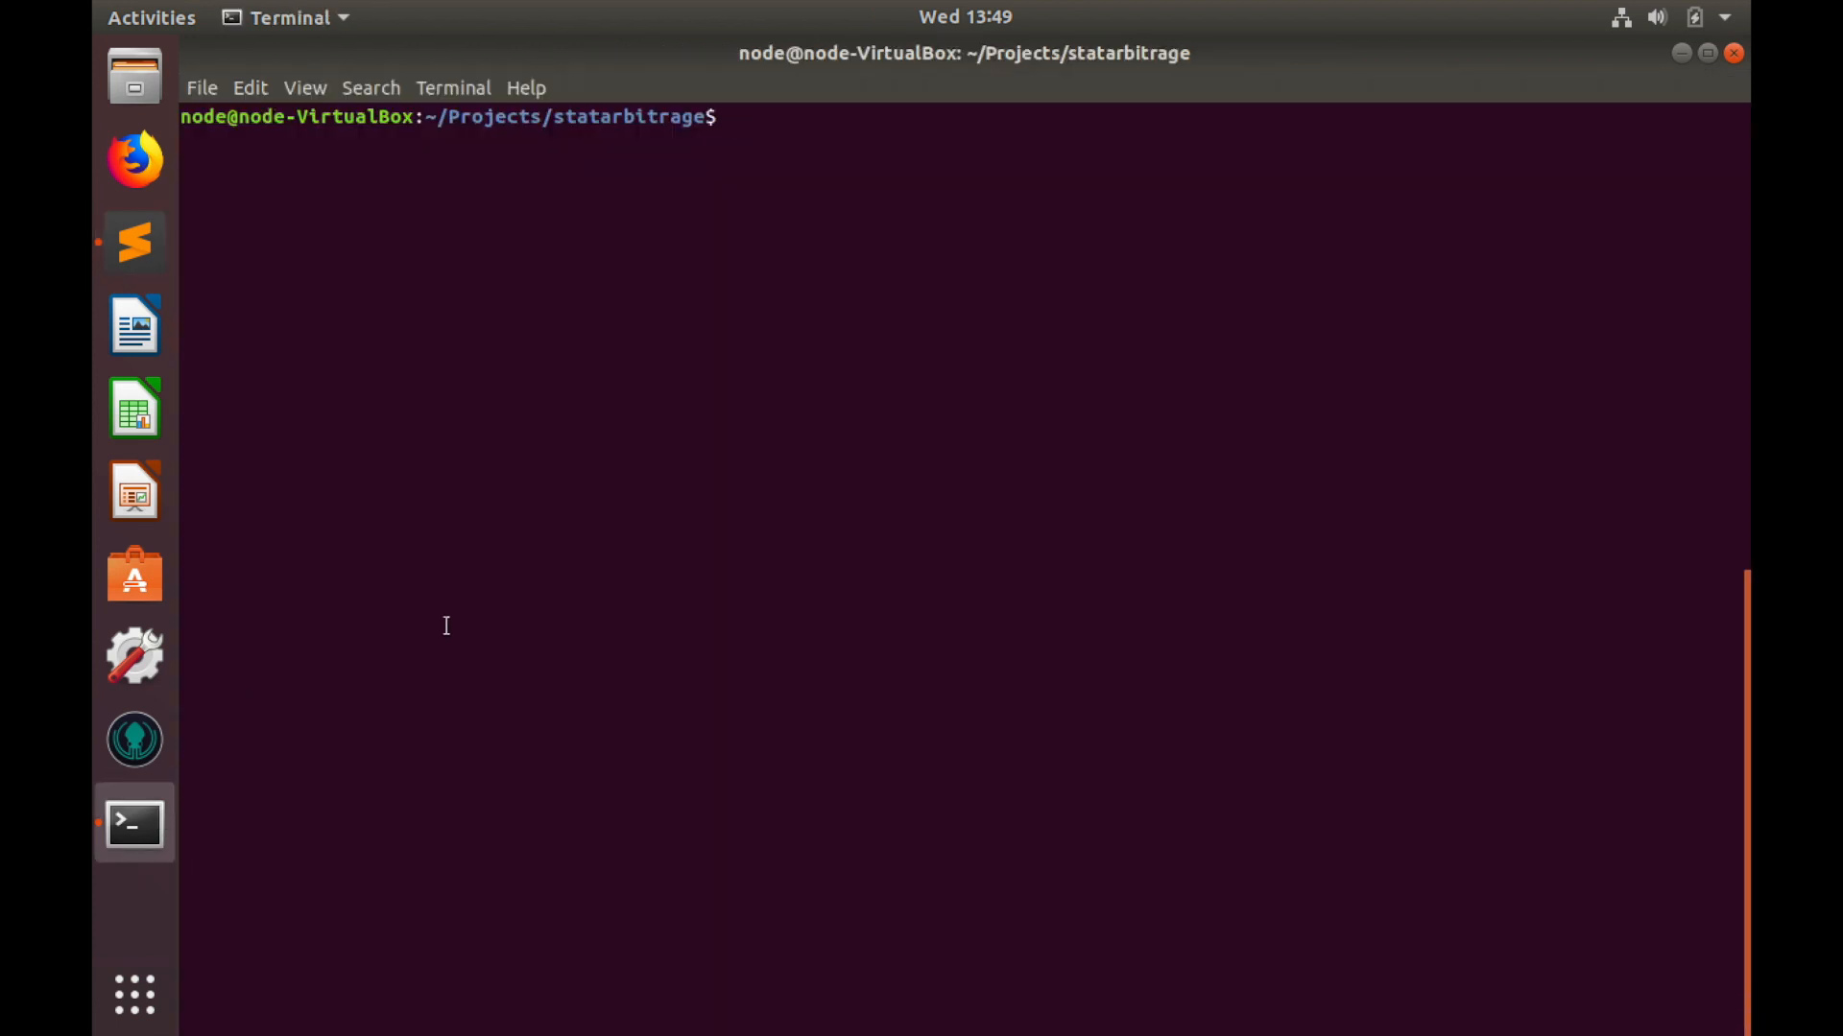
Step: Run python3 main.py in the terminal, hitting a pd not defined error
text(py)
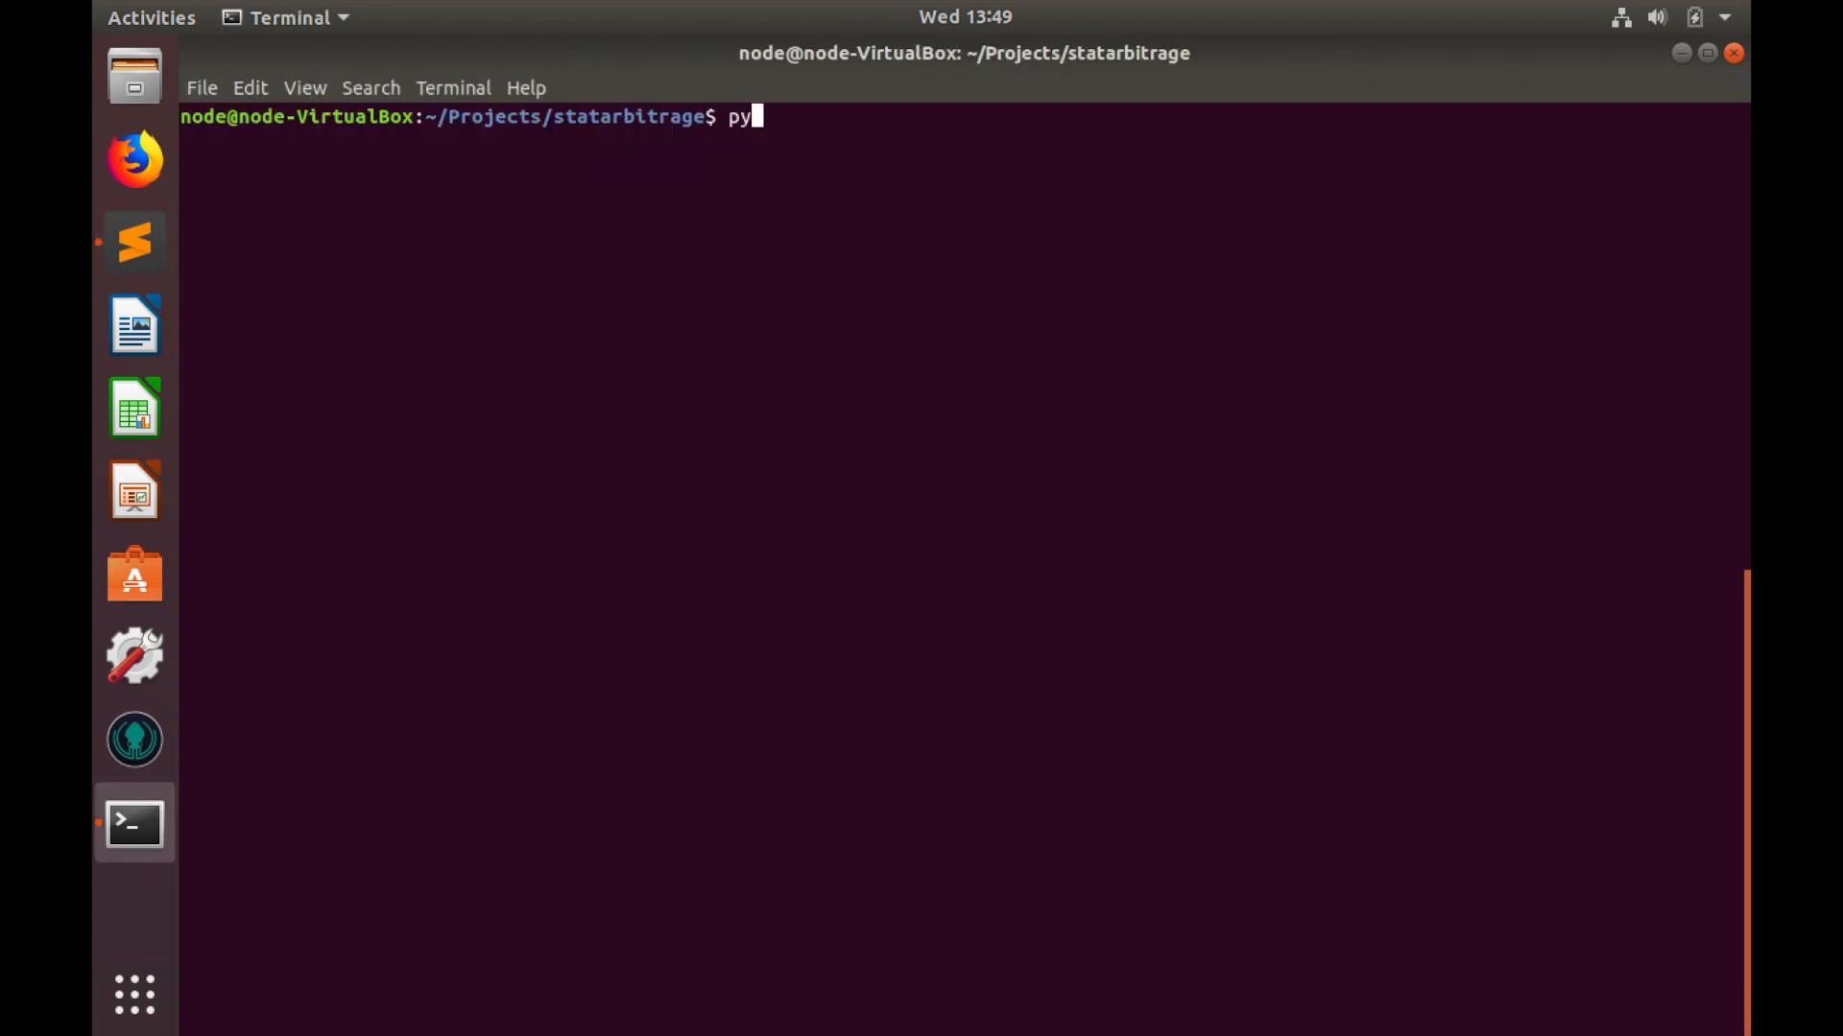
text(thon3)
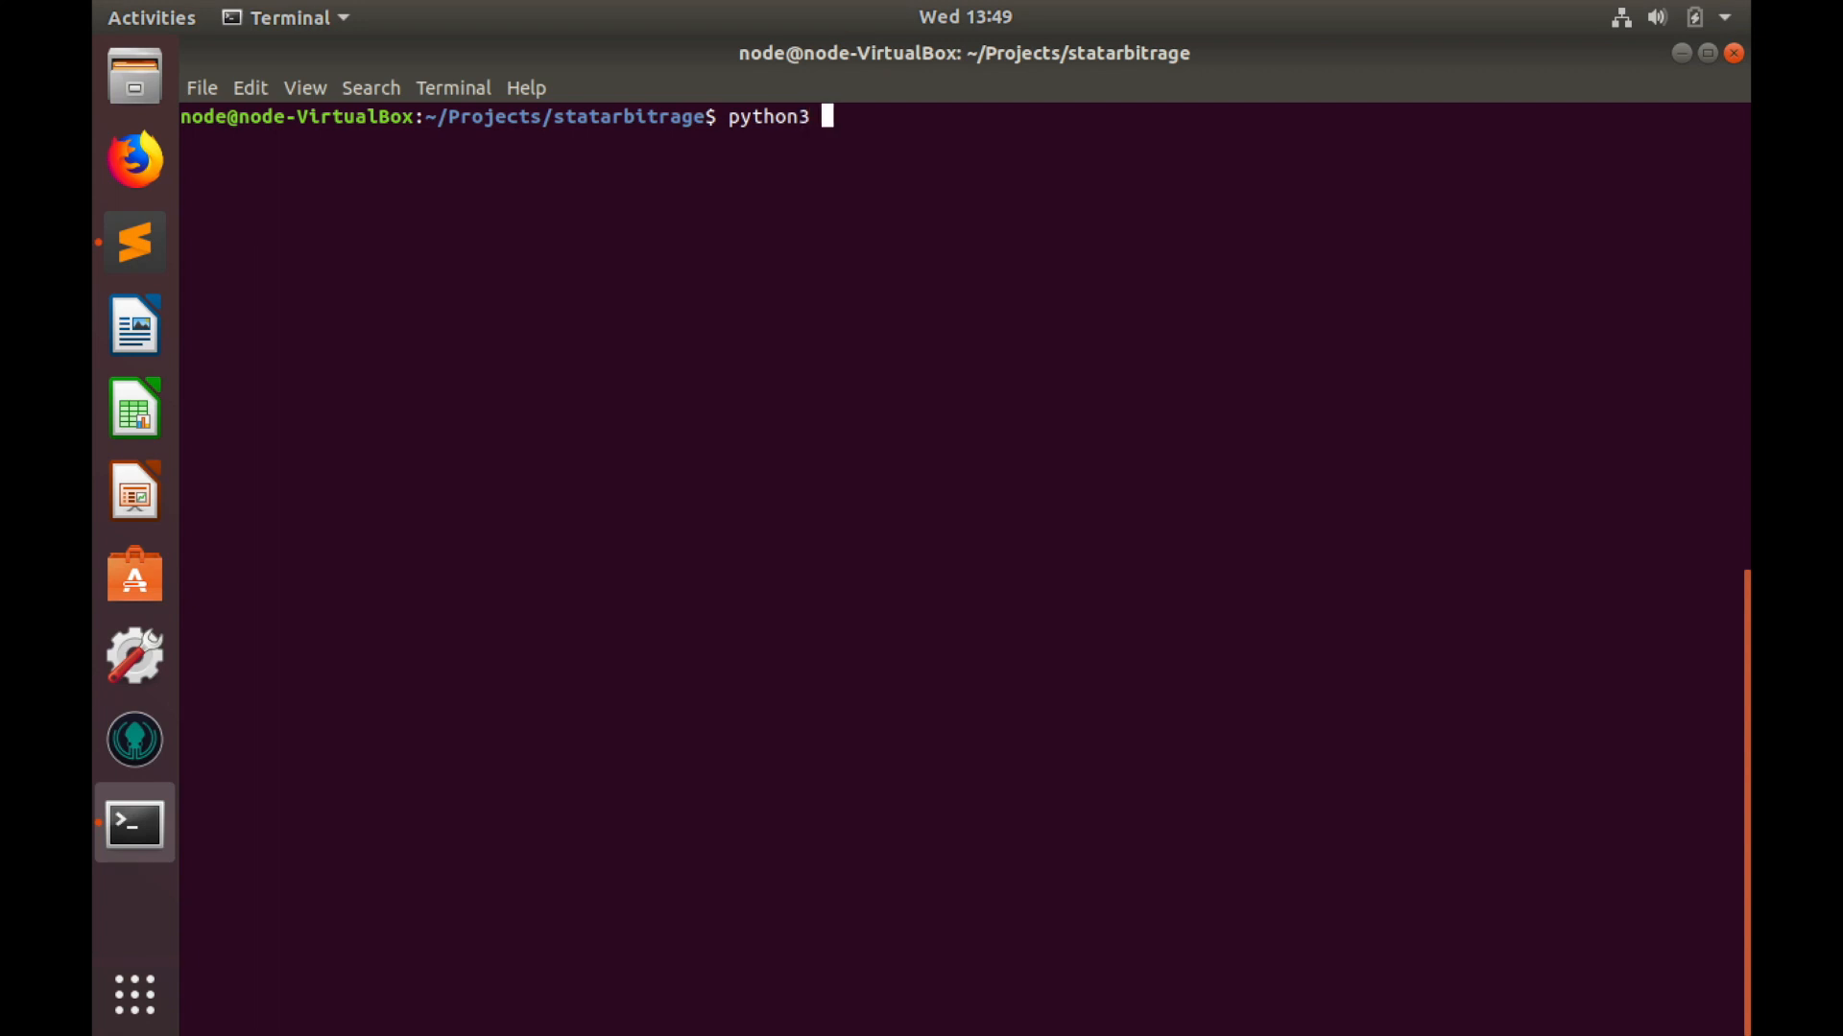
text(mi)
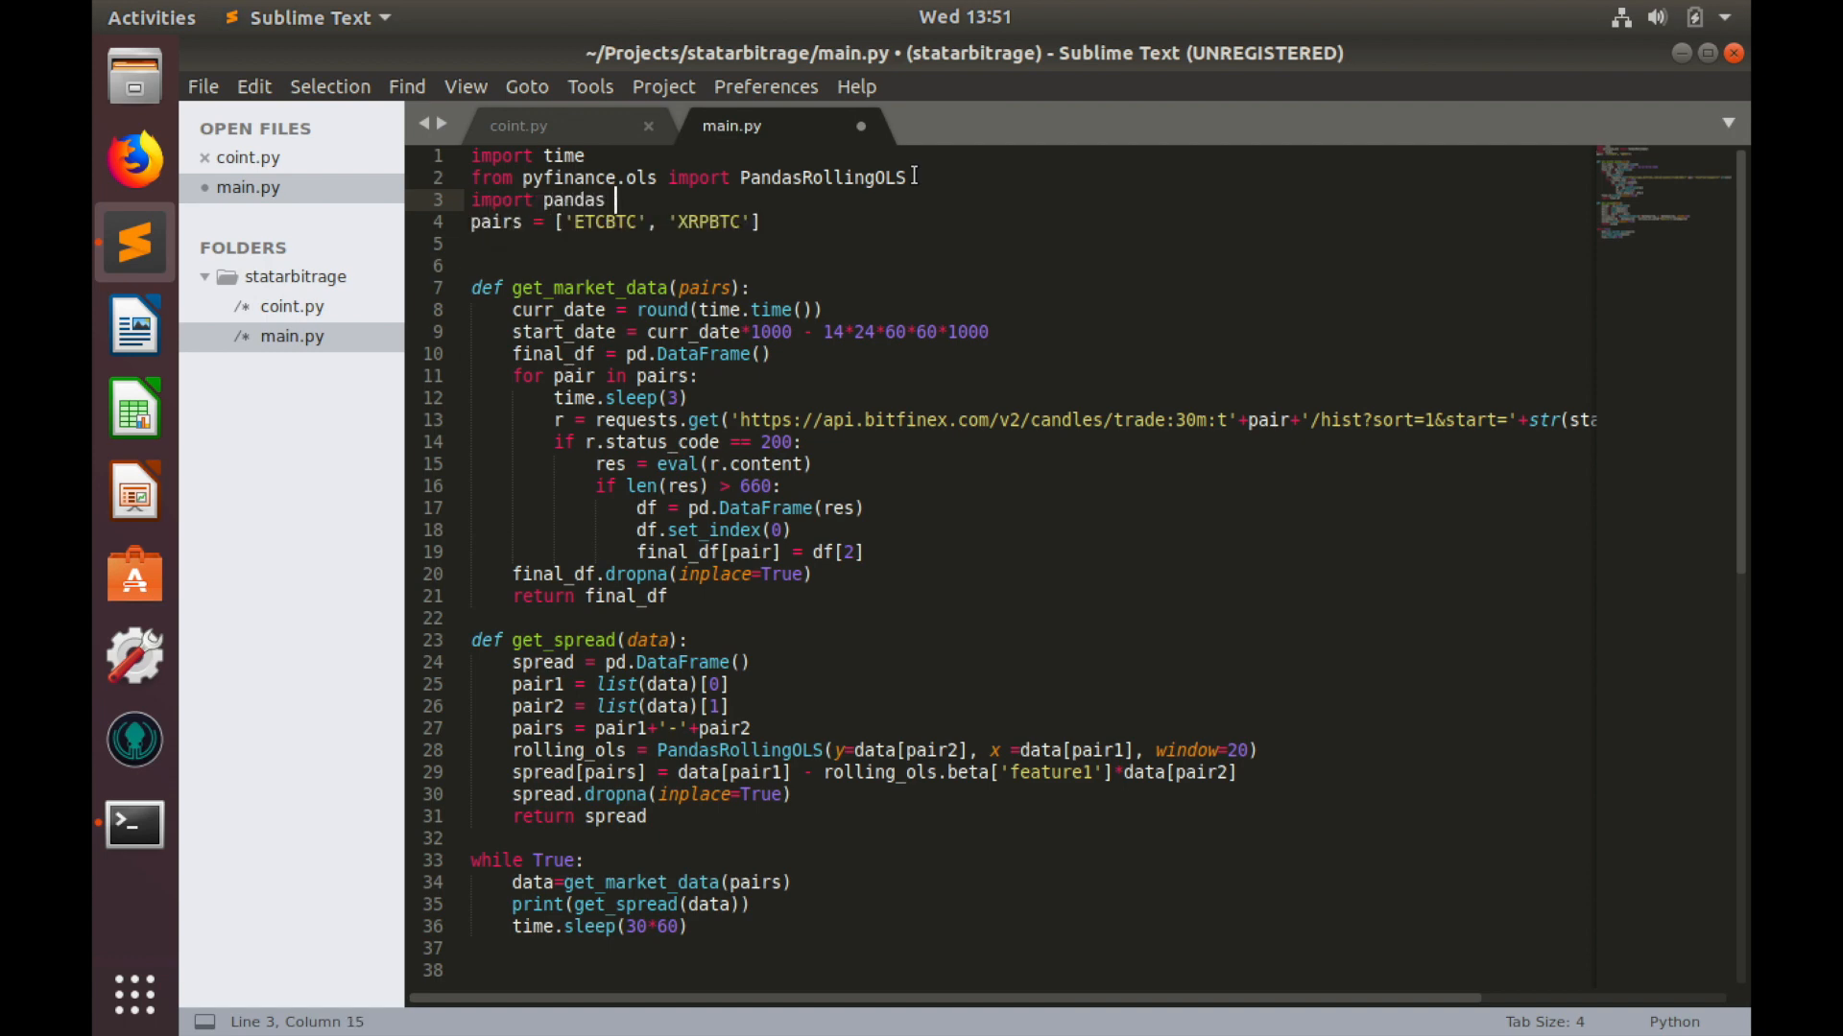
Step: Complete the line 'import pandas as pd' in main.py and save
text(as pd)
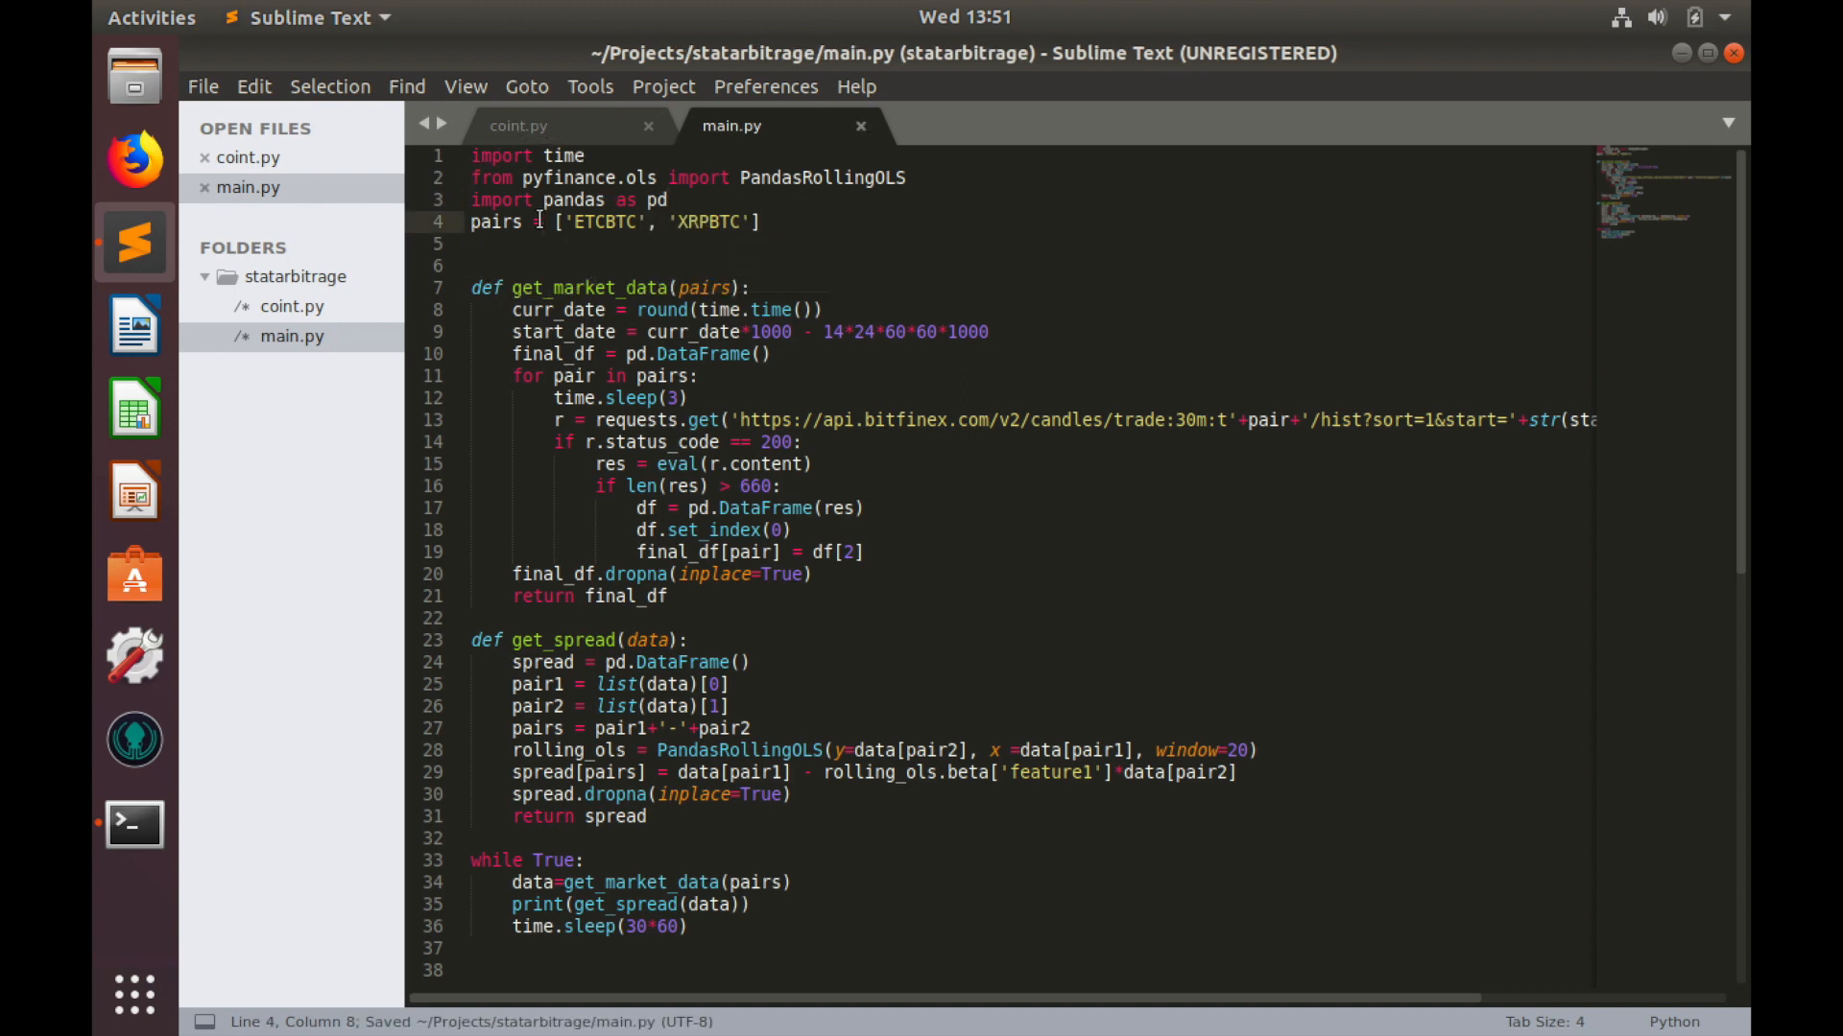
click(134, 824)
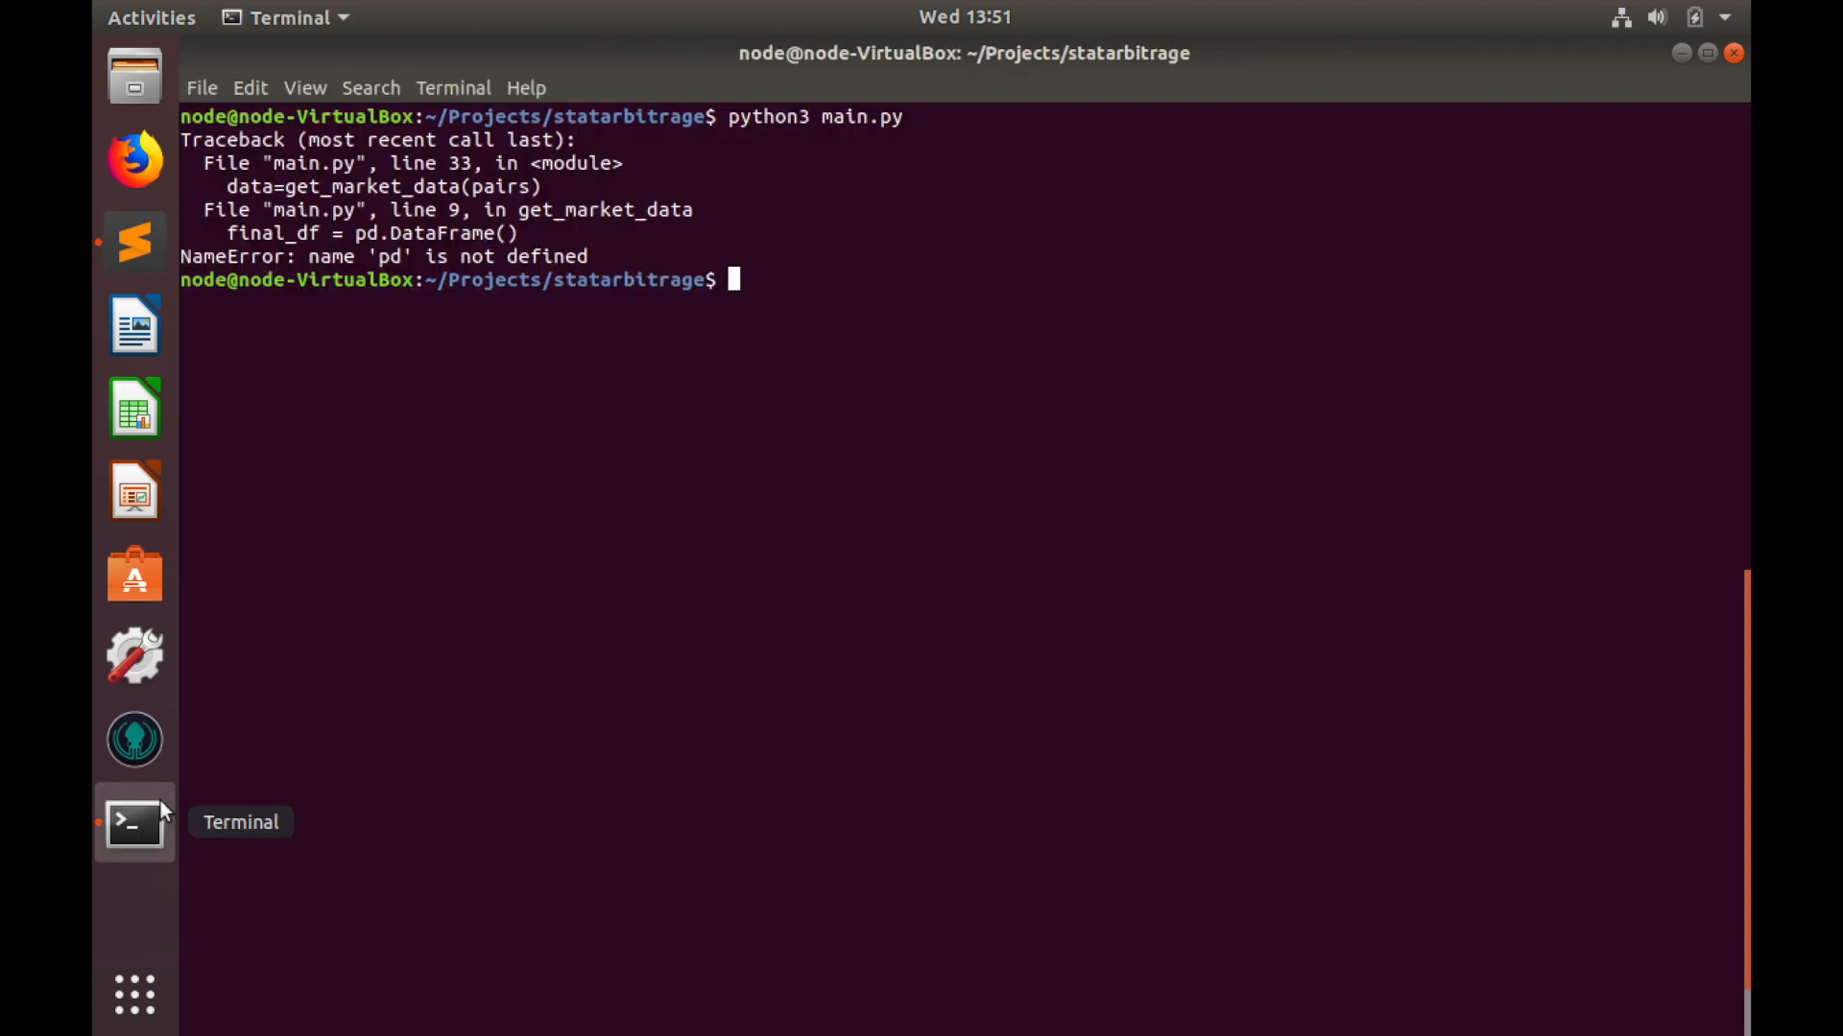
Step: Rerun python3 main.py, which fails with requests not defined
text(python3 main.py)
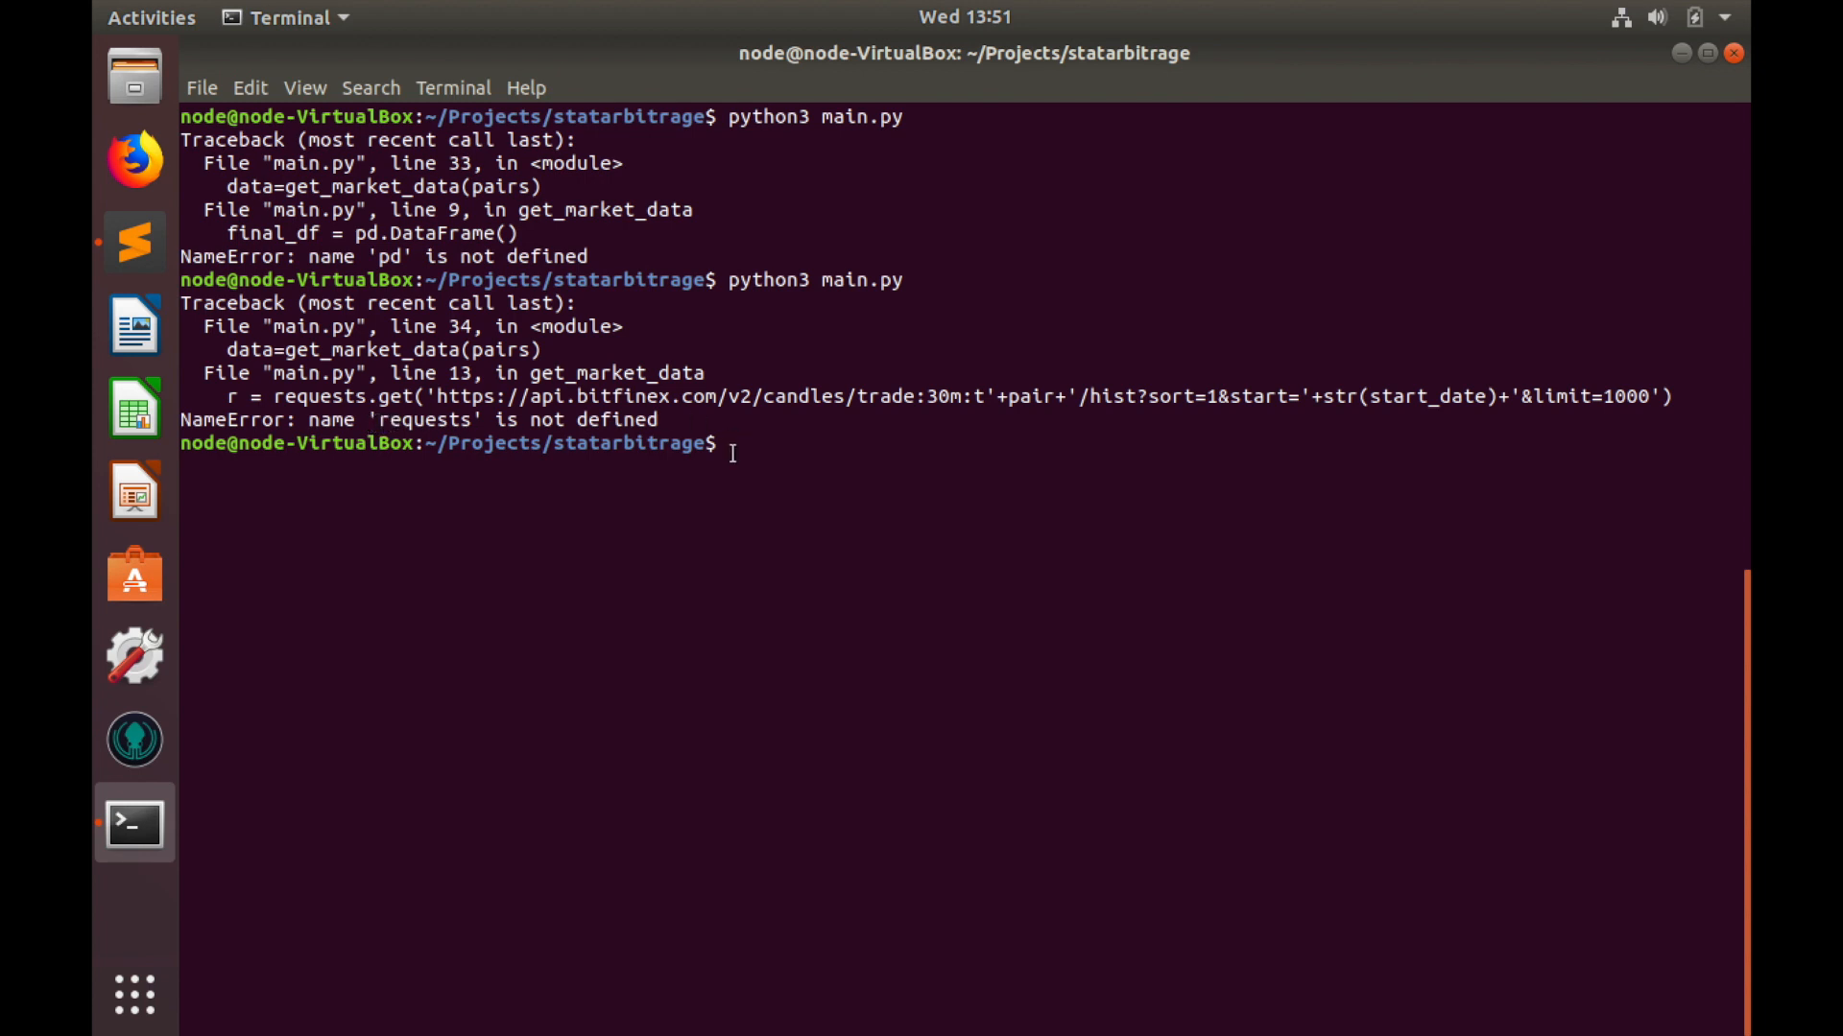
click(134, 240)
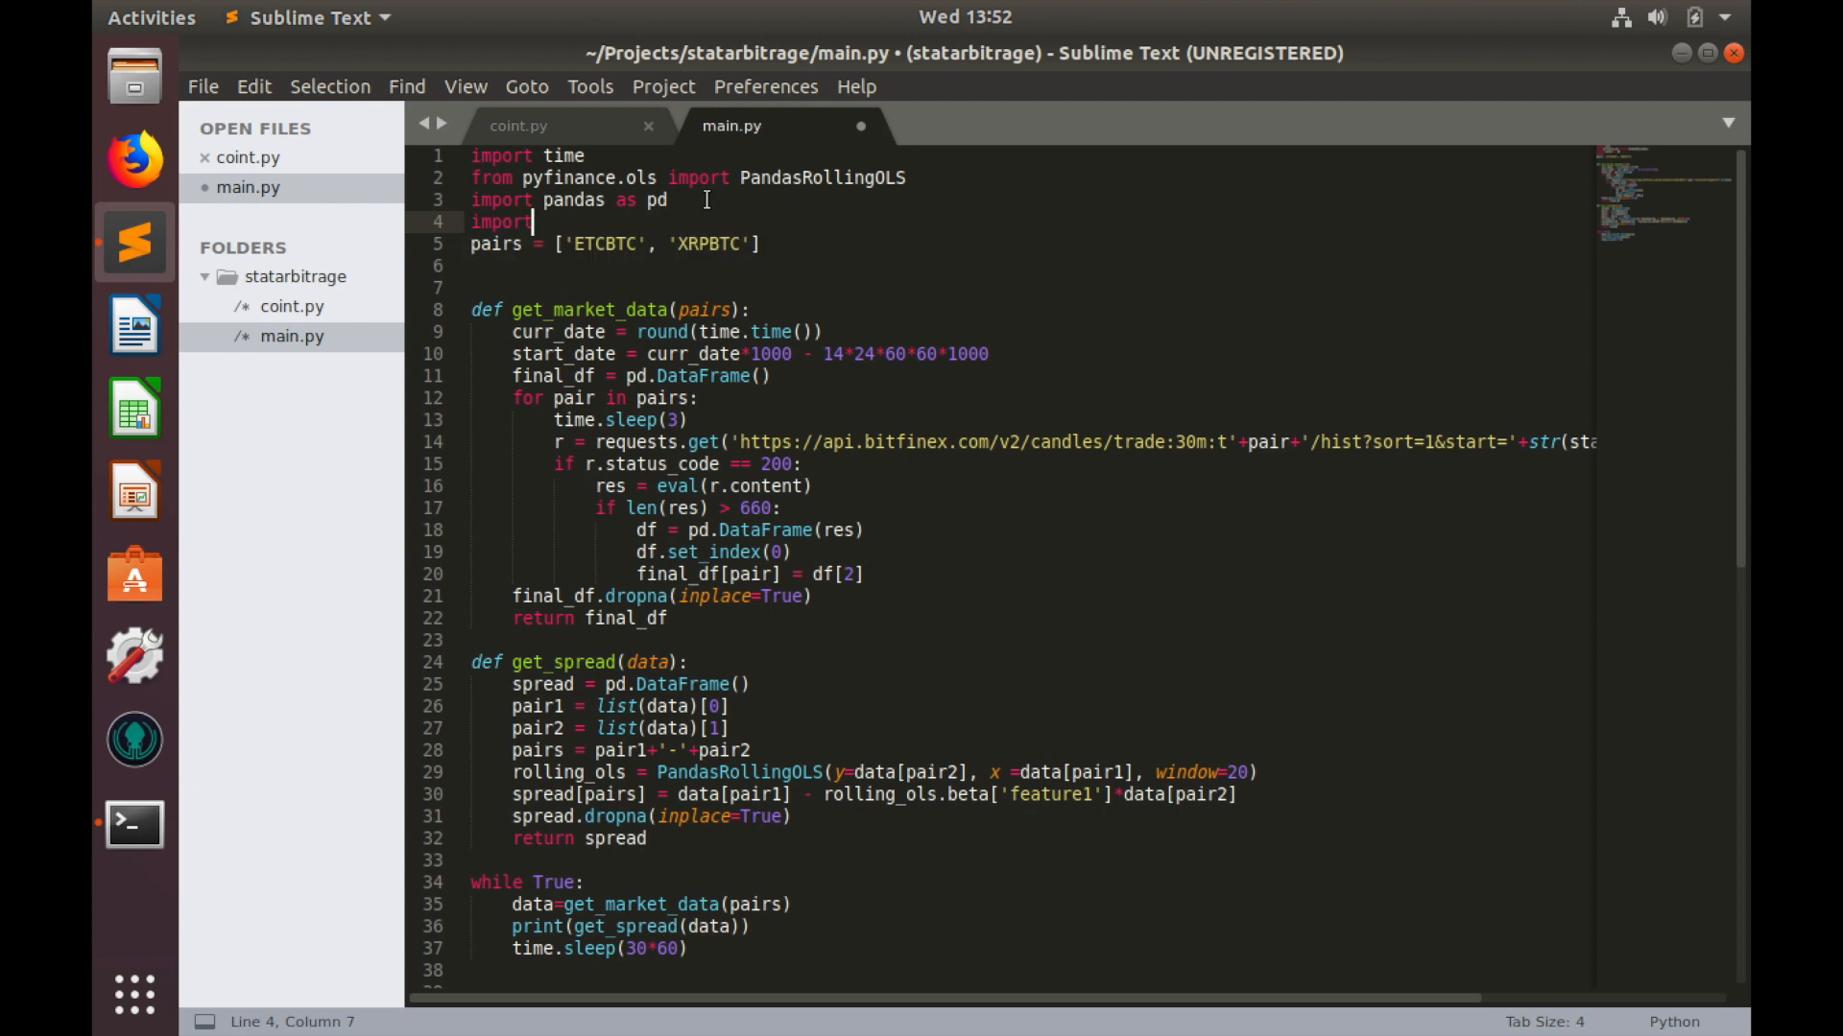
Step: Type 'import requests' below the pandas import in main.py
text(requ)
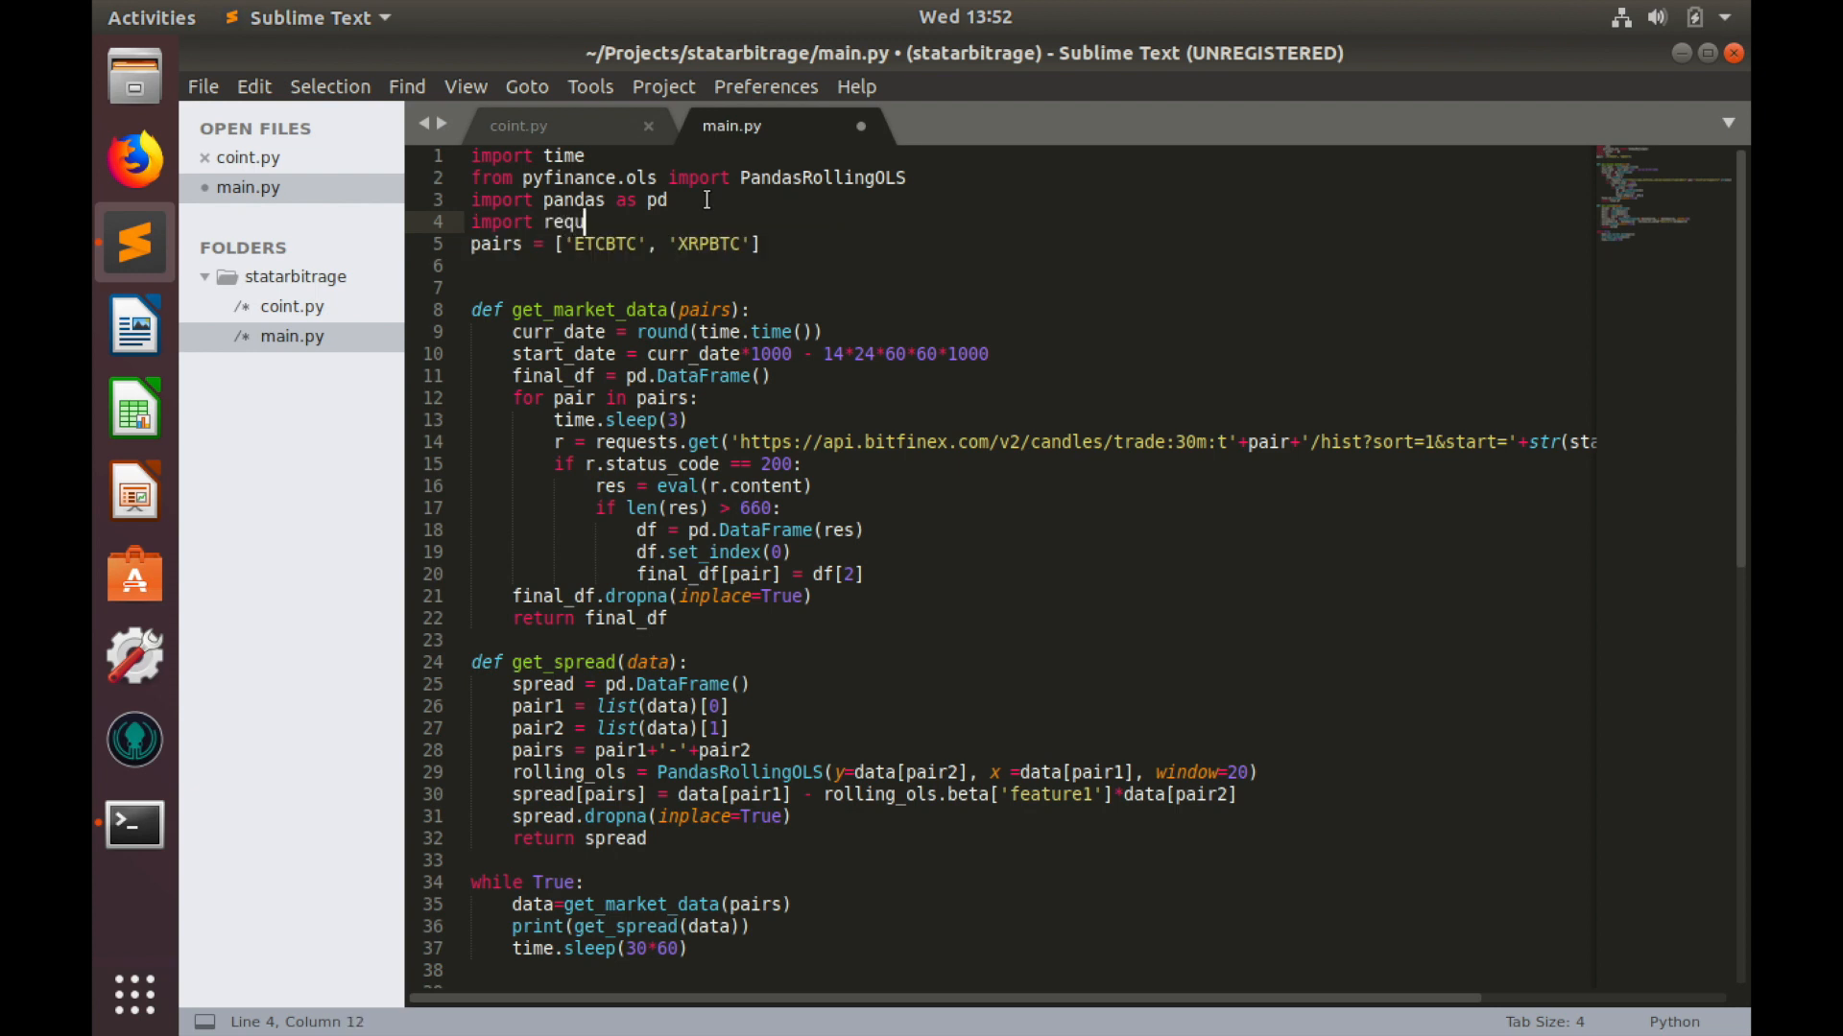
text(ests)
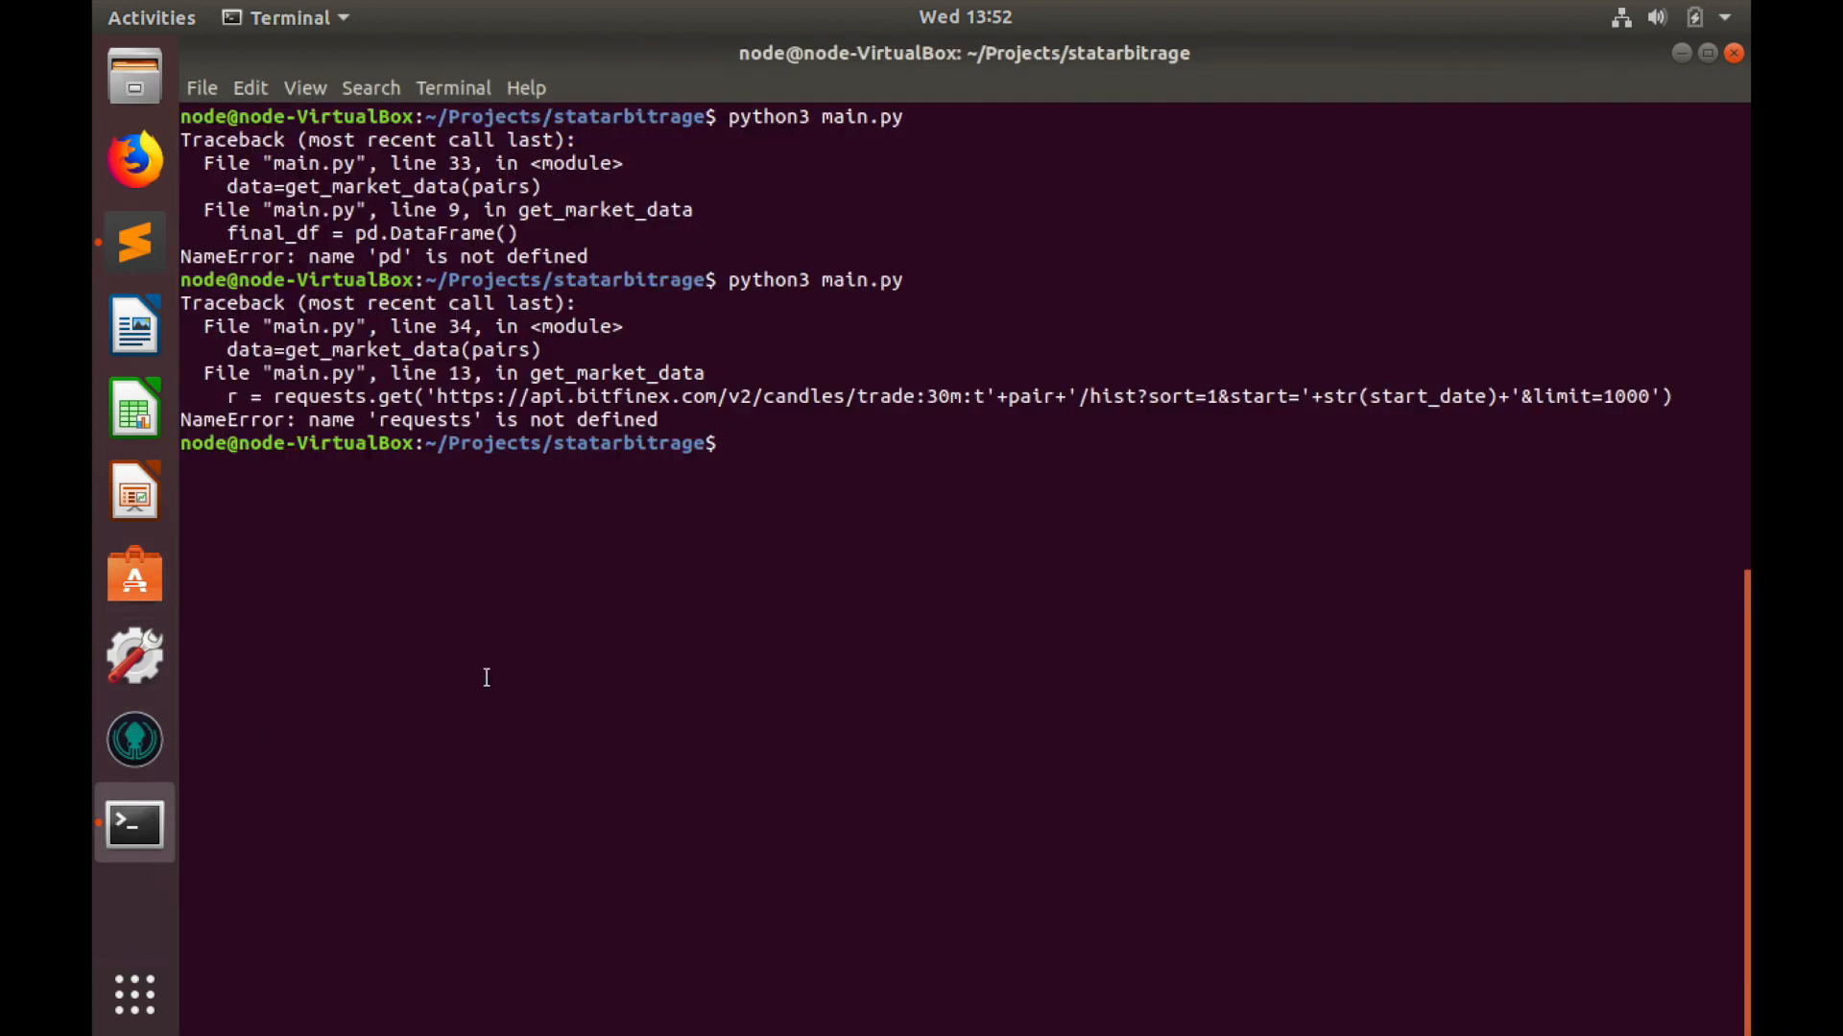
Step: Rerun main.py to print the ETCBTC-XRPBTC spread values around 0.0017
key(Return)
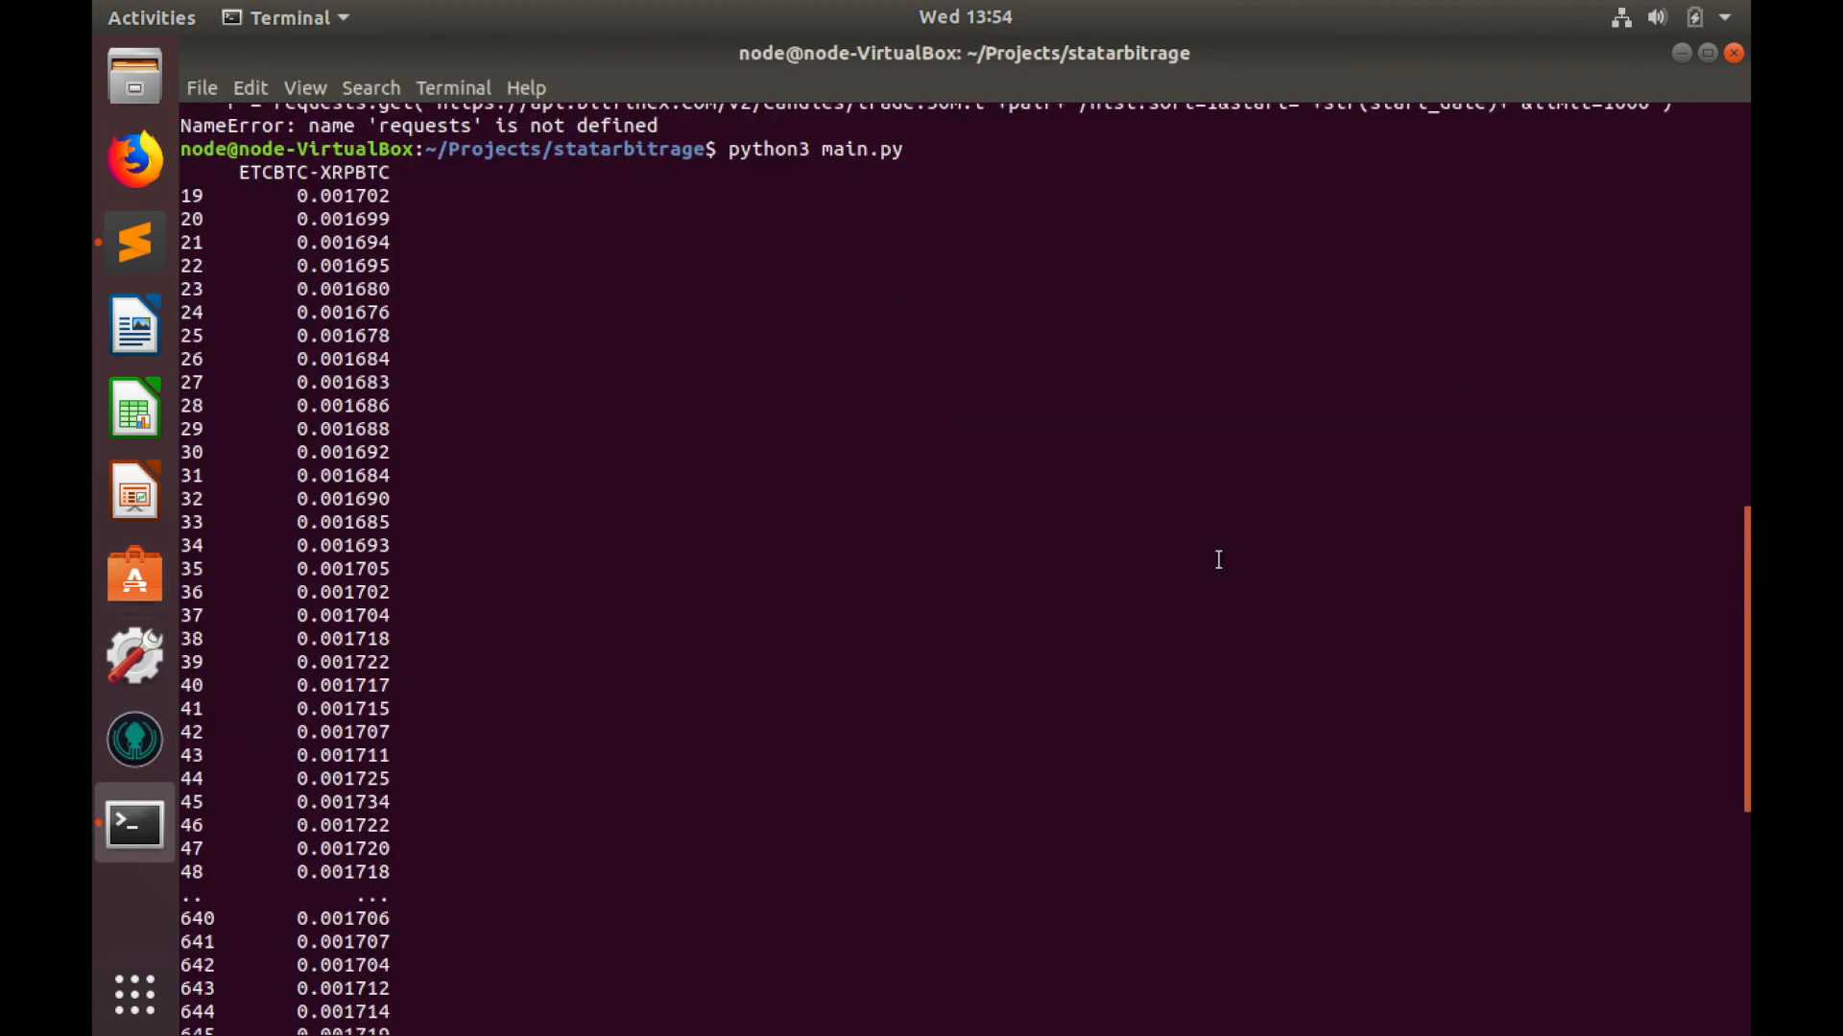
mouse_move(257, 198)
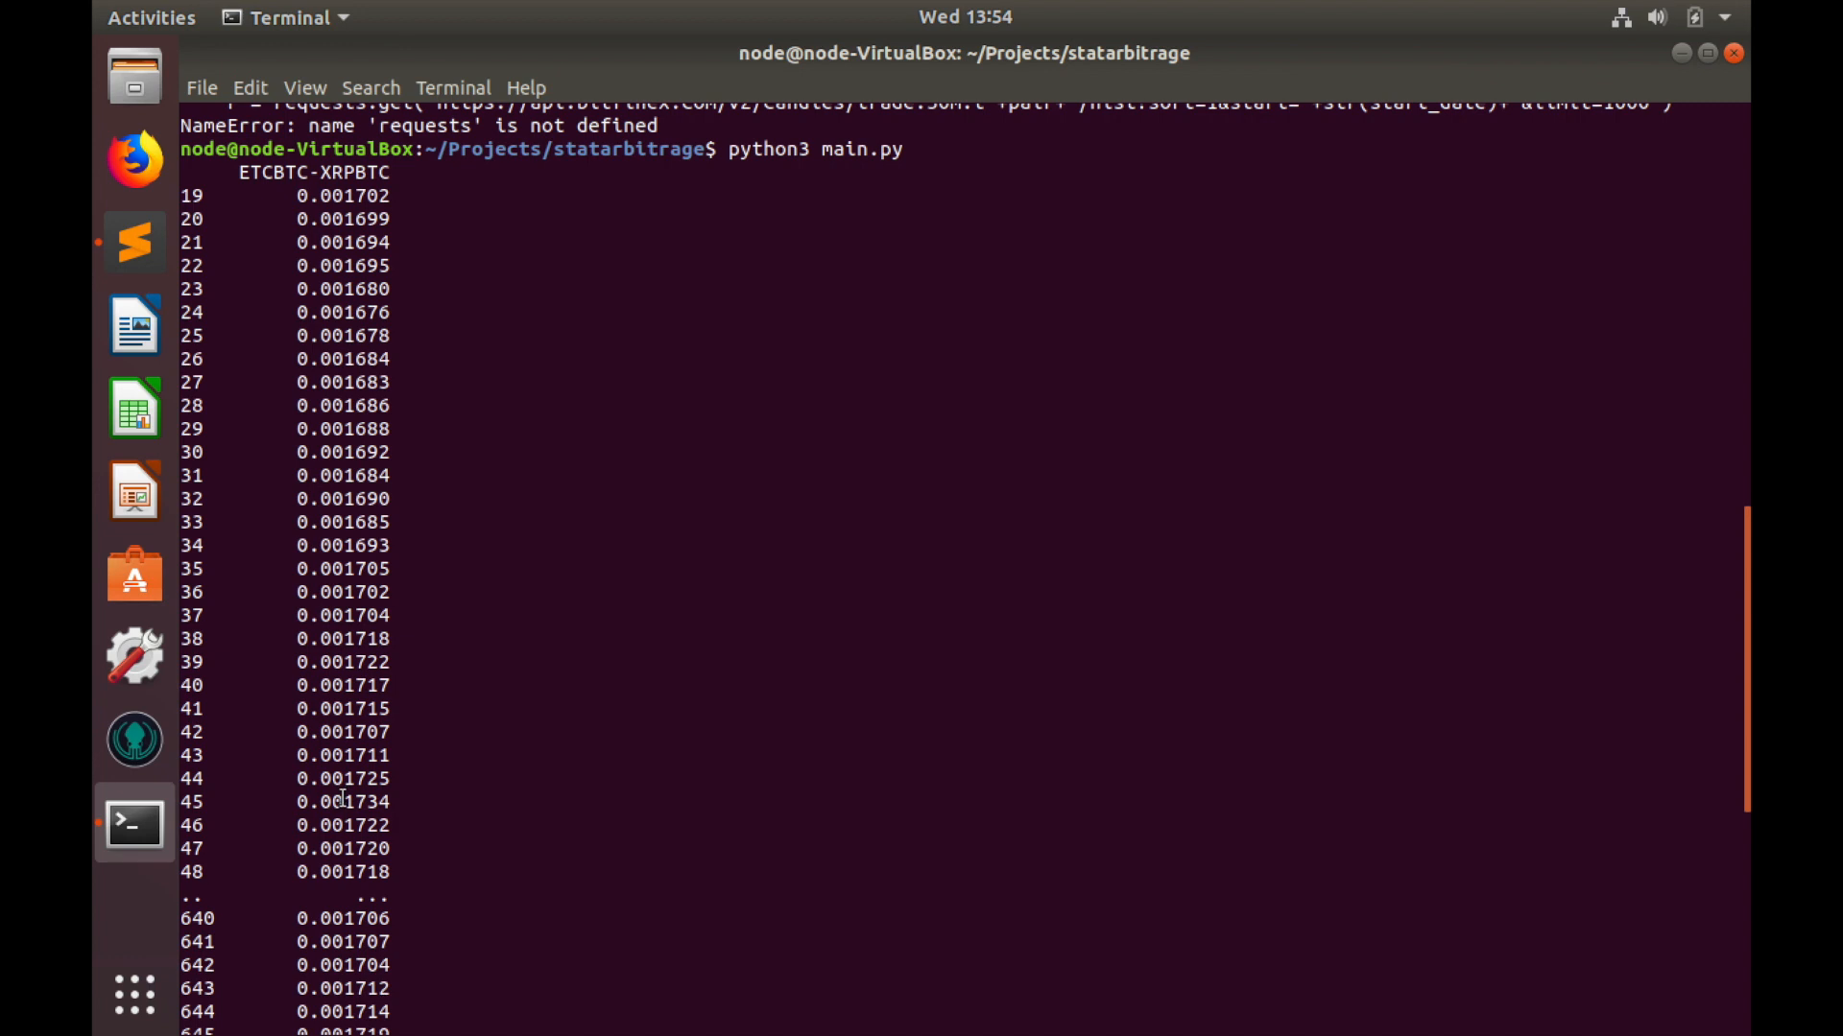
mouse_move(387, 874)
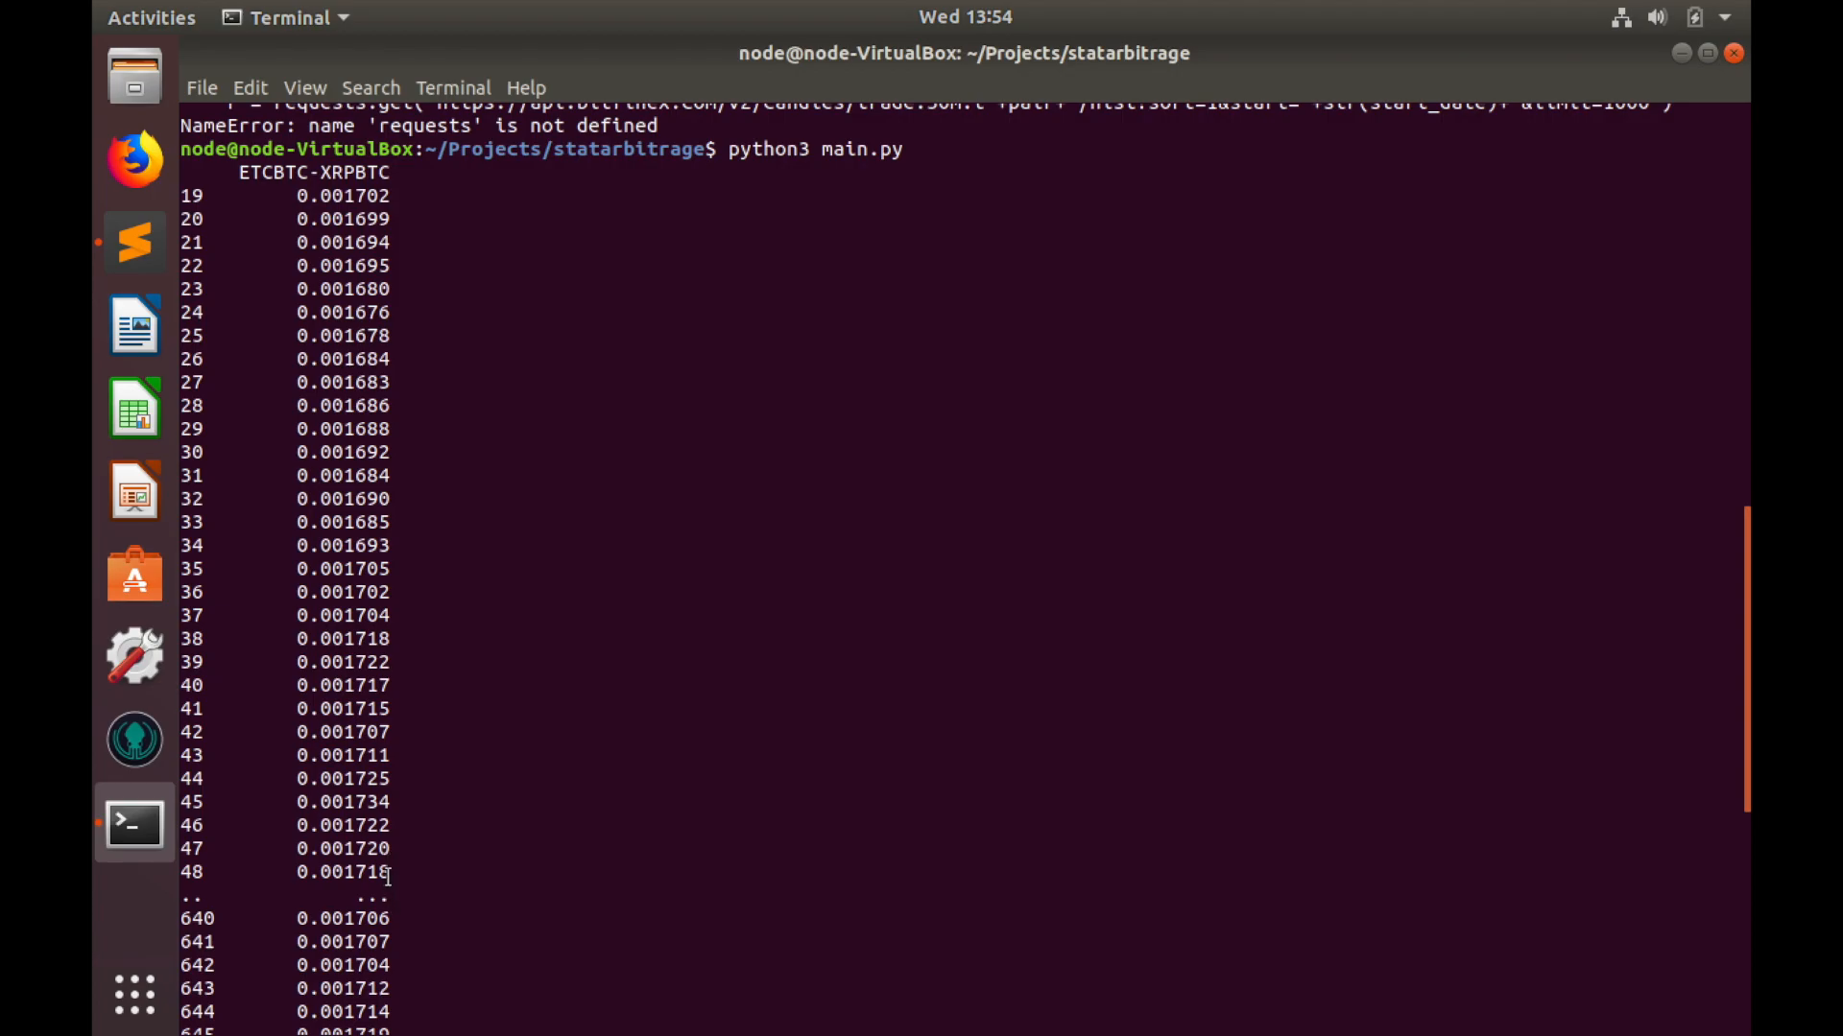